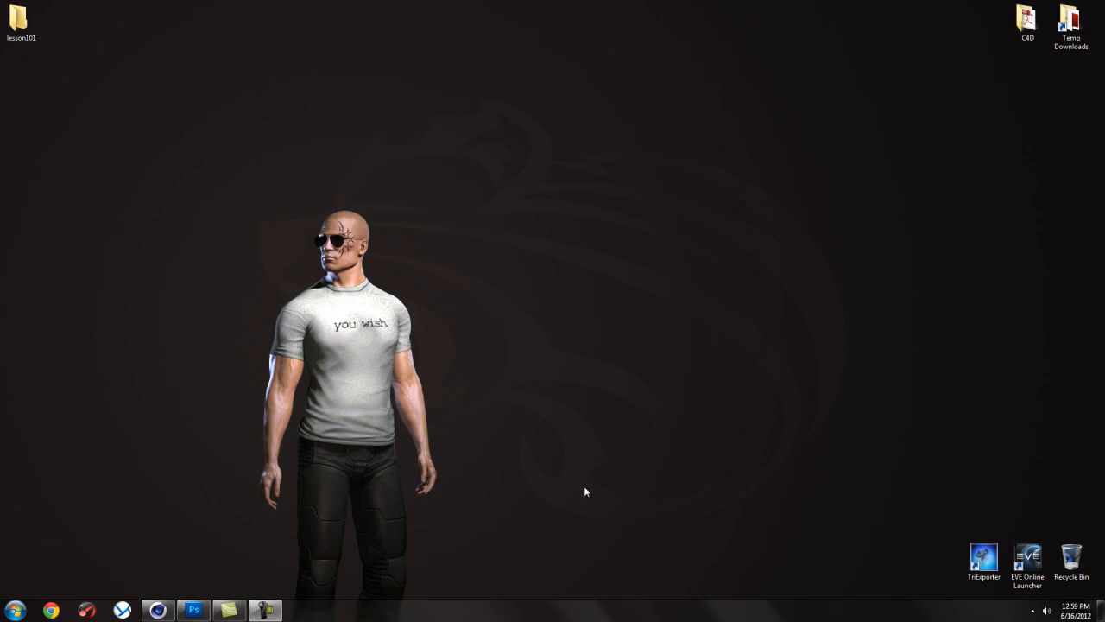
mouse_move(601, 473)
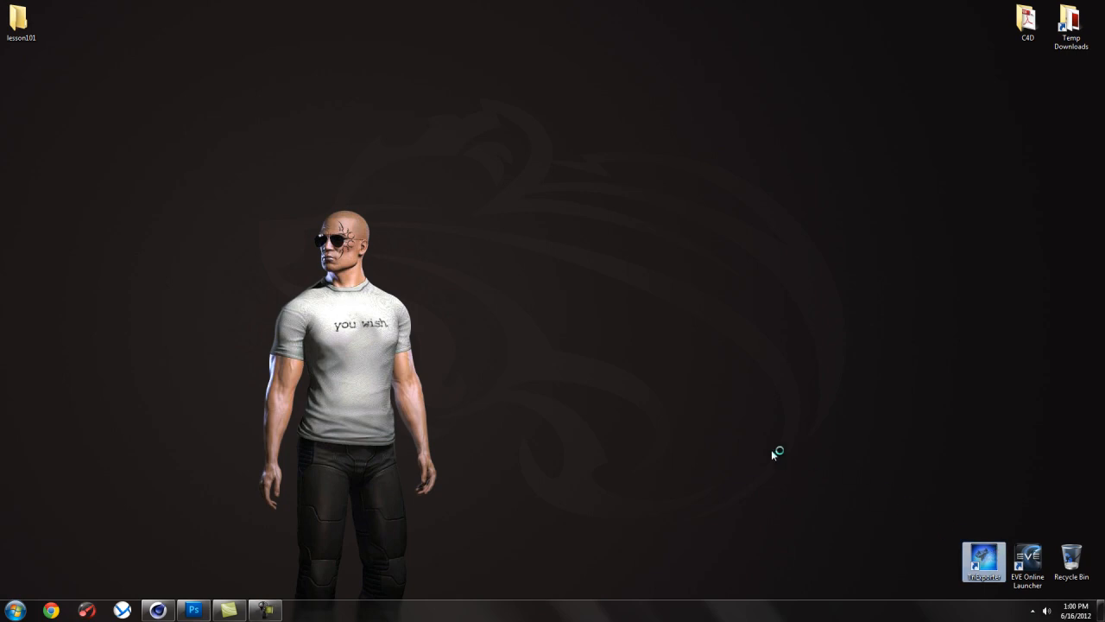
mouse_move(573, 417)
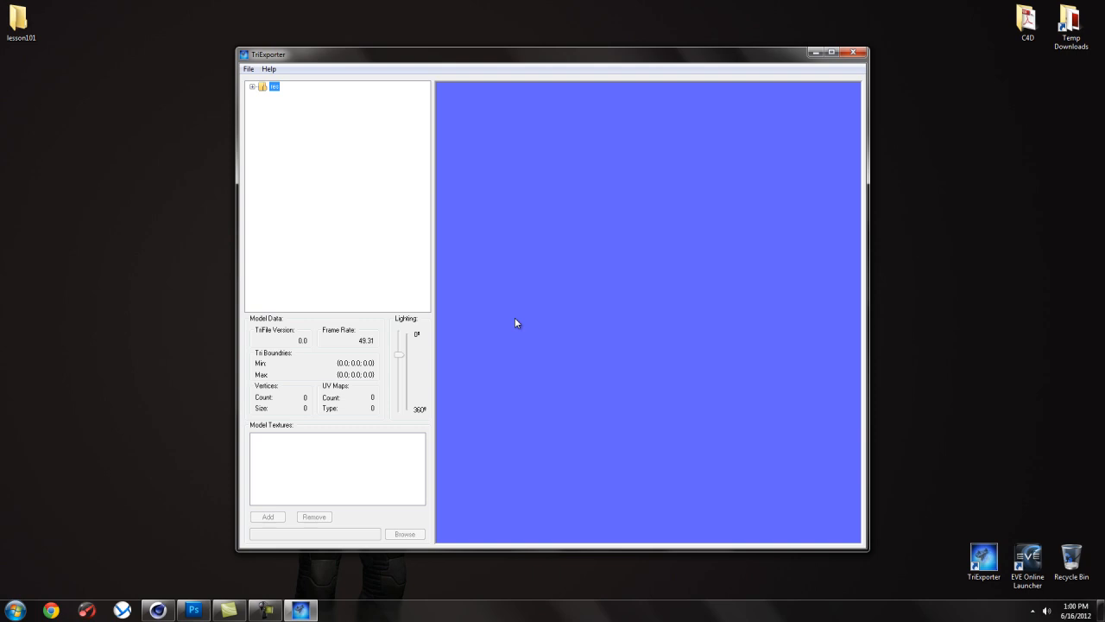
mouse_move(480, 266)
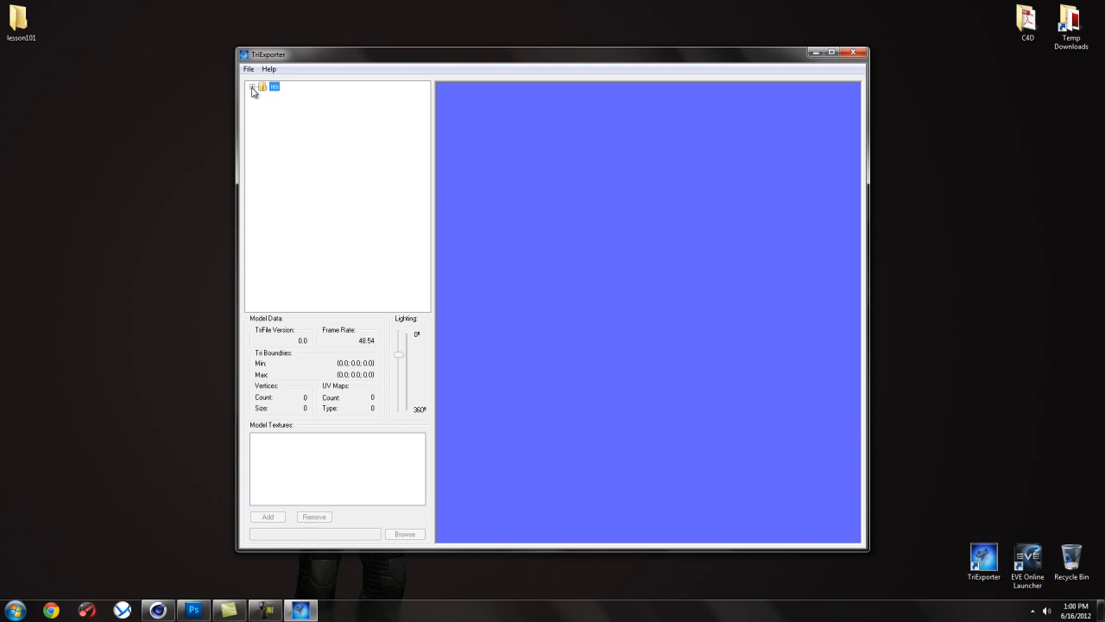
mouse_move(276, 111)
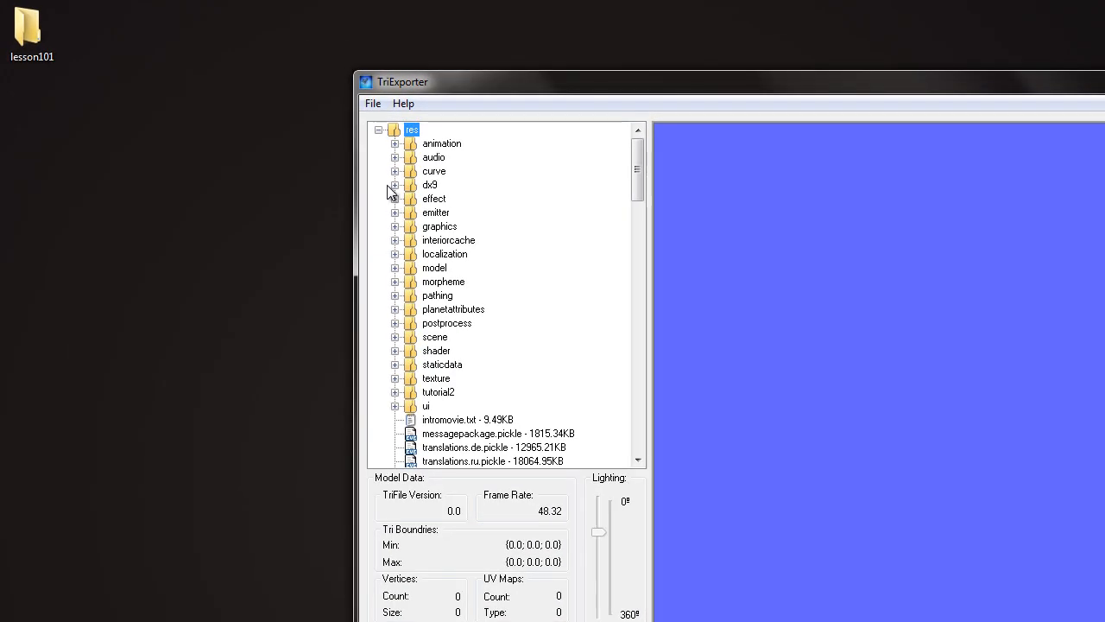
Step: Expand res > dx9 > model > ship > minmatar > mf4 and load mf4_mod3shape.gr2 into the viewer
click(394, 185)
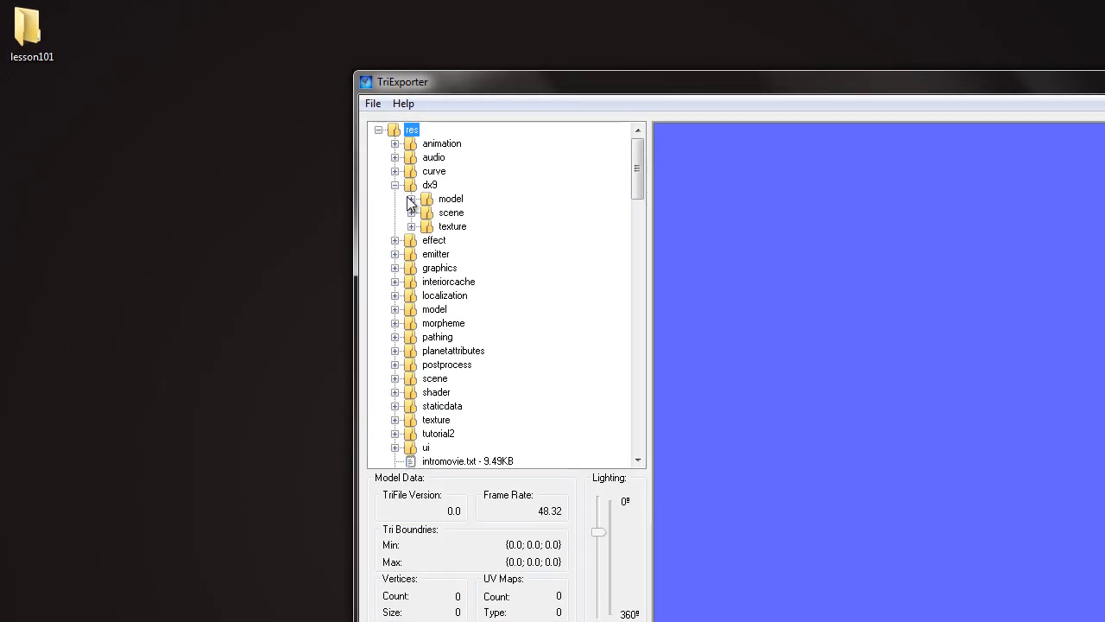
click(411, 198)
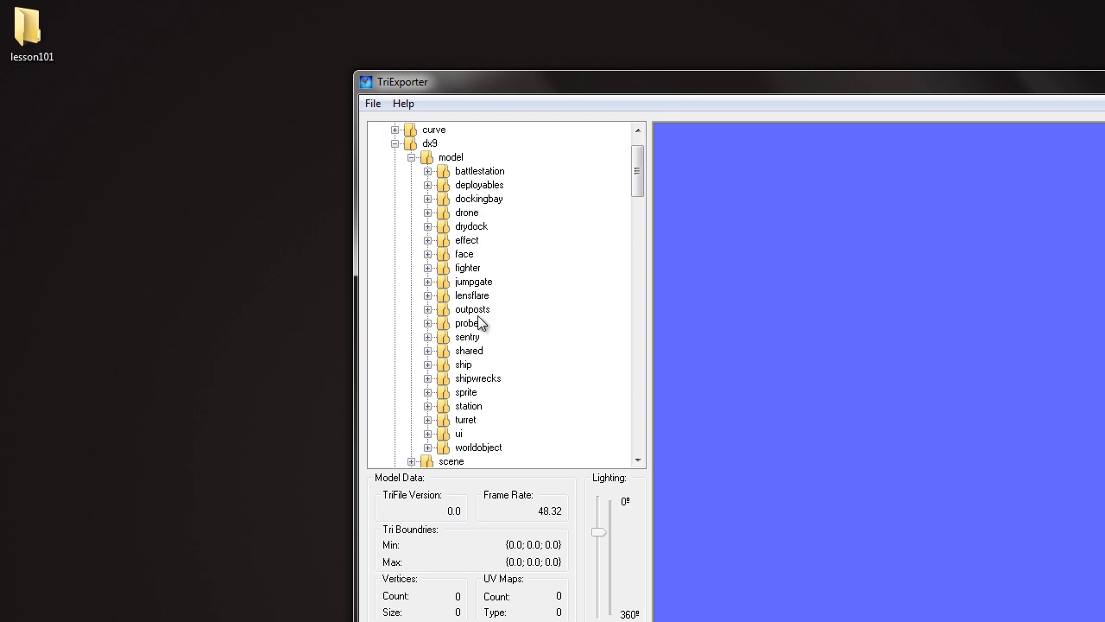
click(428, 364)
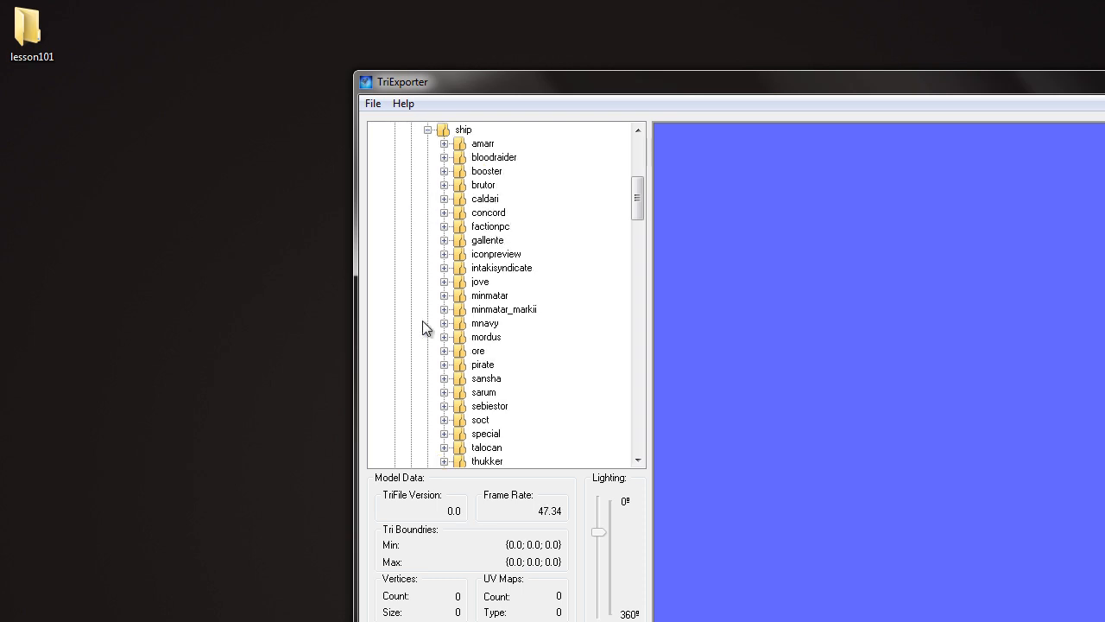
mouse_move(527, 246)
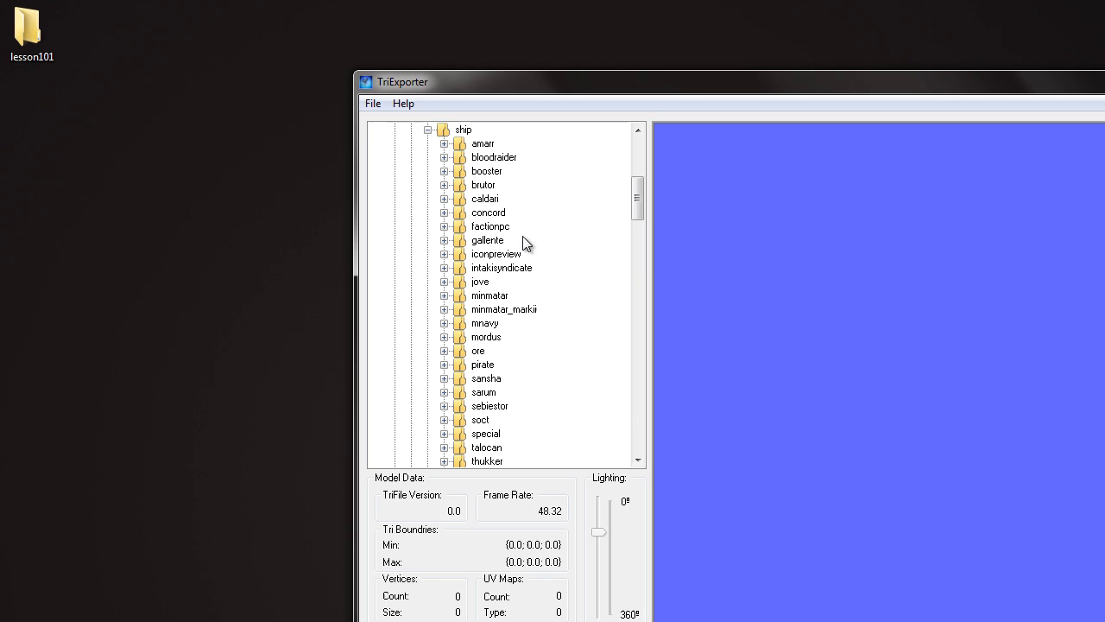
click(445, 295)
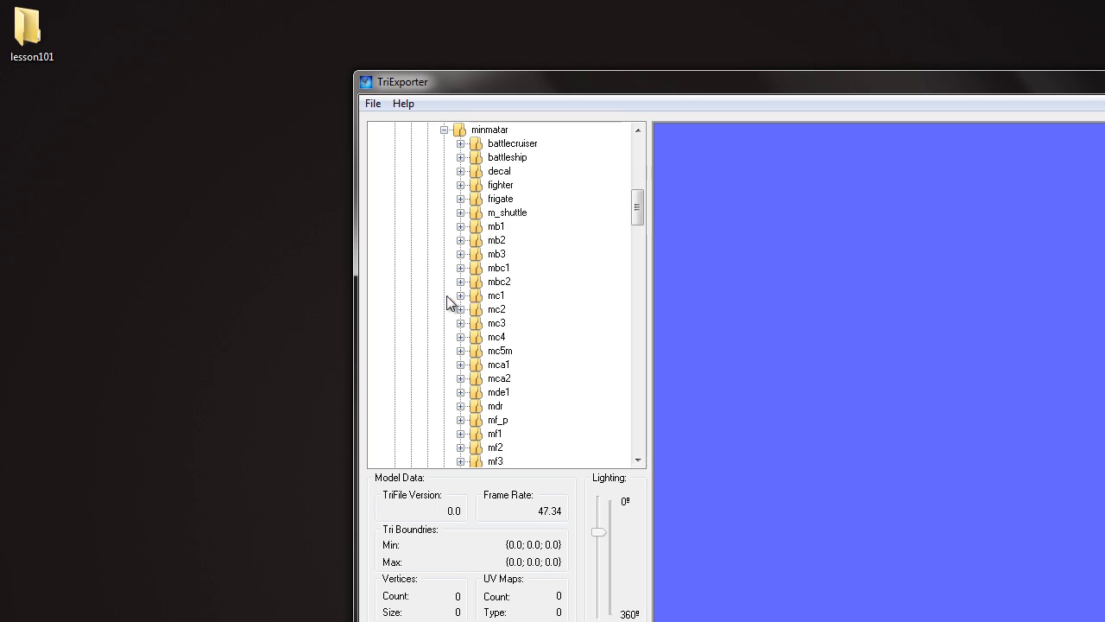
scroll(down, 3)
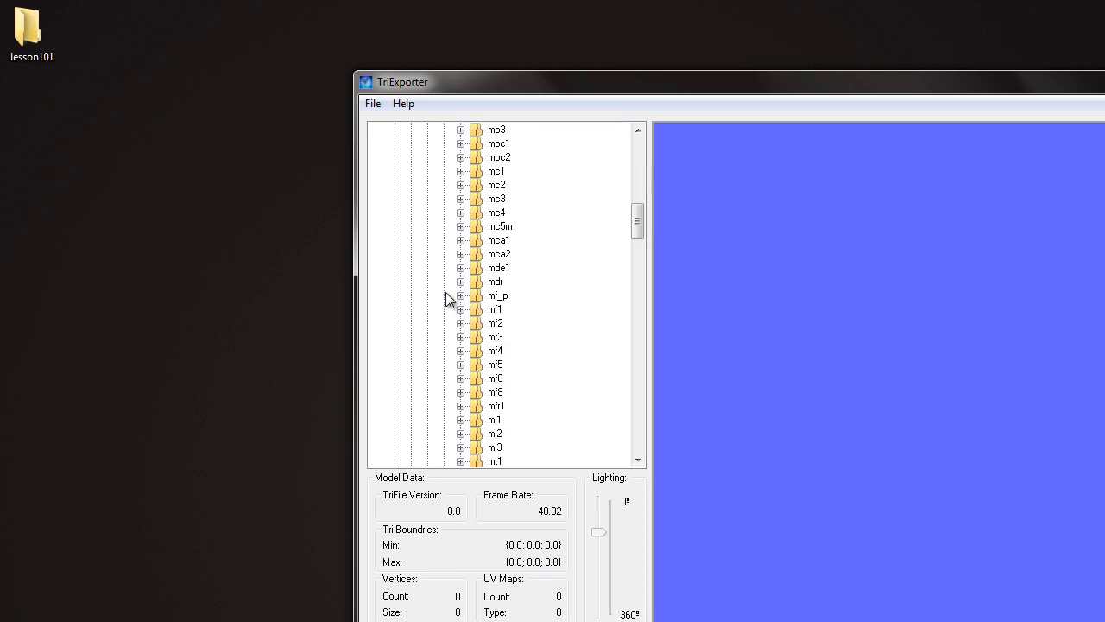
click(461, 351)
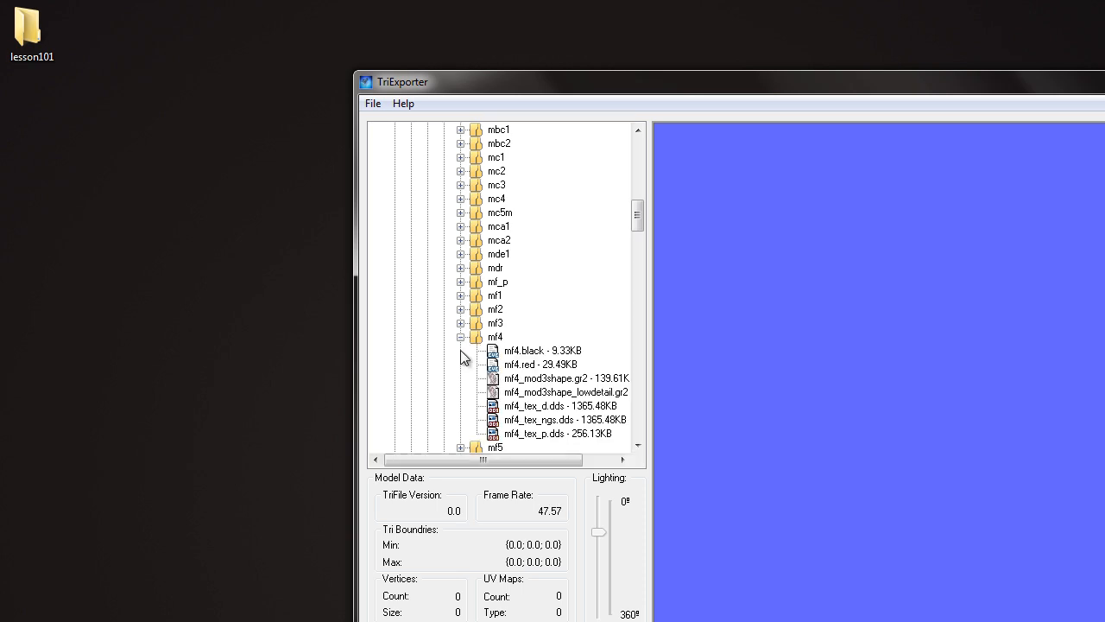
mouse_move(567, 390)
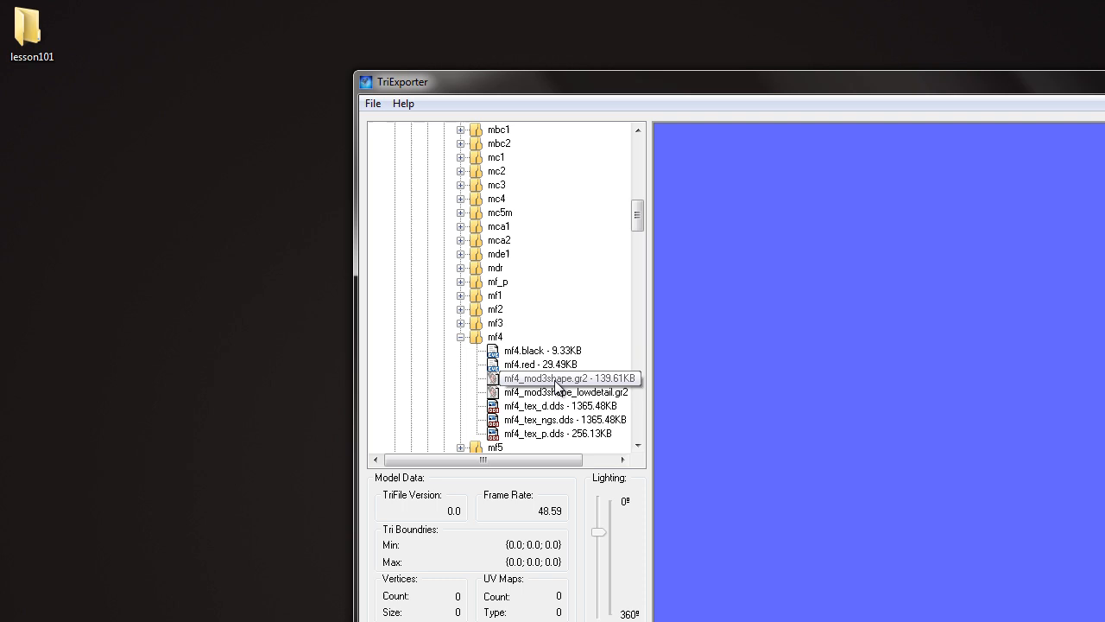
click(546, 378)
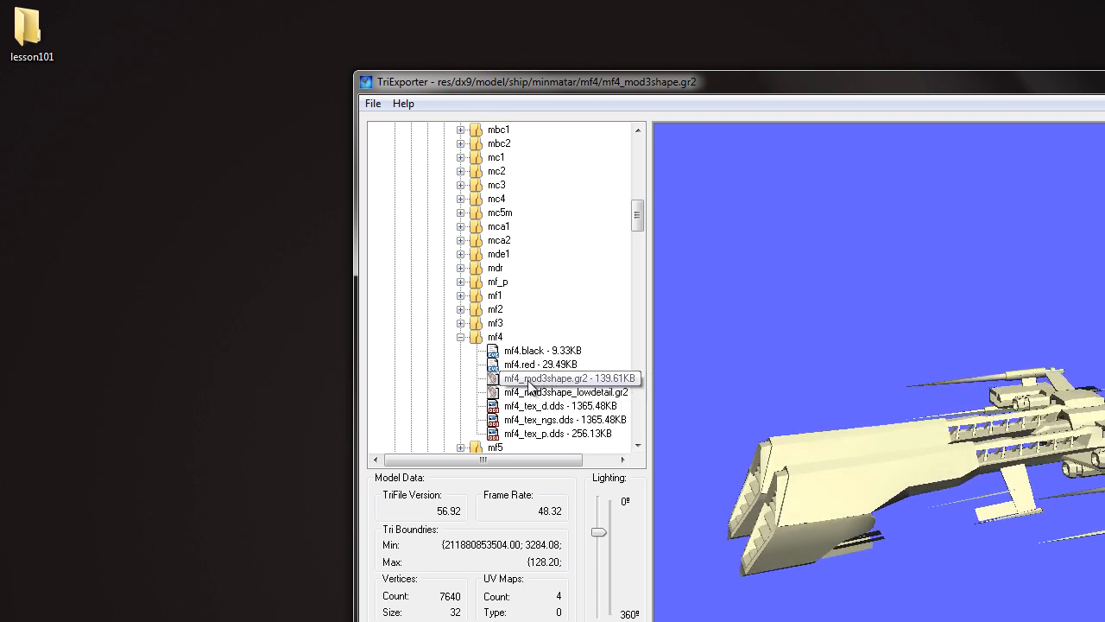
Step: Export the loaded model via Export Tri-Model as an OBJ file named rifter in lesson101
click(373, 104)
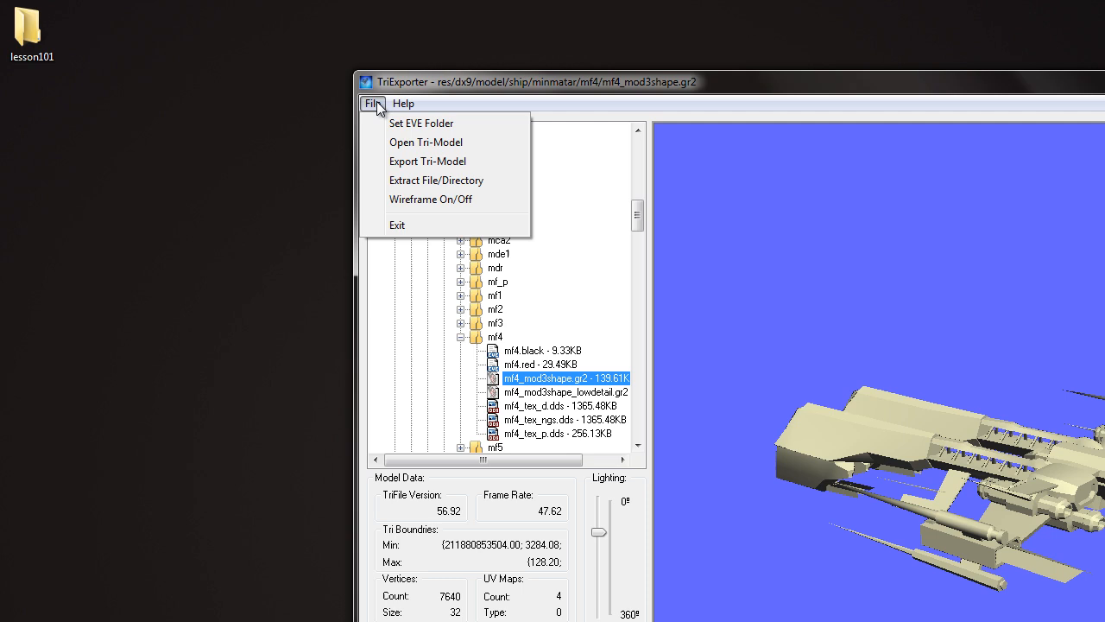
mouse_move(428, 163)
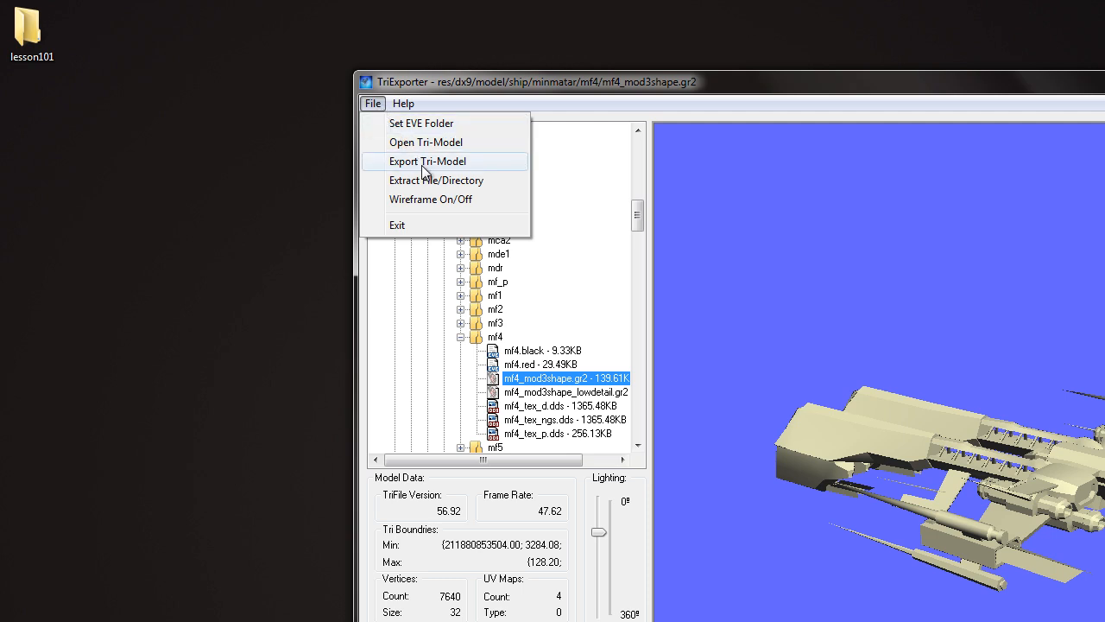
click(428, 163)
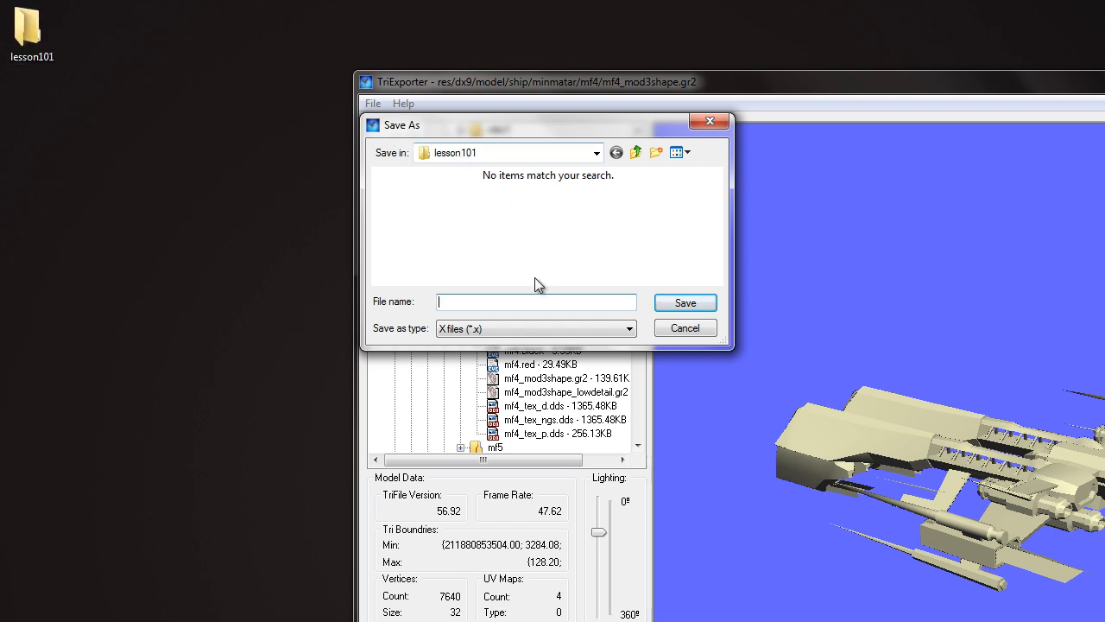
click(535, 328)
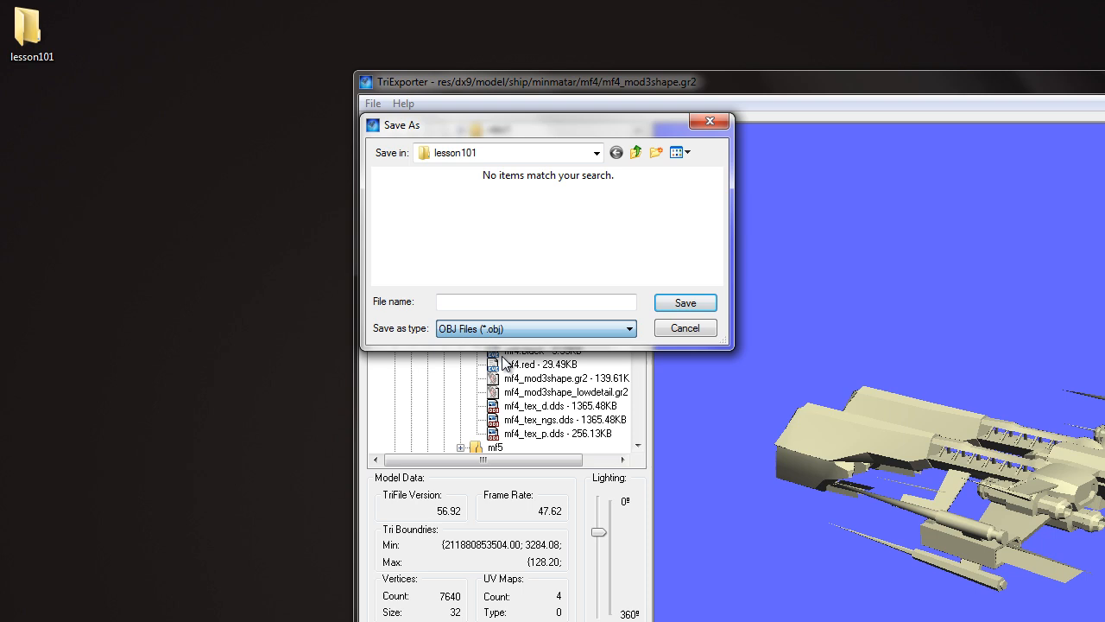
text(r)
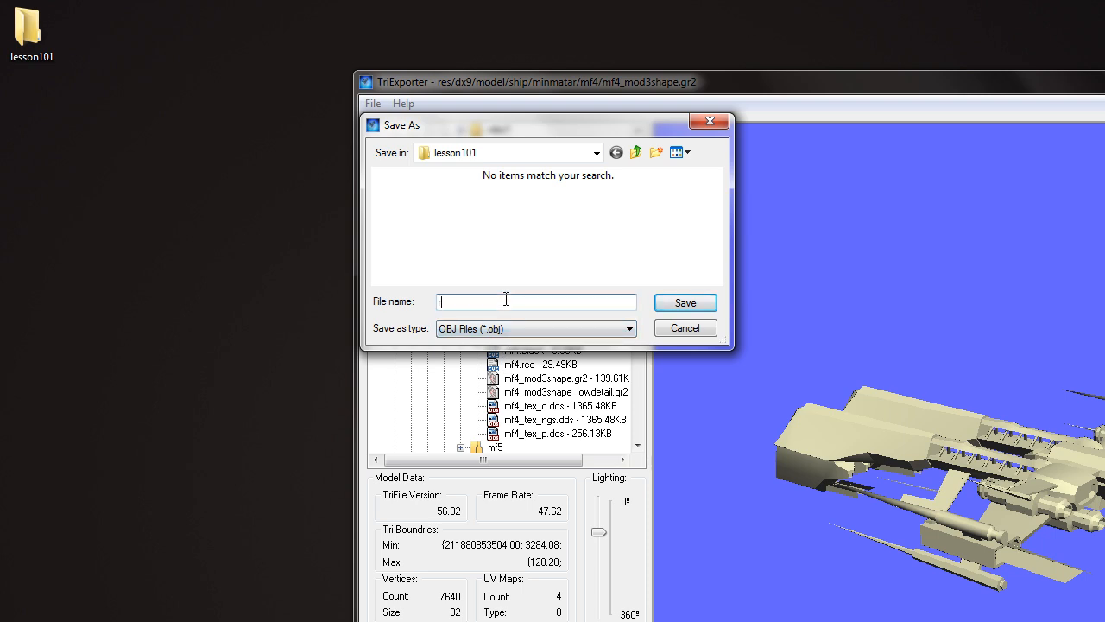
text(ifter)
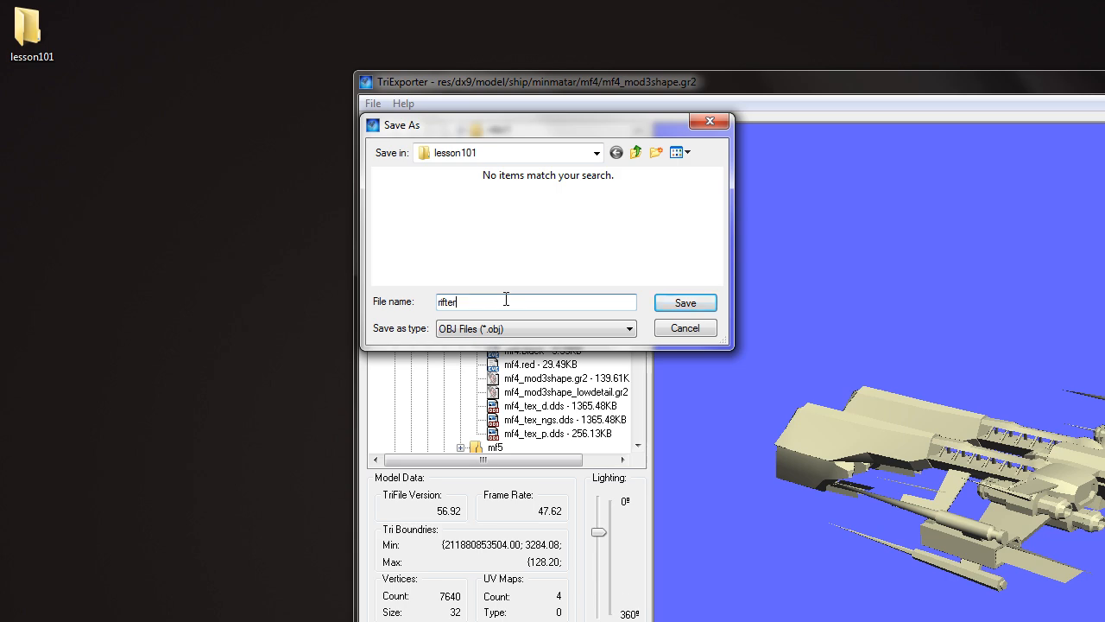
click(684, 302)
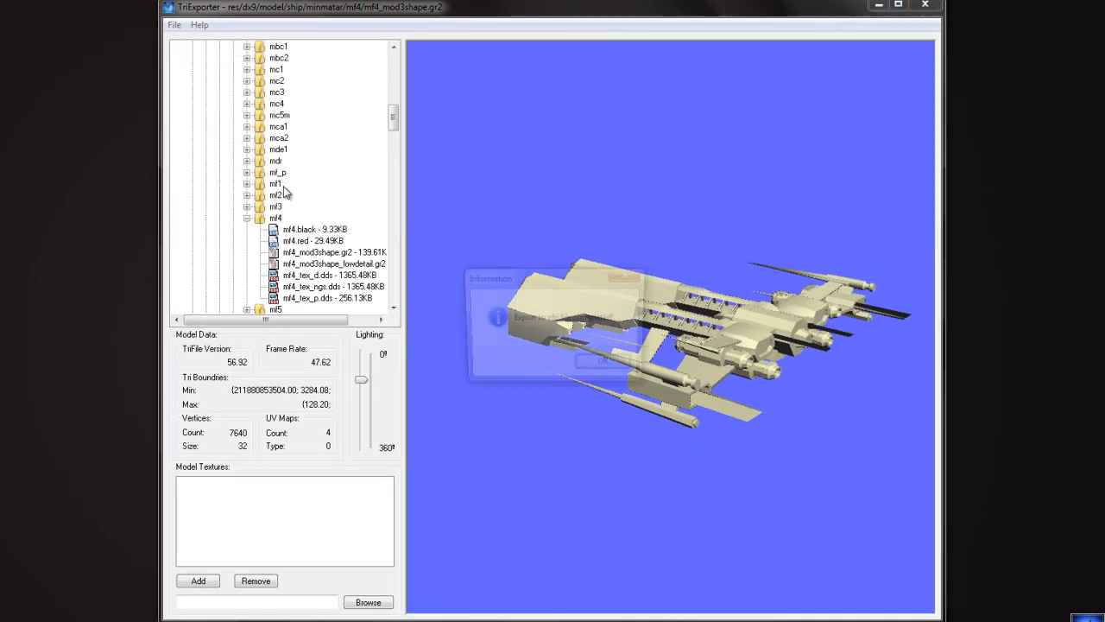
Step: Extract the mf4_tex_d.dds diffuse texture into the lesson101 folder
click(331, 252)
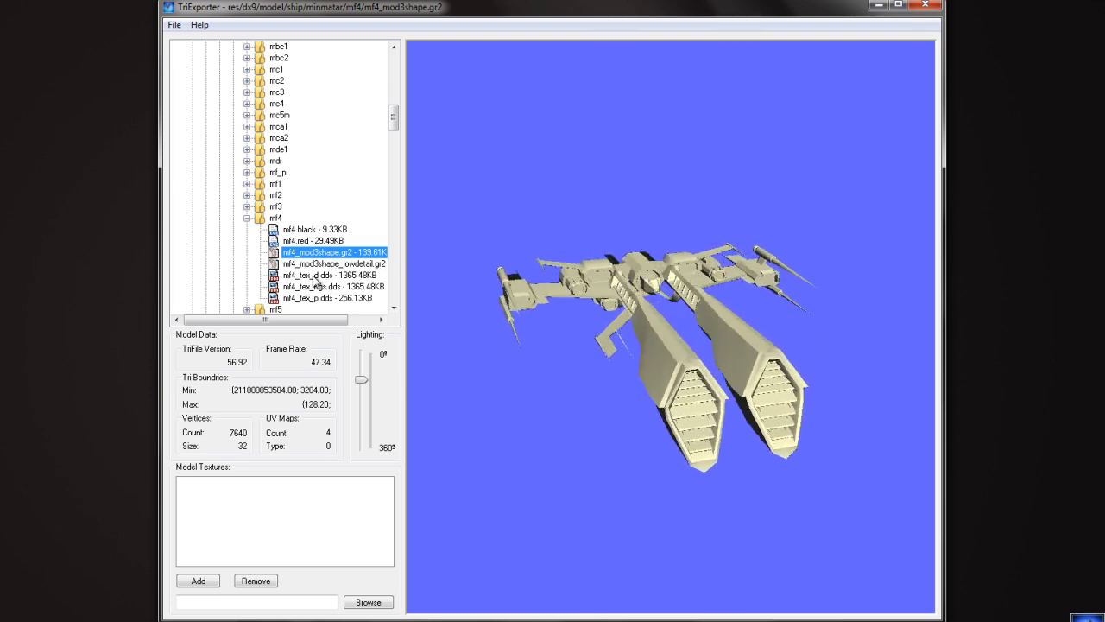
click(328, 275)
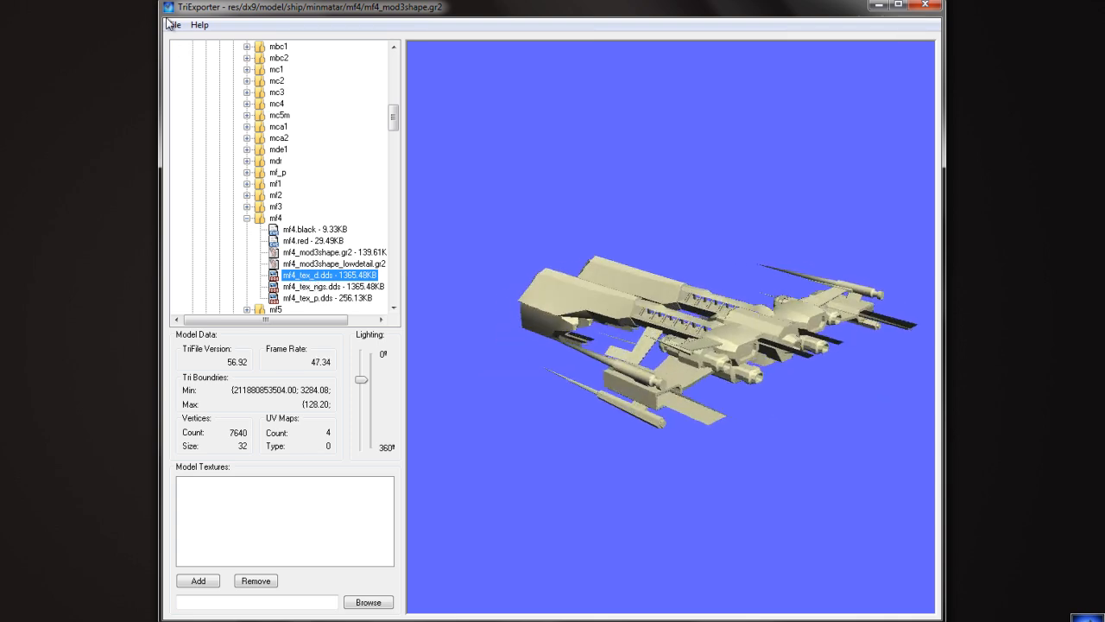
click(173, 24)
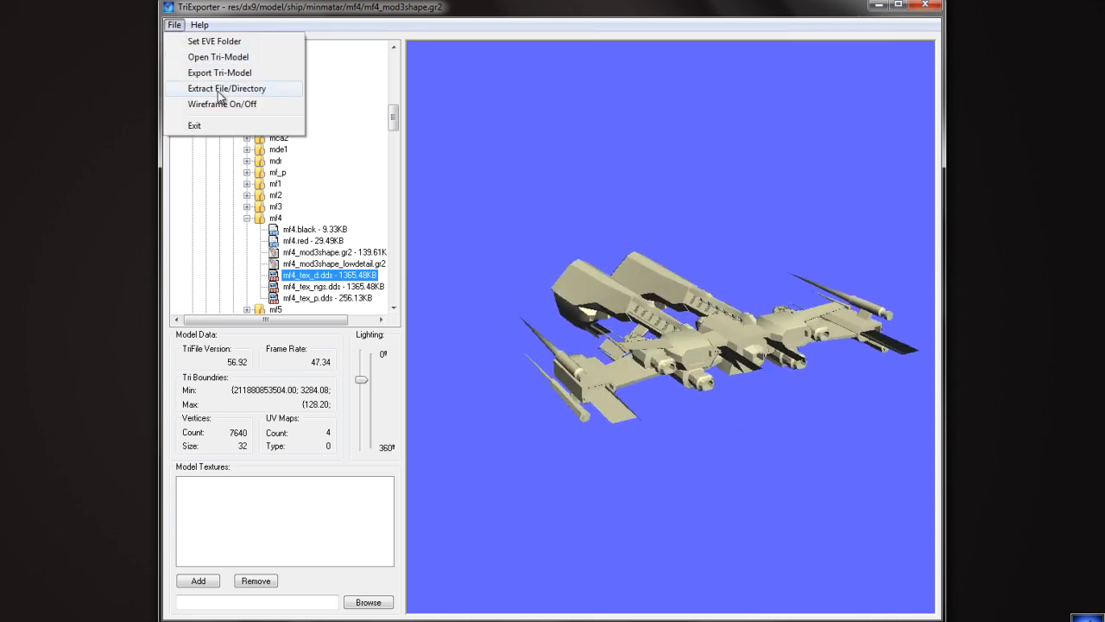
click(226, 88)
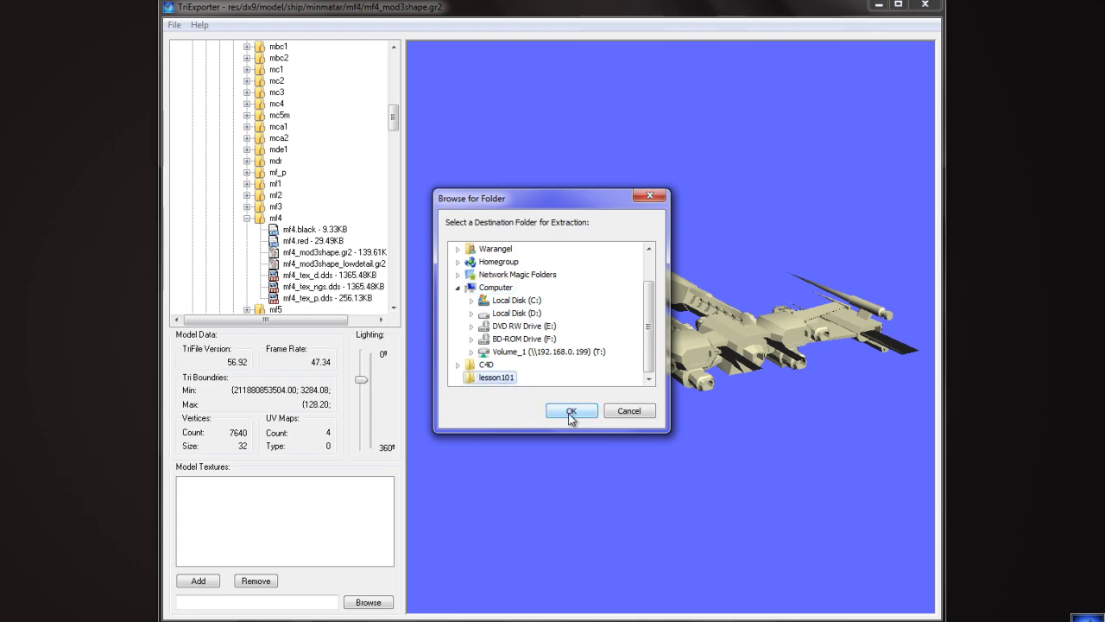
click(570, 411)
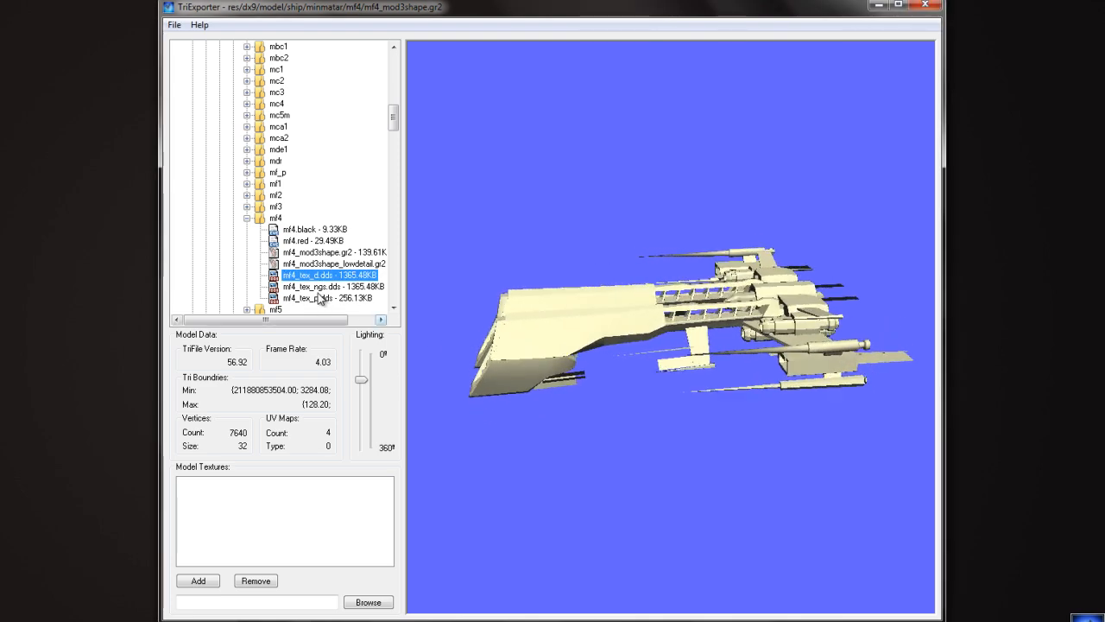
Step: Extract mf4_tex_ngs.dds into lesson101, dismiss the Unstuffed Done notice and close TriExporter
click(332, 287)
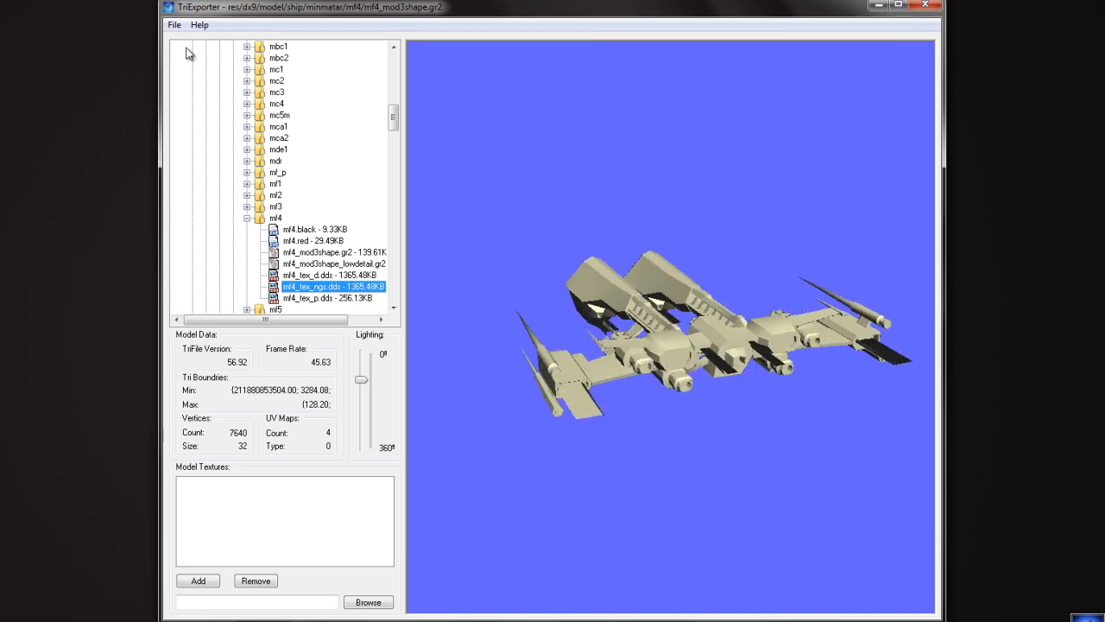
click(173, 24)
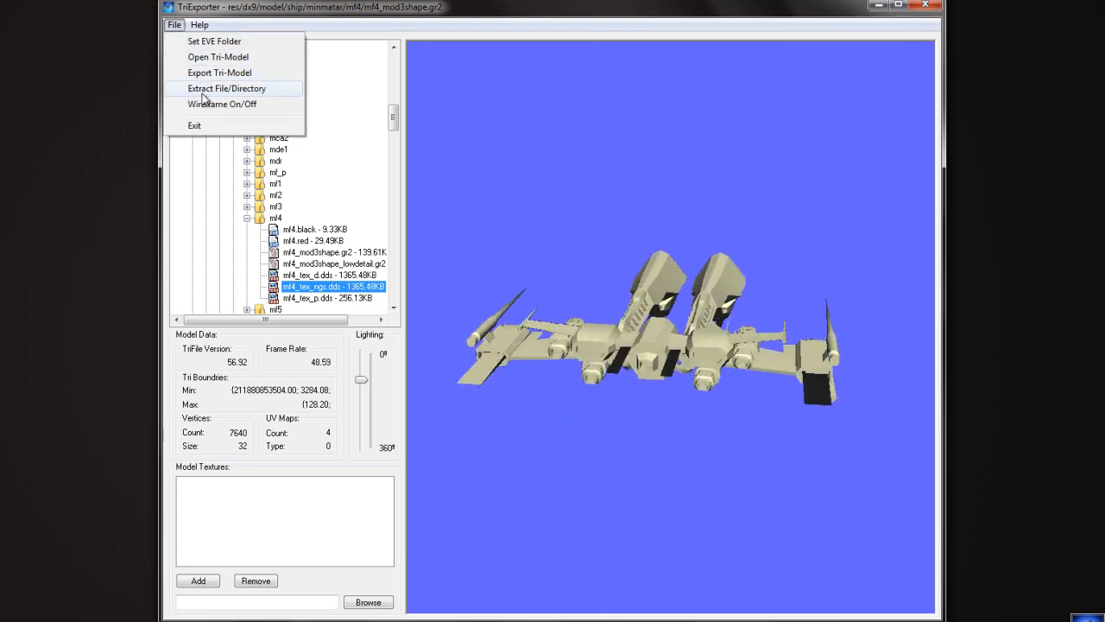
click(226, 88)
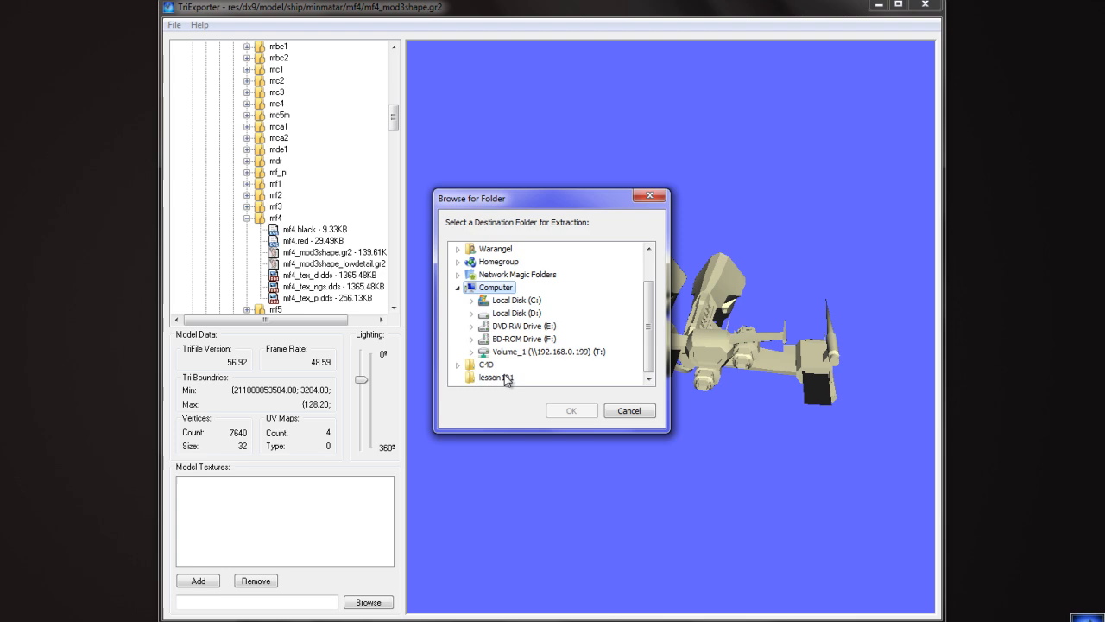
click(570, 411)
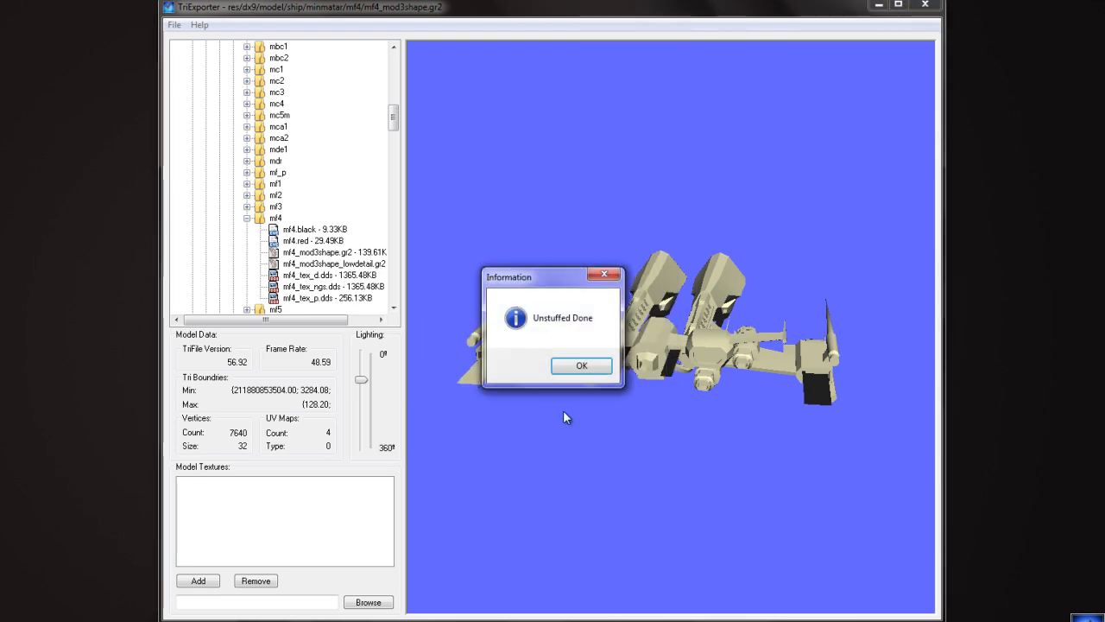
click(580, 366)
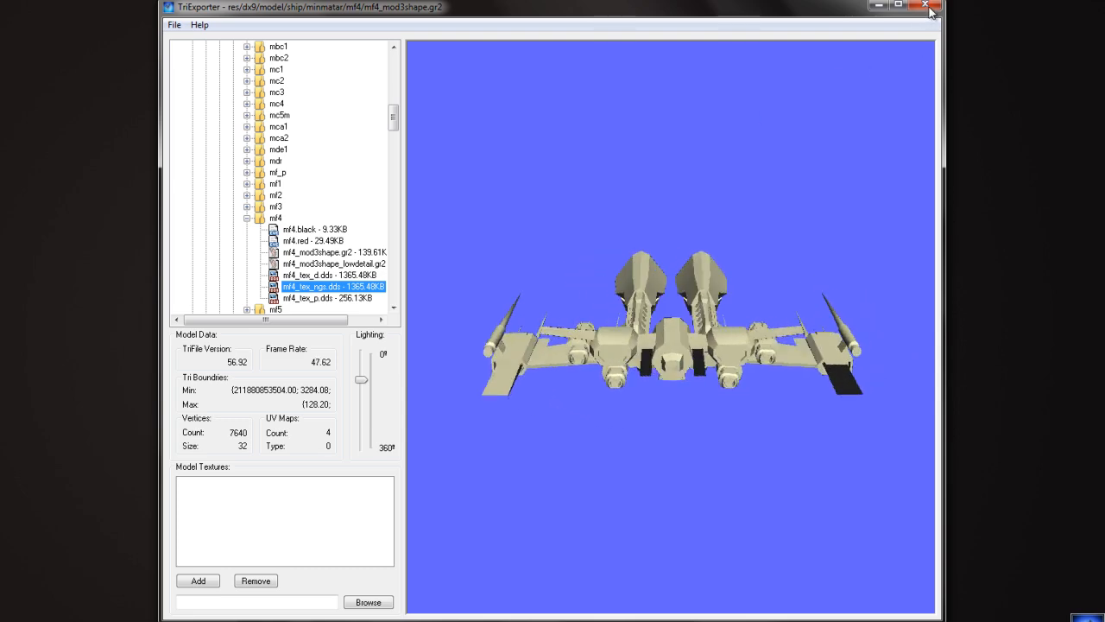
click(924, 7)
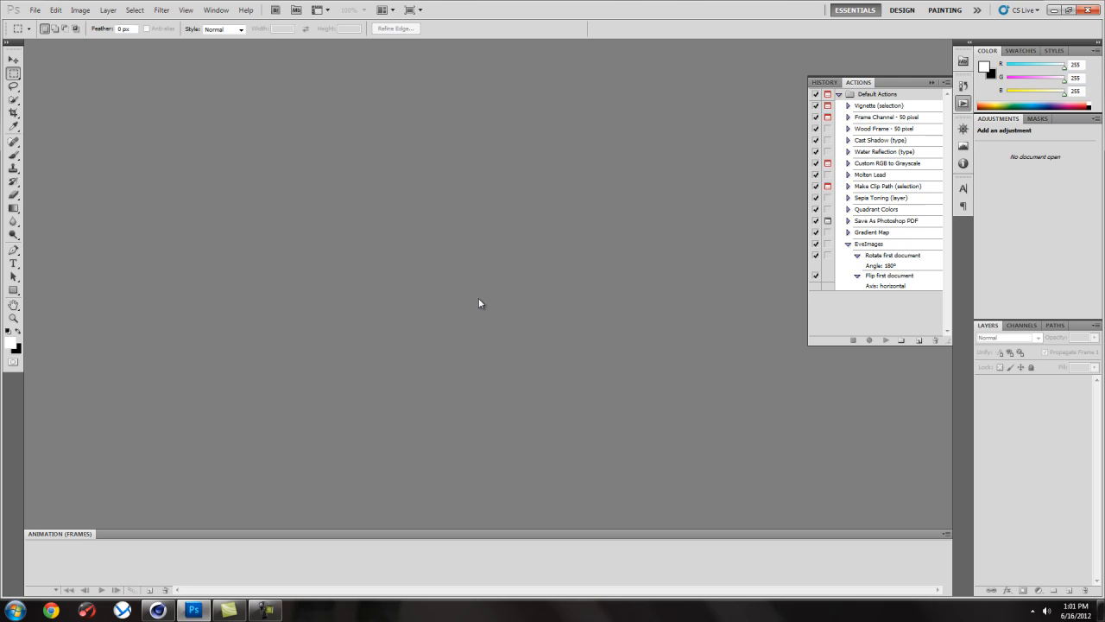
mouse_move(428, 287)
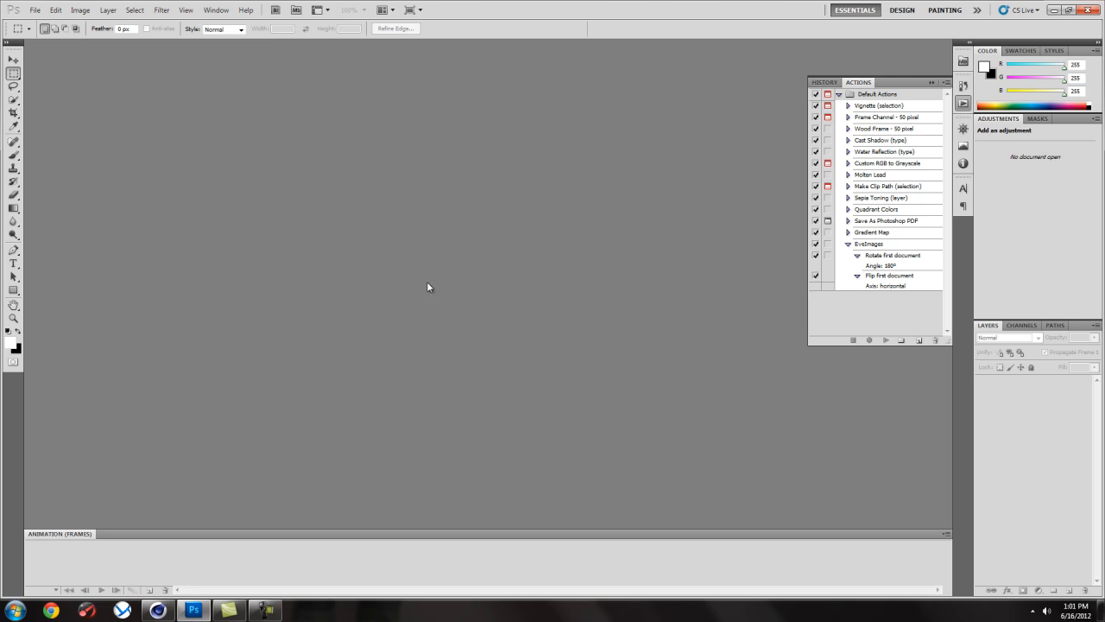
Step: Open mf4_tex_d.dds from lesson101 in Photoshop with MIP map loading turned off
click(35, 10)
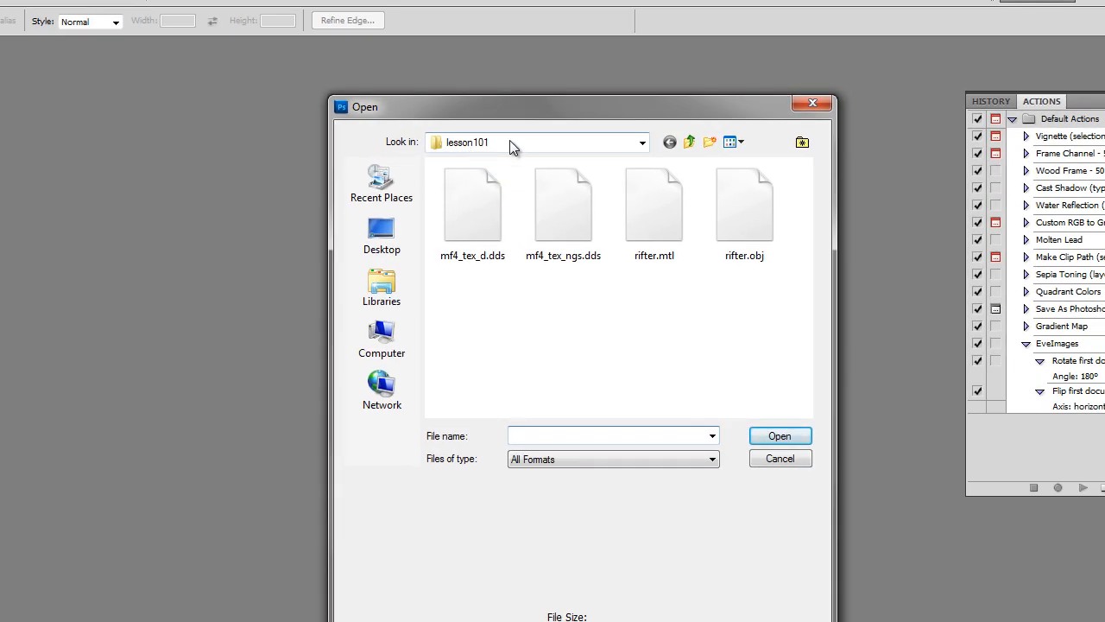
click(473, 204)
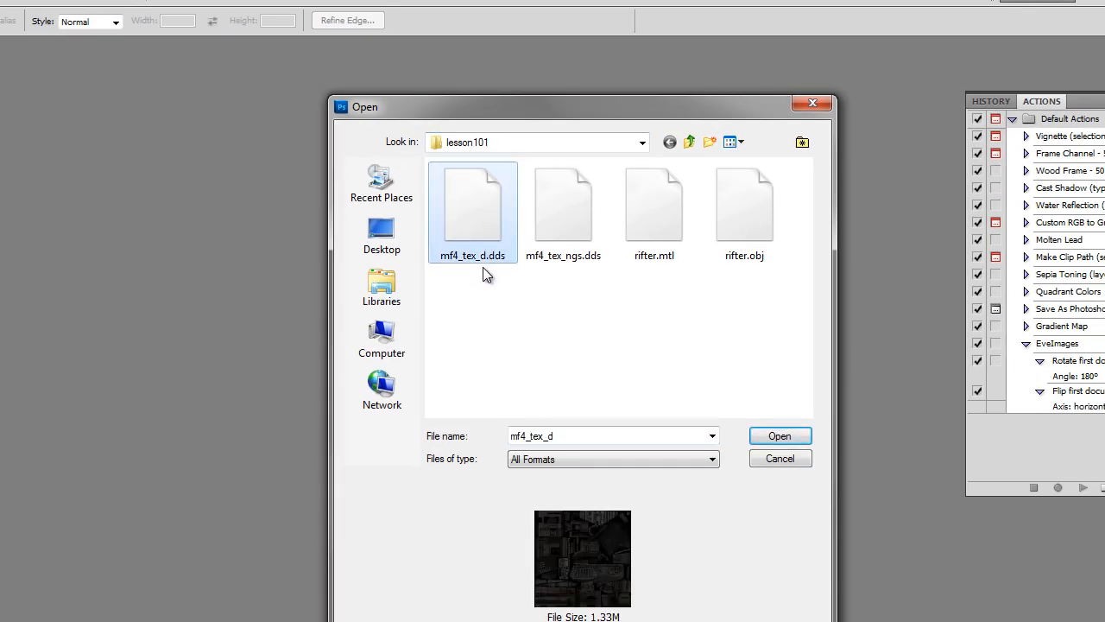
mouse_move(618, 588)
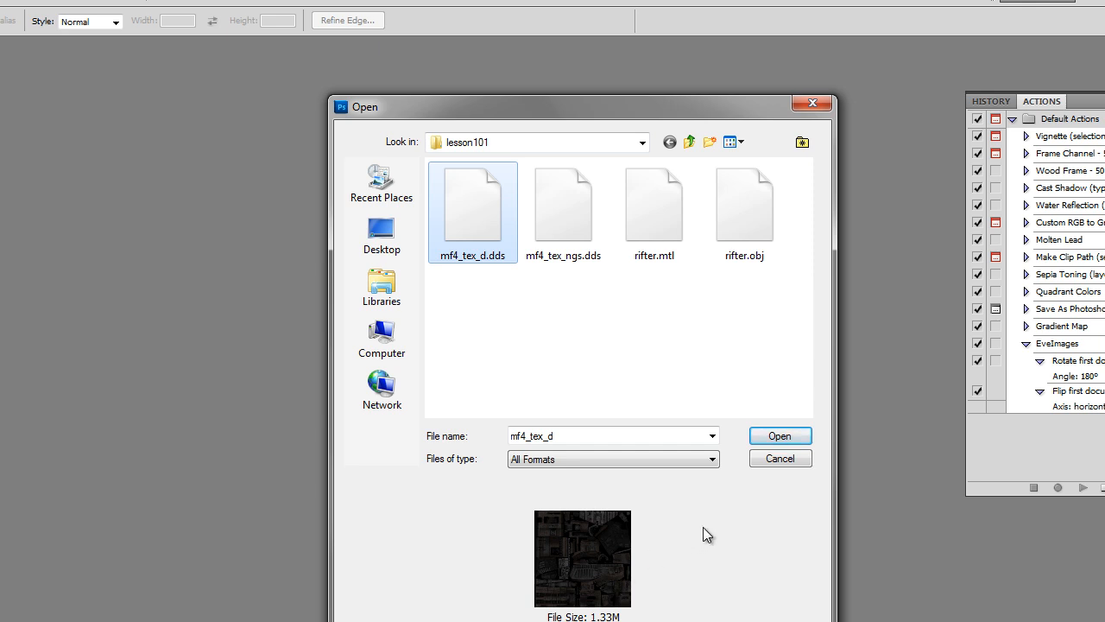
click(777, 435)
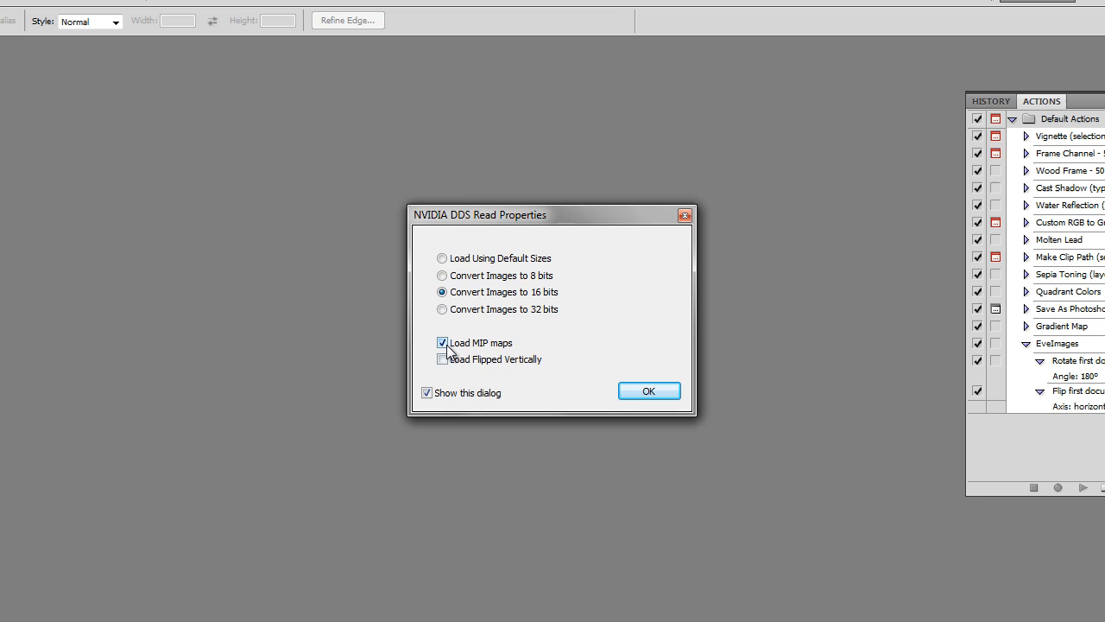
click(649, 390)
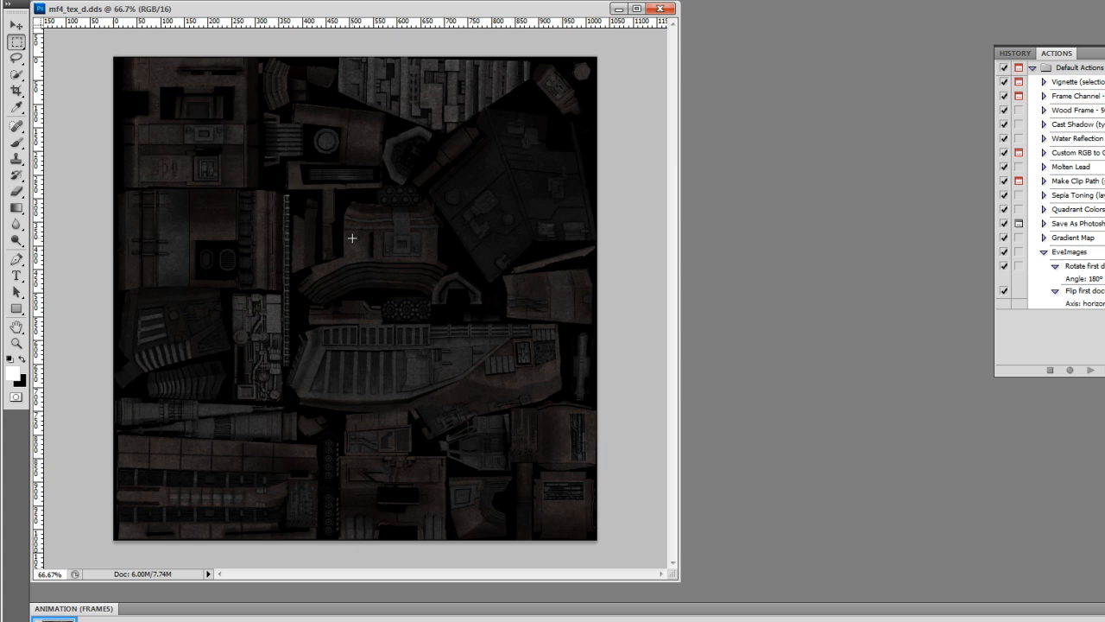
mouse_move(360, 253)
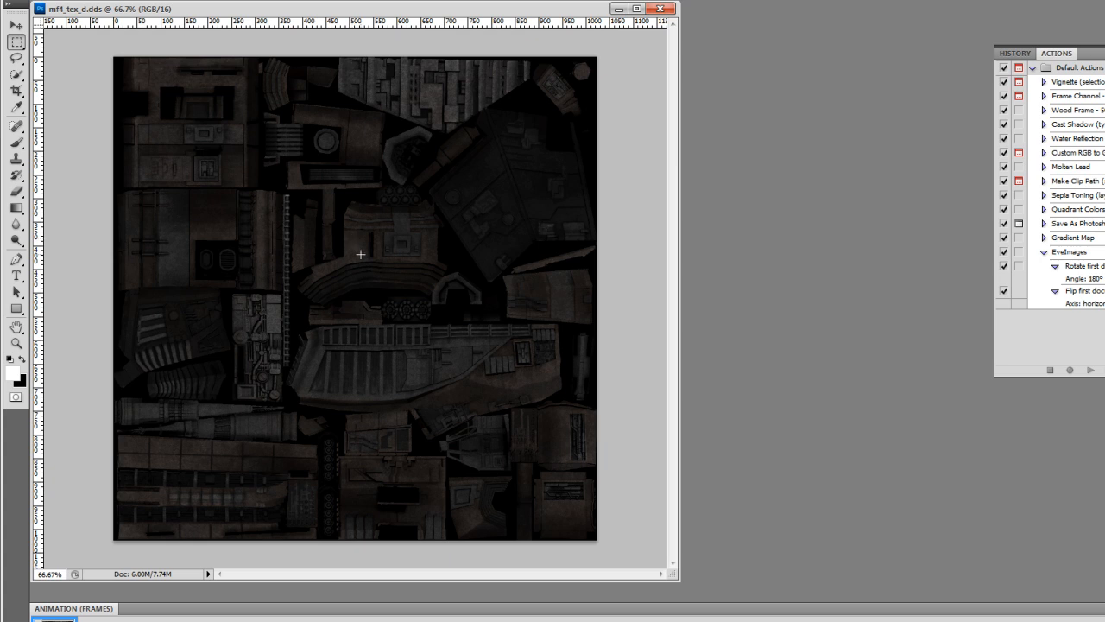
mouse_move(411, 286)
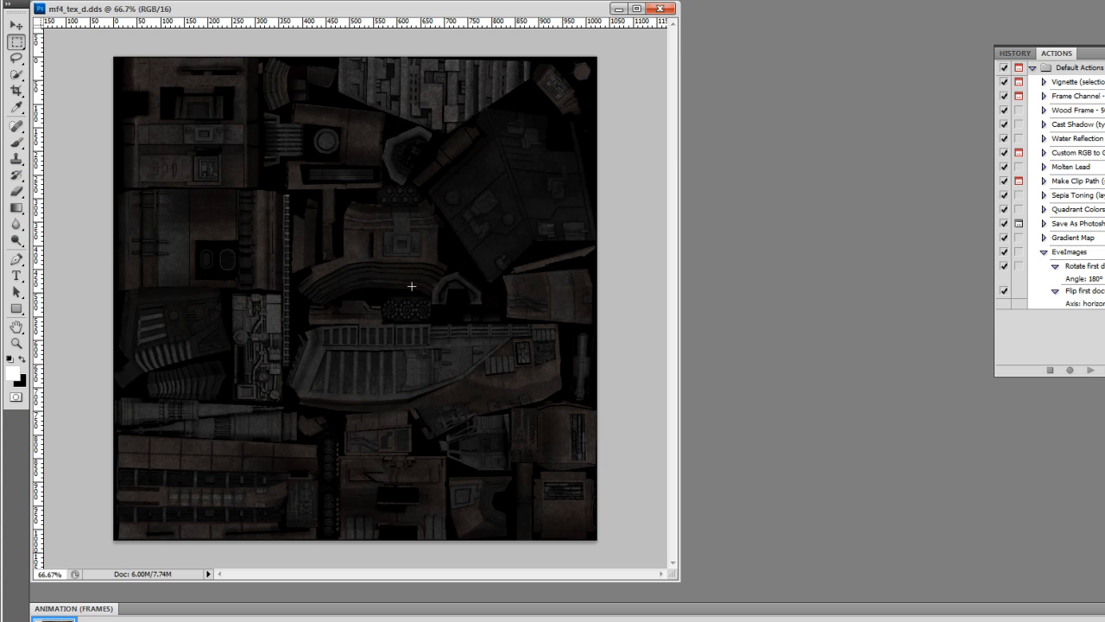
mouse_move(368, 304)
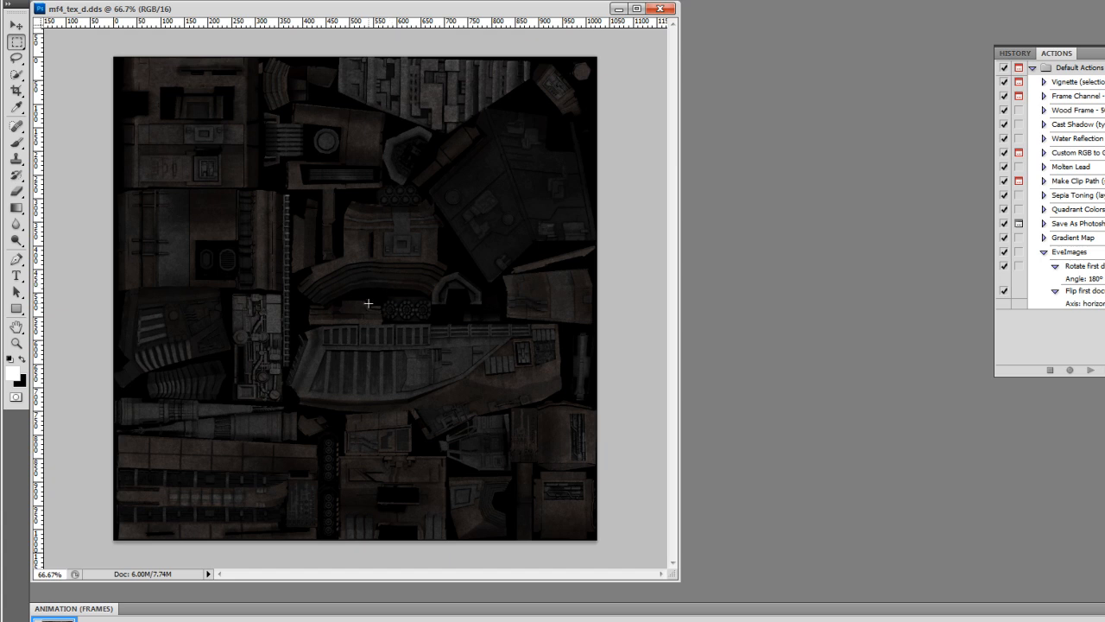
mouse_move(663, 349)
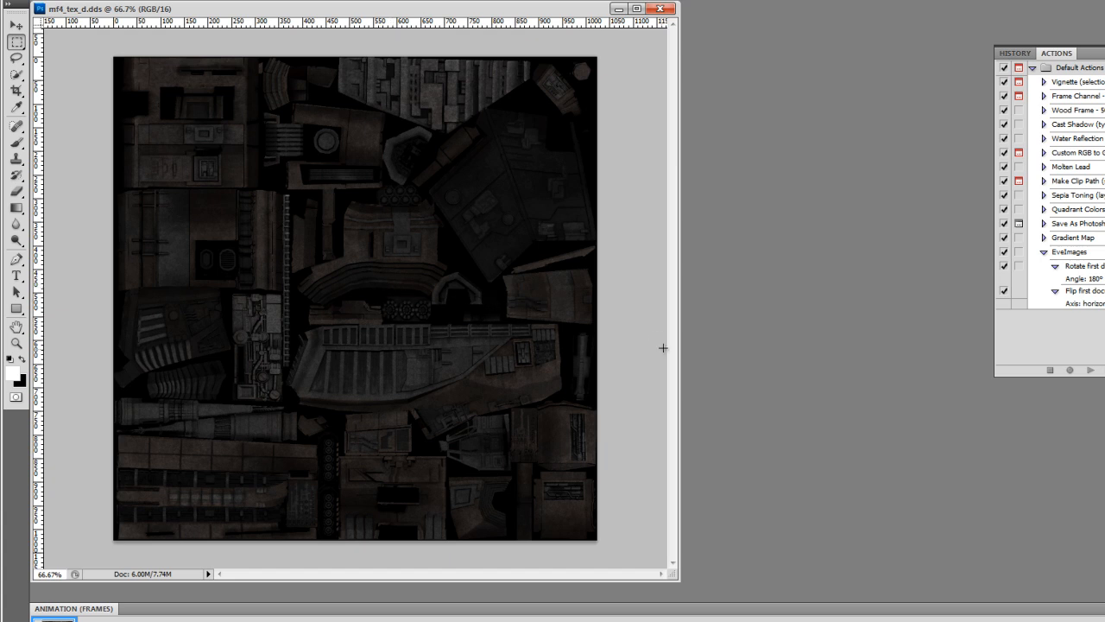
mouse_move(1086, 268)
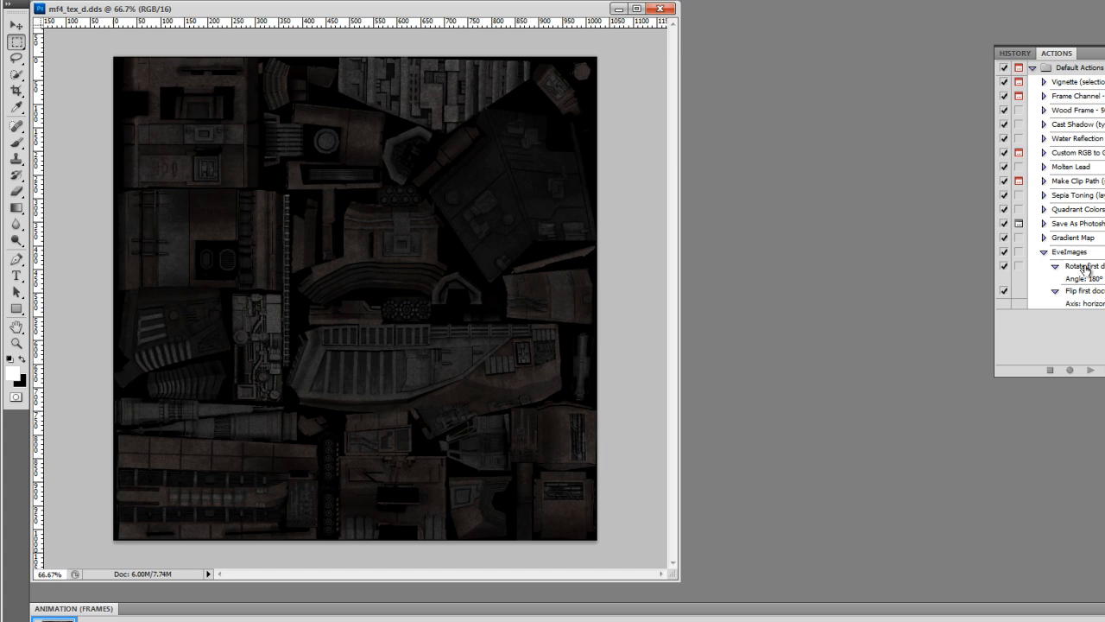
Step: Play the EveImages action to rotate the texture 180° and flip it horizontally
click(1071, 252)
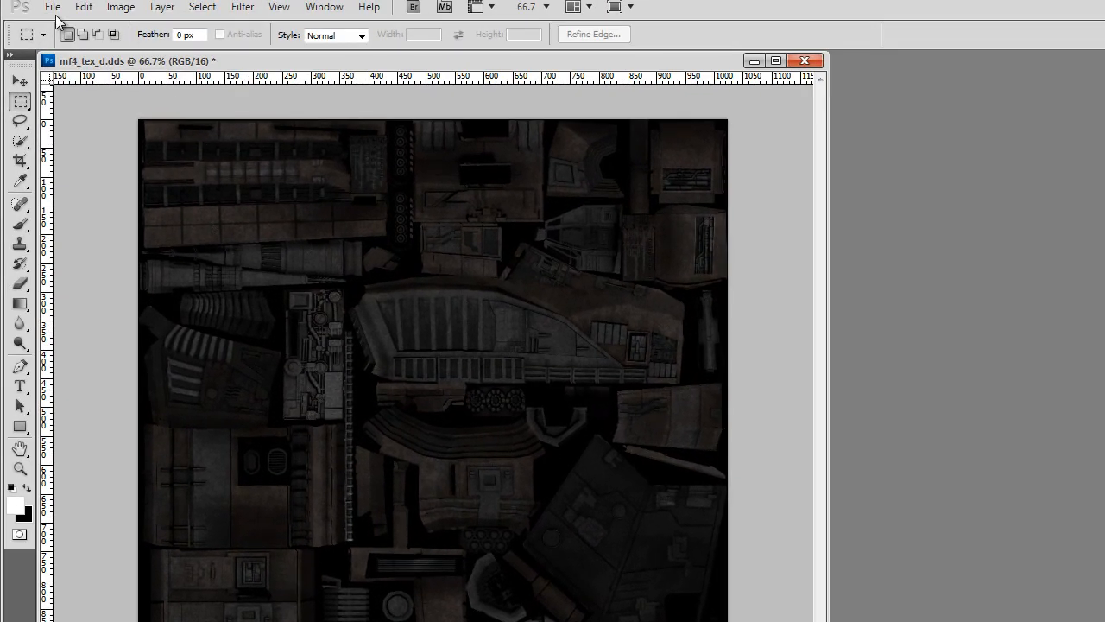
Step: Save the flipped texture as a maximum-quality JPEG named texture in lesson101
click(51, 7)
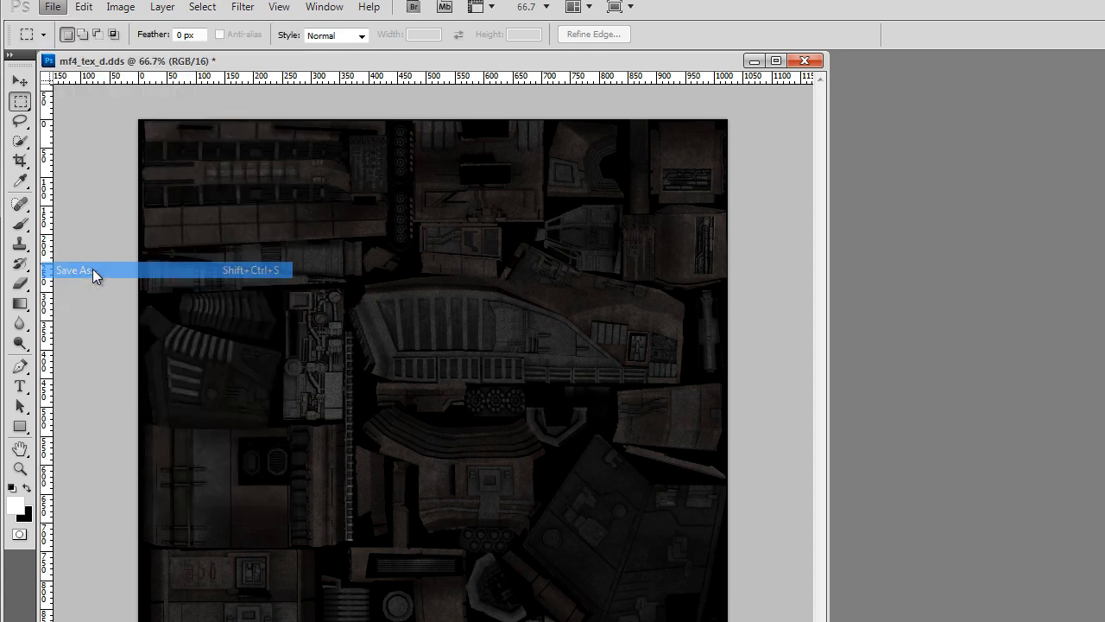
click(73, 269)
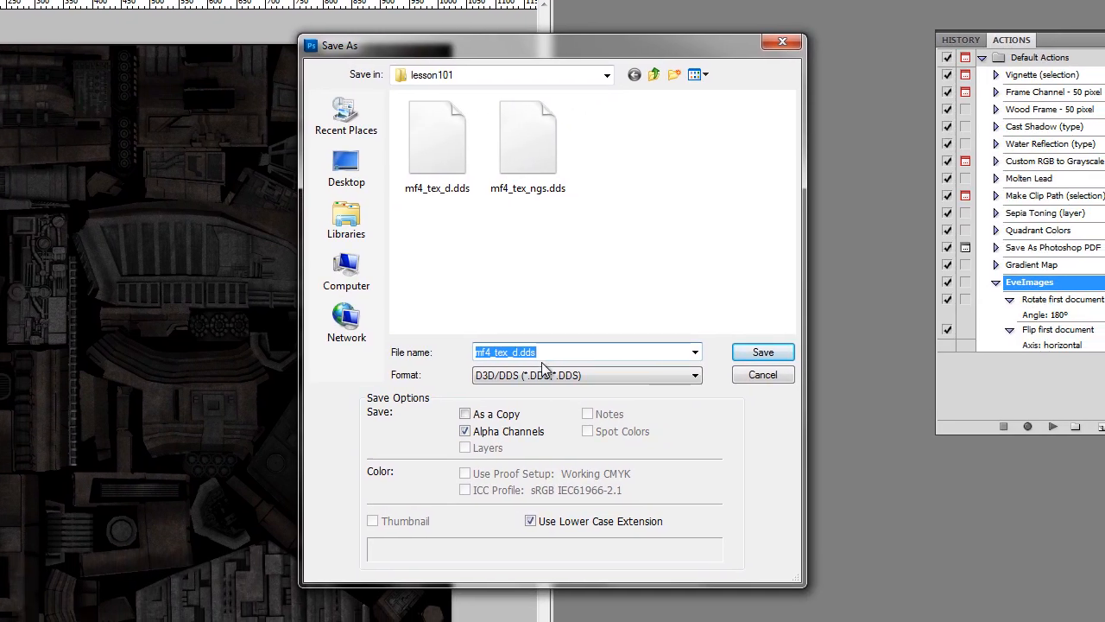
click(694, 375)
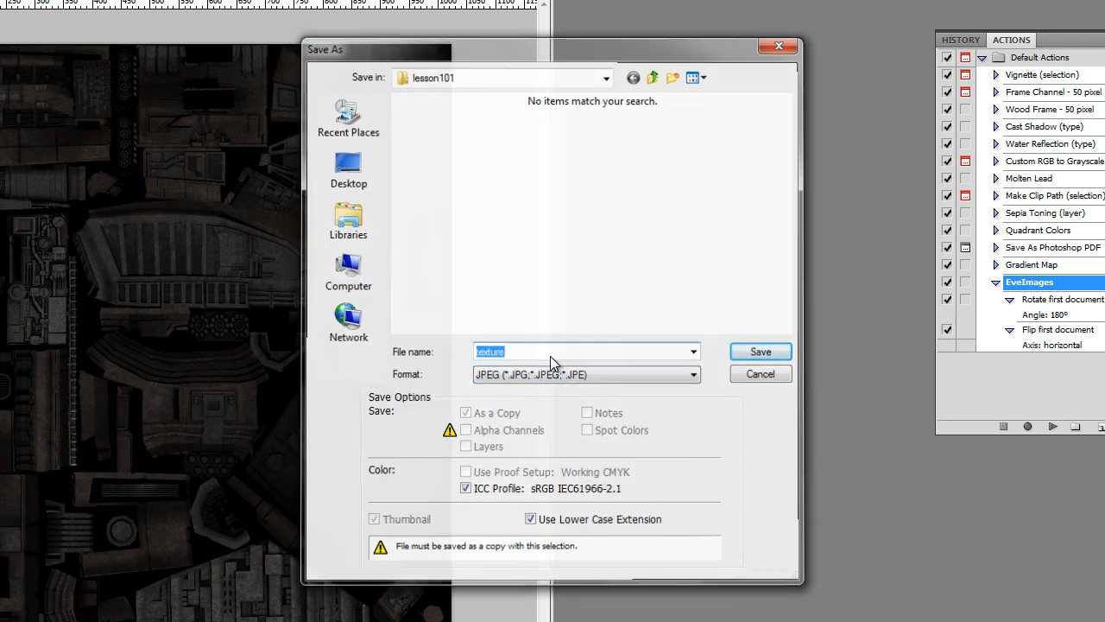
click(760, 350)
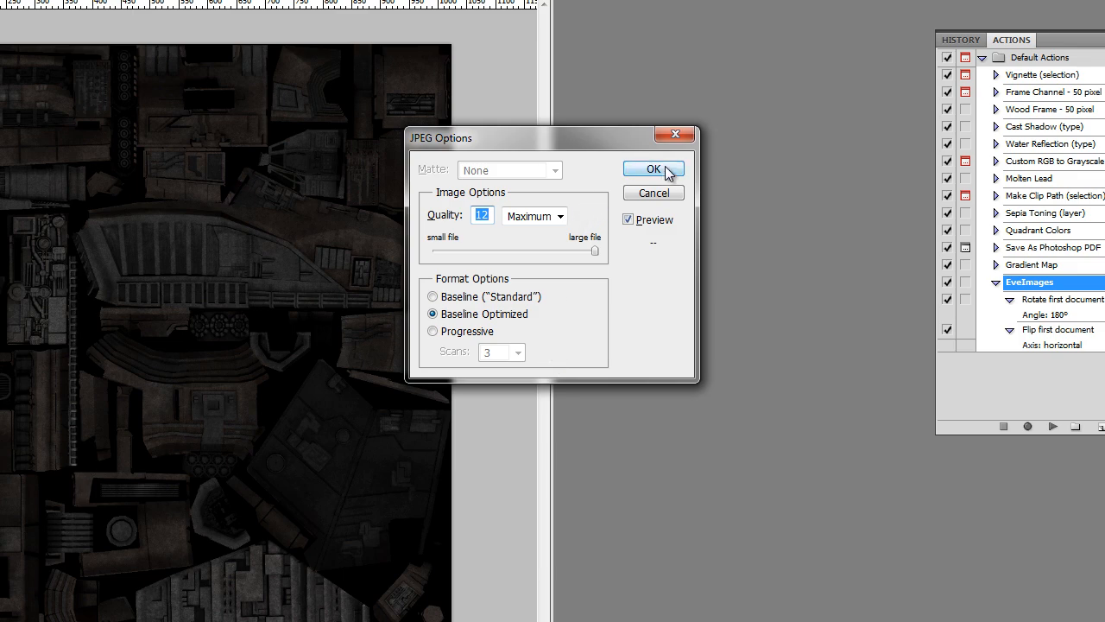
click(652, 169)
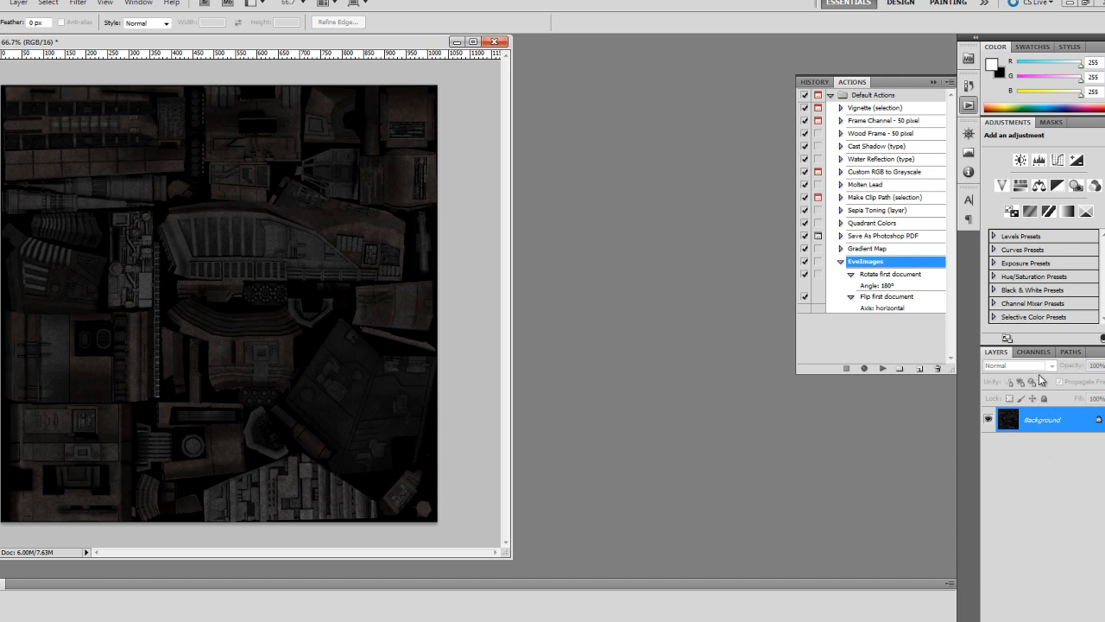
Step: Copy the Alpha 1 channel into a new grayscale document and begin saving it
click(1033, 353)
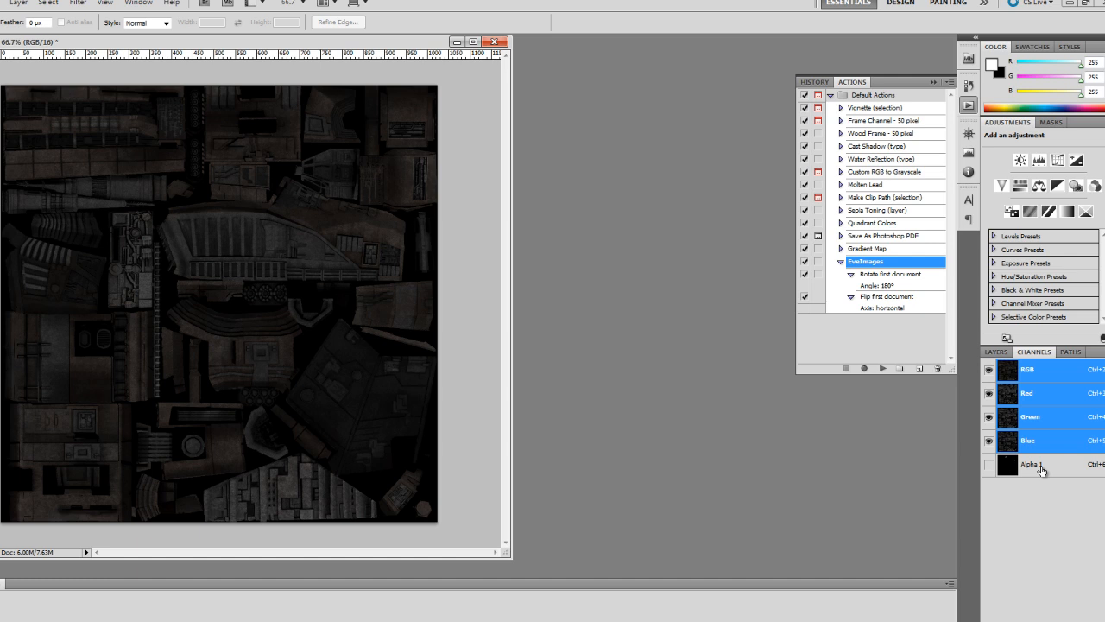
click(1033, 465)
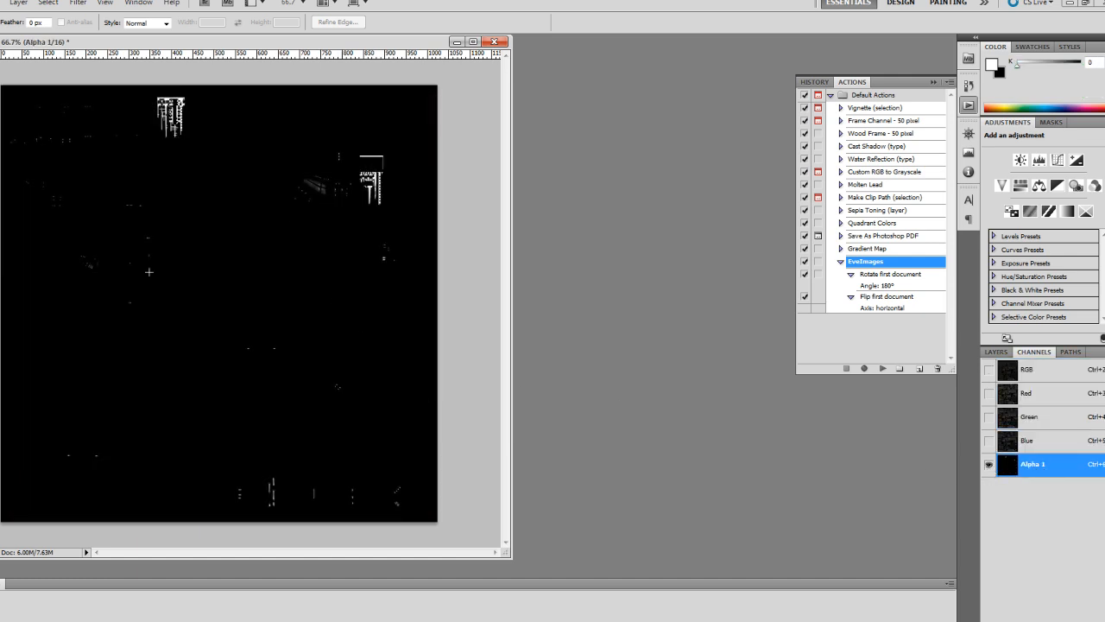
mouse_move(214, 246)
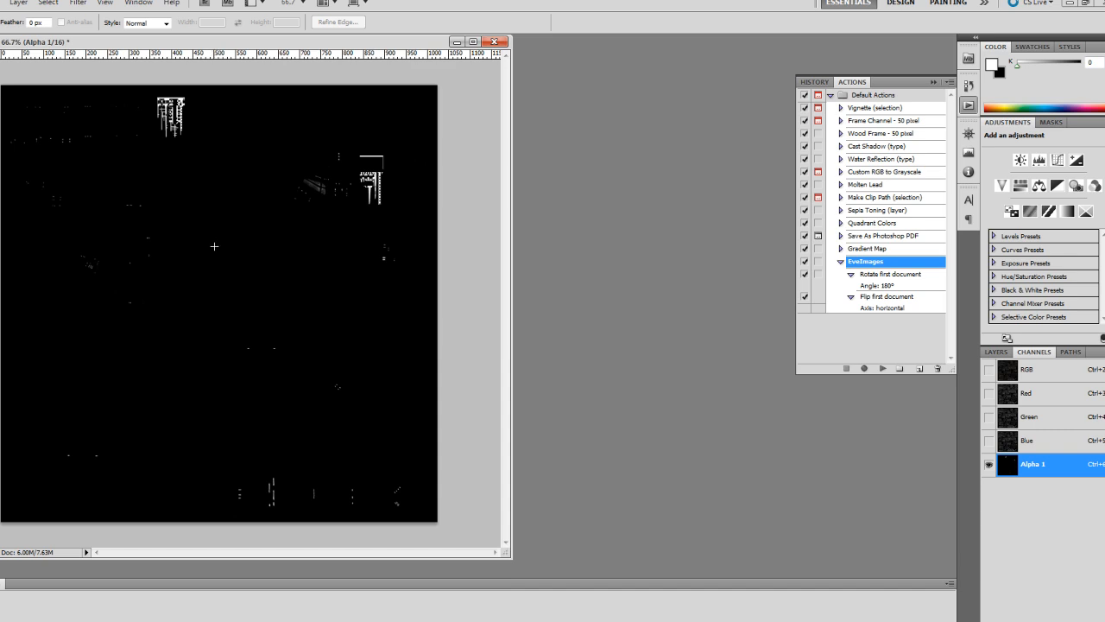
mouse_move(215, 251)
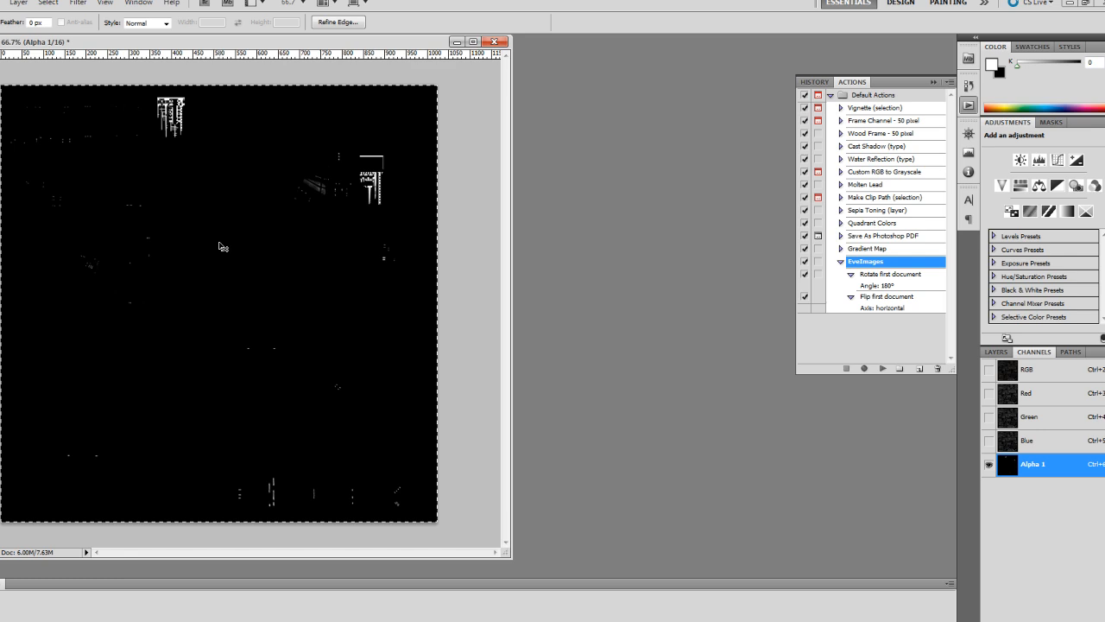
mouse_move(473, 262)
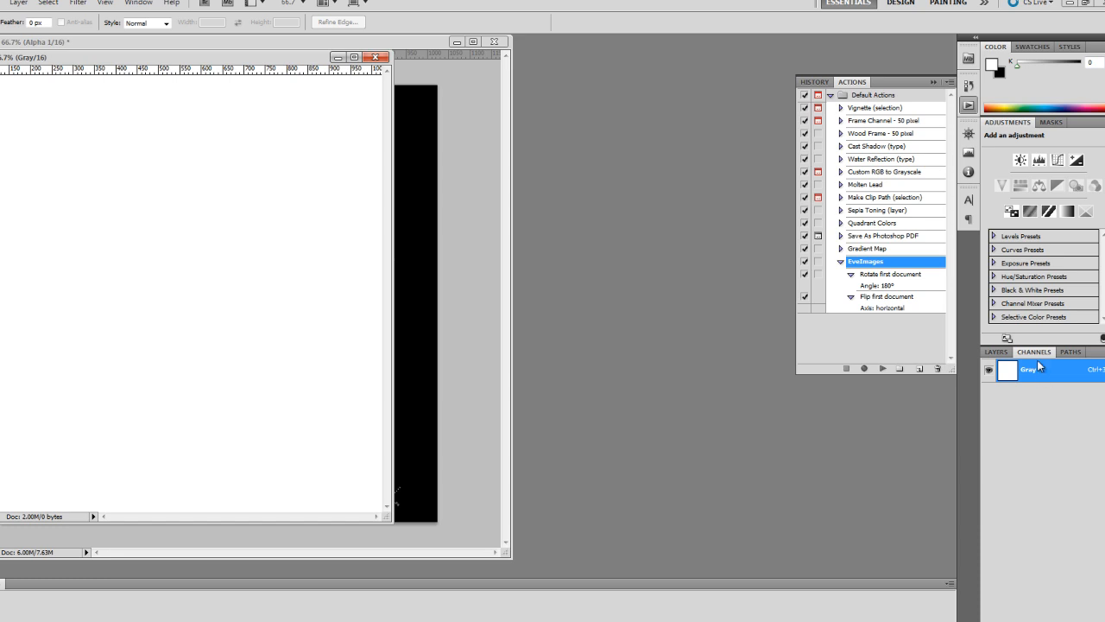
click(995, 352)
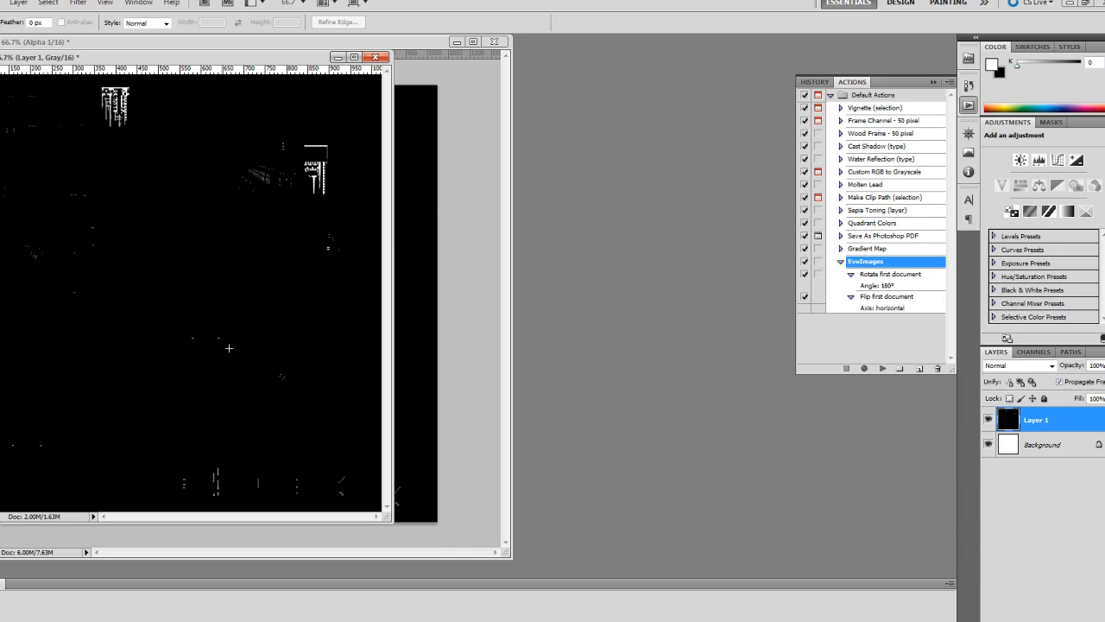
click(52, 13)
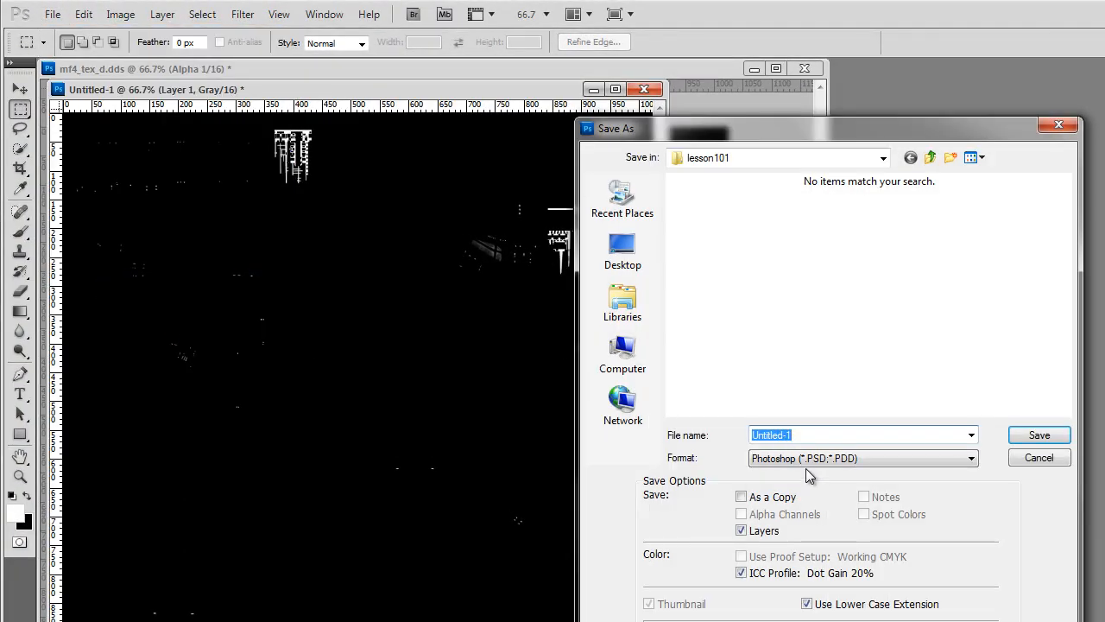
Step: Save the alpha document as a JPEG named lumAlpha in lesson101 and close it
click(862, 458)
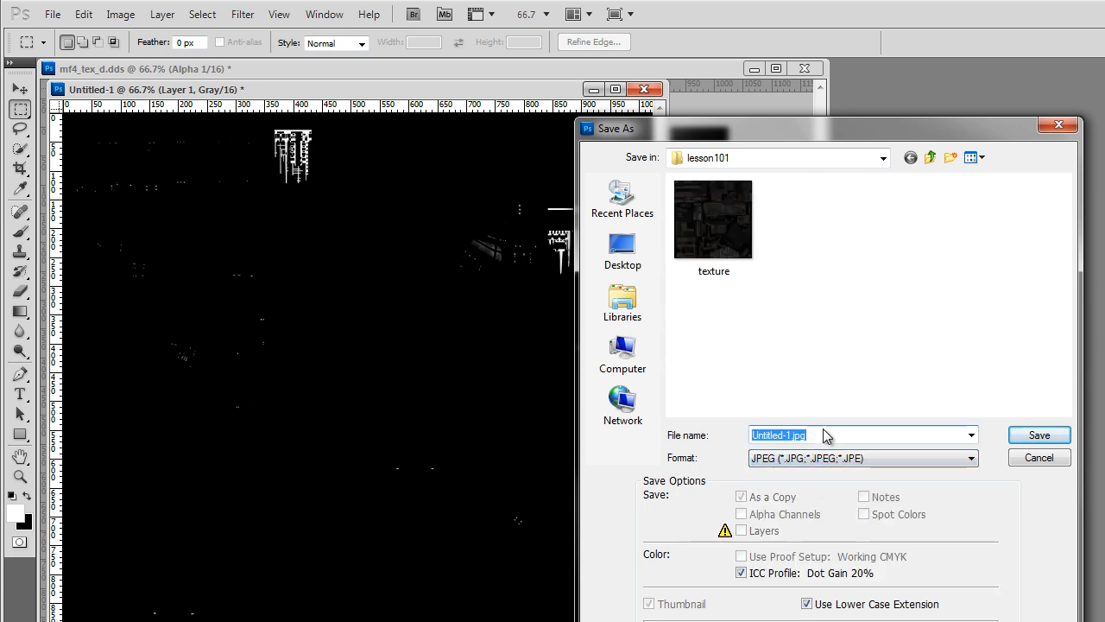
text(lumA)
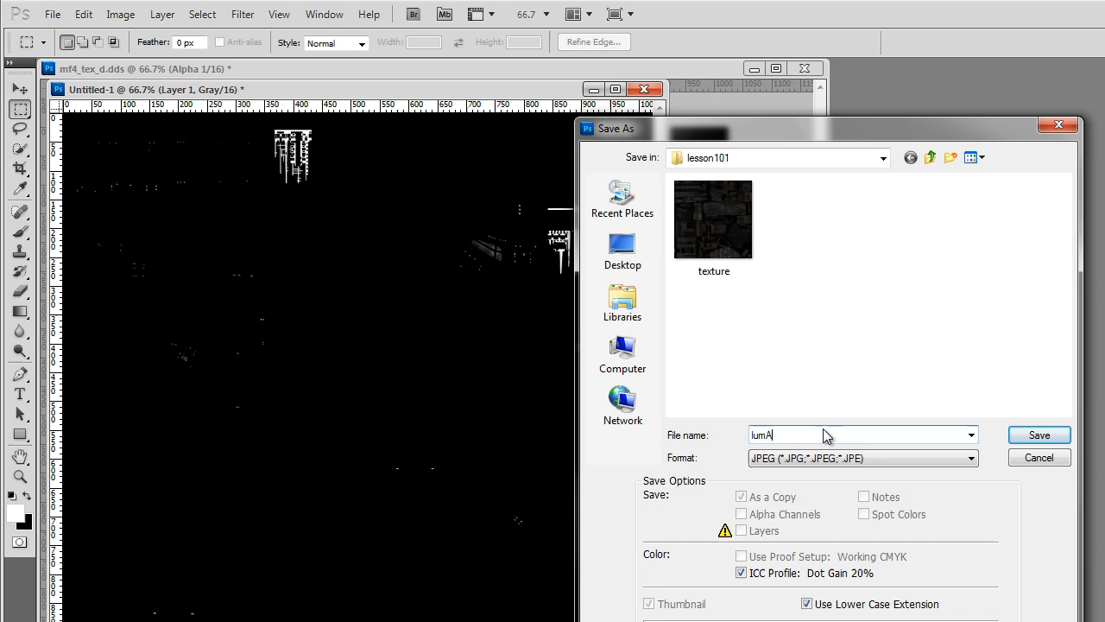
text(lpha)
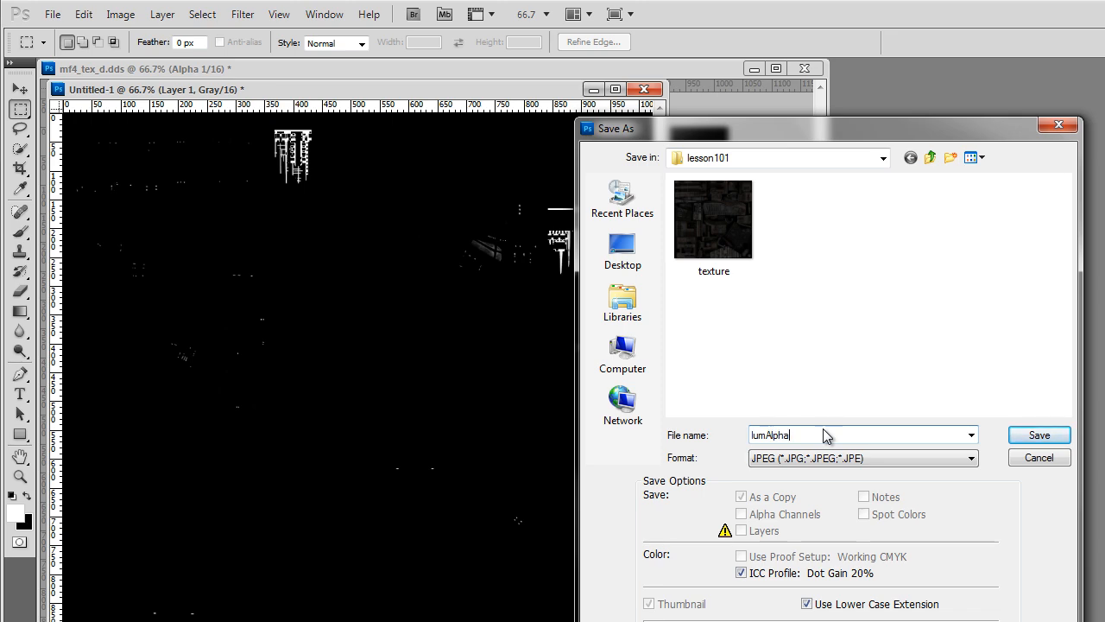
click(1039, 435)
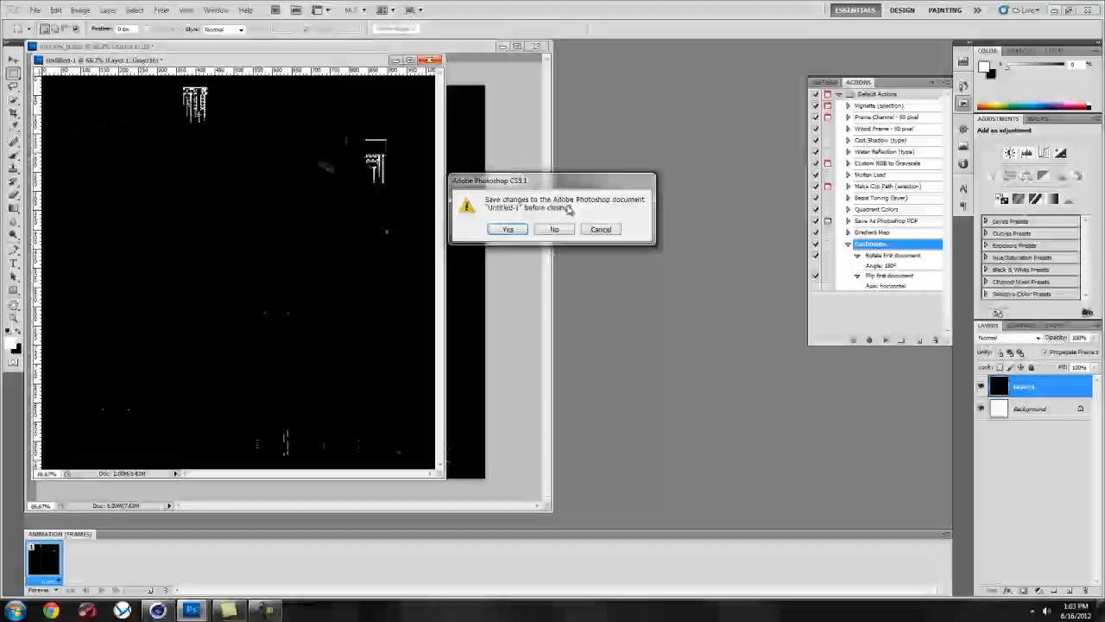
click(553, 228)
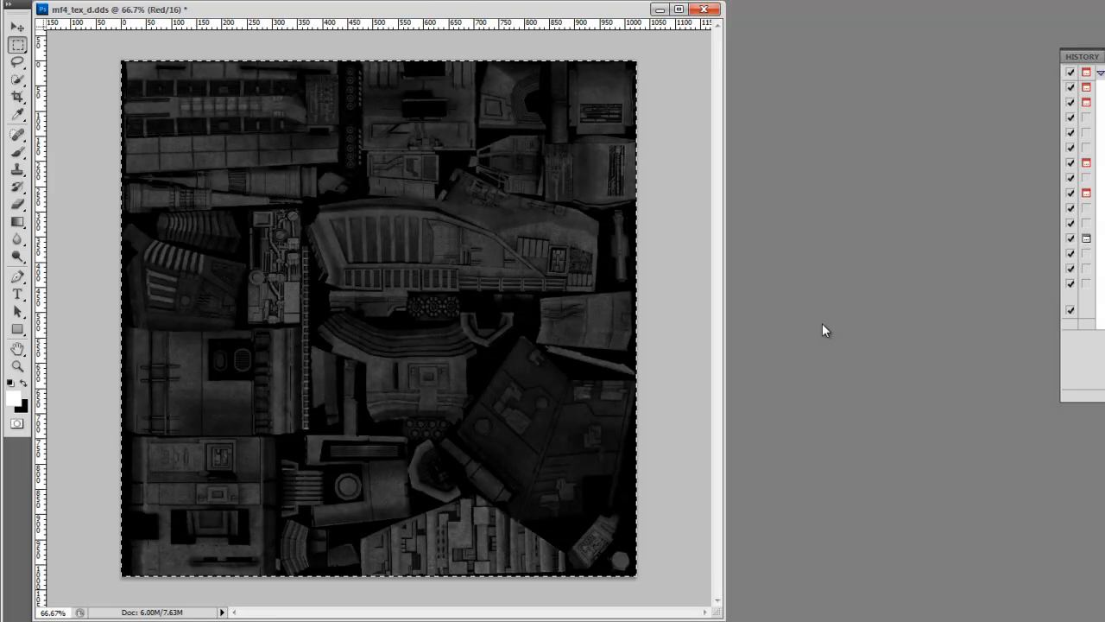
Step: Close mf4_tex_d.dds and open mf4_tex_ngs.dds from lesson101 with the default DDS import settings
click(704, 11)
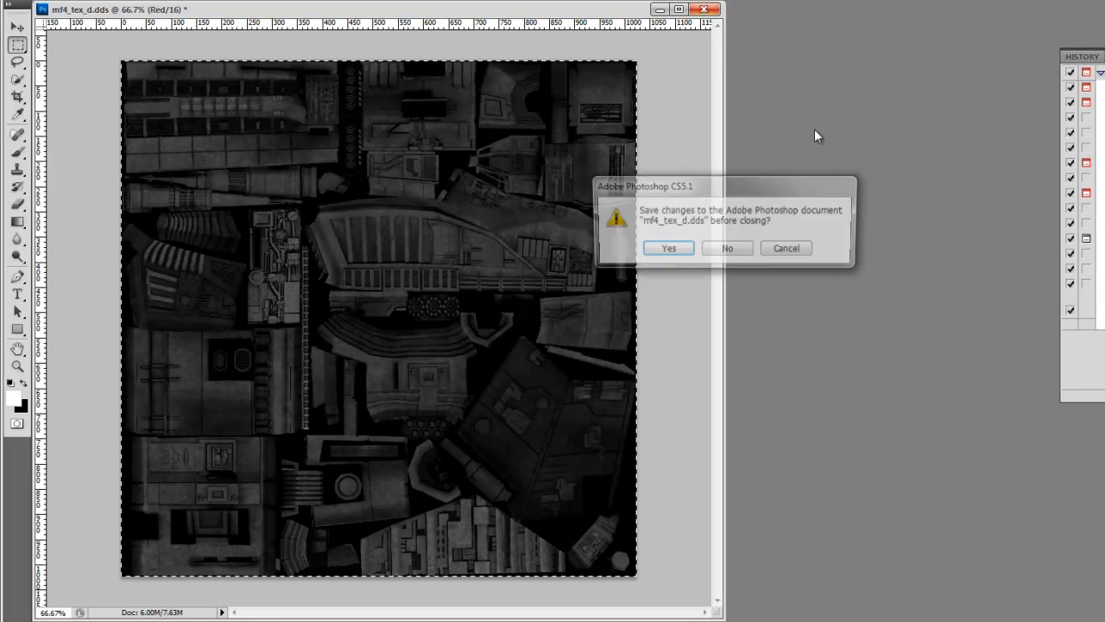
click(727, 249)
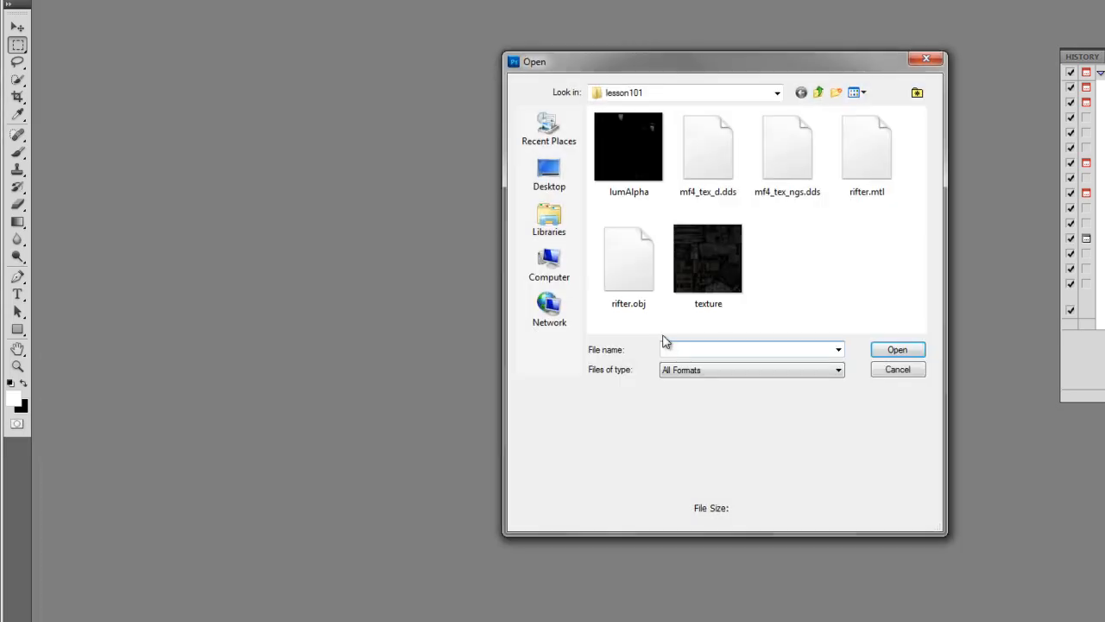
click(708, 147)
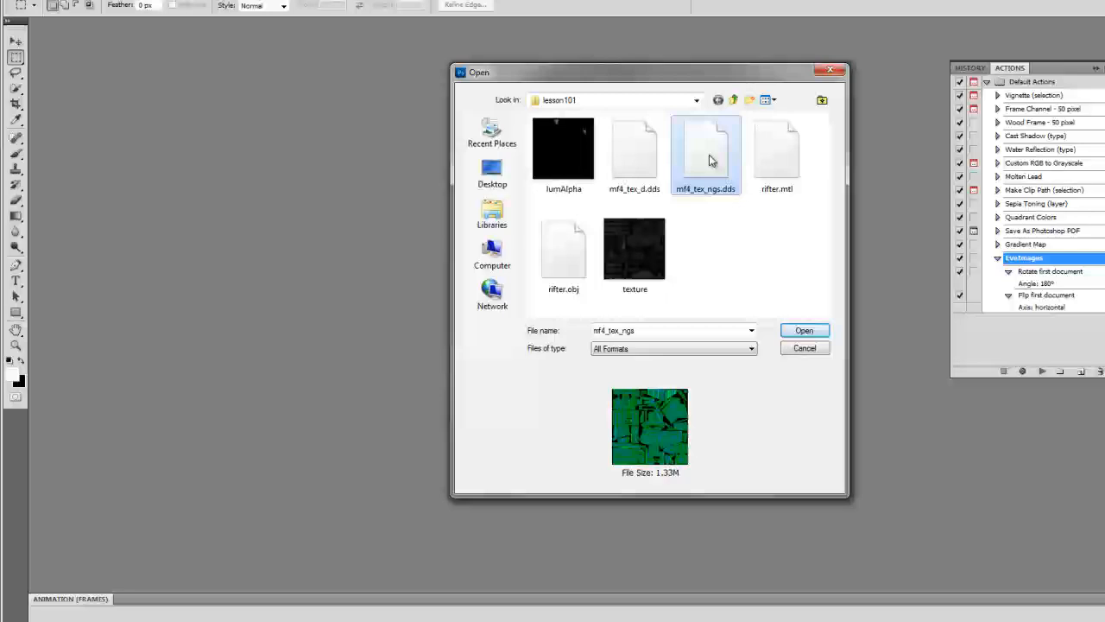
click(804, 330)
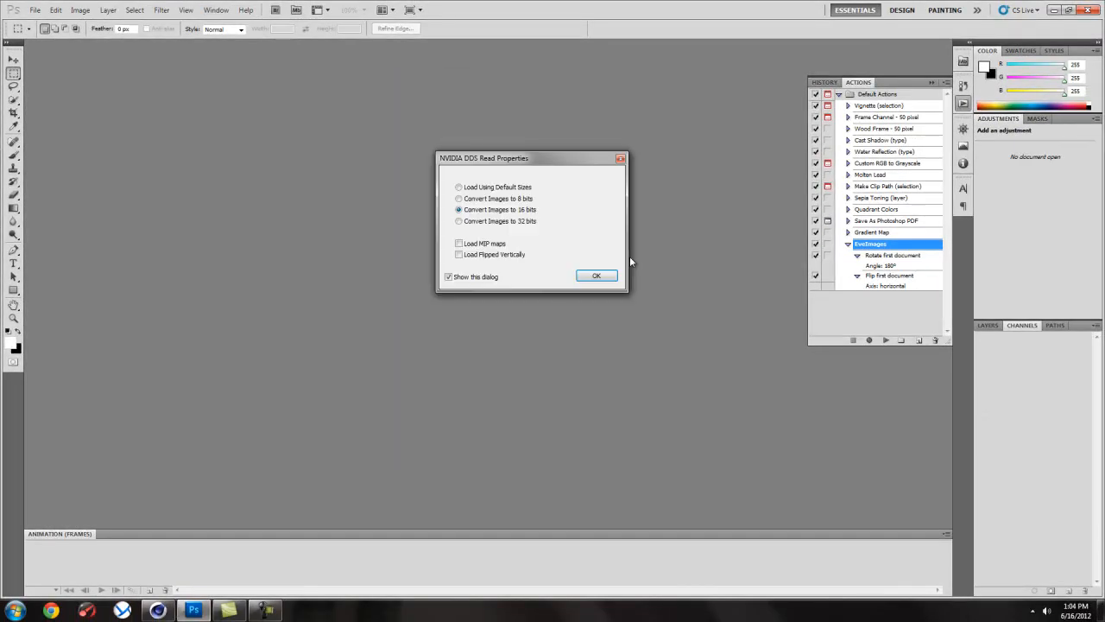
click(595, 275)
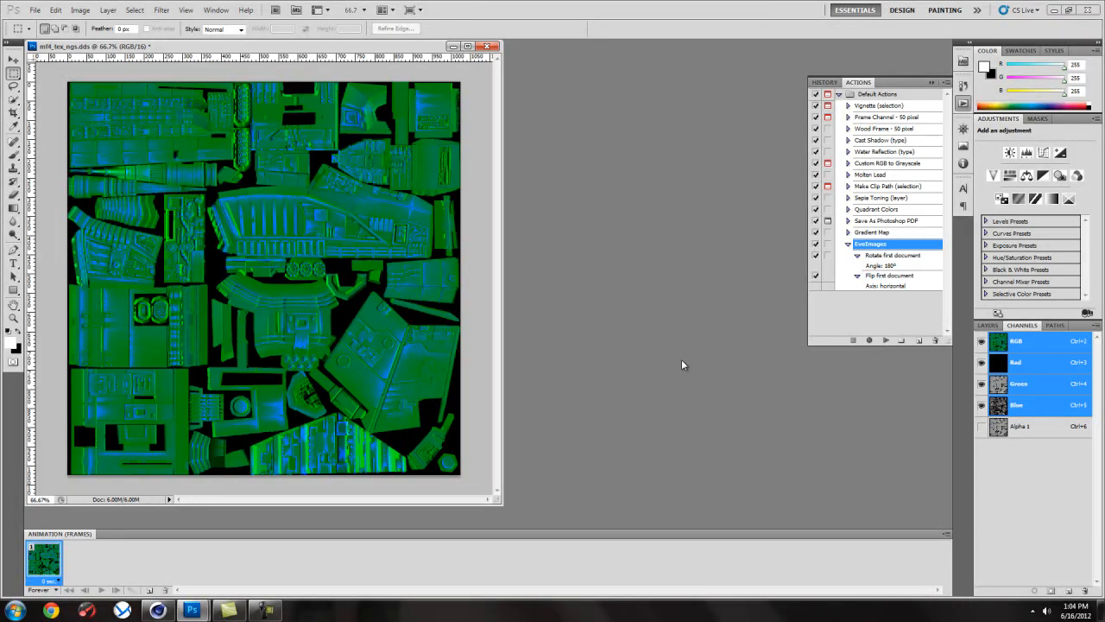
mouse_move(1036, 415)
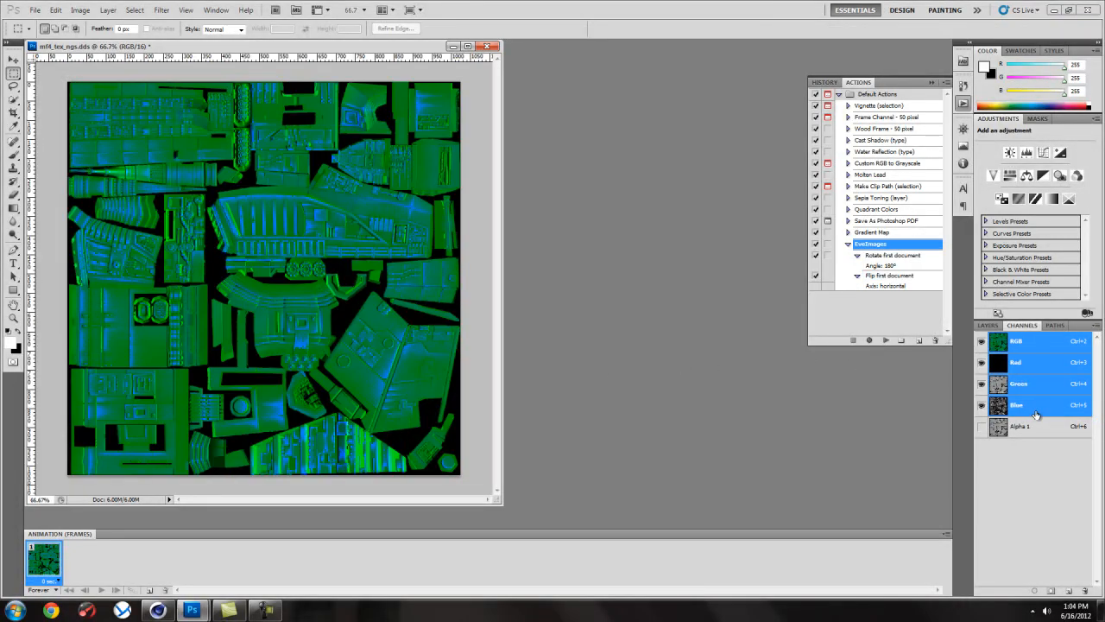
Step: View the Red, Green and Blue channels of the ngs texture one at a time
click(1028, 363)
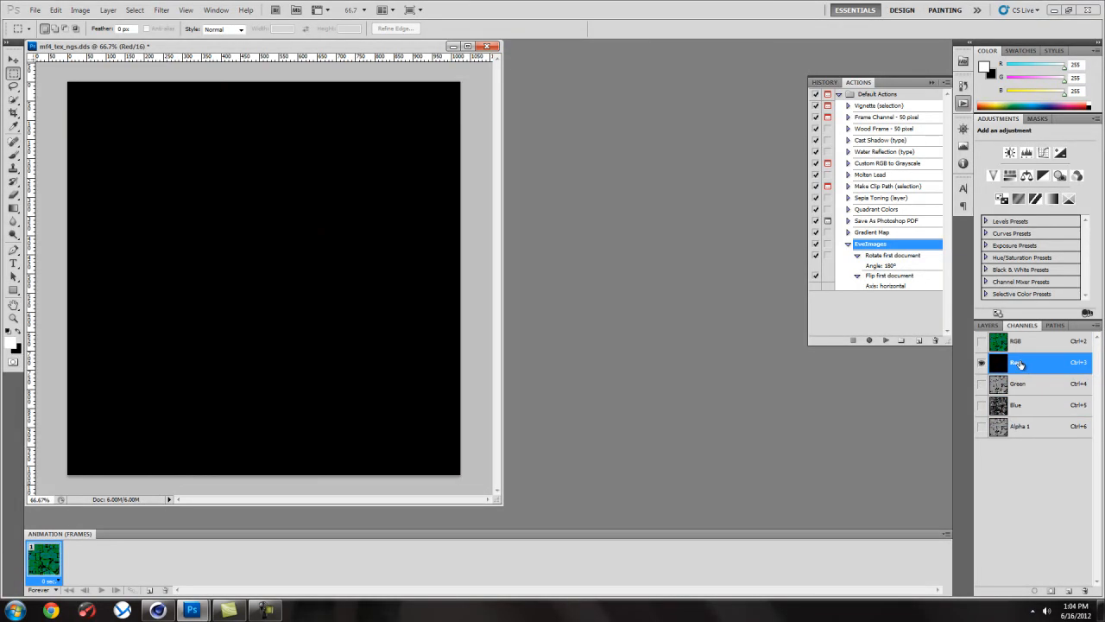
click(1023, 384)
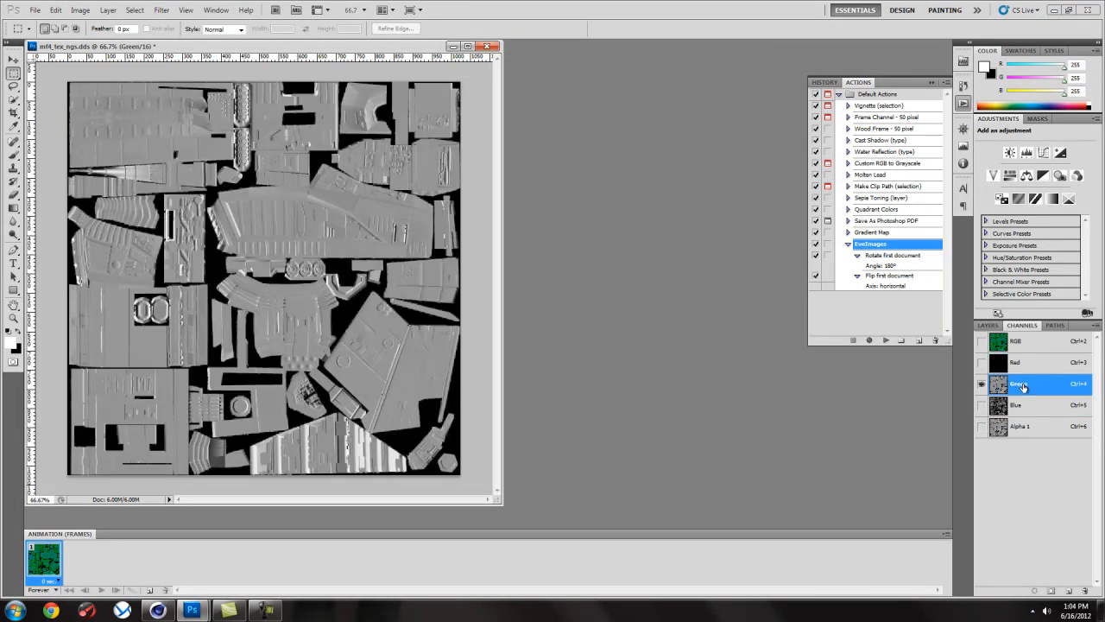
click(1017, 404)
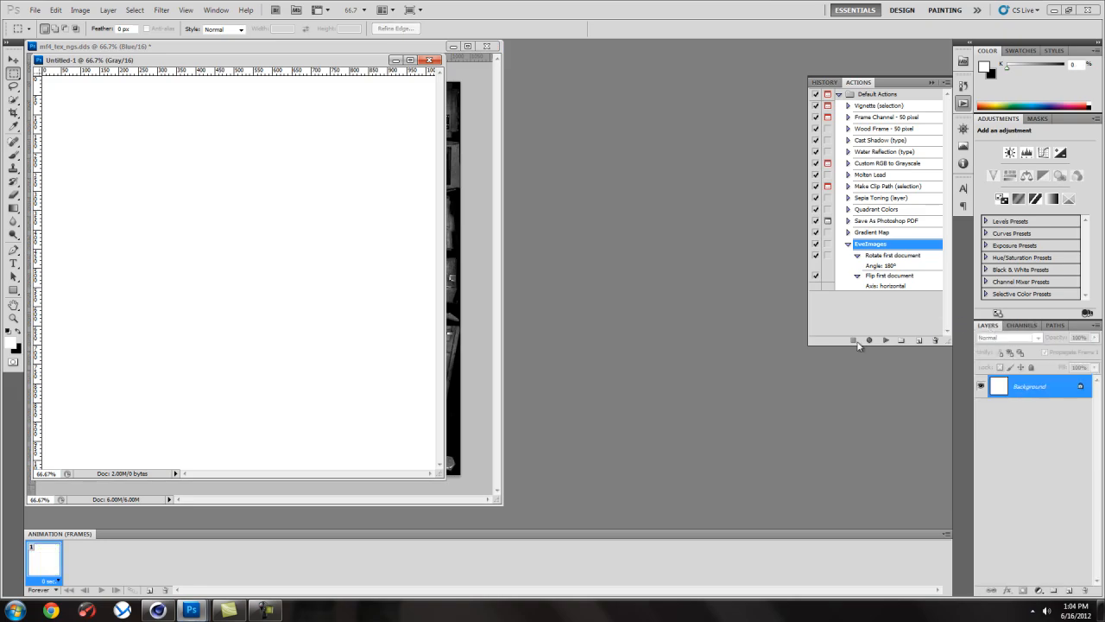
Step: Save the pasted blue-channel image as a maximum-quality JPEG named specBum, then close it unsaved
click(885, 341)
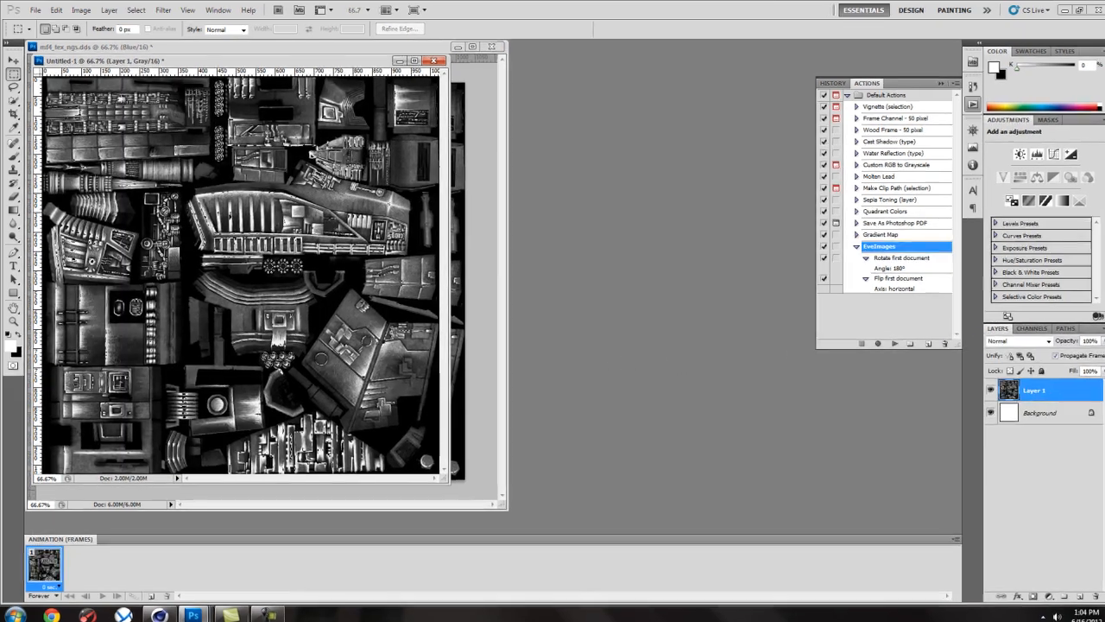
click(34, 10)
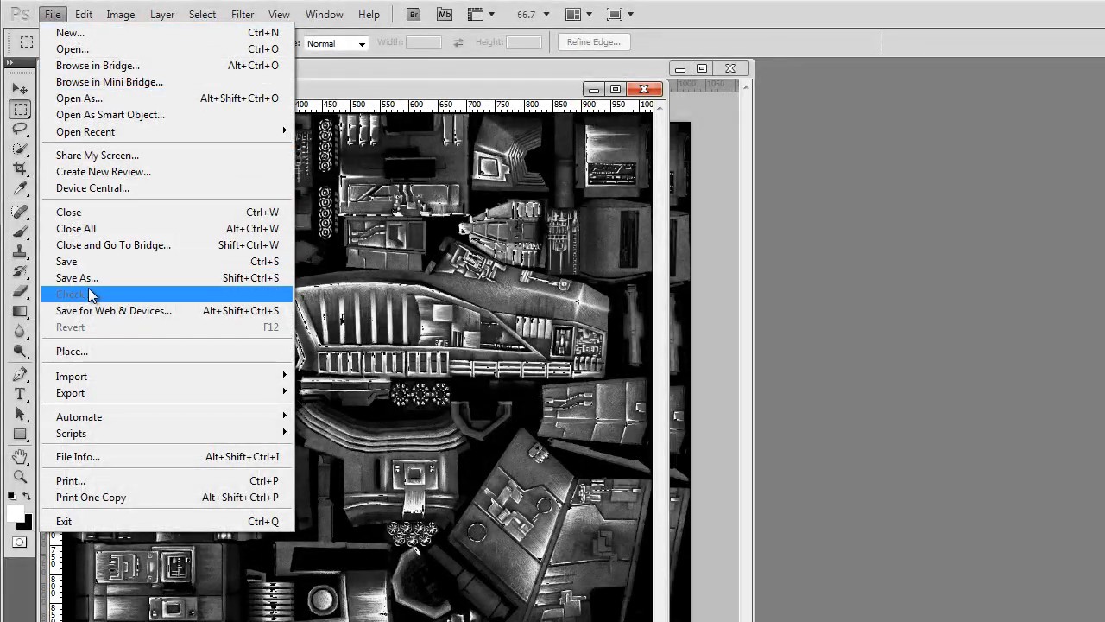
click(76, 276)
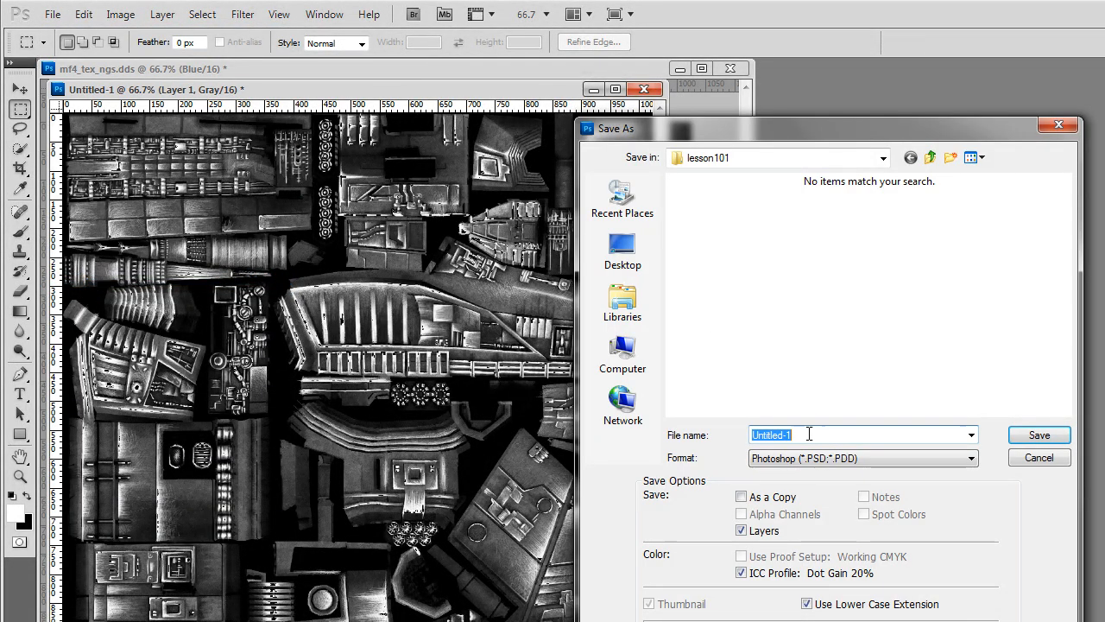
click(862, 458)
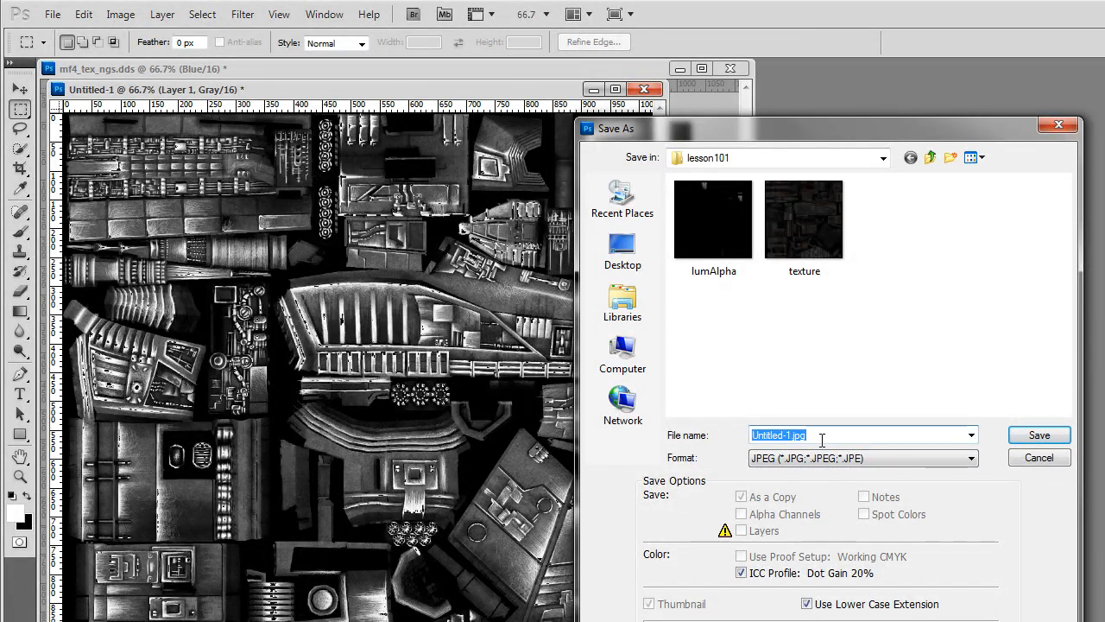
text(specBu)
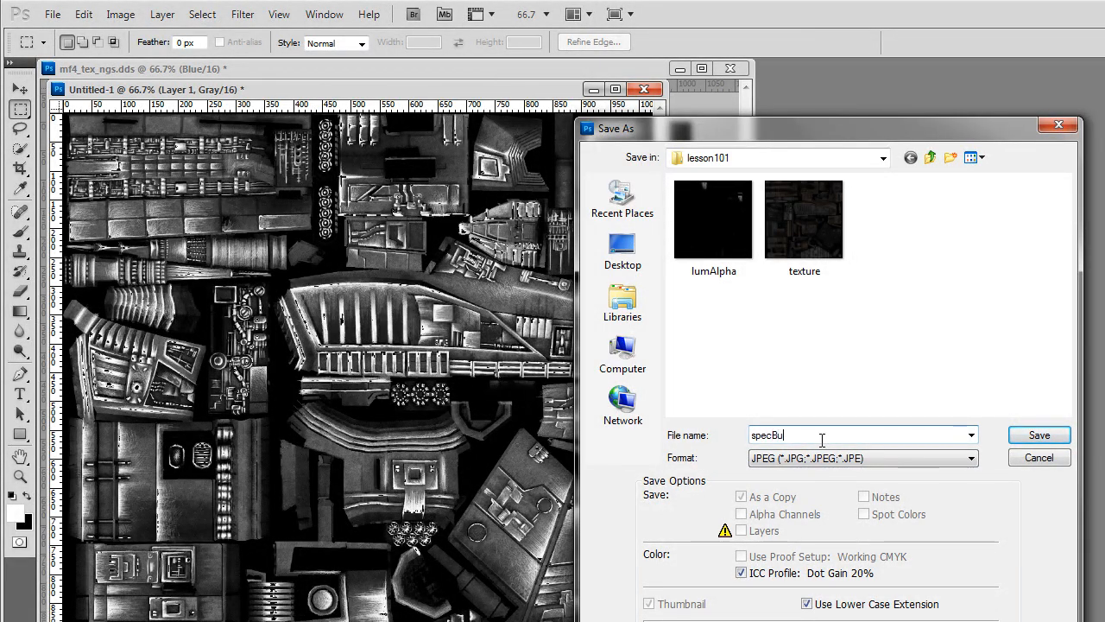
text(m)
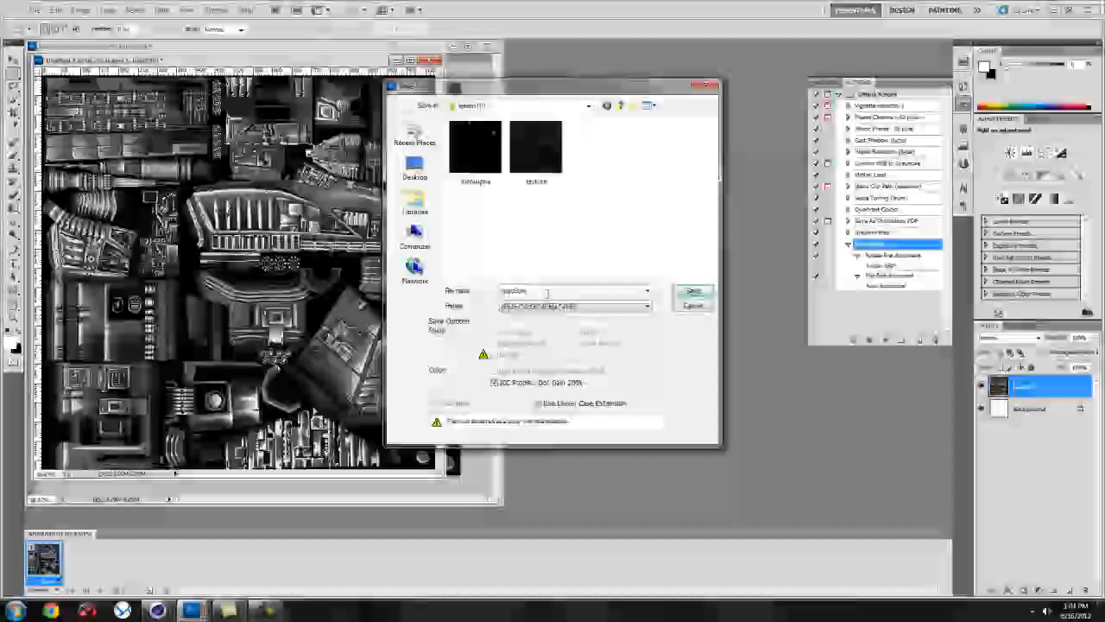
click(693, 291)
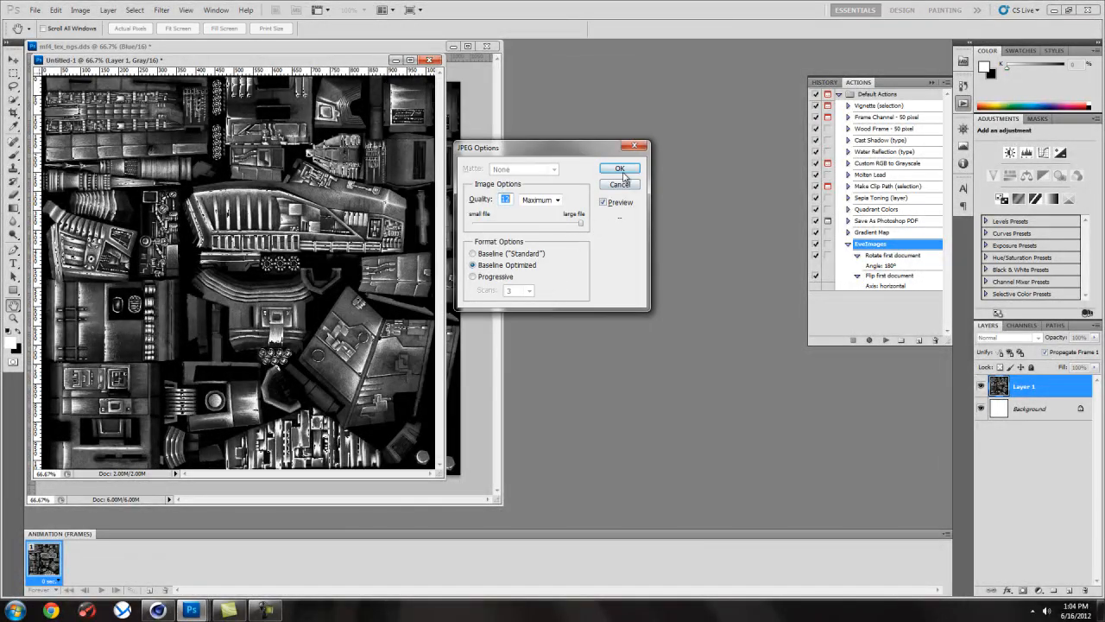
click(620, 168)
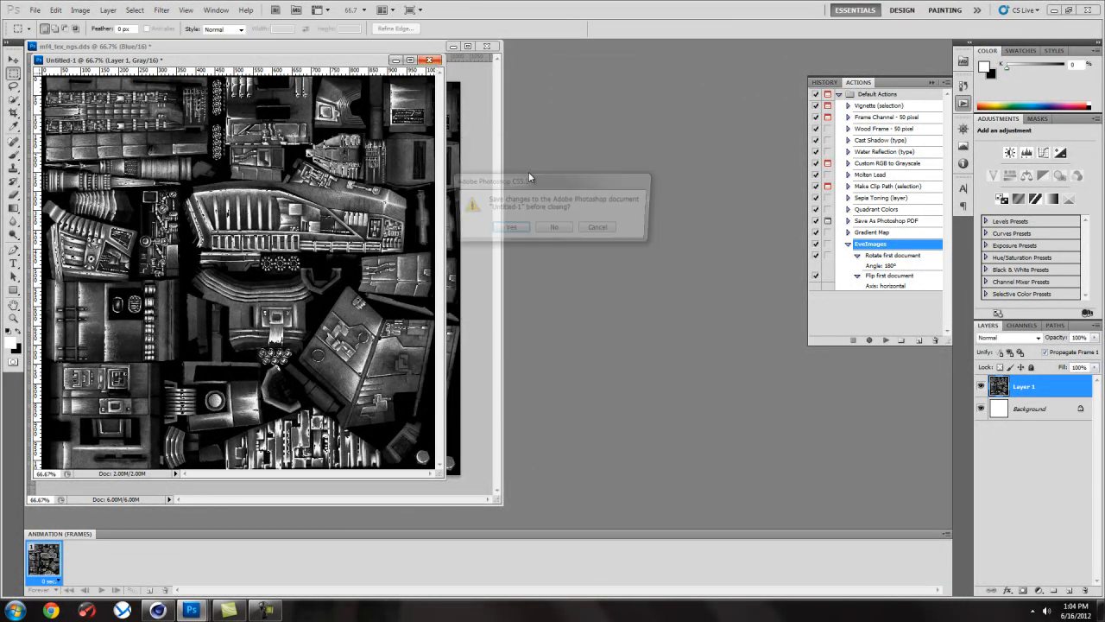
click(552, 226)
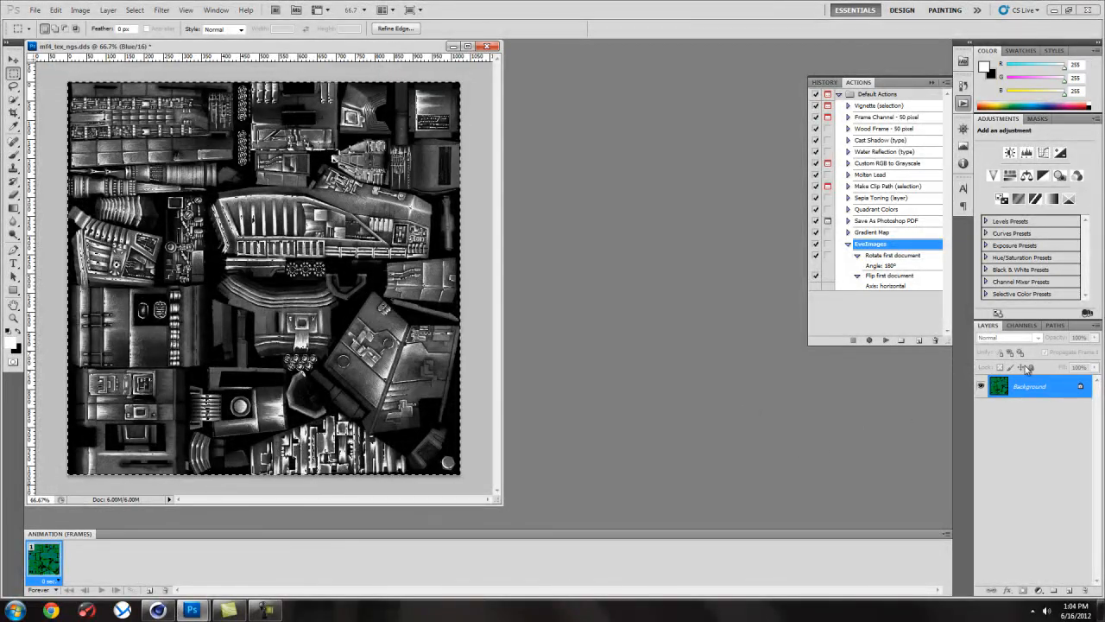
Step: Copy the green channel into a new 1024×1024 greyscale clipboard document
click(1023, 324)
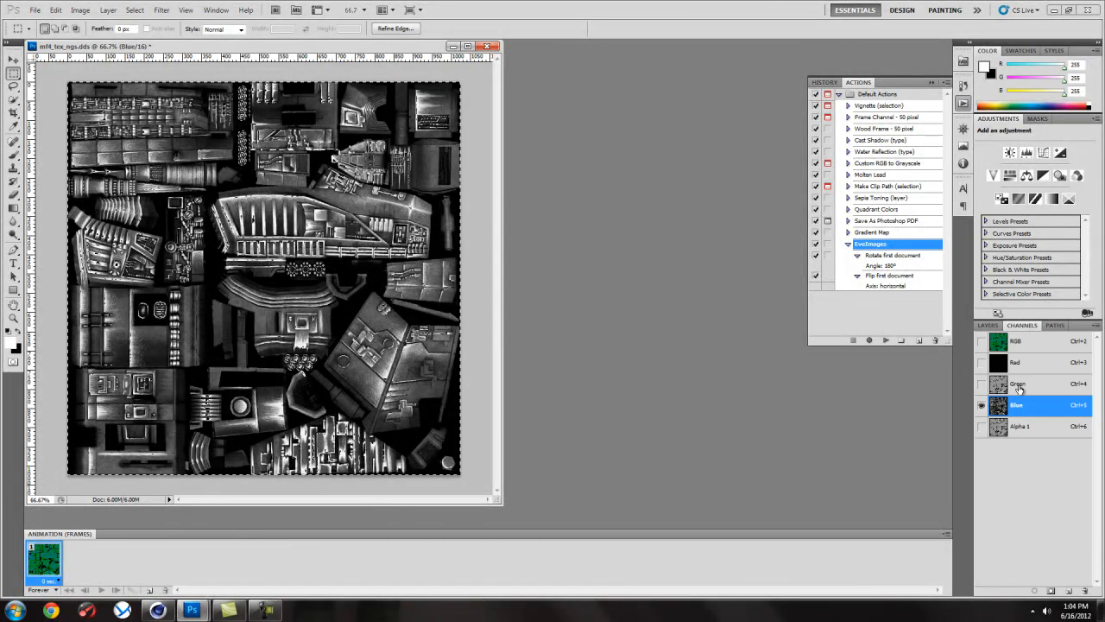
click(1019, 425)
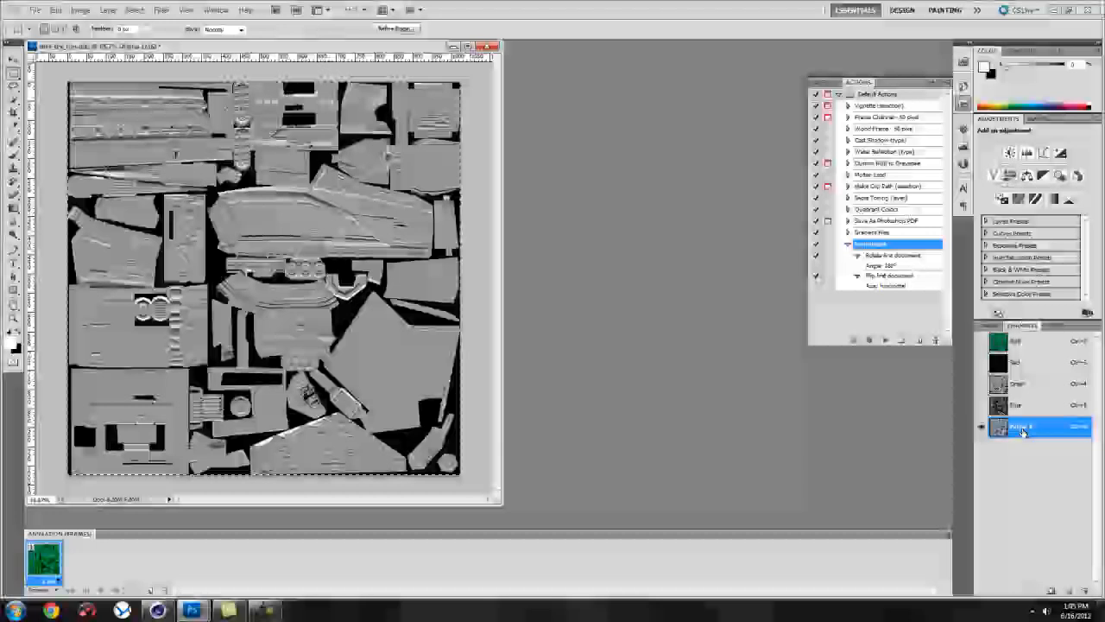
click(1022, 383)
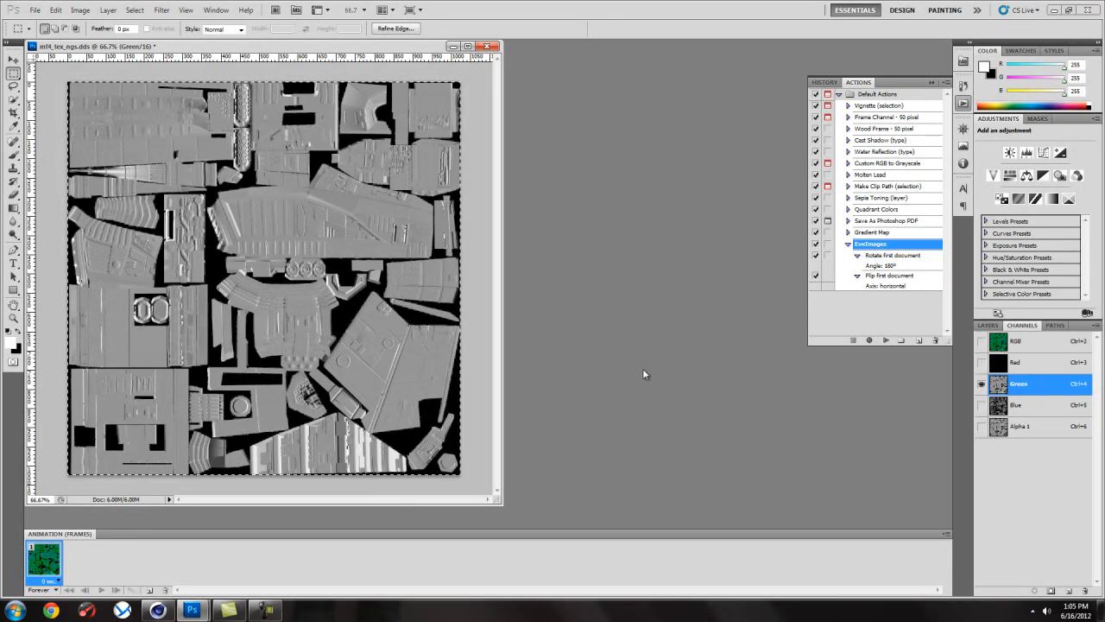
mouse_move(625, 373)
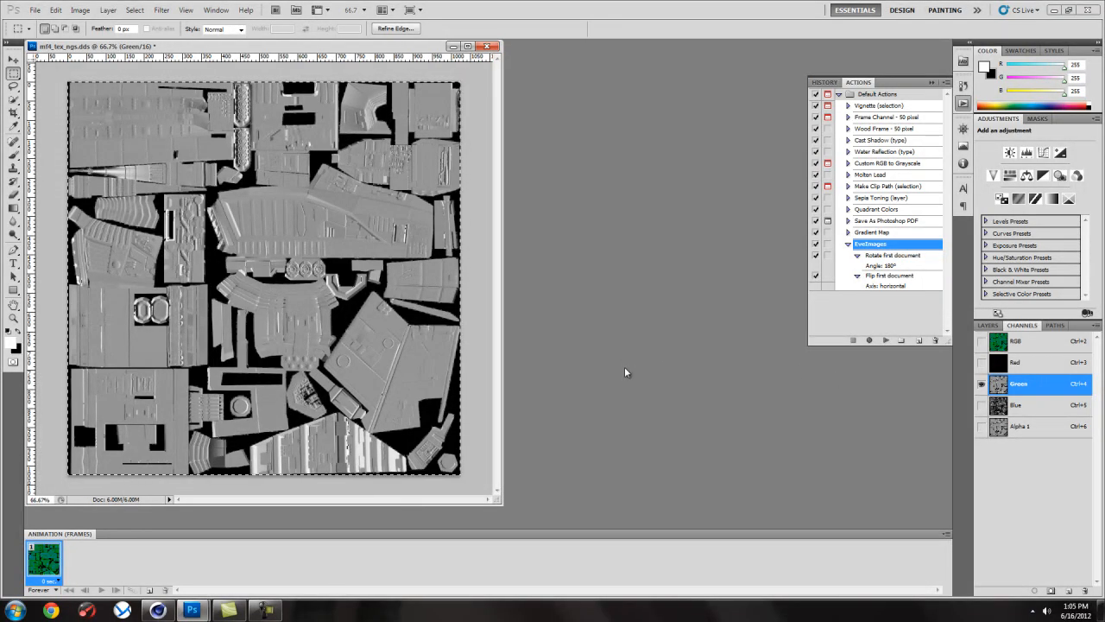
click(871, 339)
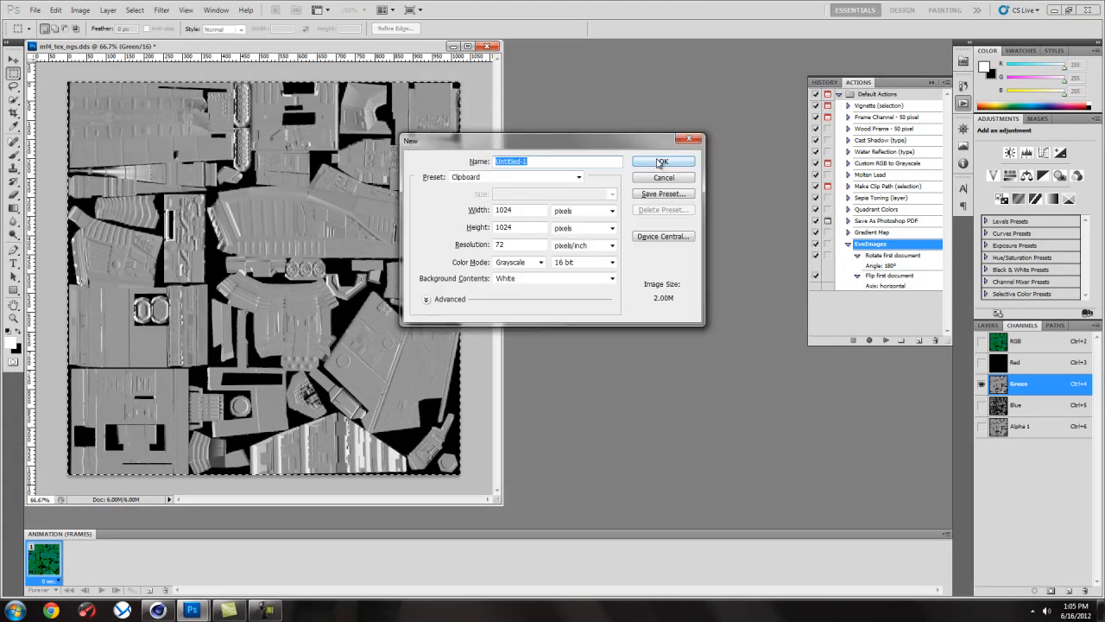
click(663, 163)
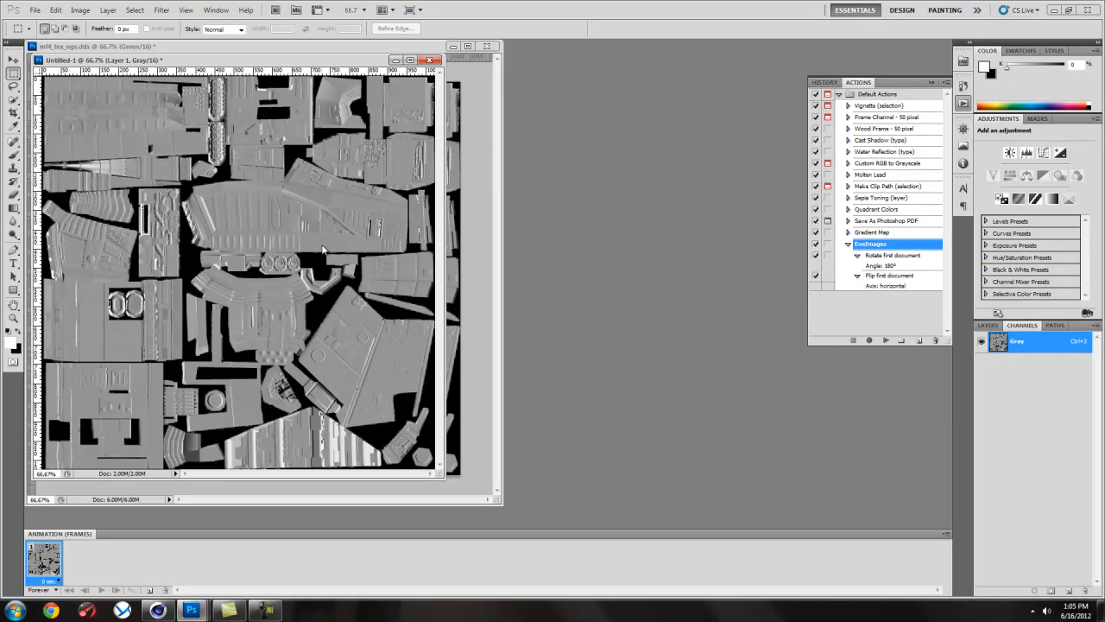
mouse_move(893, 314)
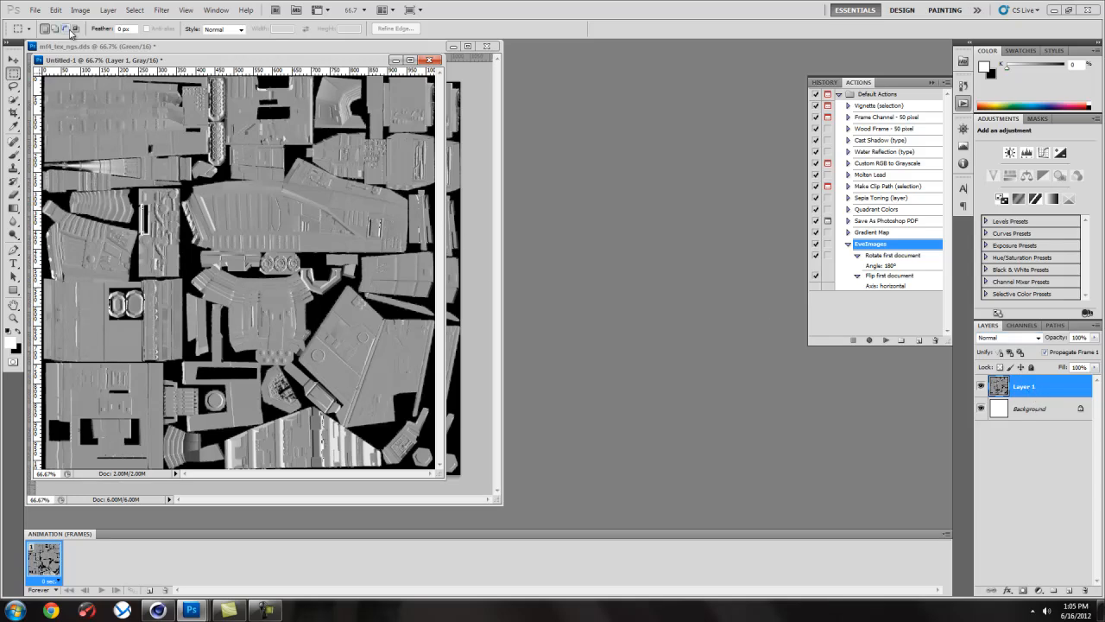
click(34, 10)
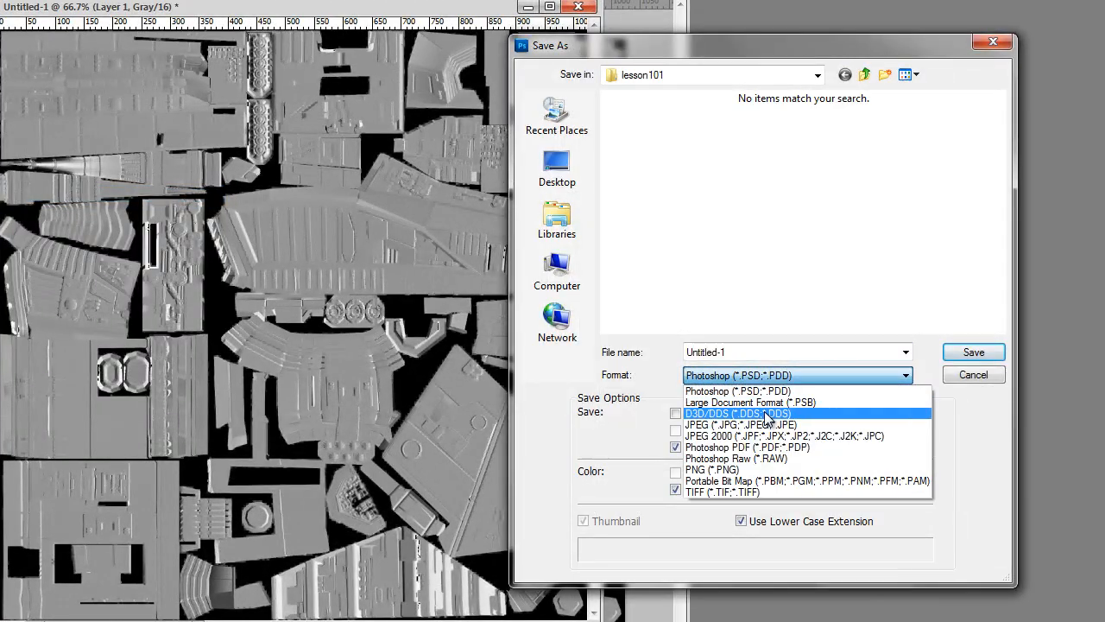
Step: Save the green-channel image as a maximum-quality JPEG named displace and close it
click(719, 425)
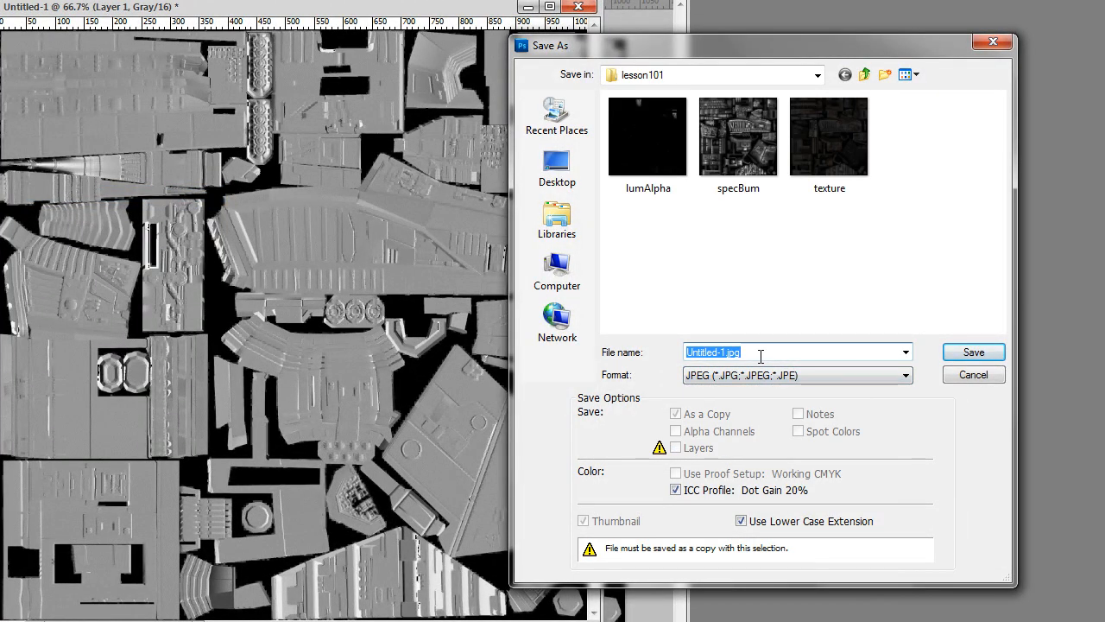
text(displace)
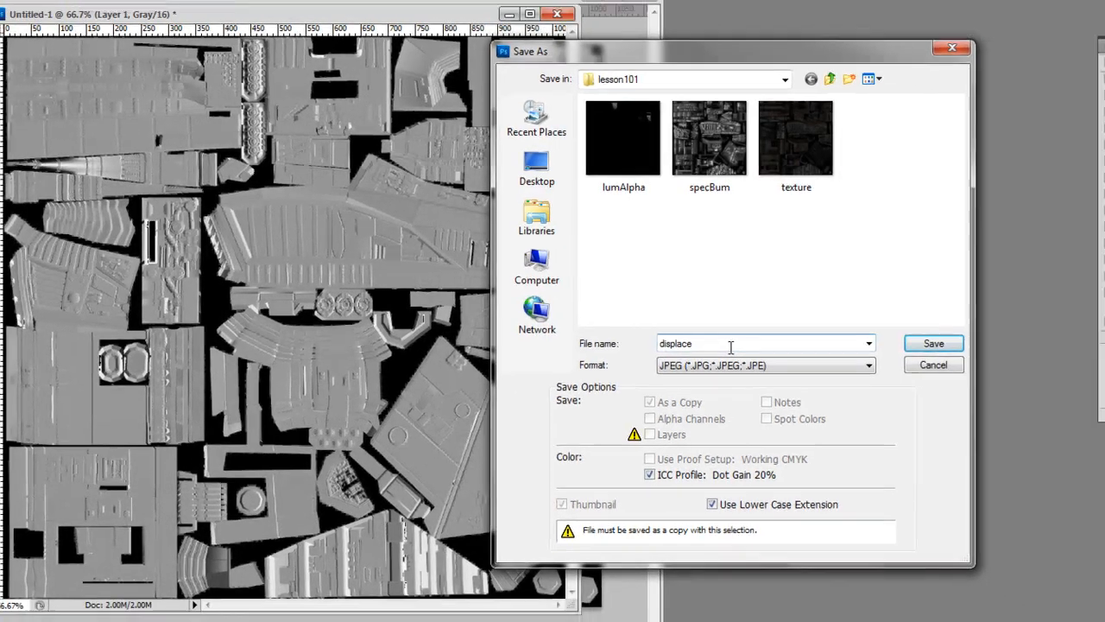
click(932, 342)
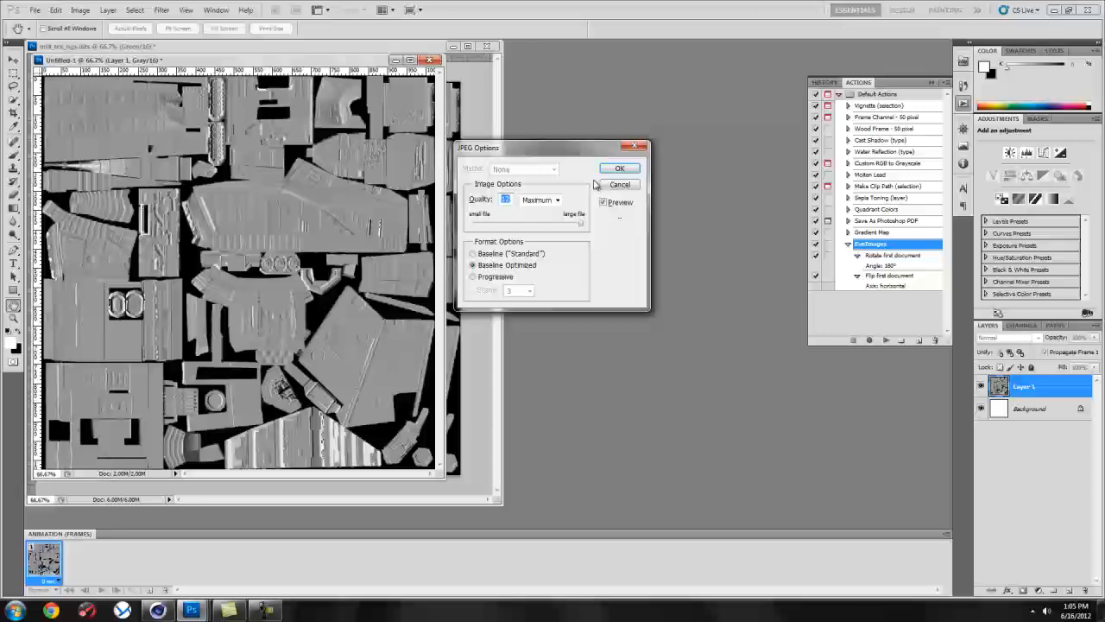
click(620, 167)
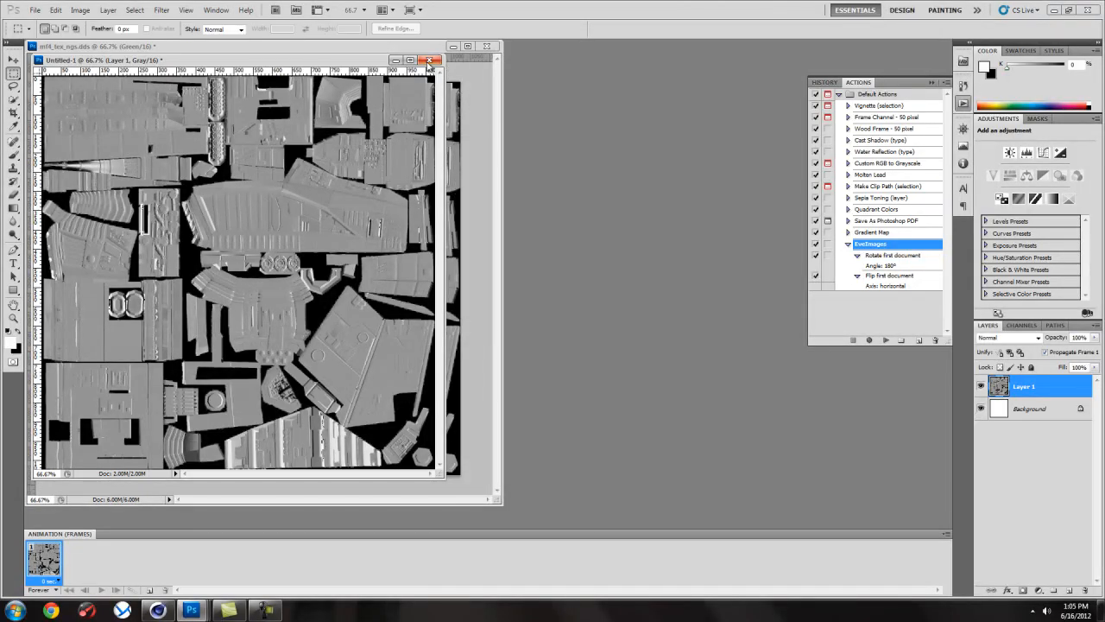
click(430, 59)
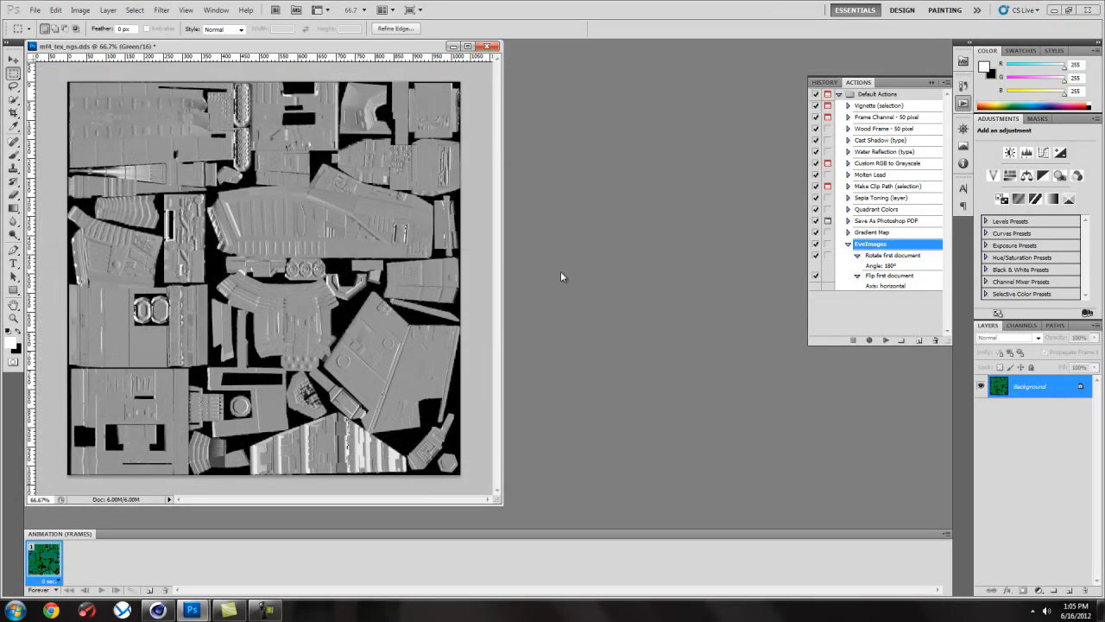
Step: Restore all channels of mf4_tex_ngs in full colour and return to its Layers panel
click(1022, 325)
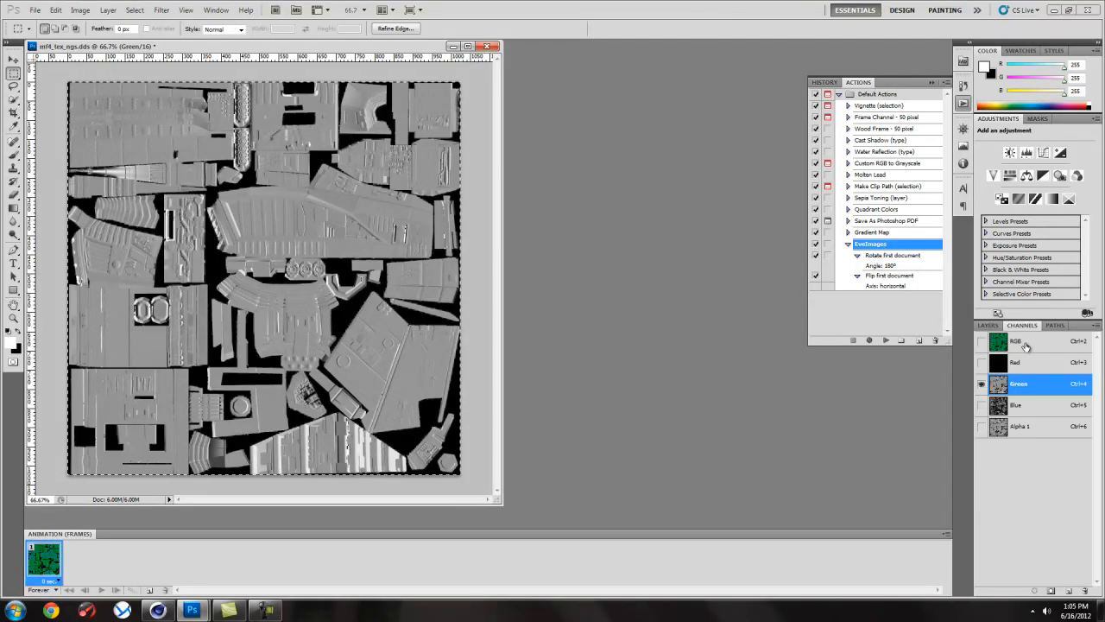
click(1016, 340)
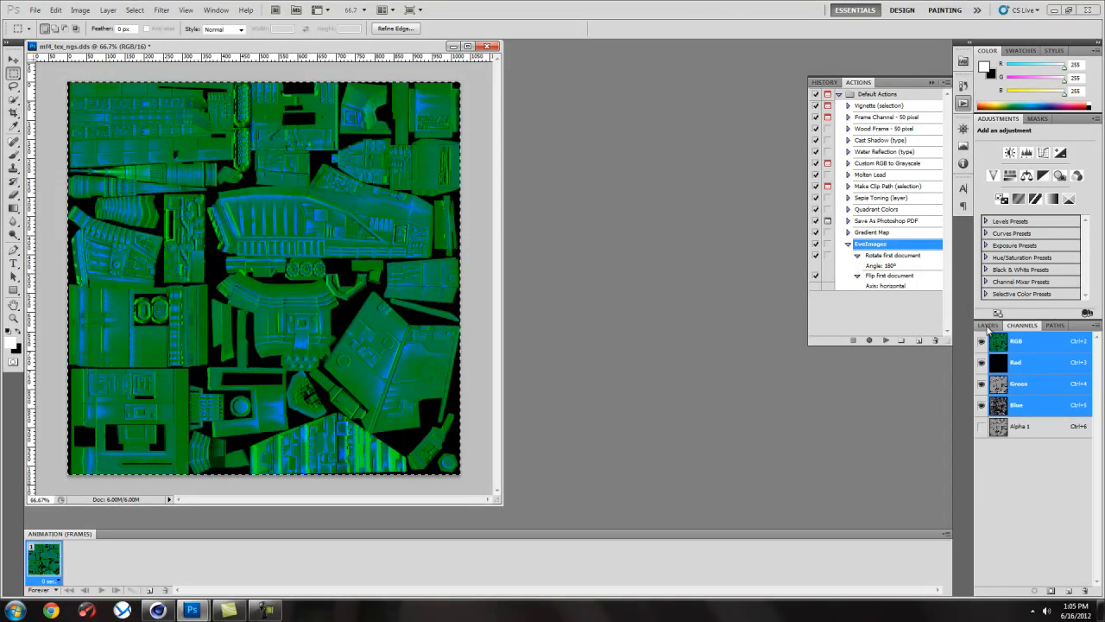
click(988, 324)
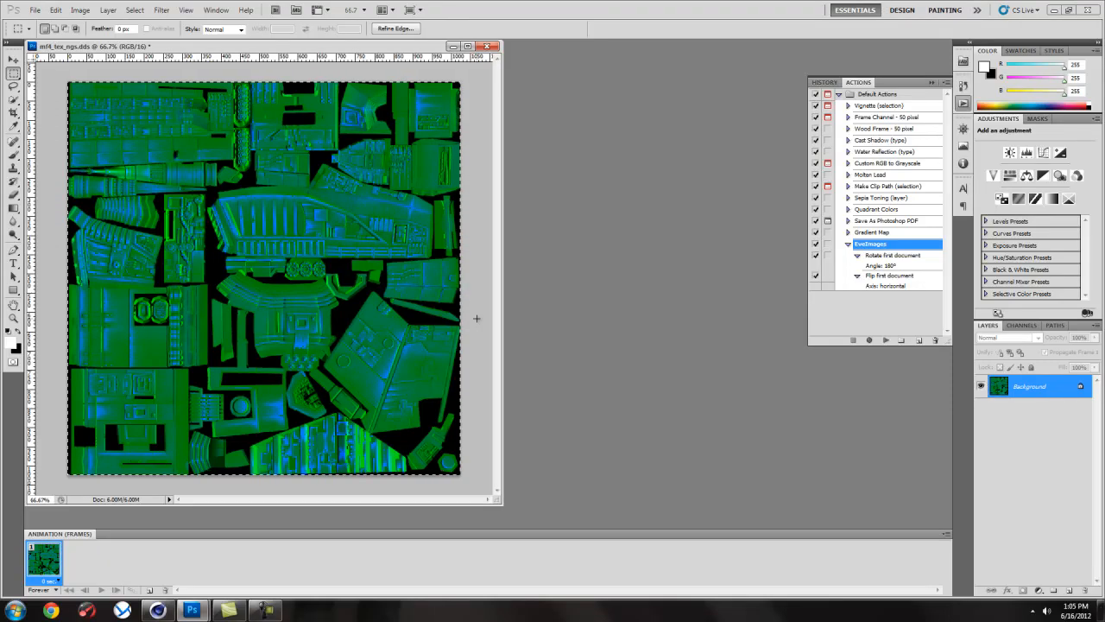
mouse_move(480, 323)
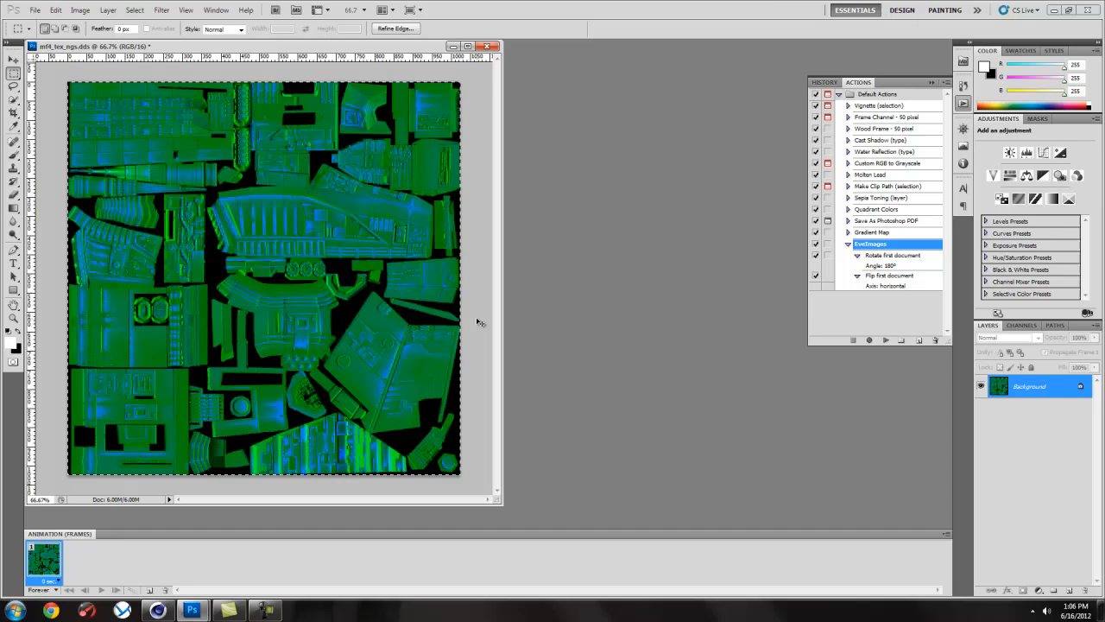
click(35, 10)
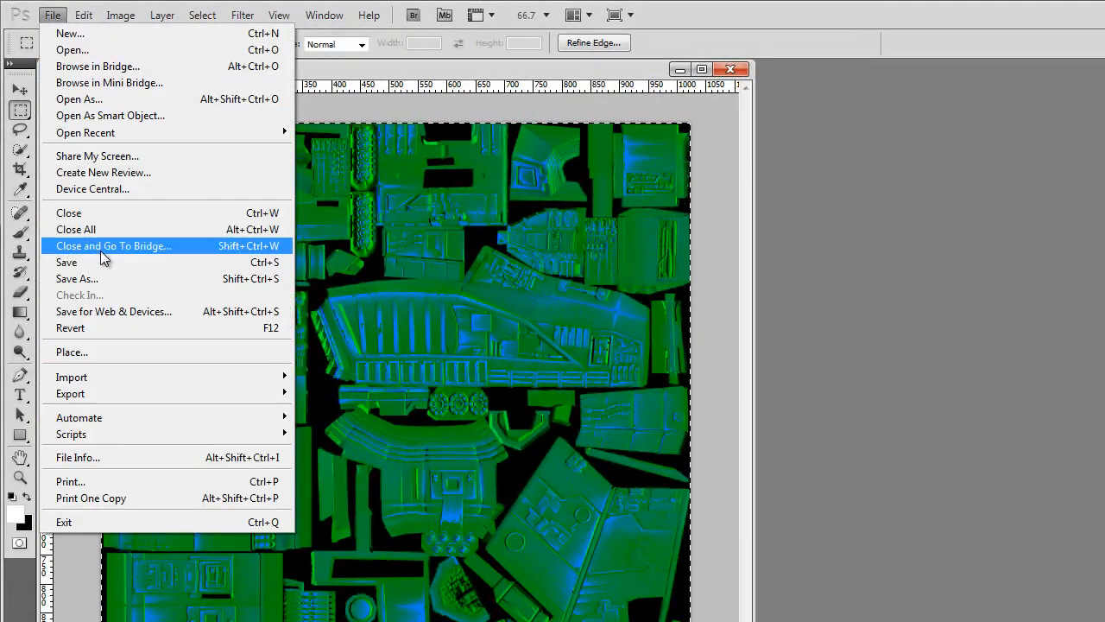
Step: Save the mf4_tex_ngs normal map as a maximum-quality JPEG named normal in lesson101
click(76, 278)
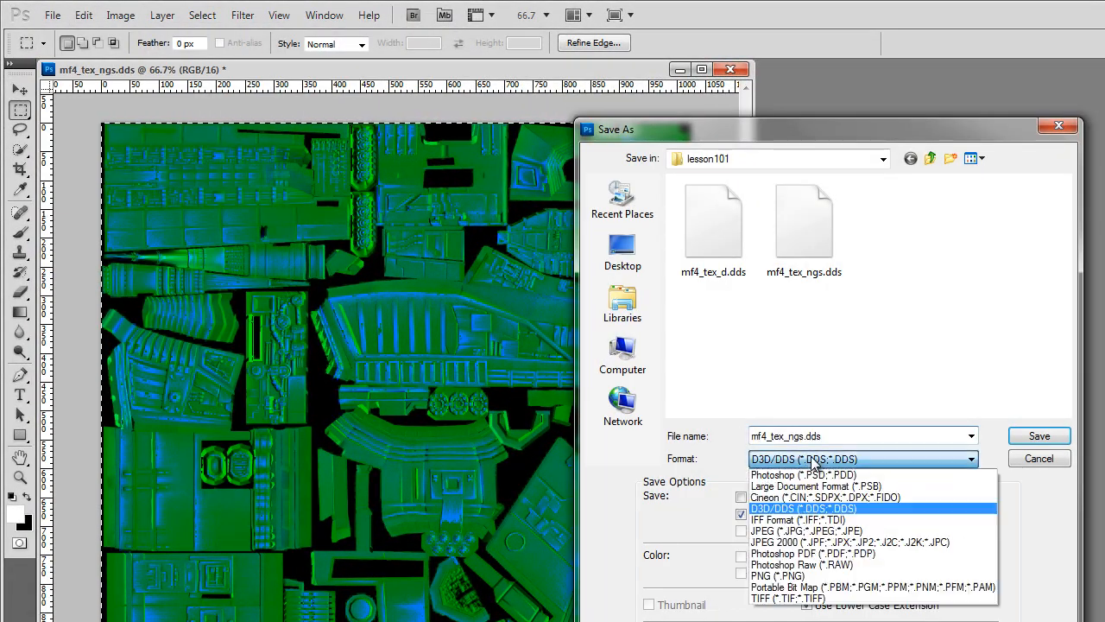
click(786, 530)
text(norma)
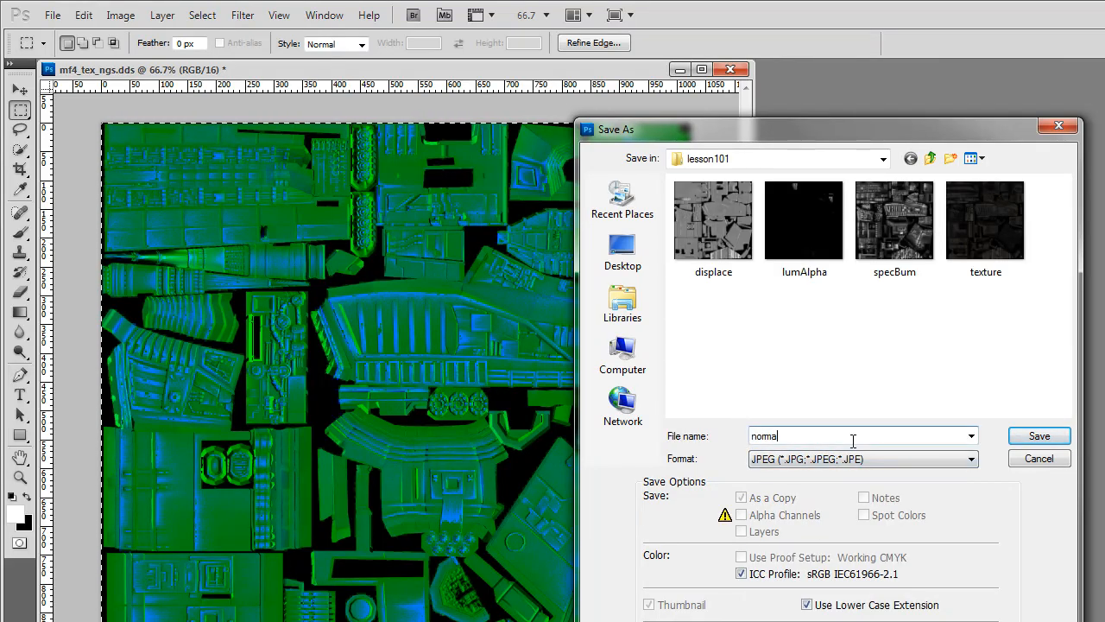
click(1038, 435)
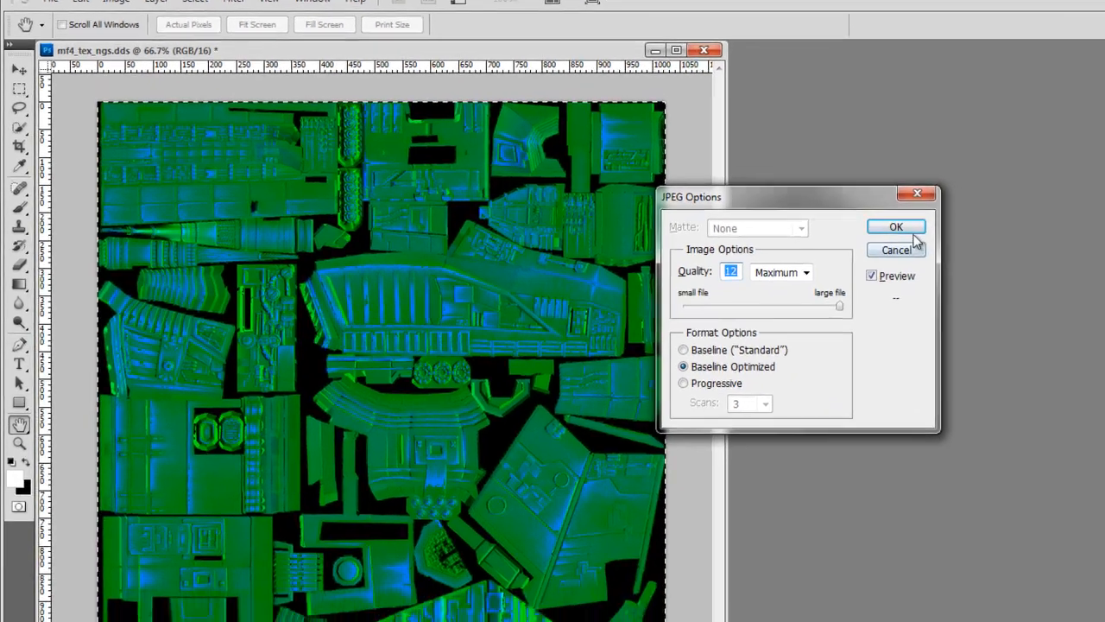
click(894, 226)
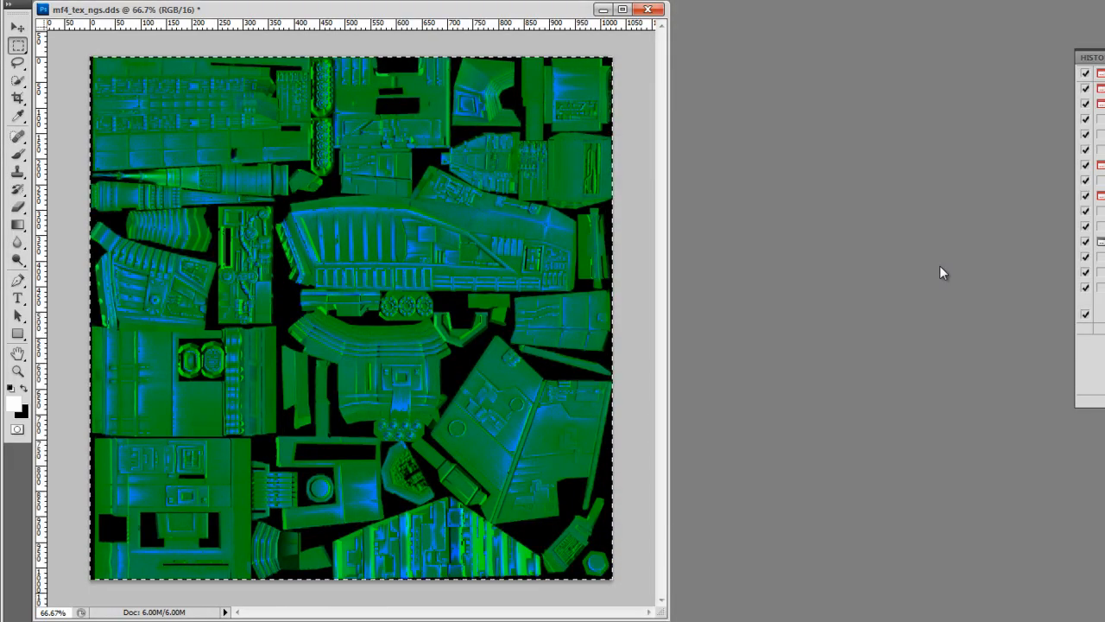
mouse_move(805, 292)
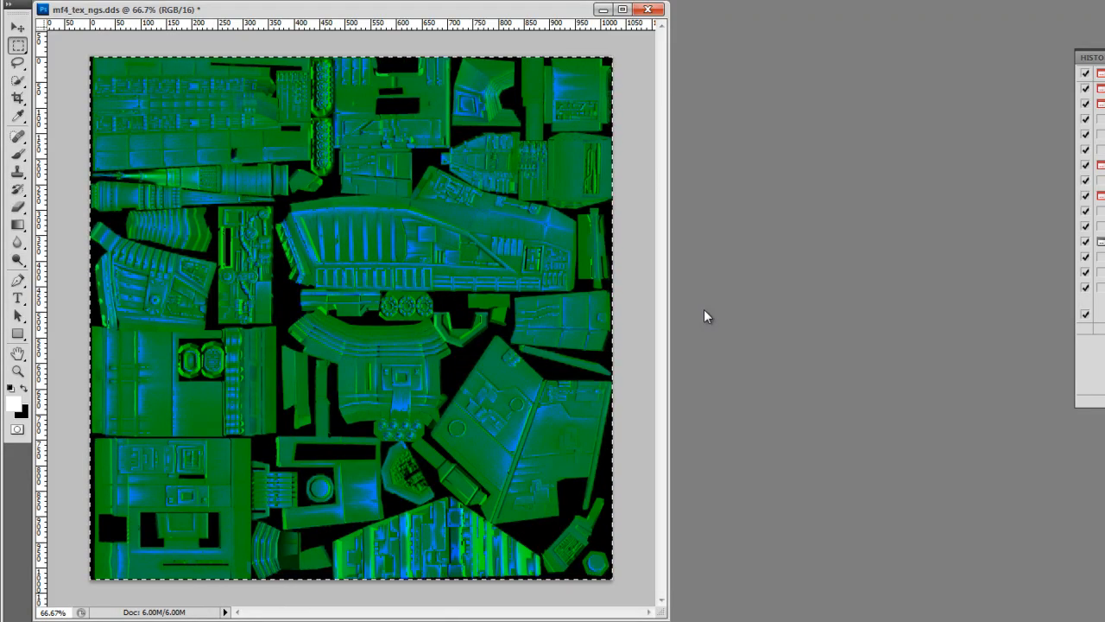
mouse_move(725, 314)
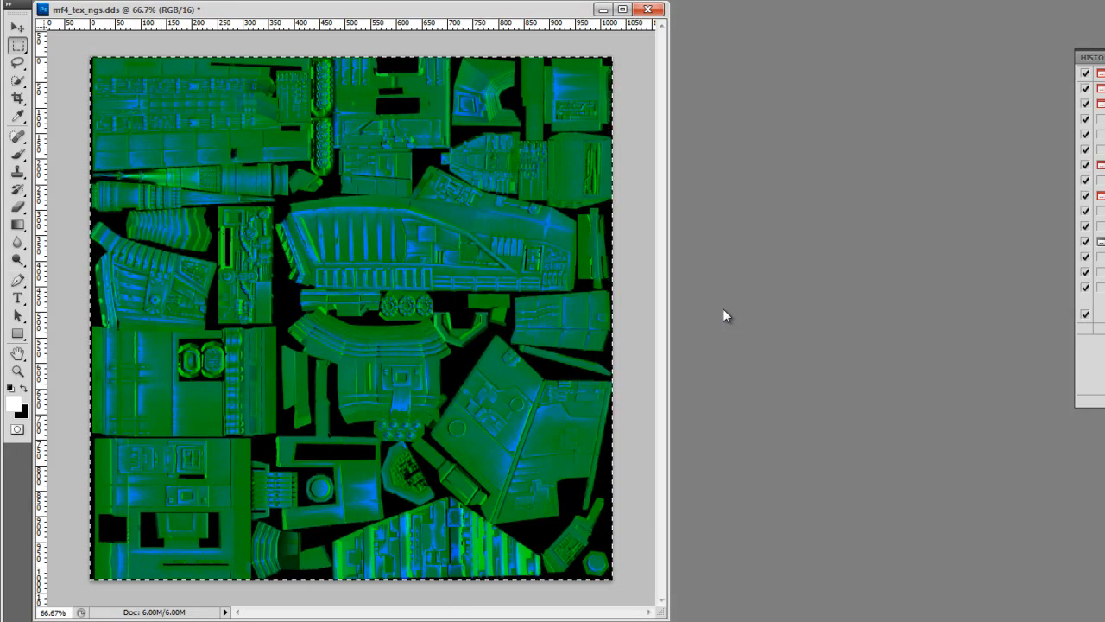
mouse_move(442, 328)
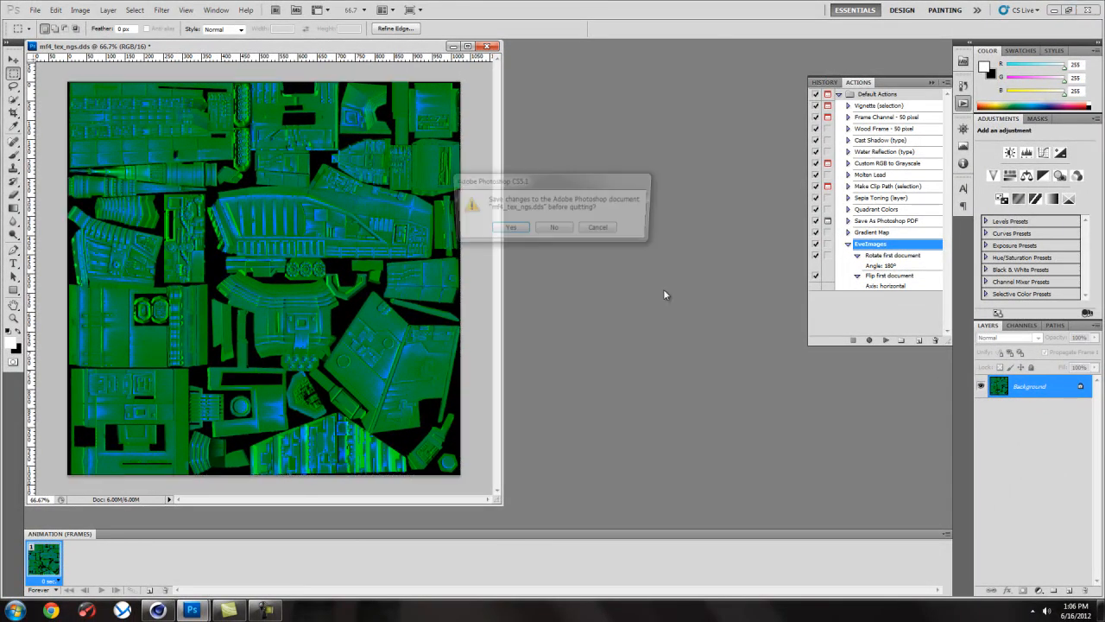
Step: Quit Photoshop without saving changes and start opening a model file in Cinema 4D
click(553, 226)
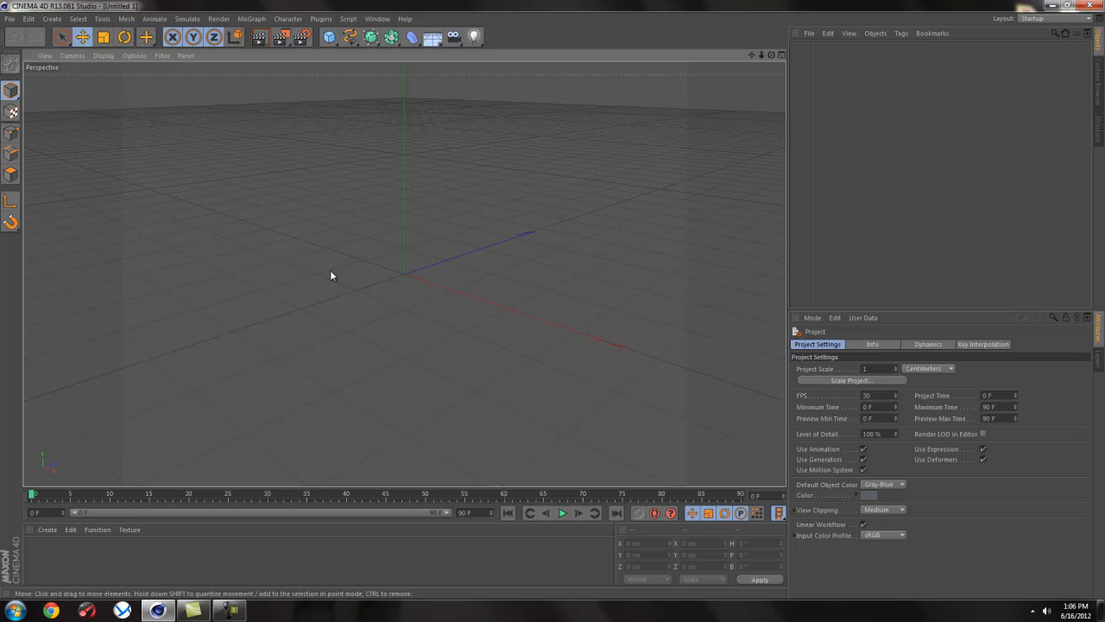
mouse_move(630, 214)
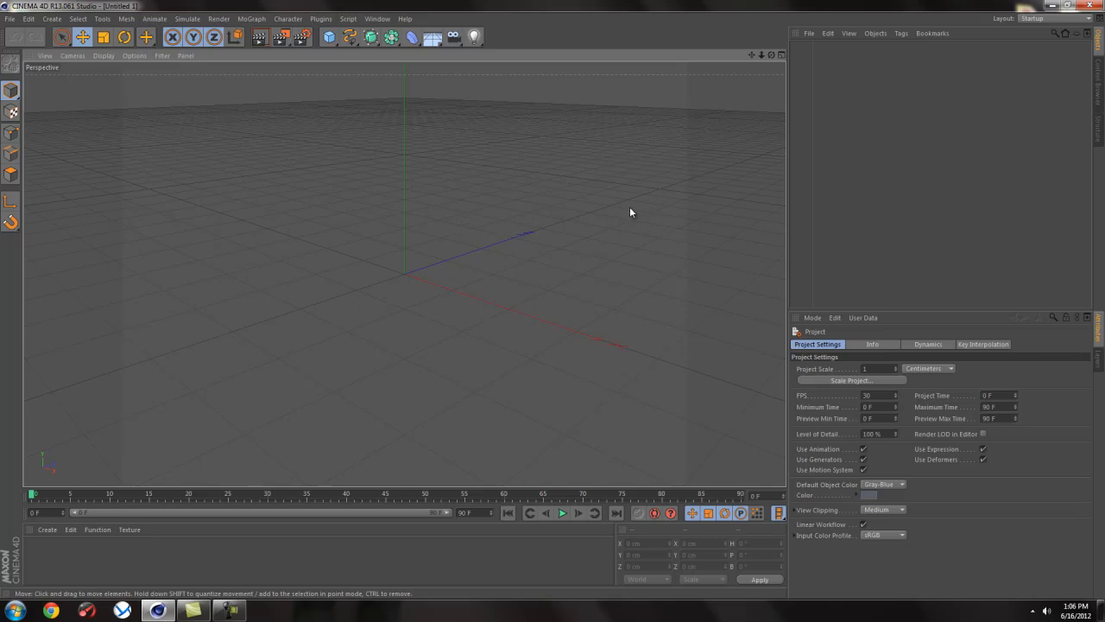
click(808, 33)
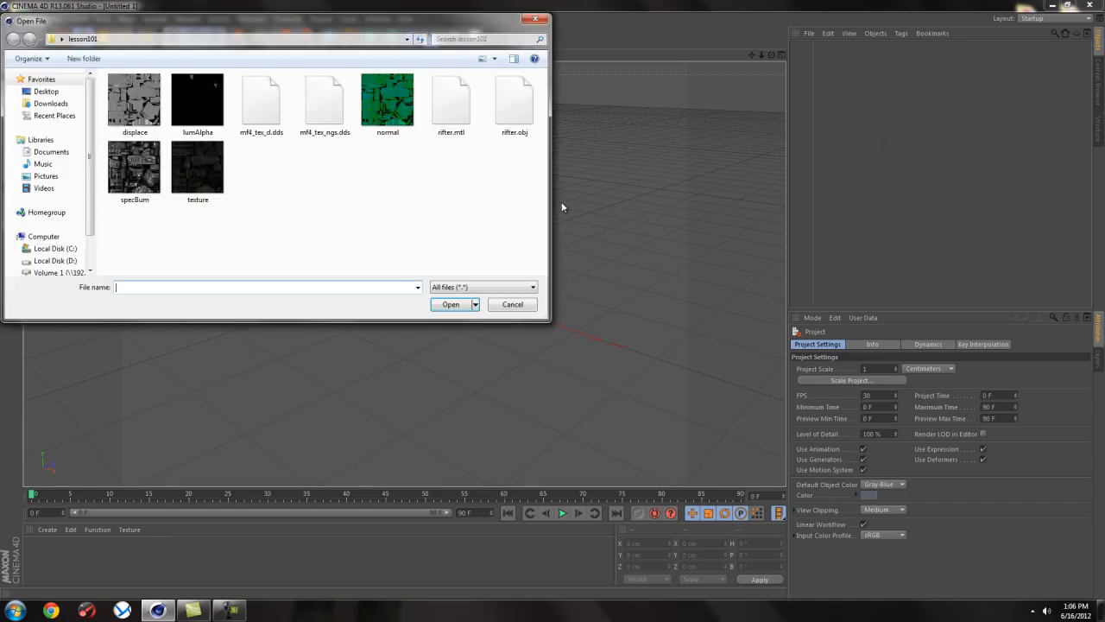
Step: Import rifter.obj with its materials, accepting the Wavefront import settings
click(515, 99)
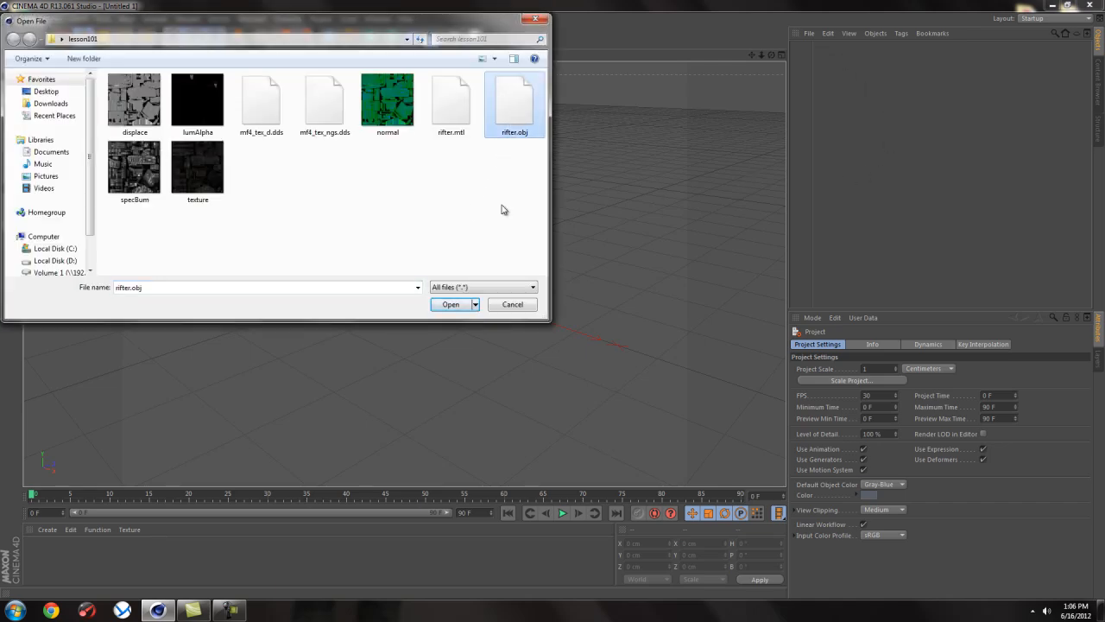
click(449, 304)
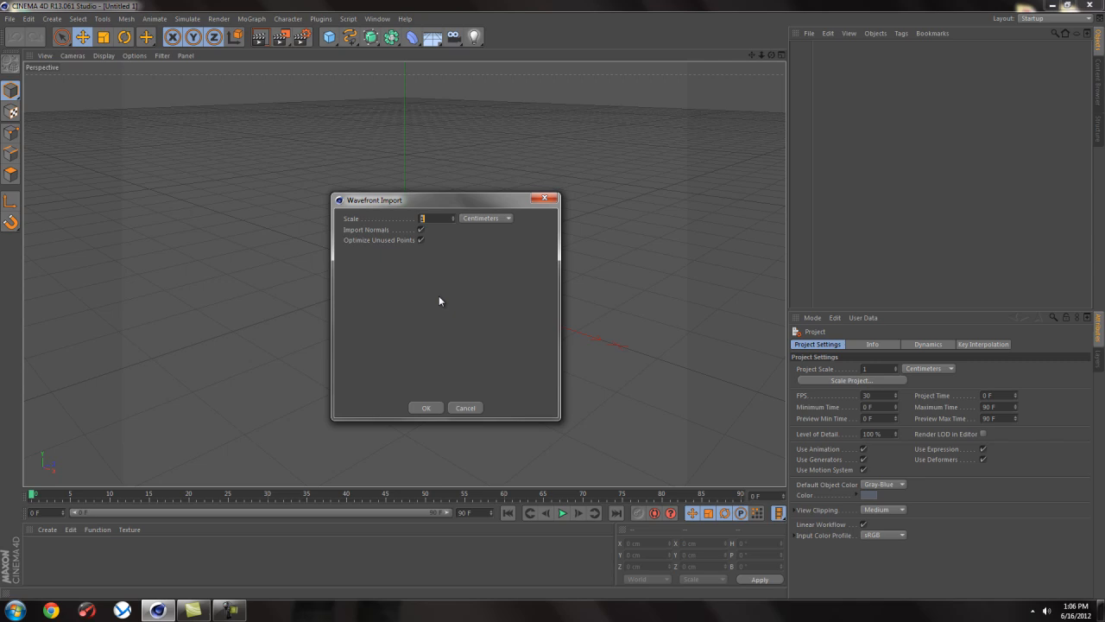
click(425, 408)
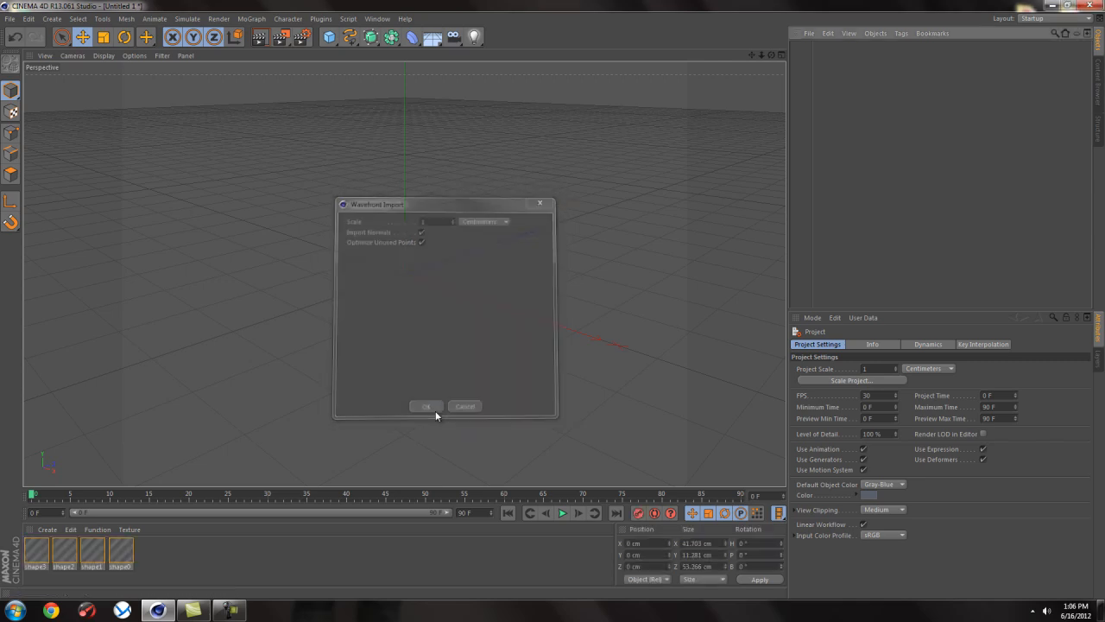
click(425, 406)
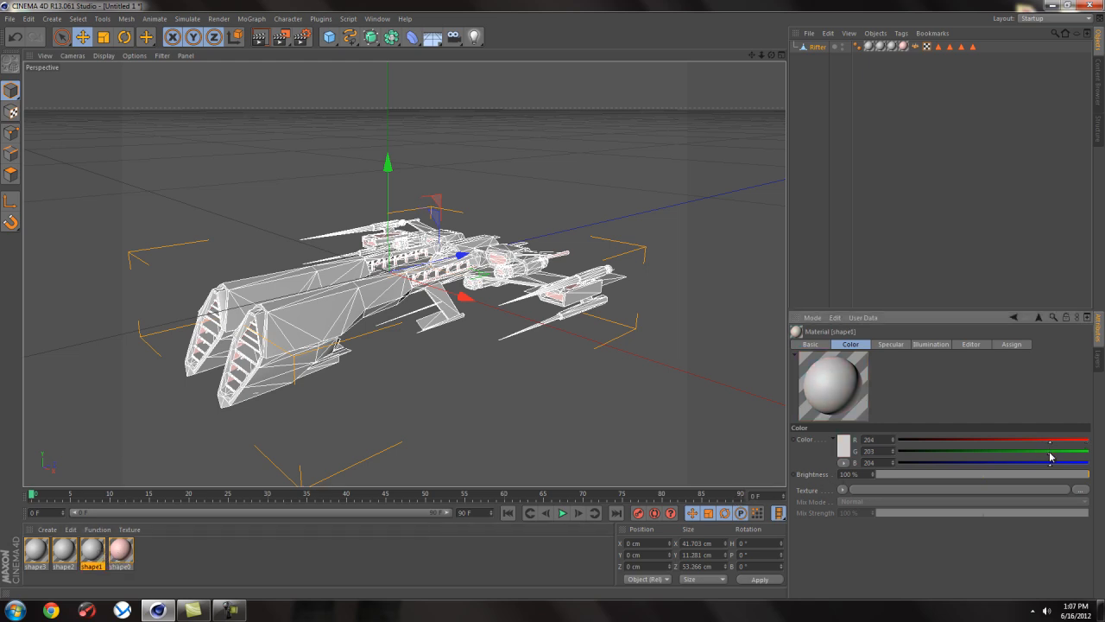
Step: Tint the first imported material magenta and give a second material a different colour
drag(1050, 450, 898, 451)
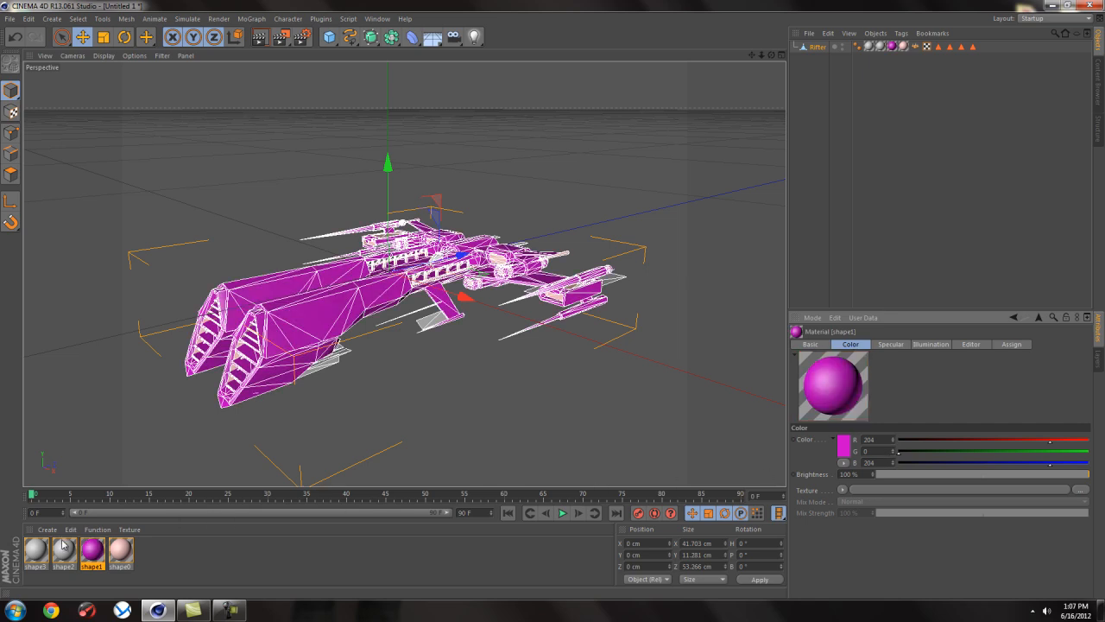
click(62, 553)
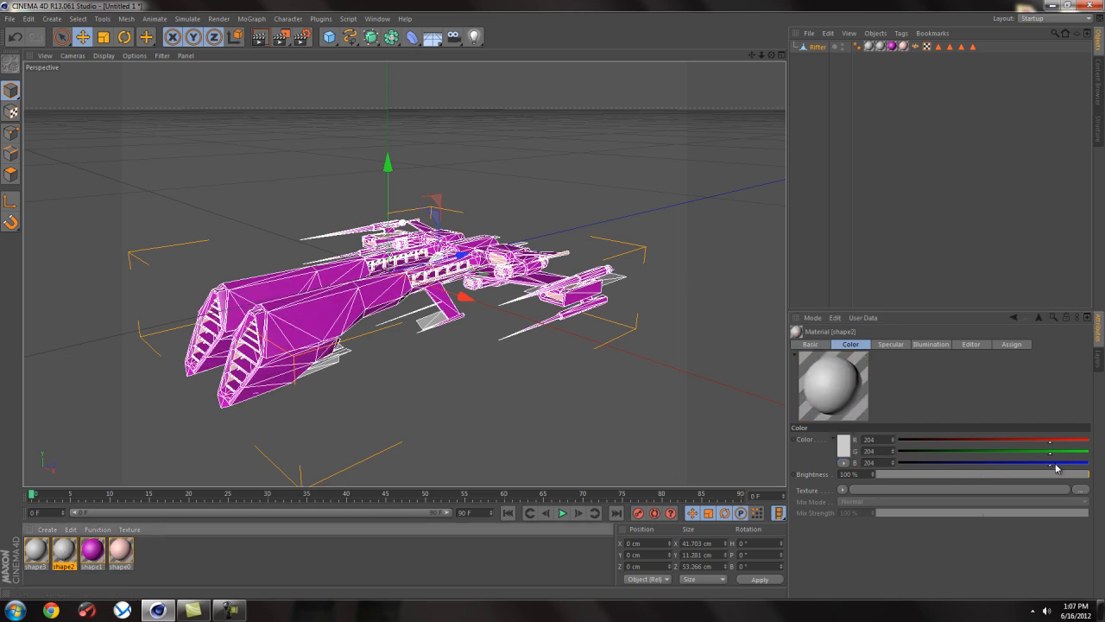
drag(1050, 463, 1090, 463)
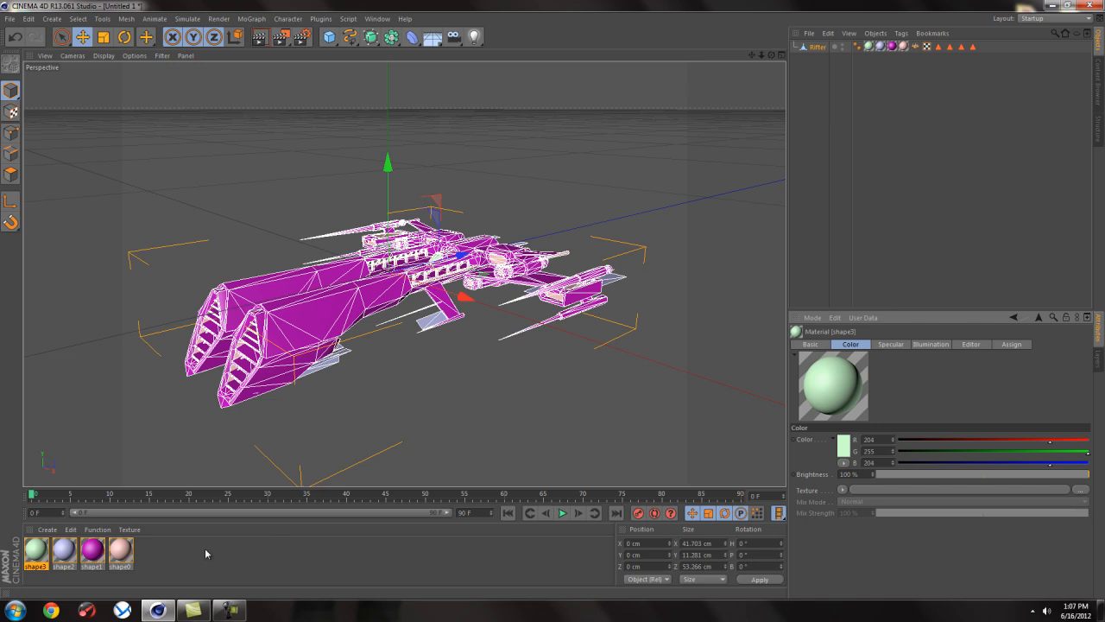
mouse_move(241, 485)
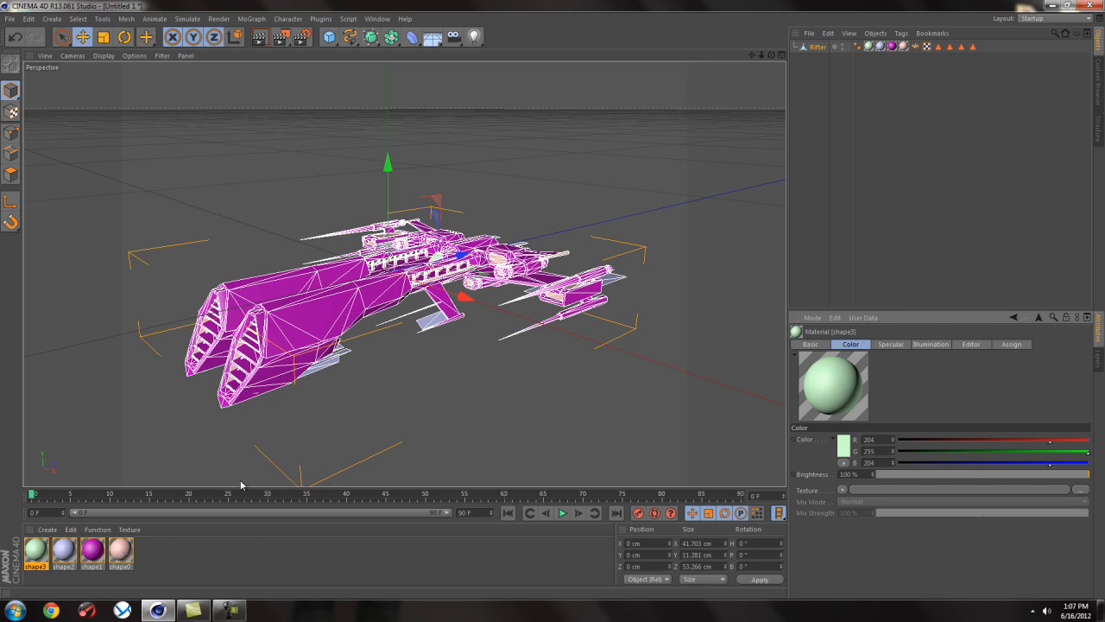
mouse_move(449, 313)
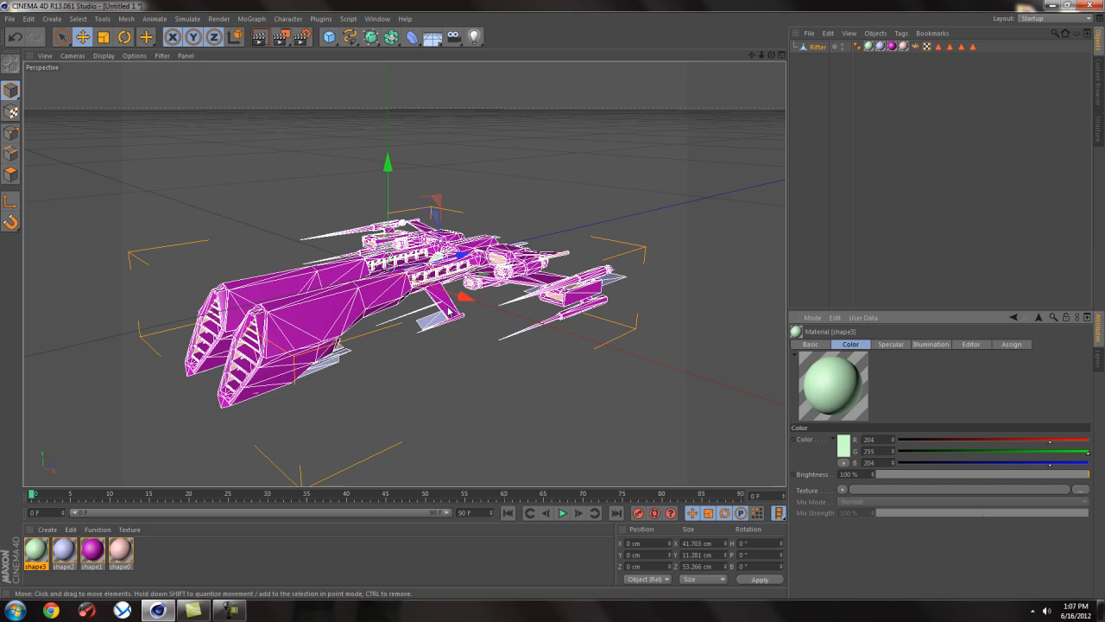
mouse_move(183, 453)
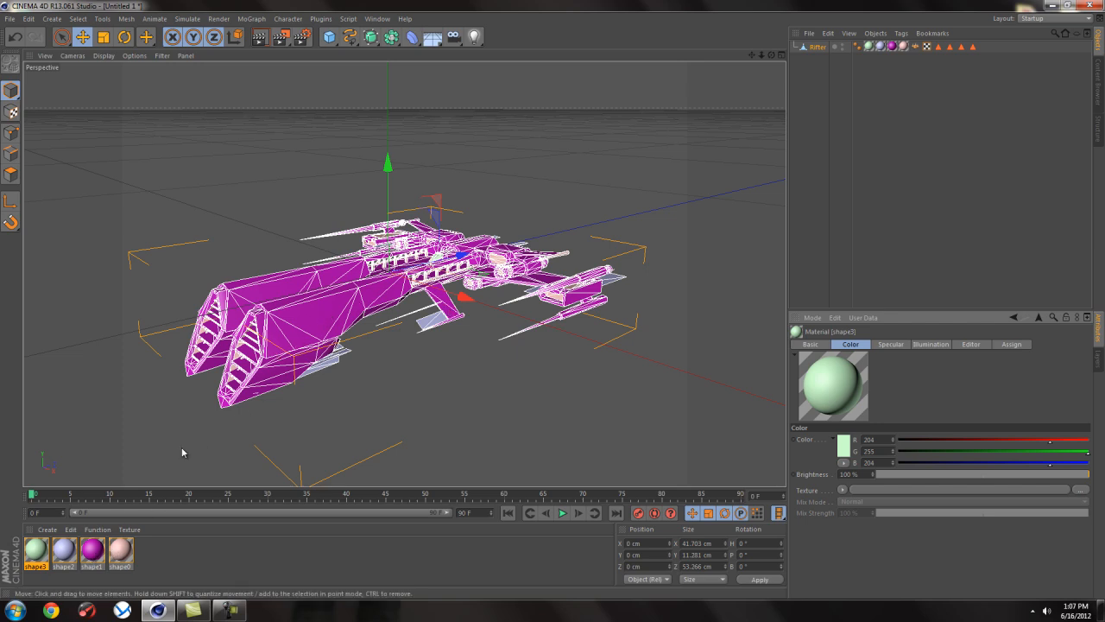
mouse_move(553, 284)
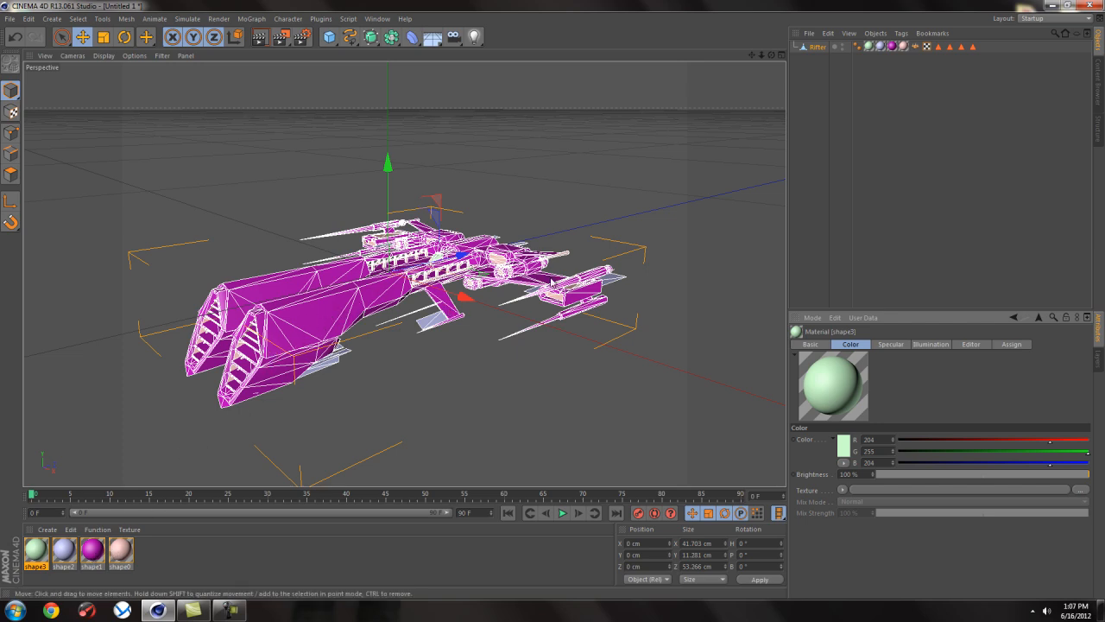
mouse_move(480, 428)
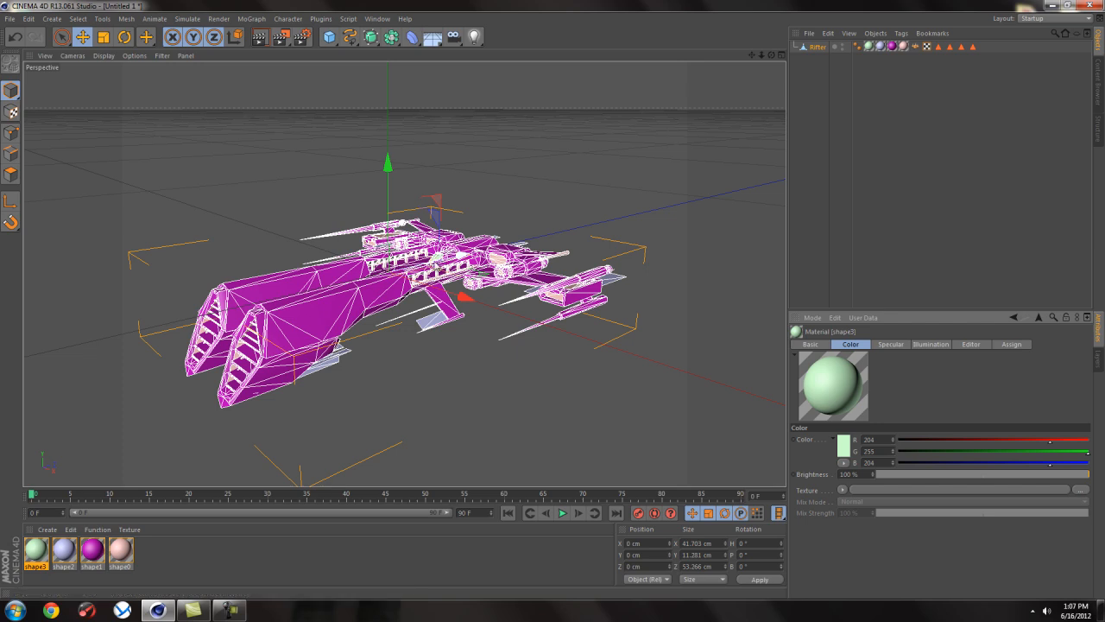
mouse_move(366, 301)
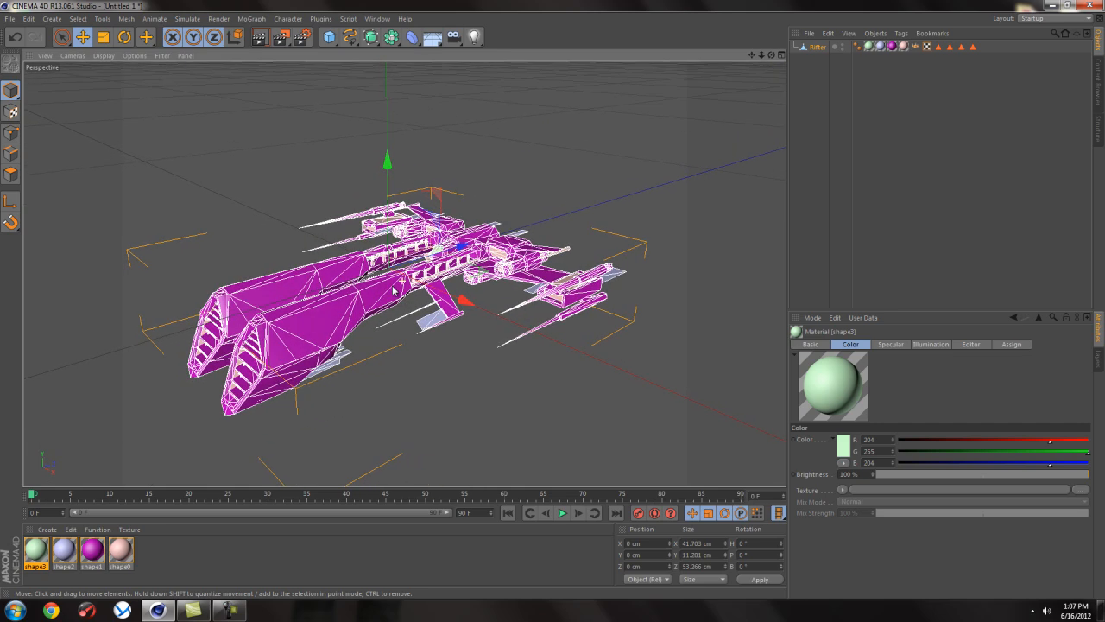
mouse_move(448, 328)
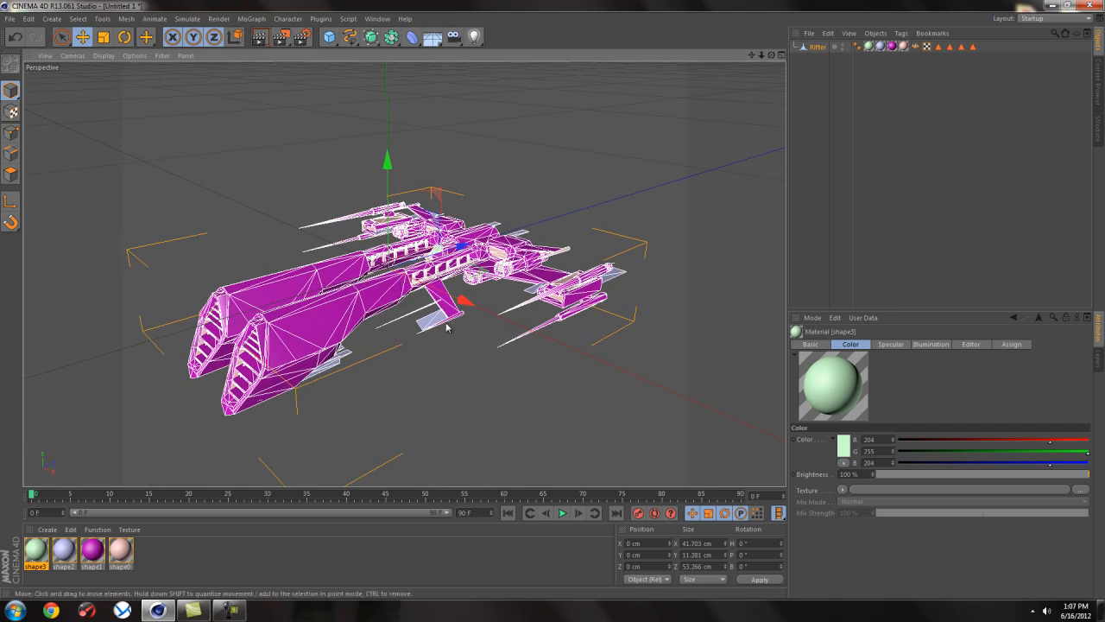
mouse_move(344, 362)
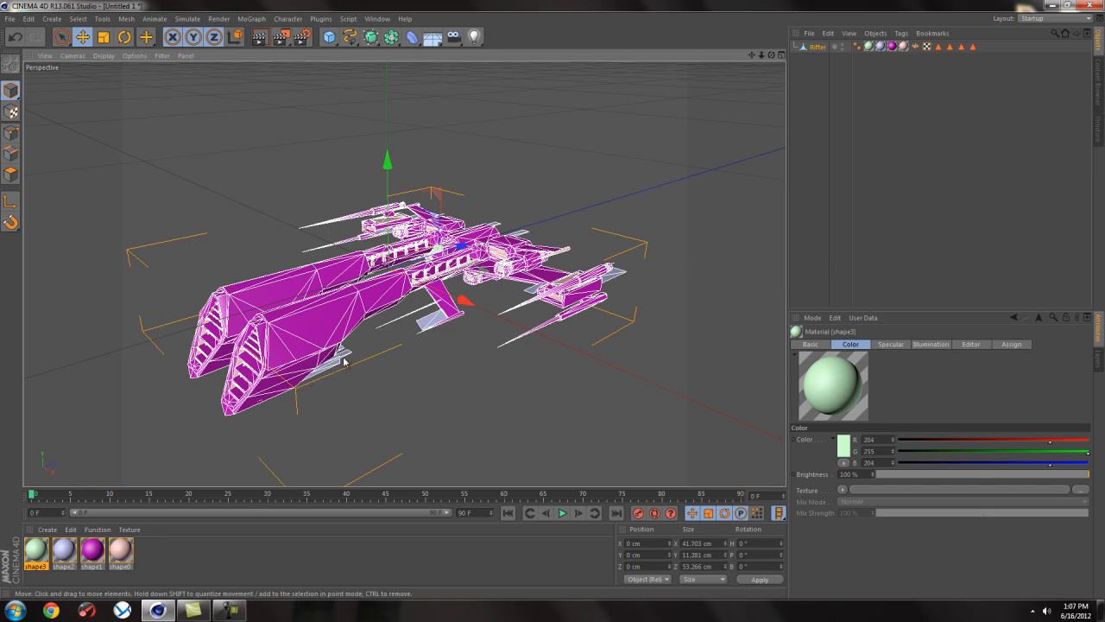
mouse_move(449, 380)
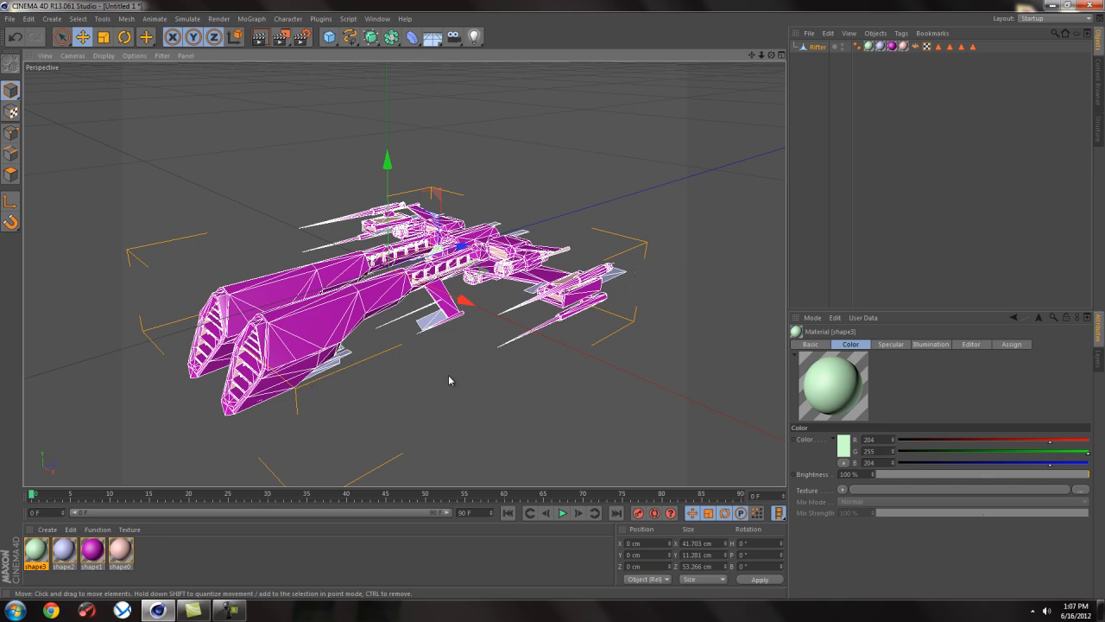
mouse_move(438, 328)
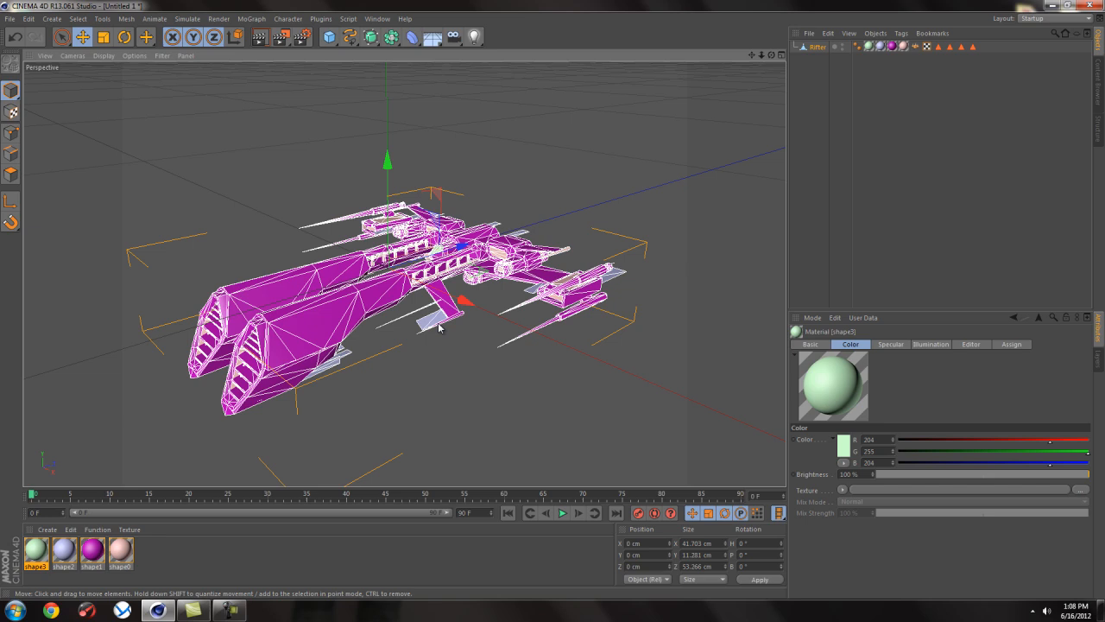
mouse_move(438, 328)
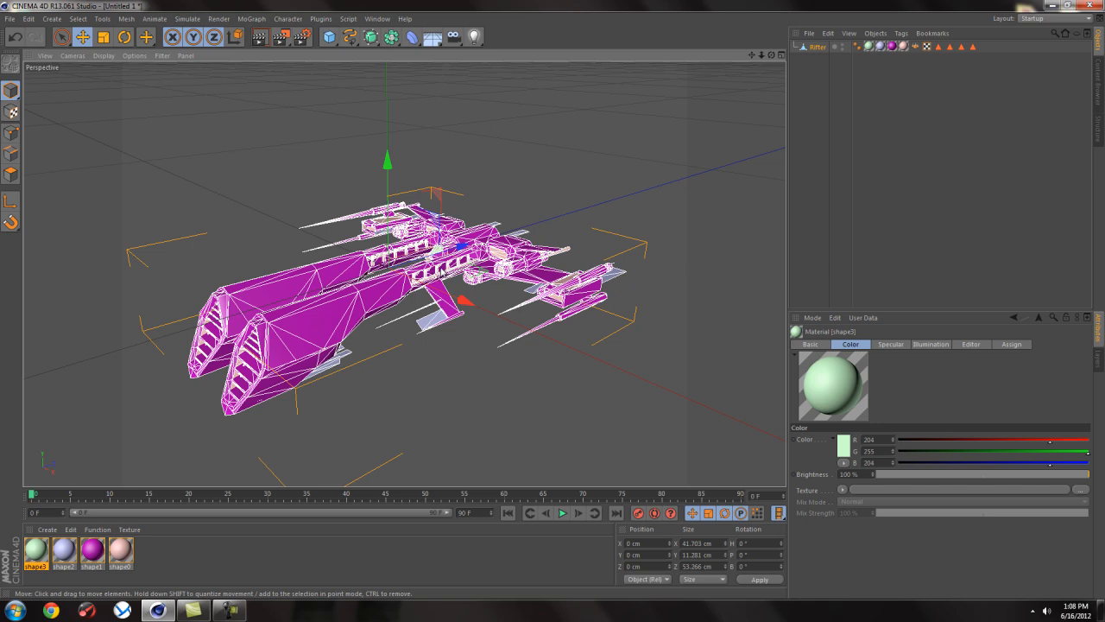
mouse_move(515, 259)
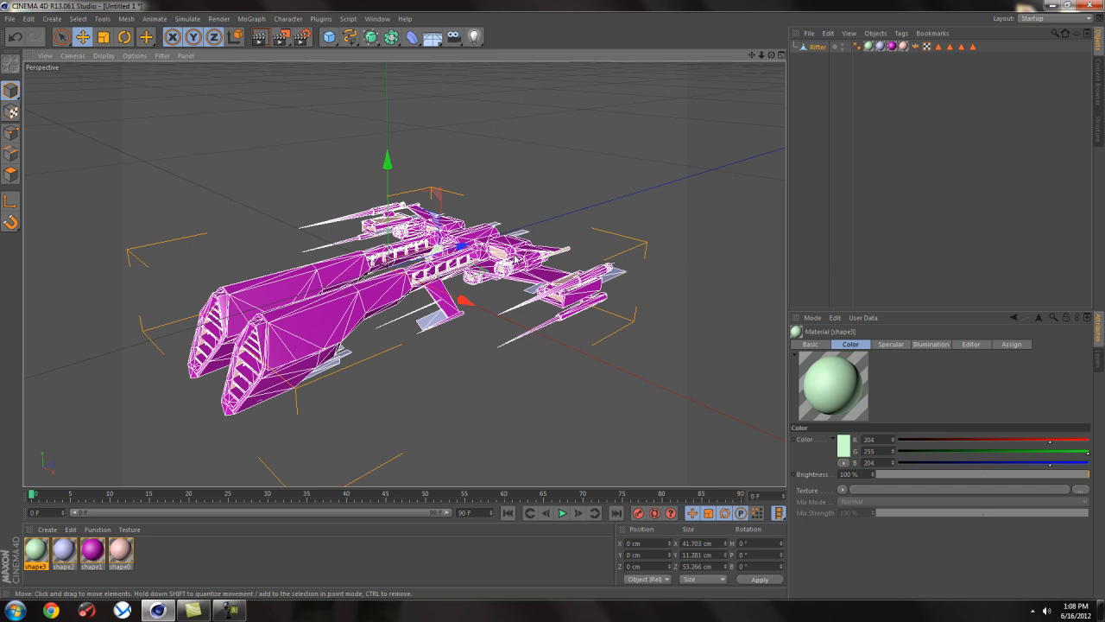
mouse_move(370, 384)
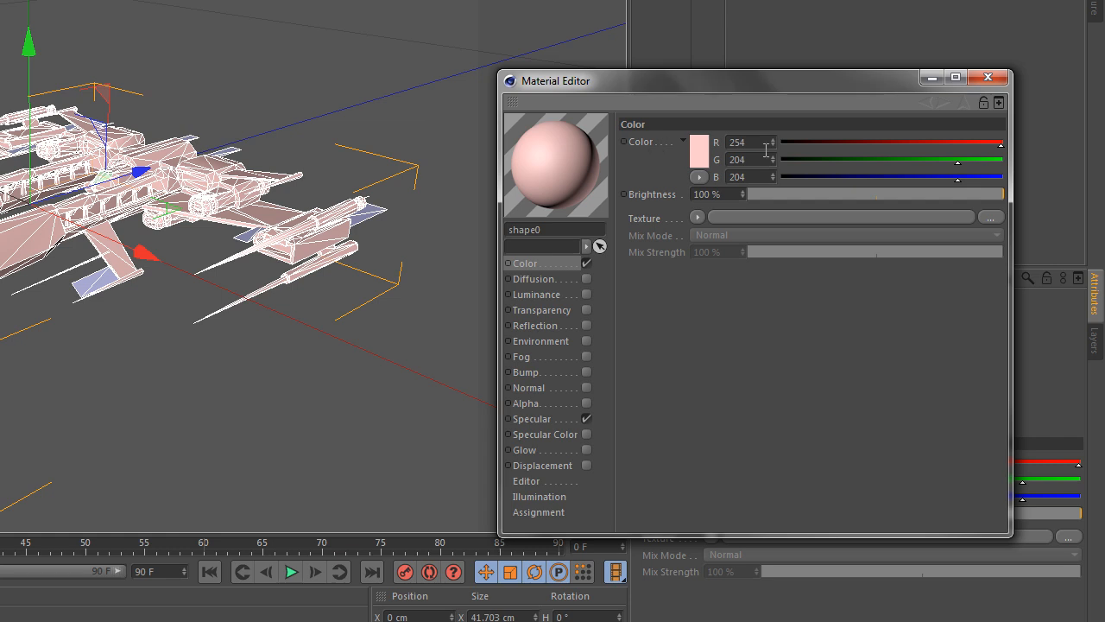
Step: Load the lesson101 texture image into the shape0 material's Color channel
triple_click(744, 142)
text(204)
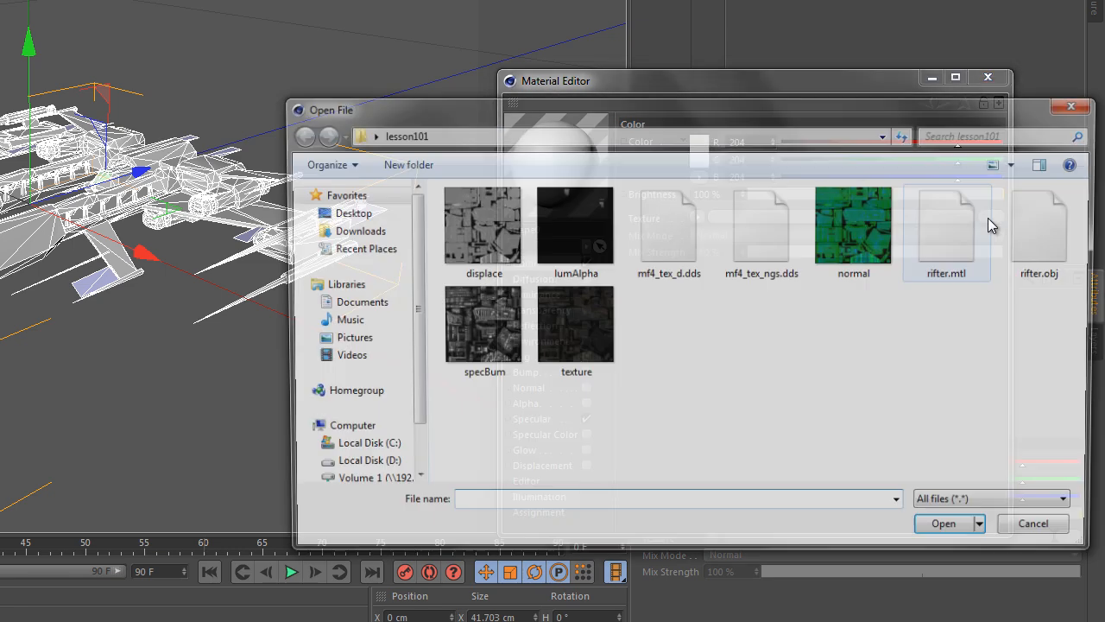
click(943, 523)
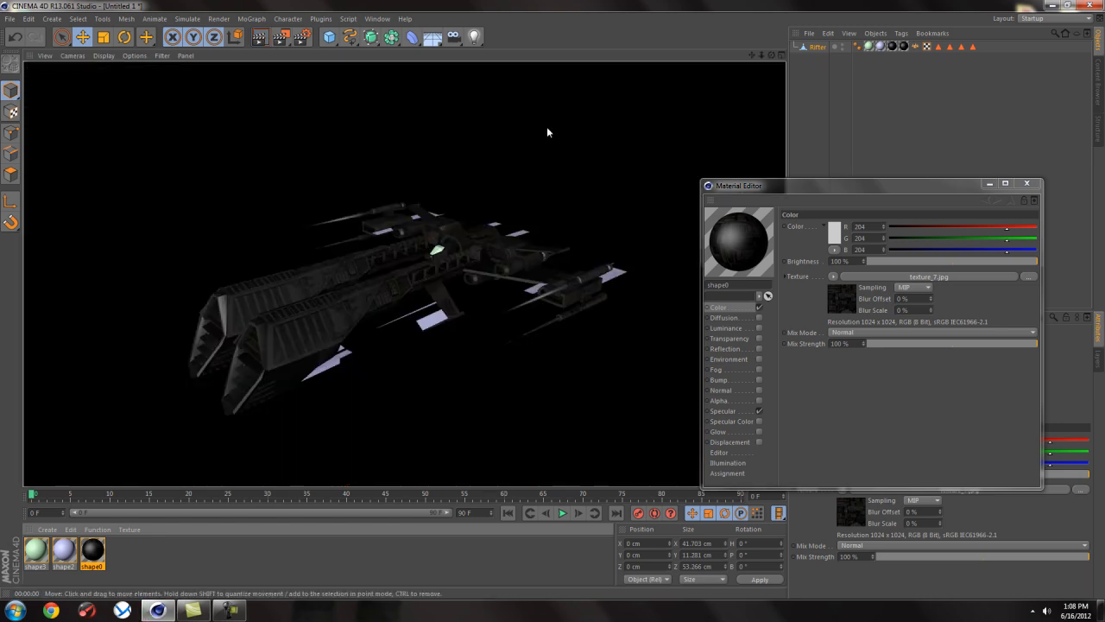
mouse_move(328, 332)
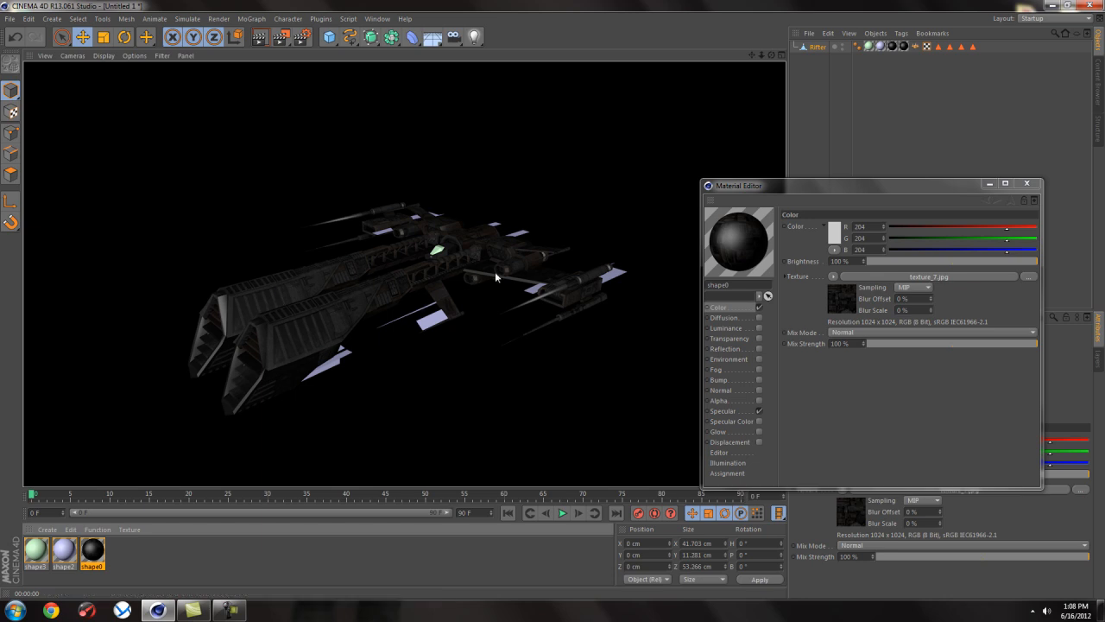
mouse_move(590, 301)
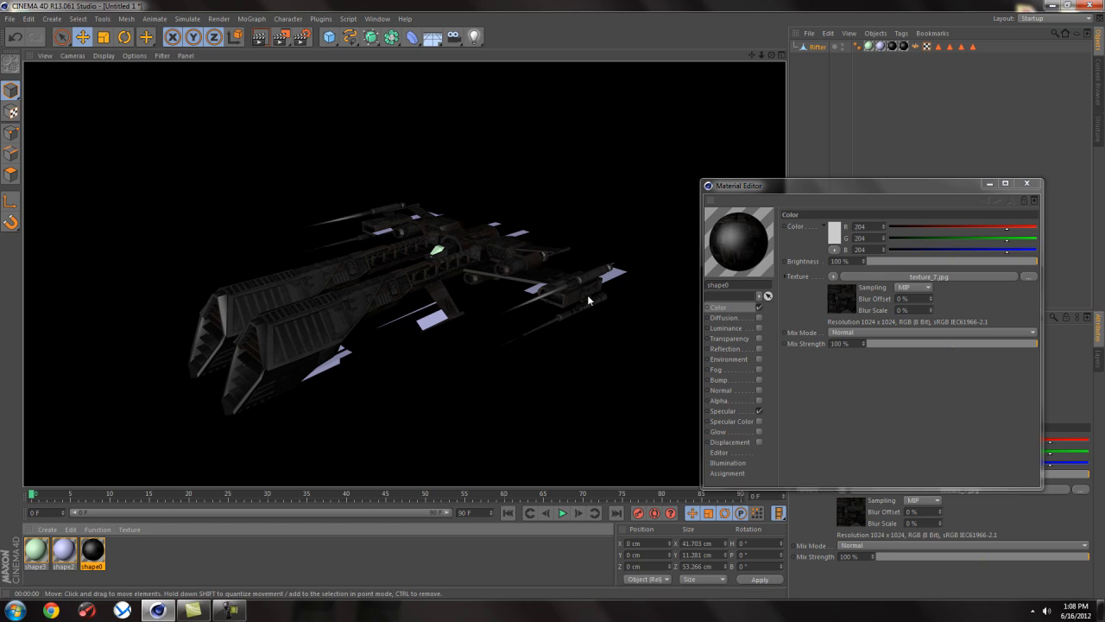
mouse_move(739, 416)
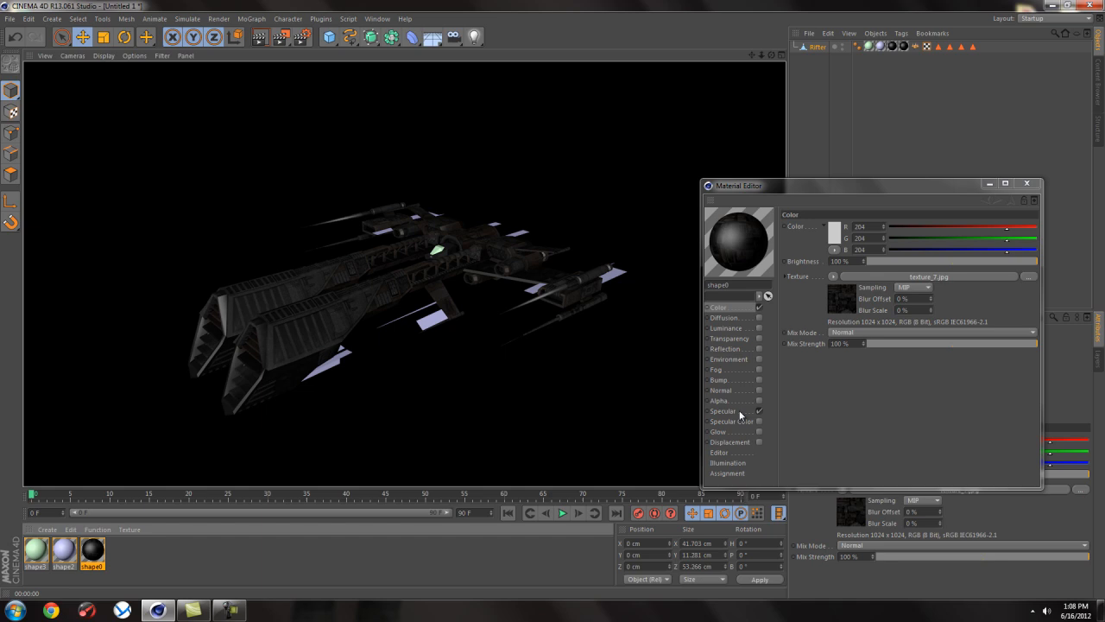
Step: Raise the textured material's Specular Height to 100% for a bright highlight
click(723, 411)
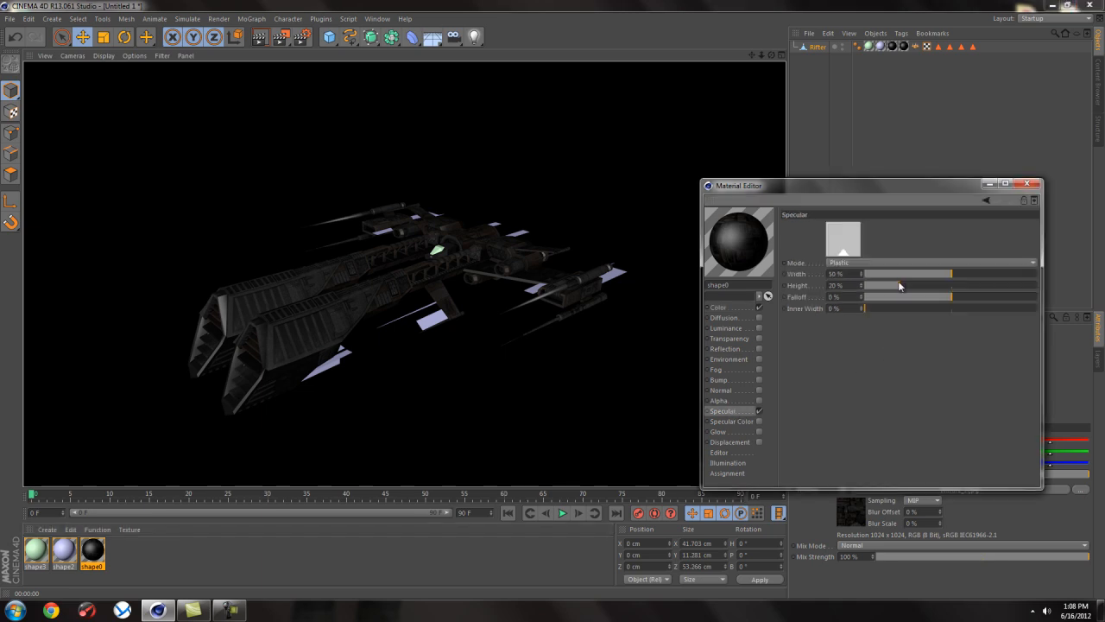
drag(881, 285, 1045, 285)
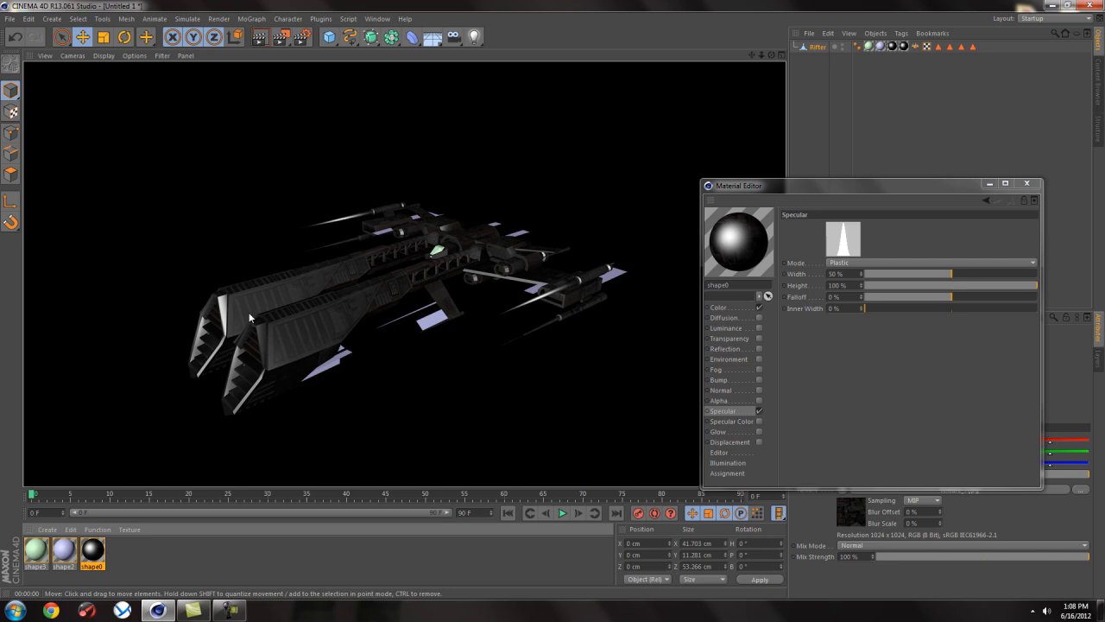
mouse_move(522, 318)
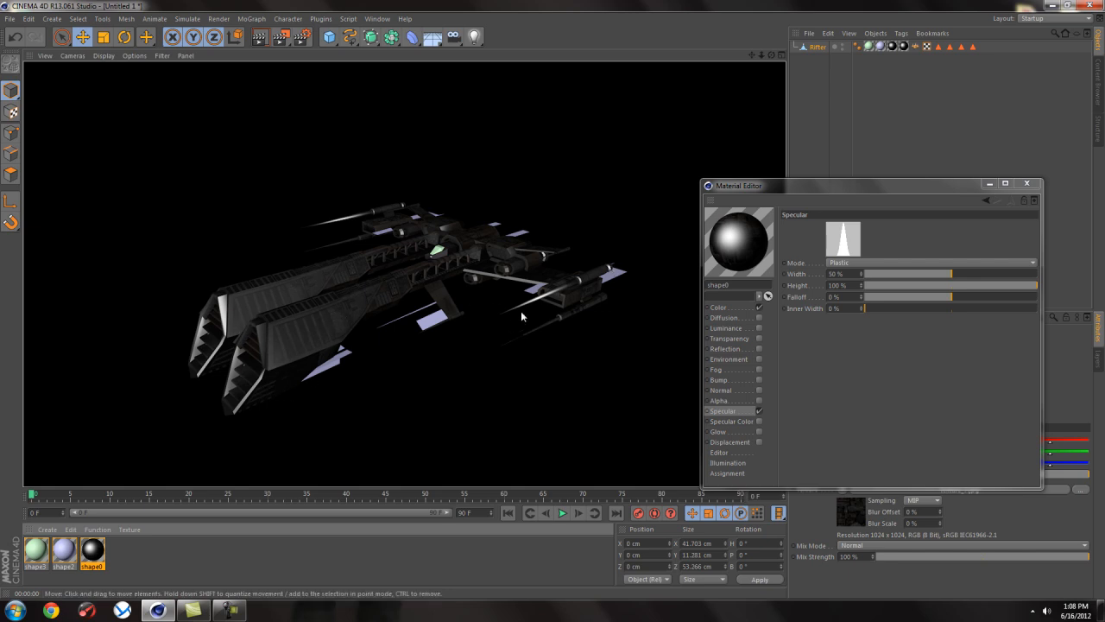
mouse_move(304, 349)
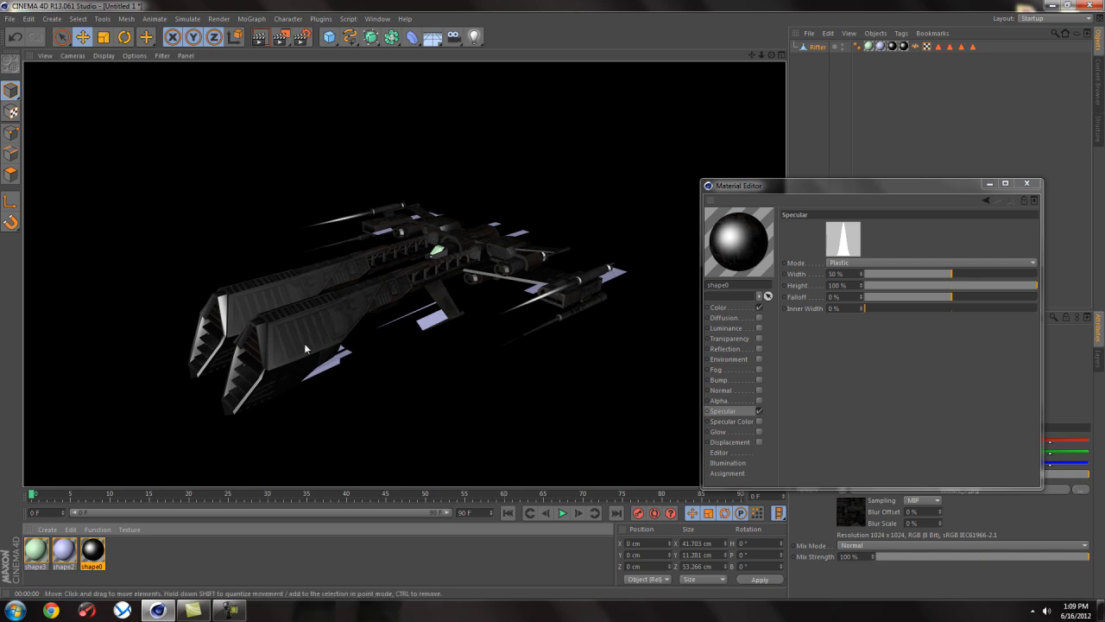
mouse_move(425, 349)
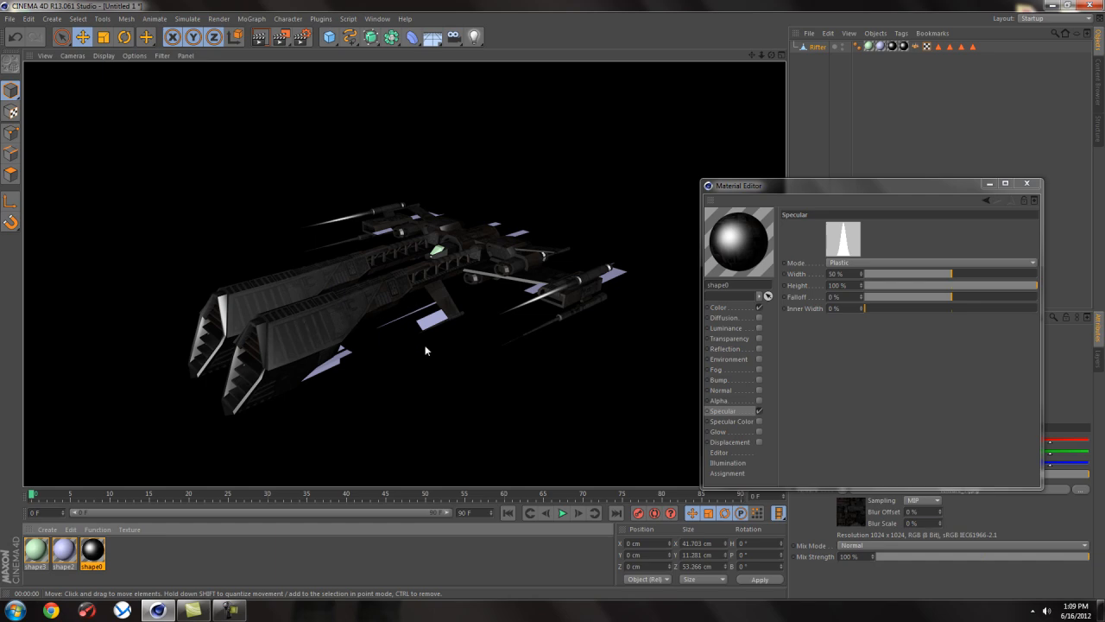
Step: Load the specBurn image as the Specular Color texture, copying it into the project location
click(732, 422)
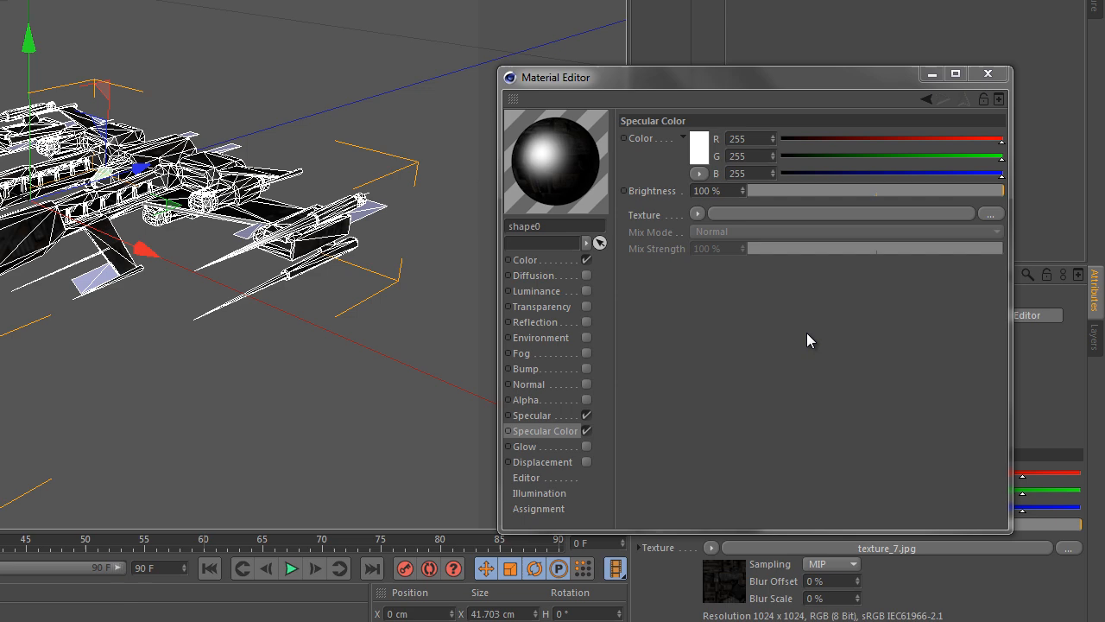
click(991, 214)
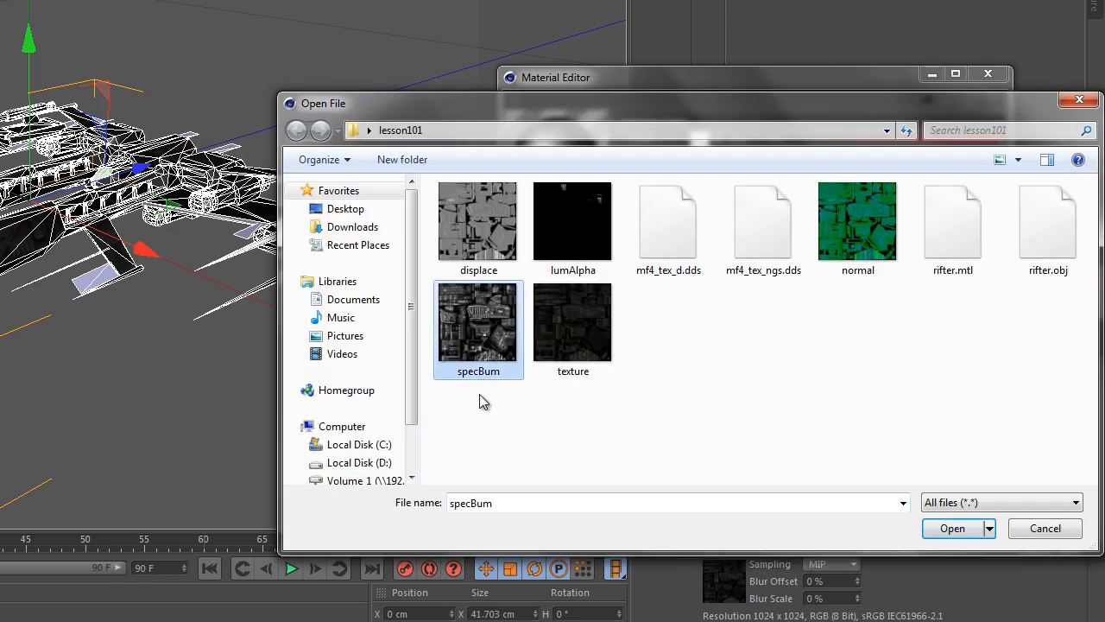
click(952, 529)
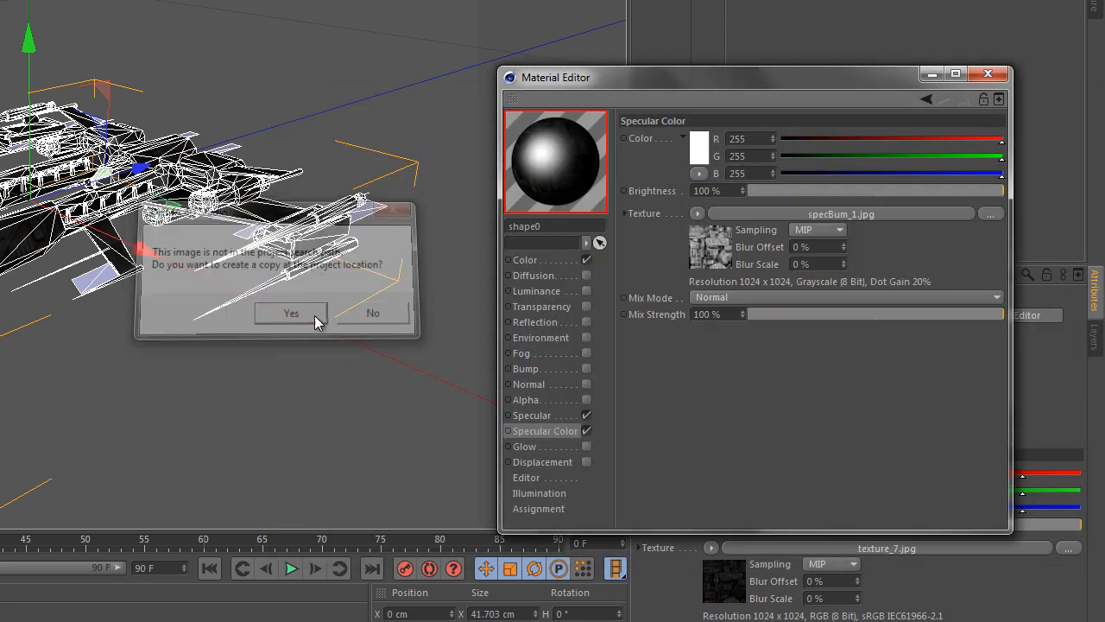
click(290, 313)
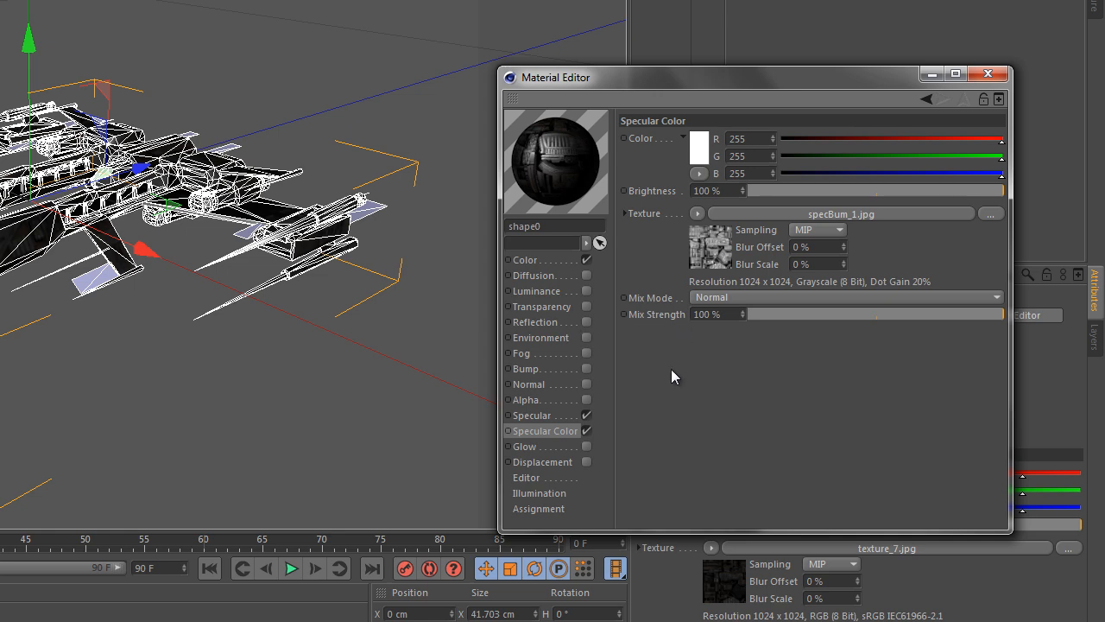
mouse_move(680, 390)
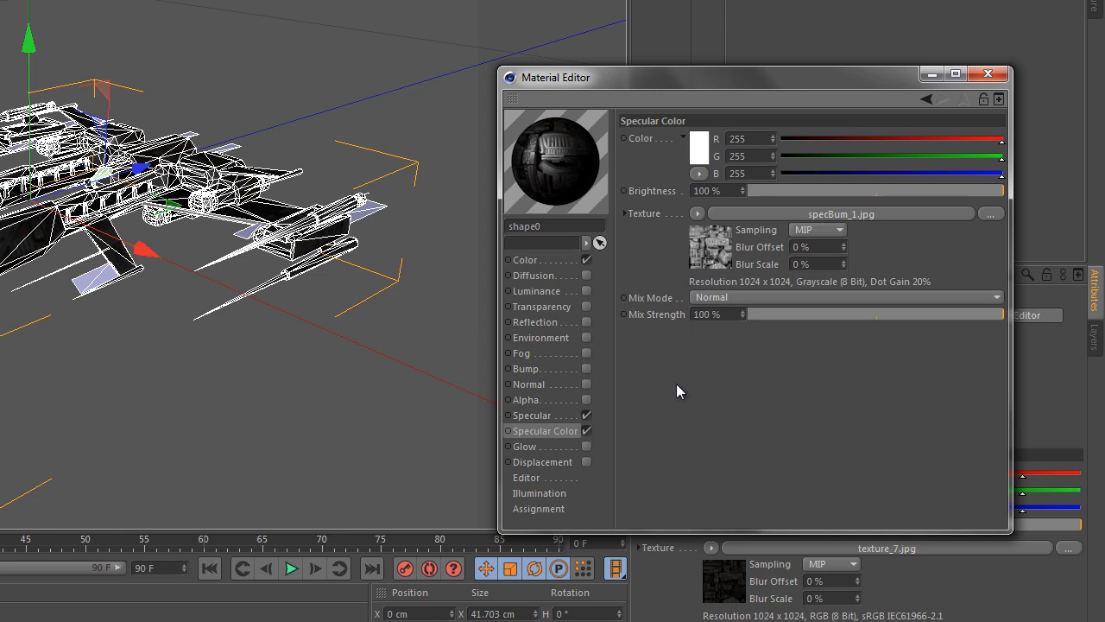
mouse_move(726, 255)
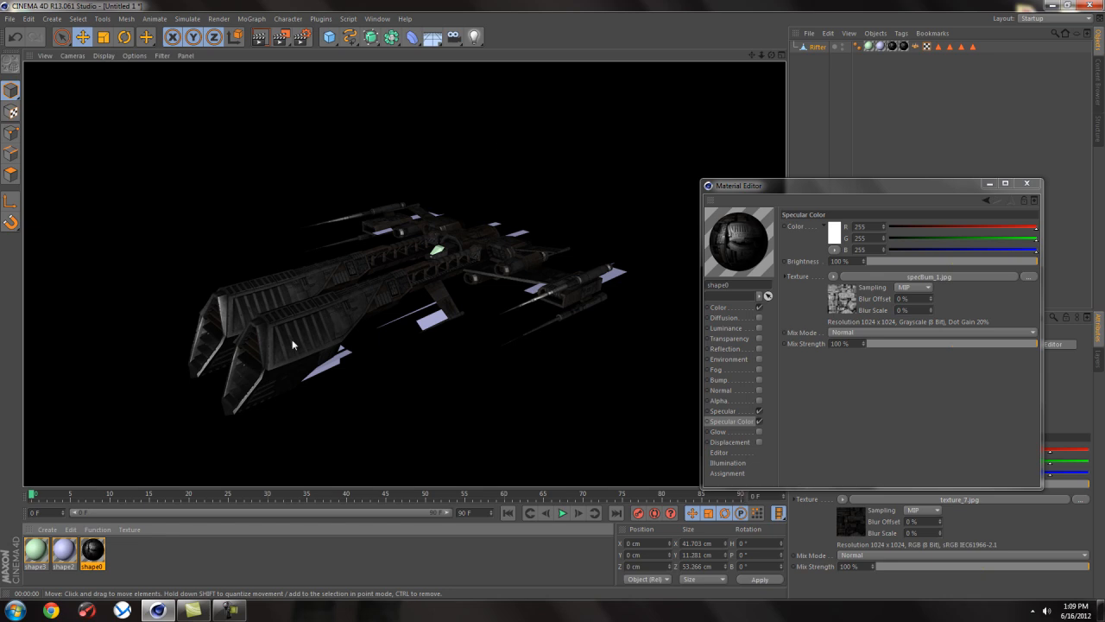
mouse_move(498, 280)
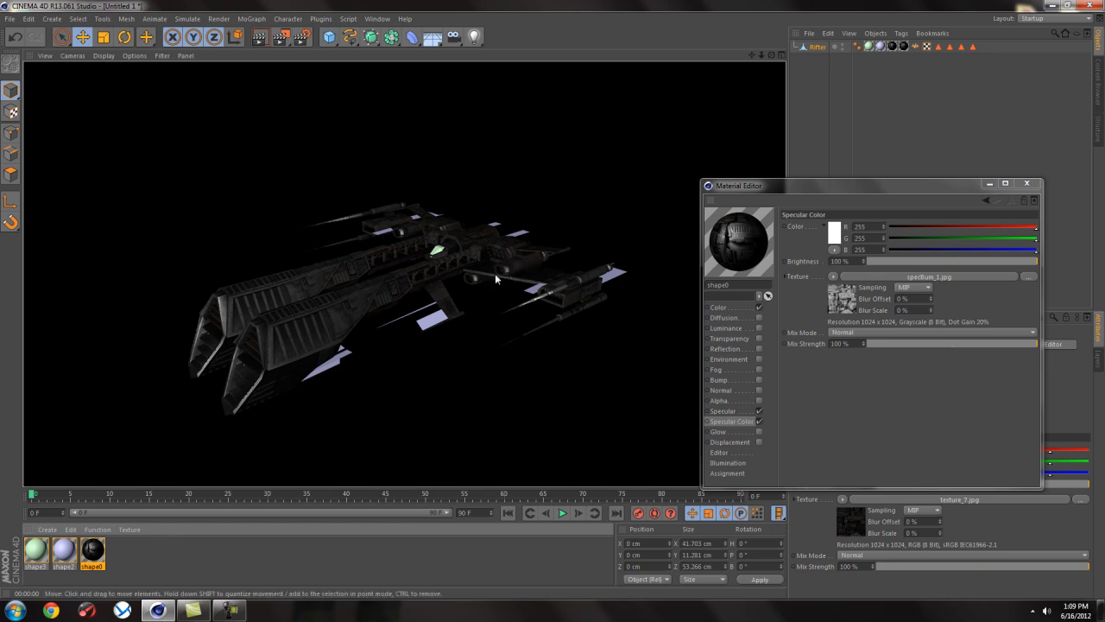
mouse_move(404, 230)
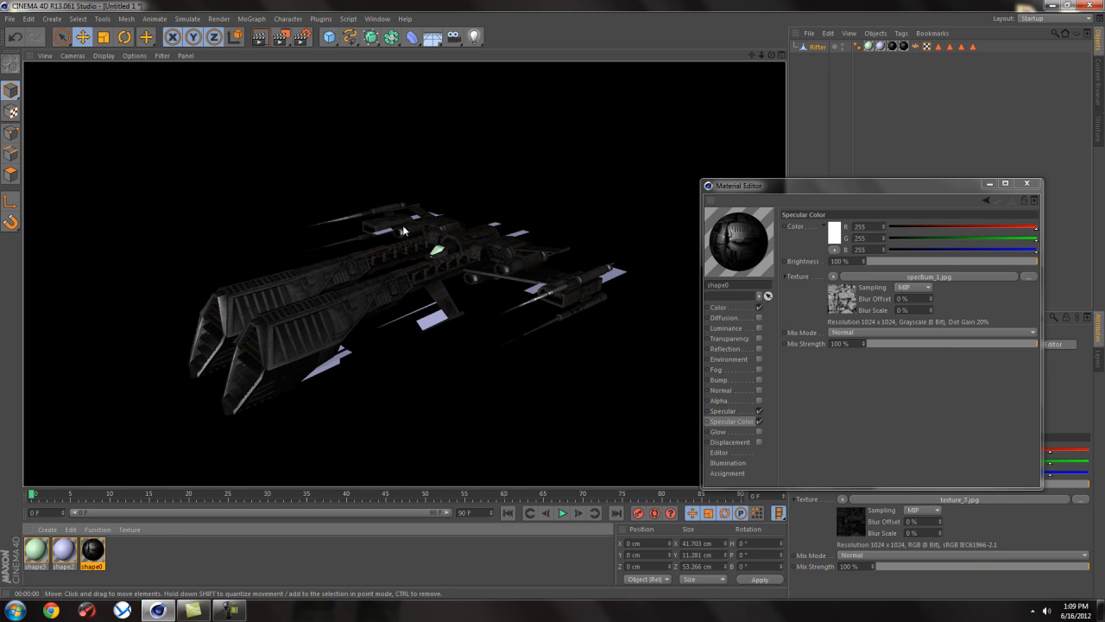
mouse_move(290, 337)
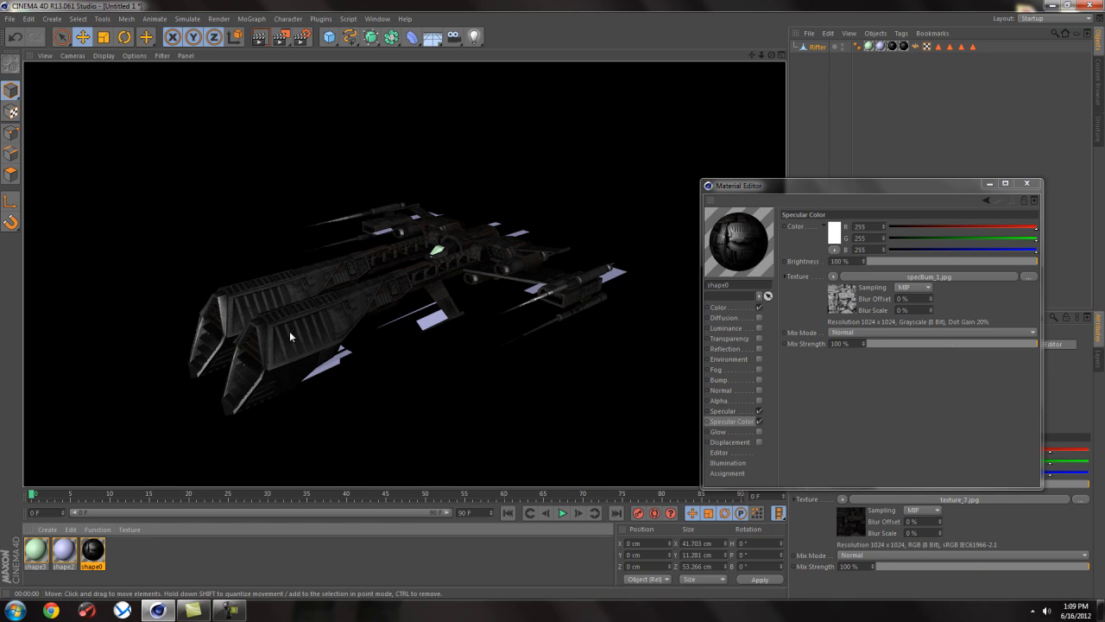
mouse_move(271, 318)
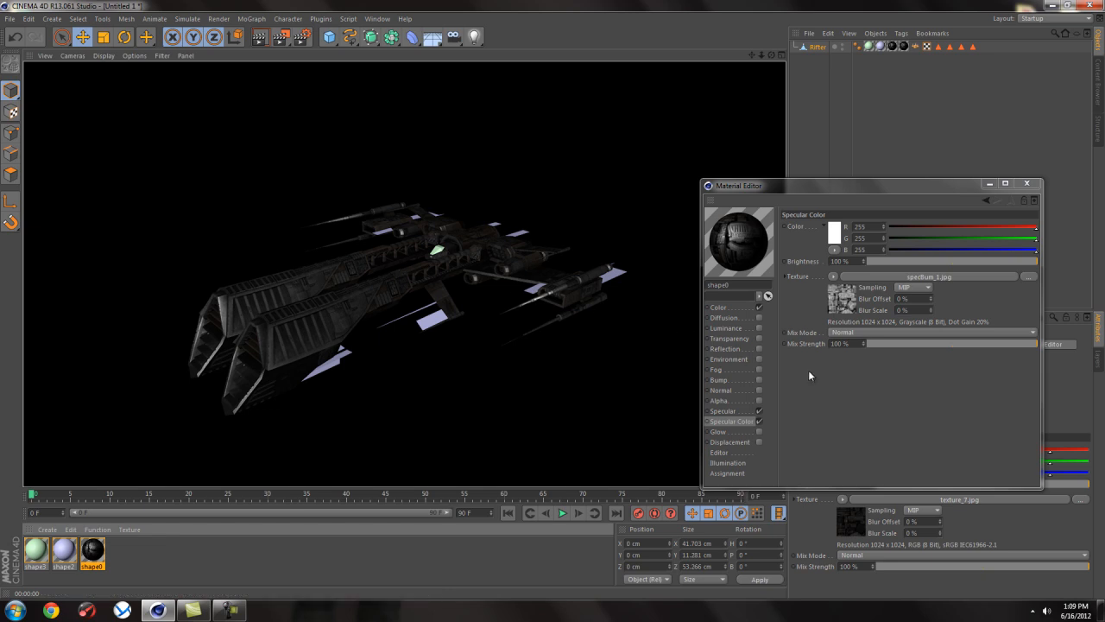
mouse_move(816, 394)
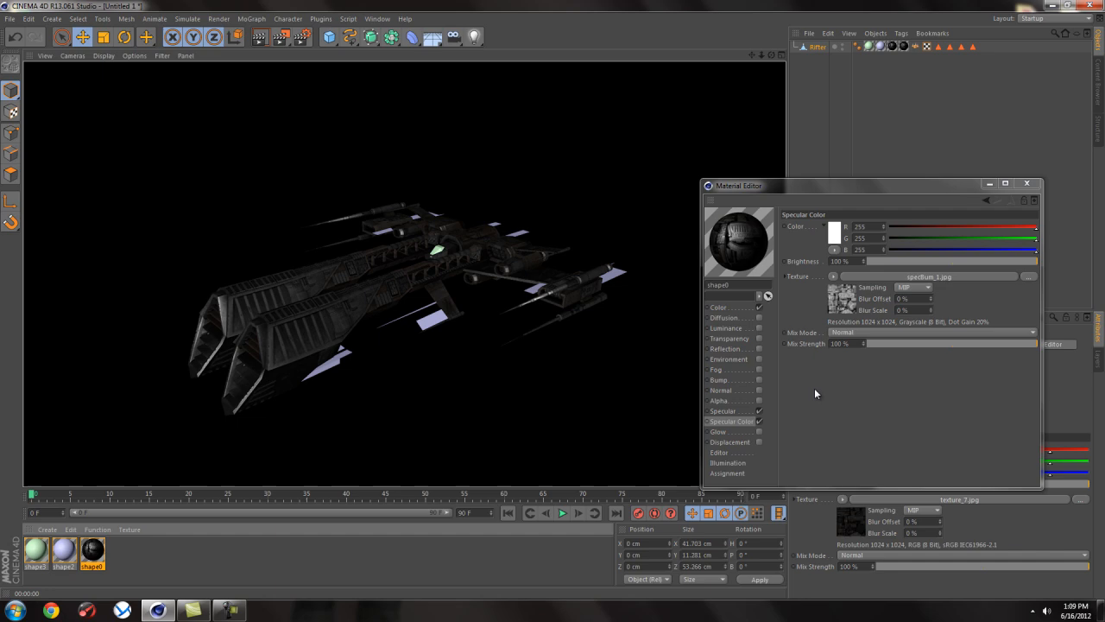
mouse_move(729, 387)
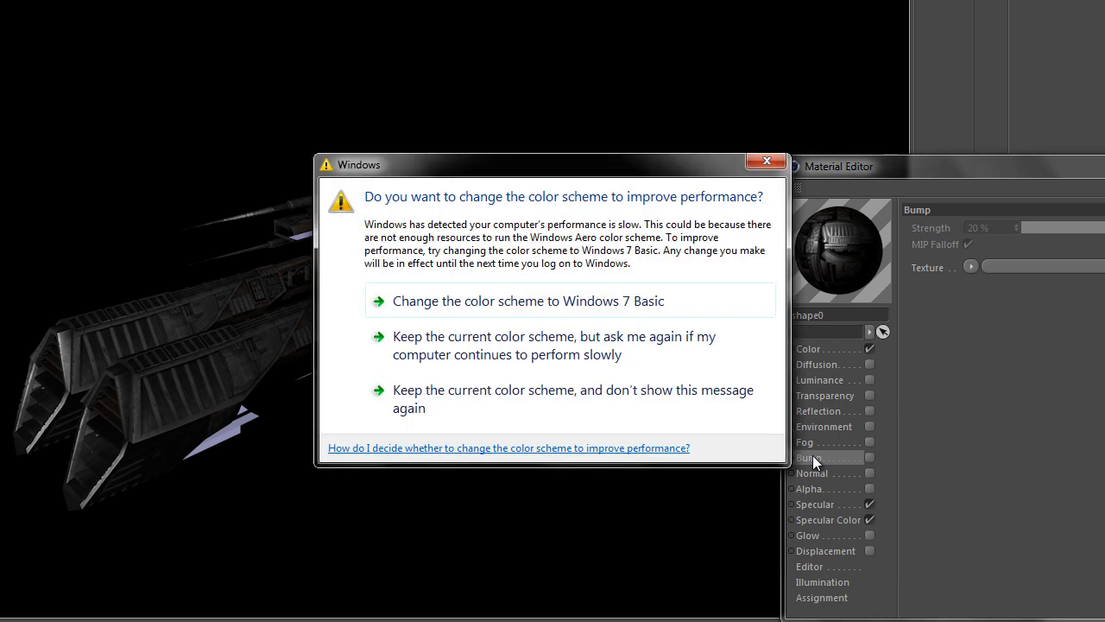
mouse_move(418, 242)
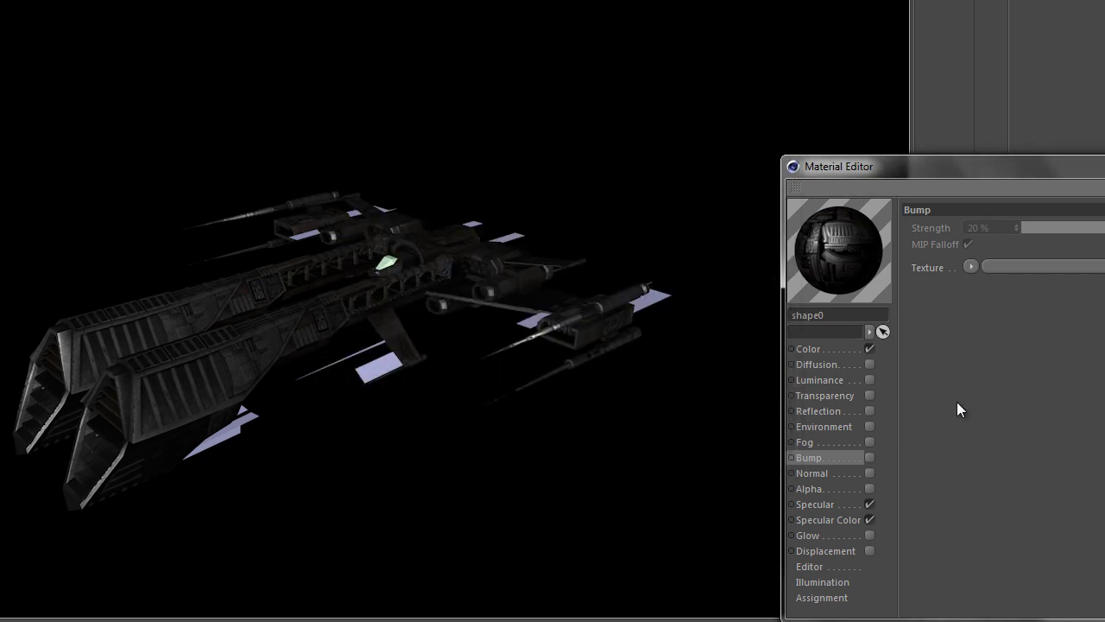
mouse_move(933, 427)
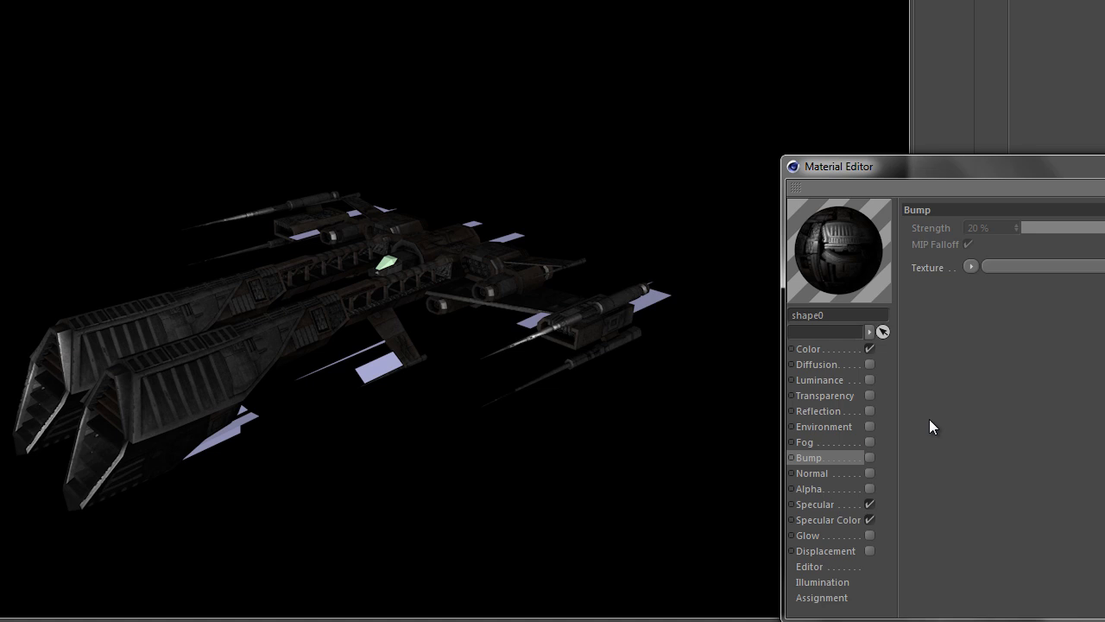
mouse_move(950, 456)
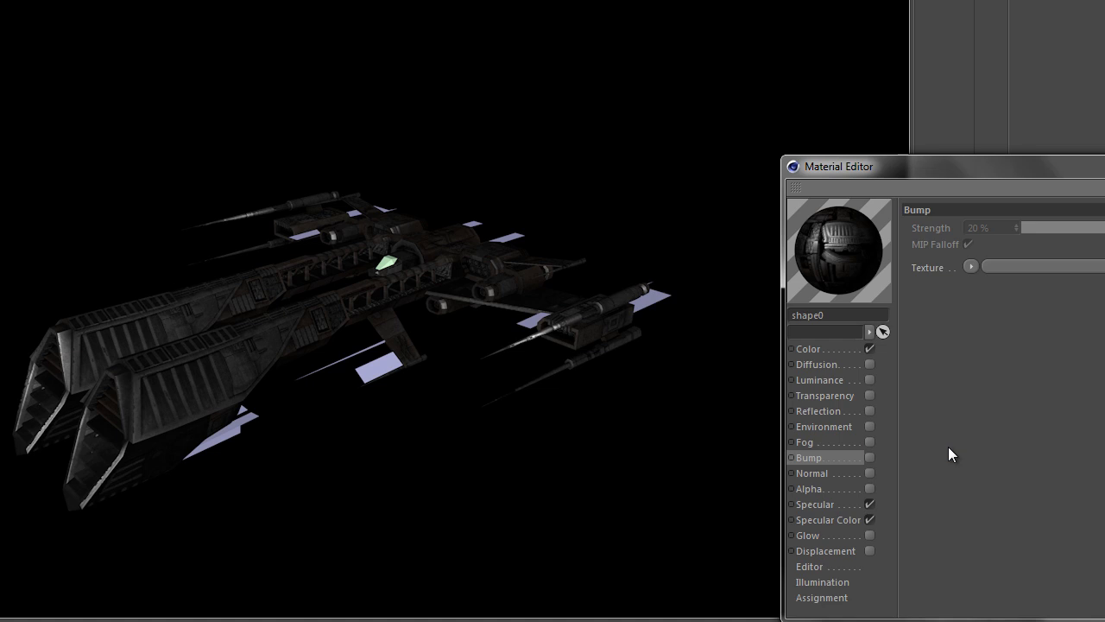
mouse_move(918, 480)
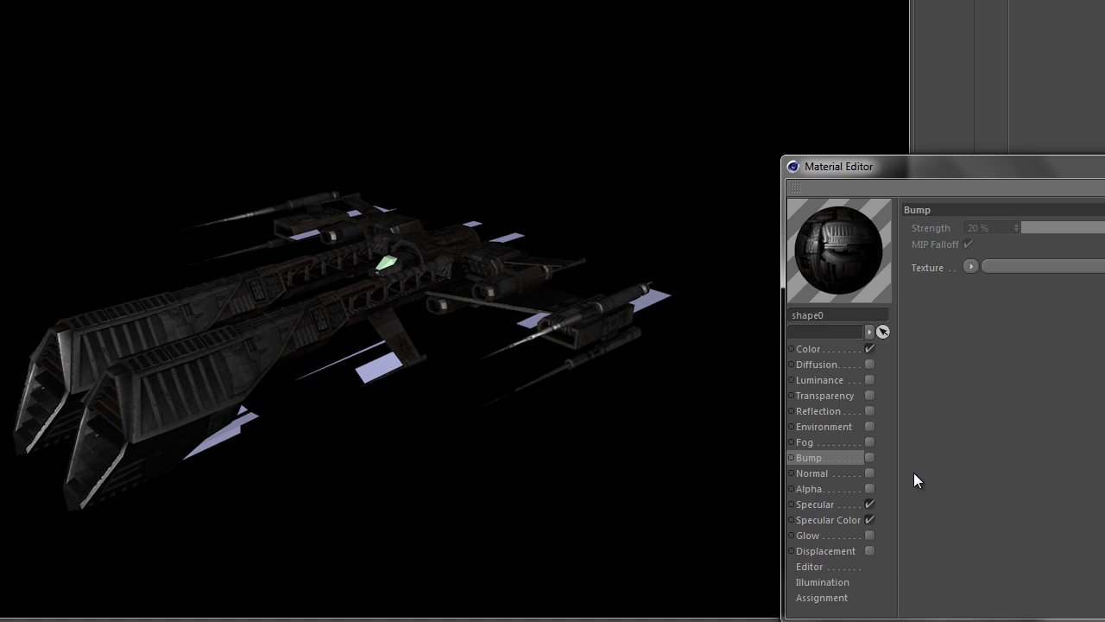
mouse_move(825, 466)
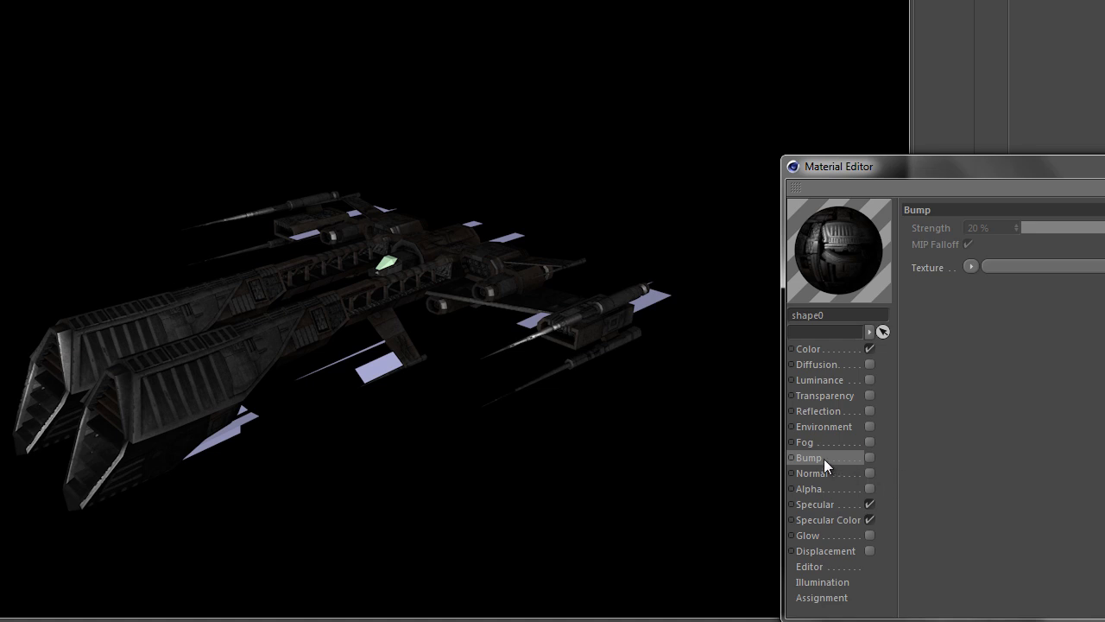
mouse_move(825, 476)
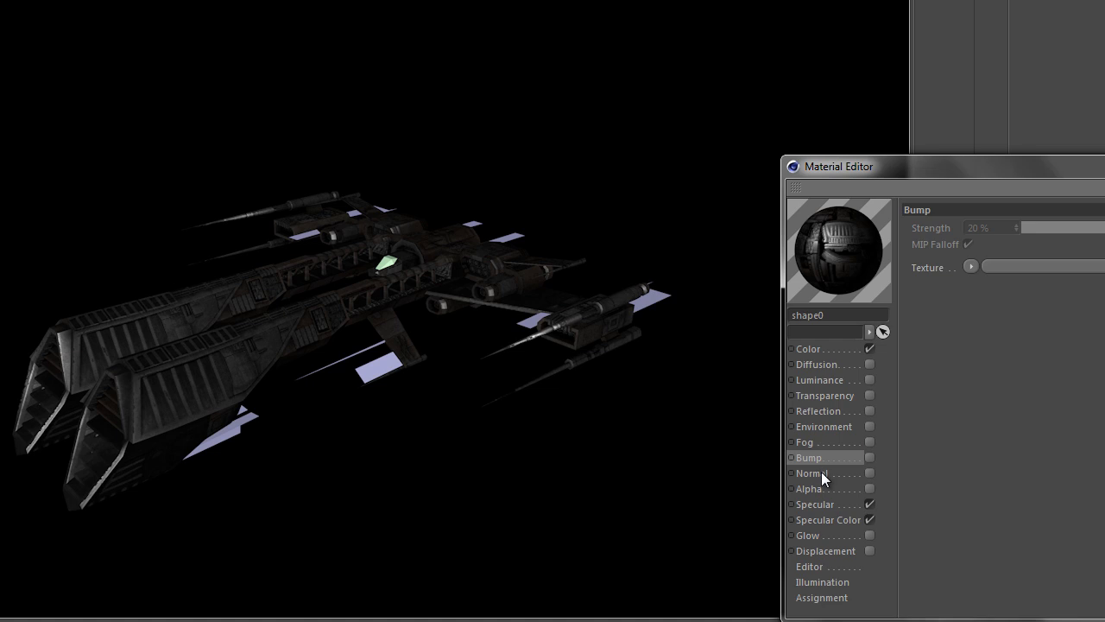
Step: Enable Bump and load the specBump image as its texture at raised strength
click(826, 550)
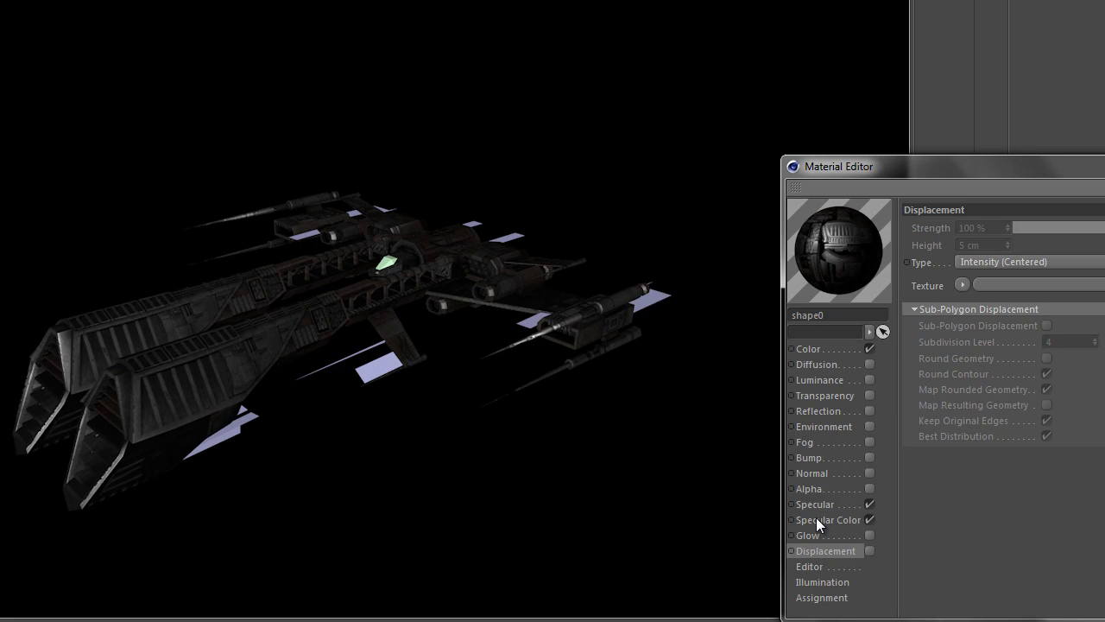
click(808, 456)
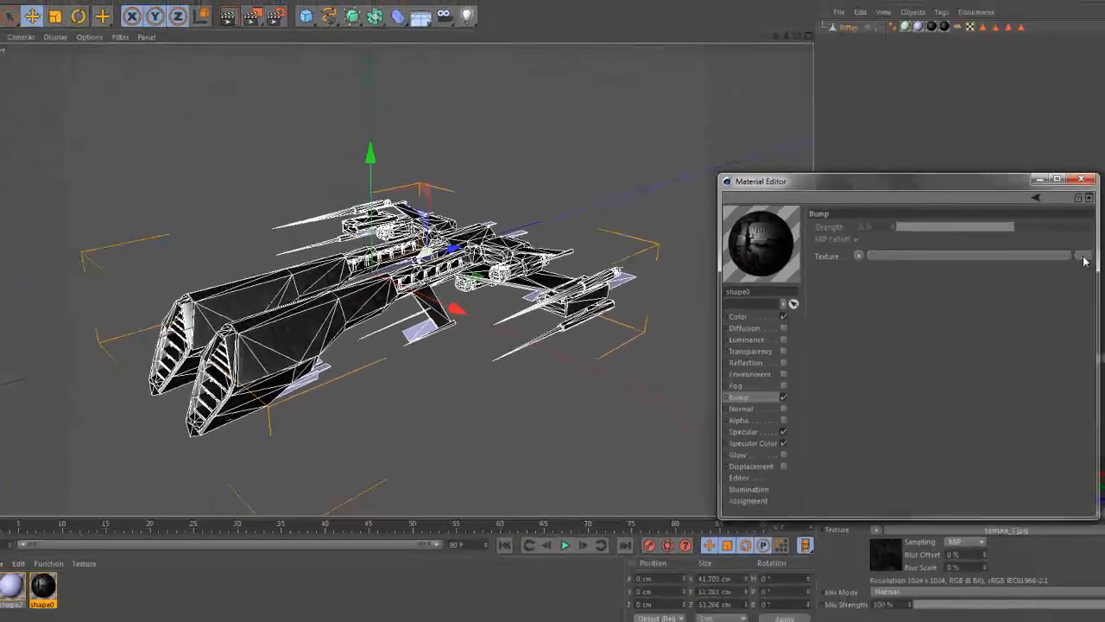
click(1084, 256)
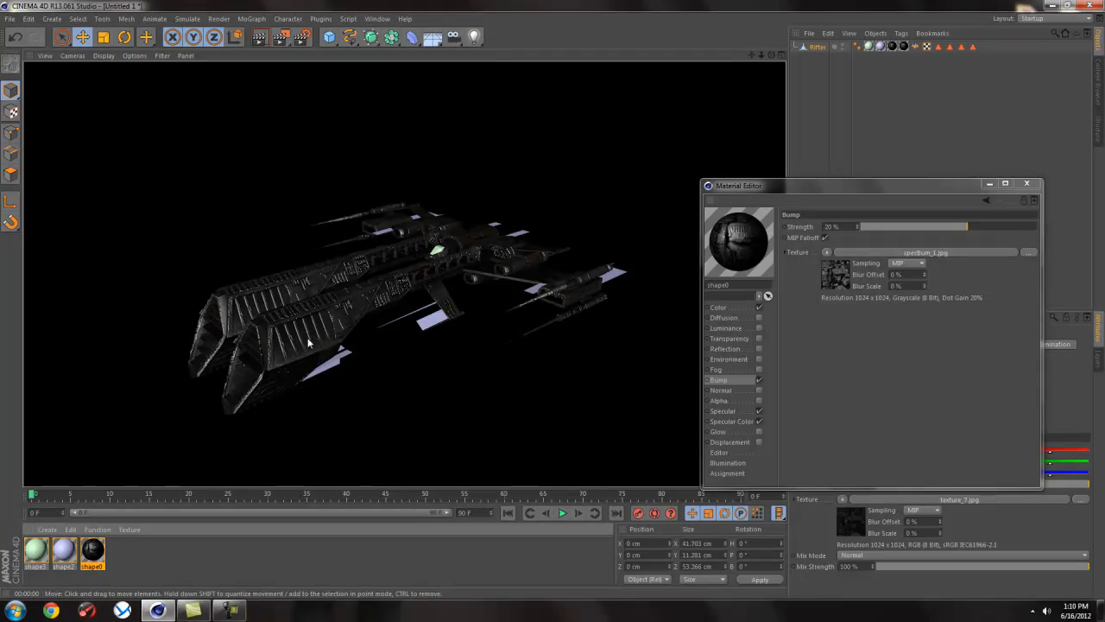
mouse_move(278, 366)
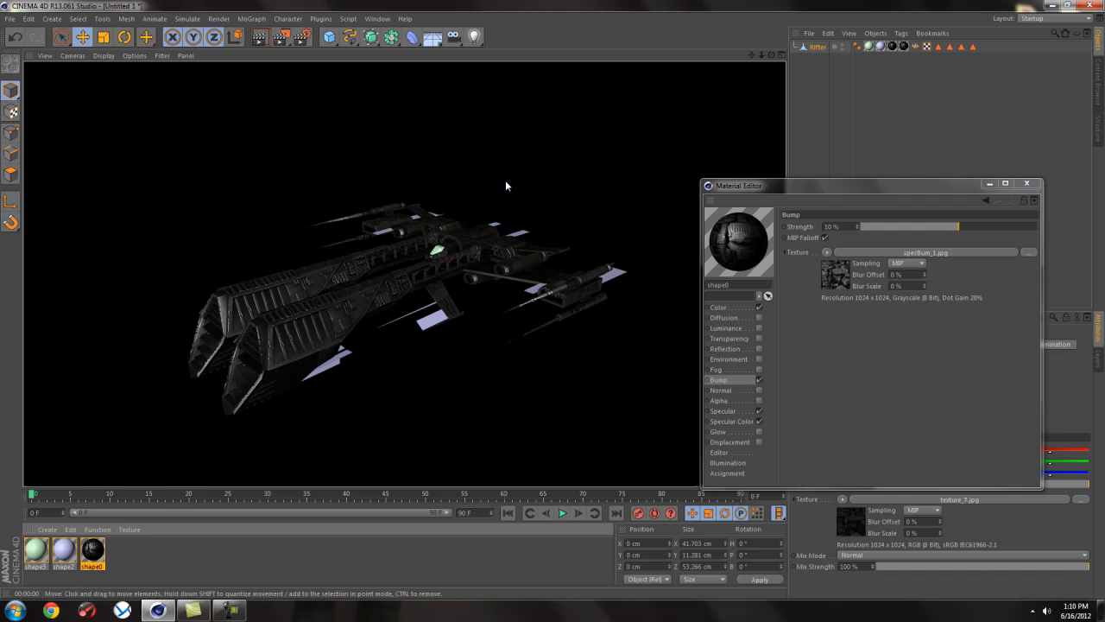
mouse_move(318, 318)
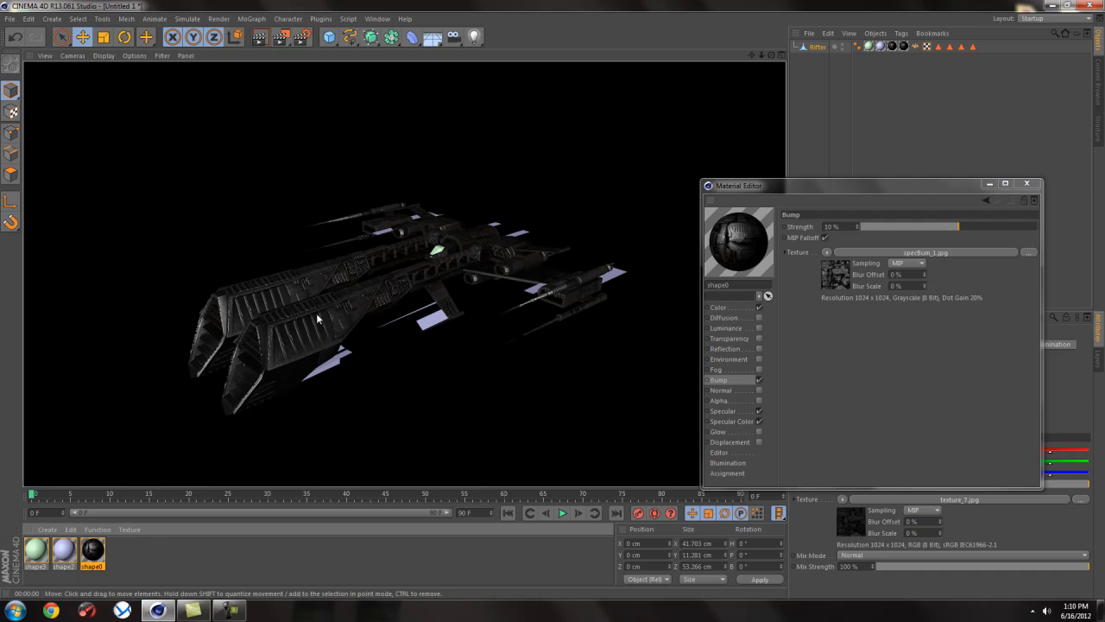
mouse_move(480, 242)
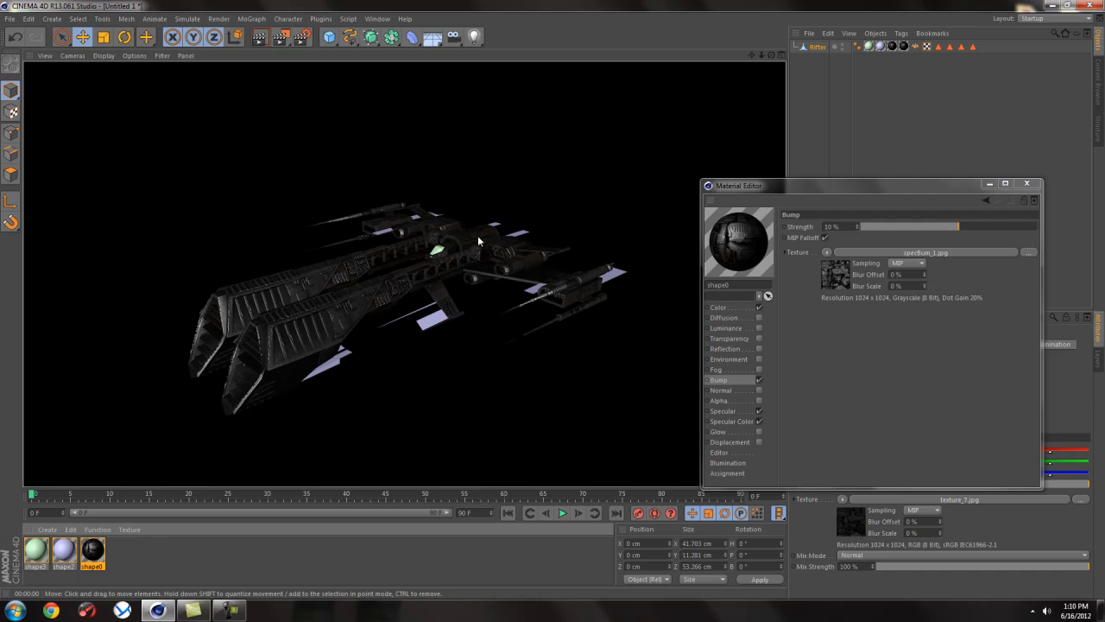
mouse_move(739, 350)
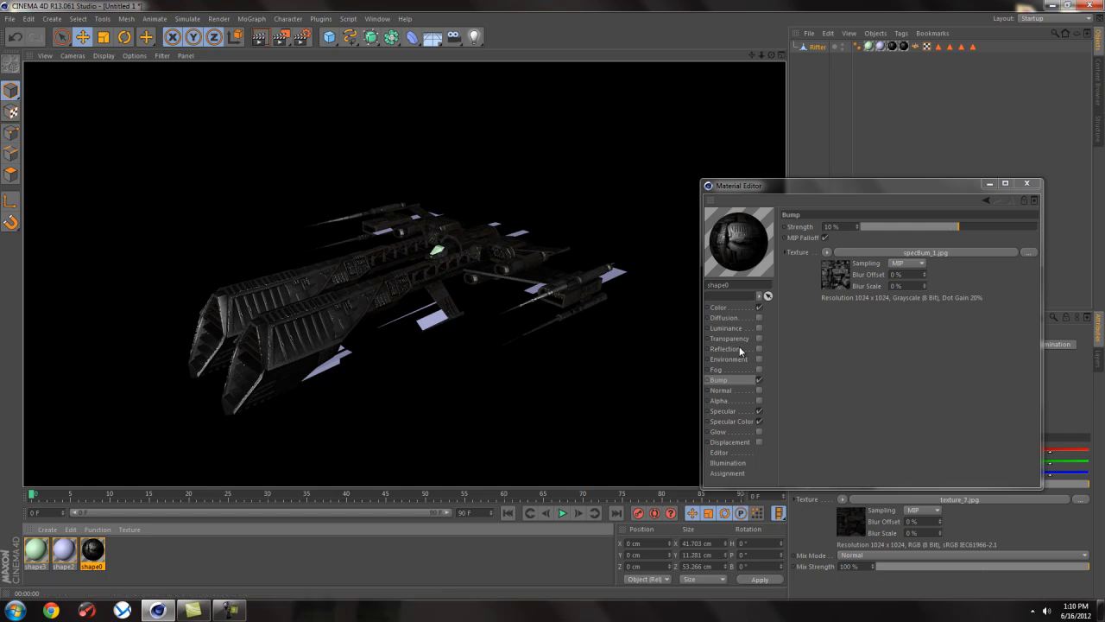
Step: Enable Luminance and load the lumAlpha image as its texture
click(725, 328)
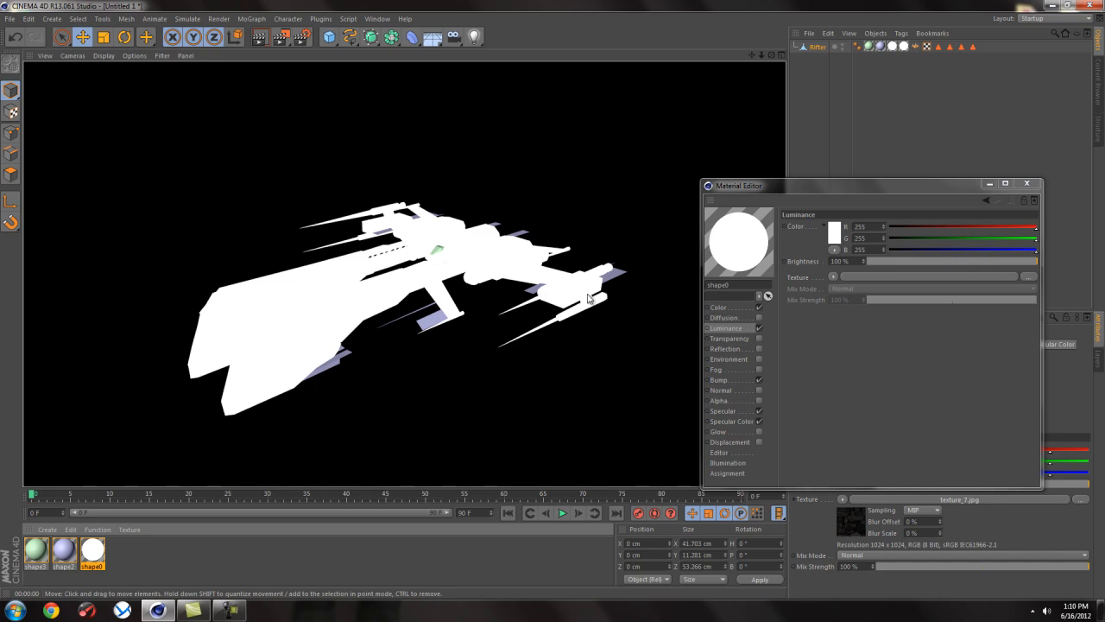
mouse_move(776, 335)
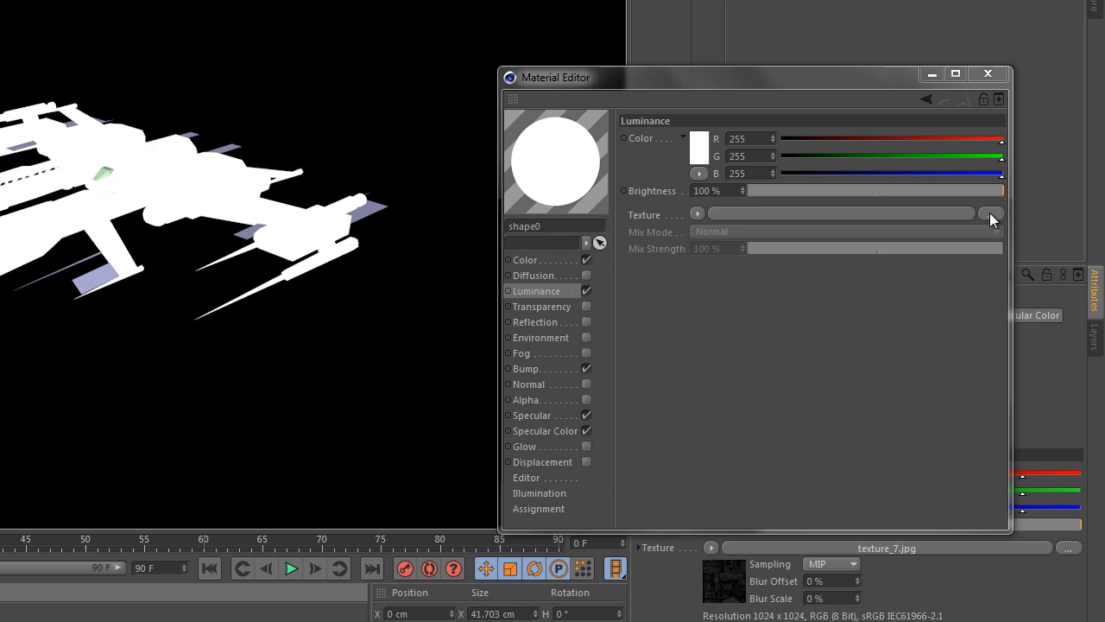
click(991, 218)
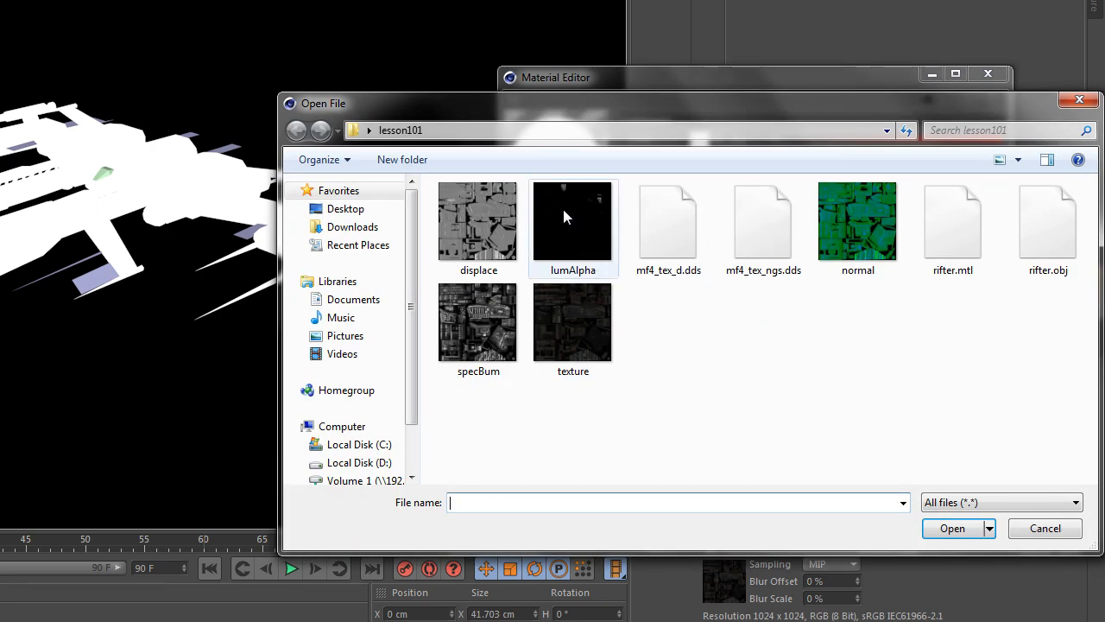
click(953, 529)
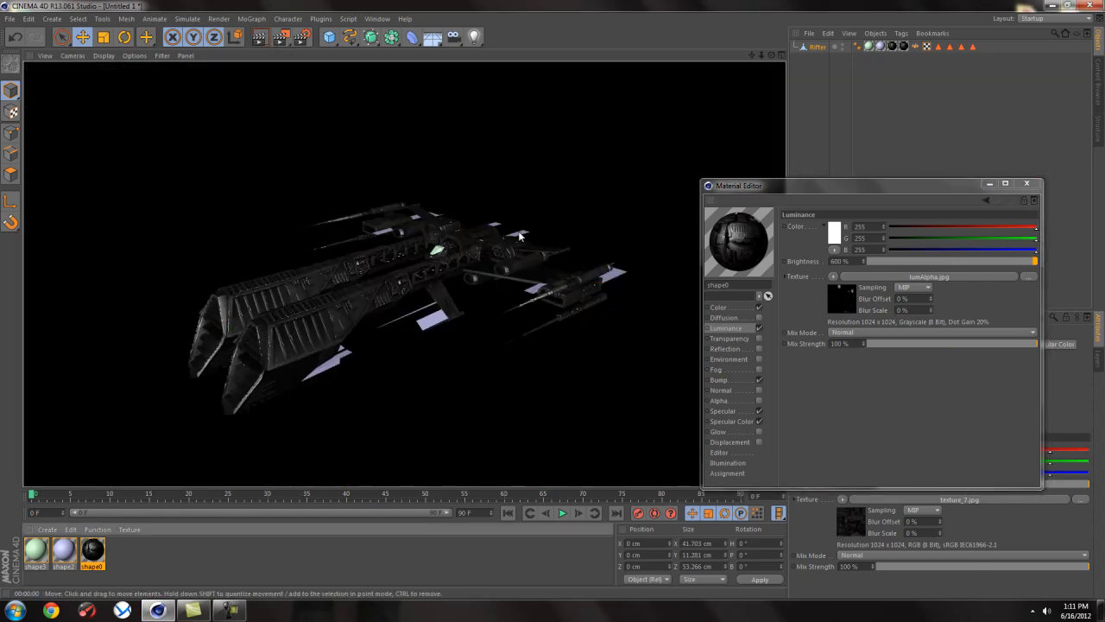
mouse_move(465, 275)
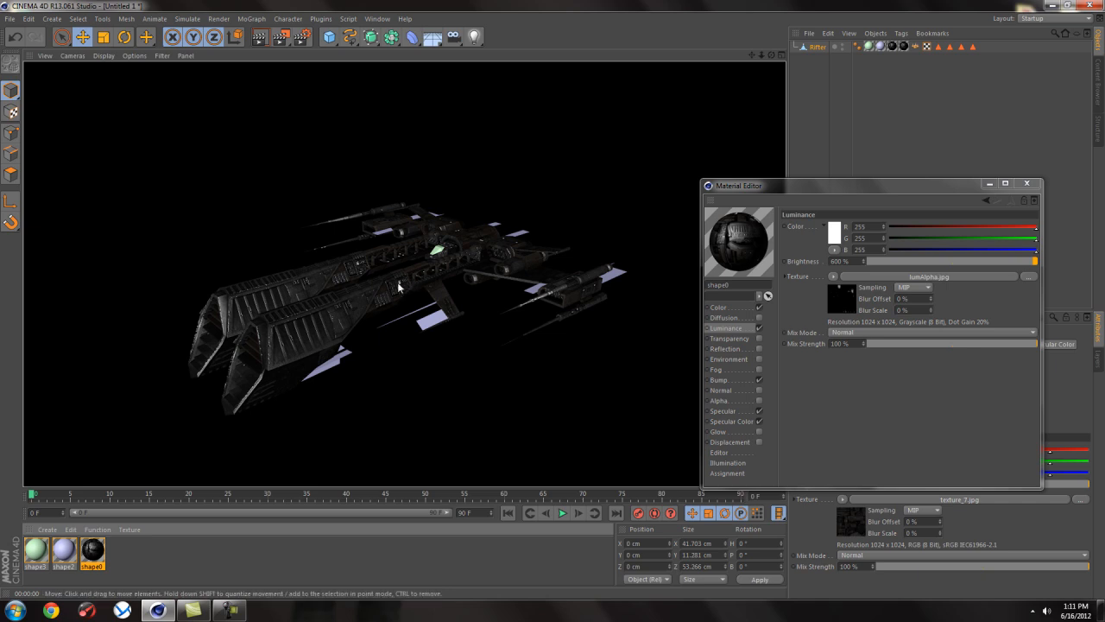
mouse_move(383, 266)
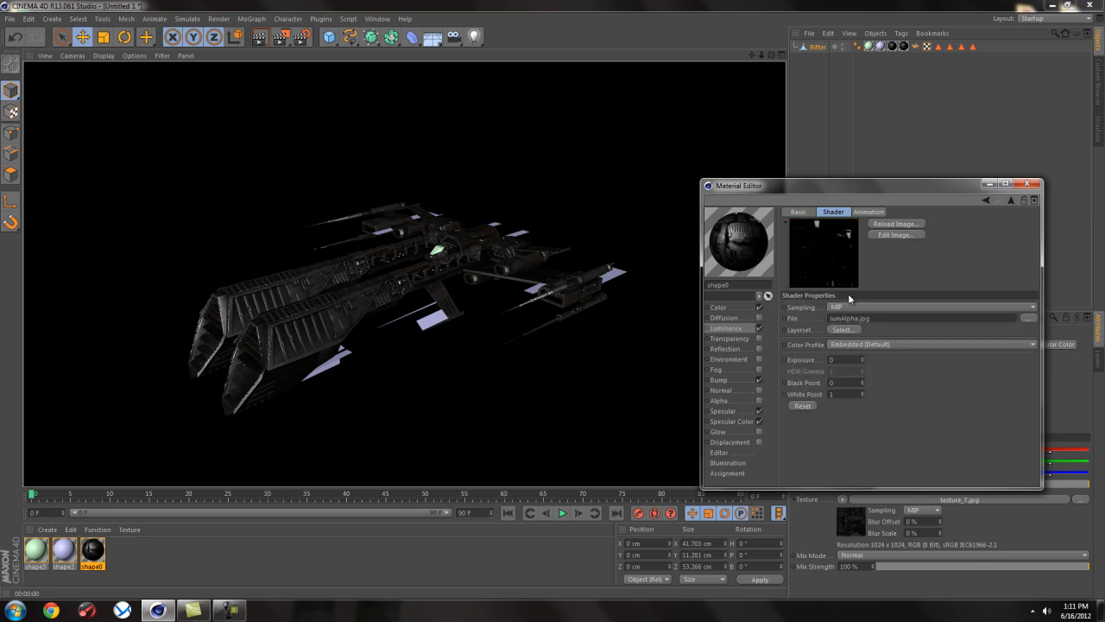
Step: Adjust the luminance image's Hue/Saturation filter so the ship's lights glow red
click(725, 328)
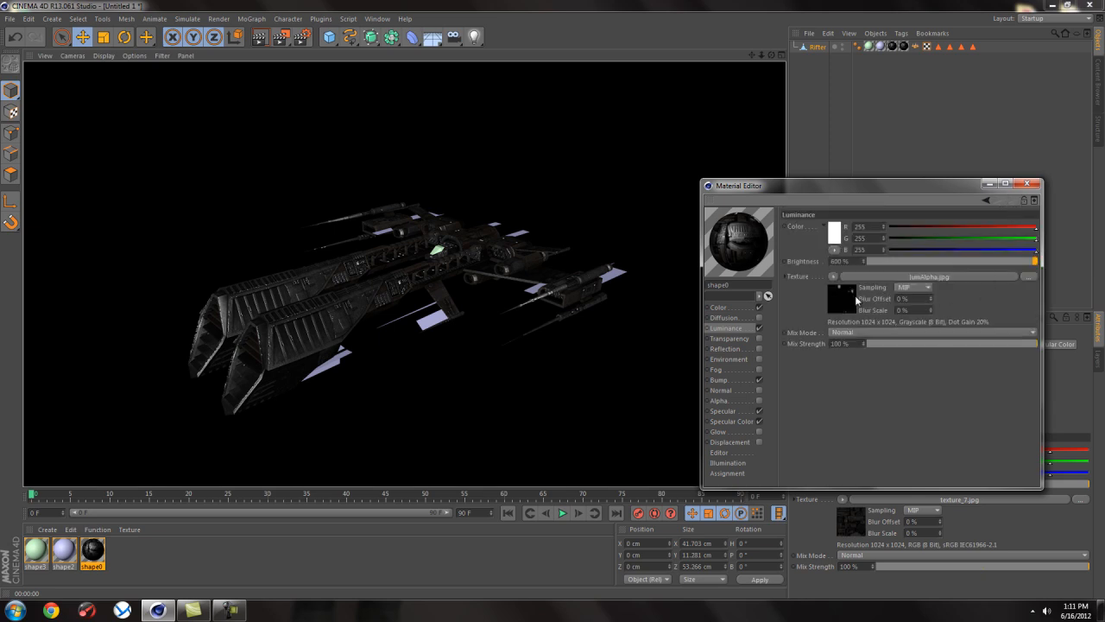
click(832, 277)
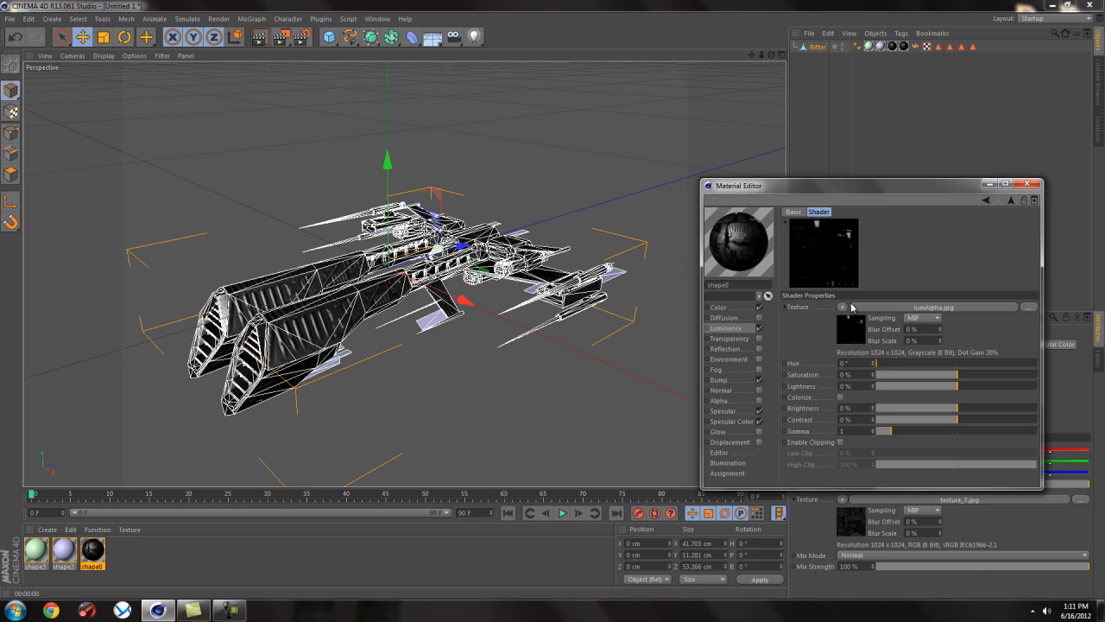
mouse_move(770, 297)
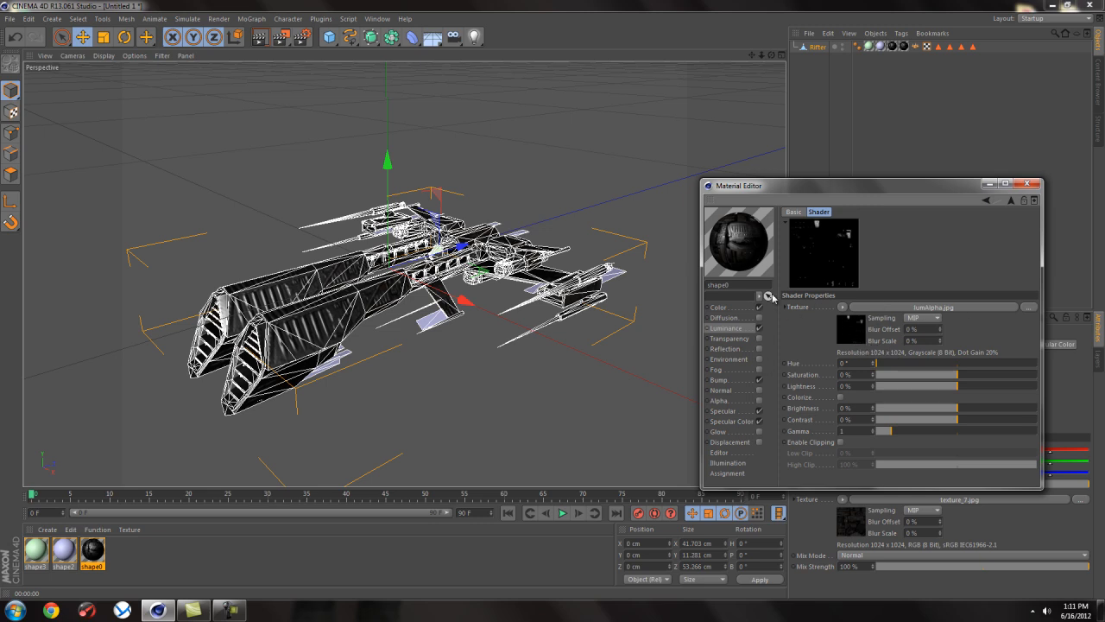
mouse_move(843, 242)
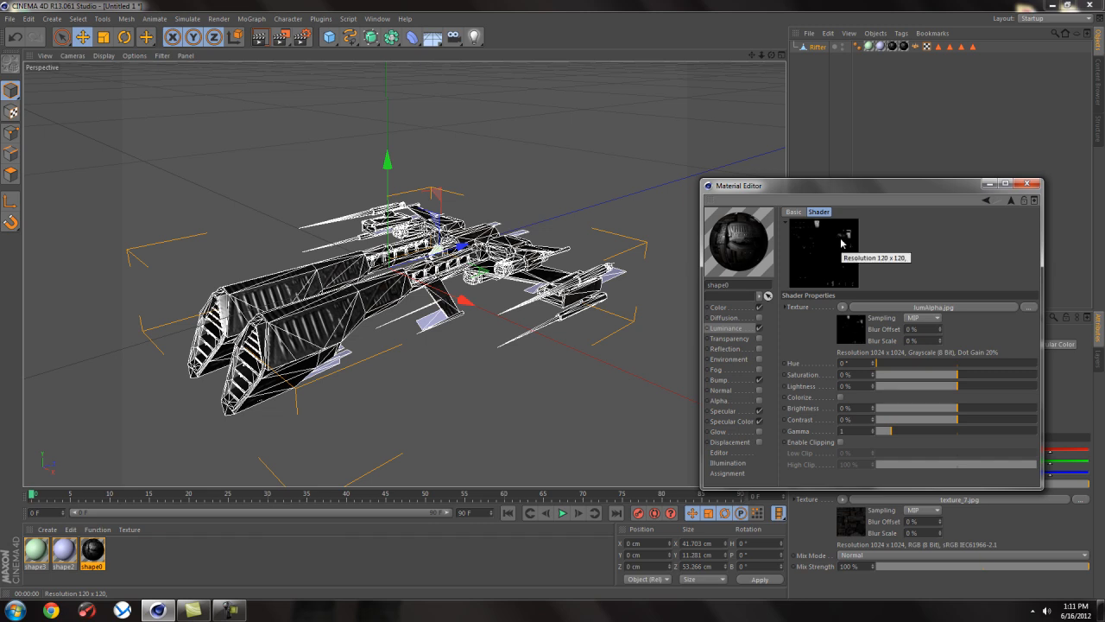
mouse_move(843, 401)
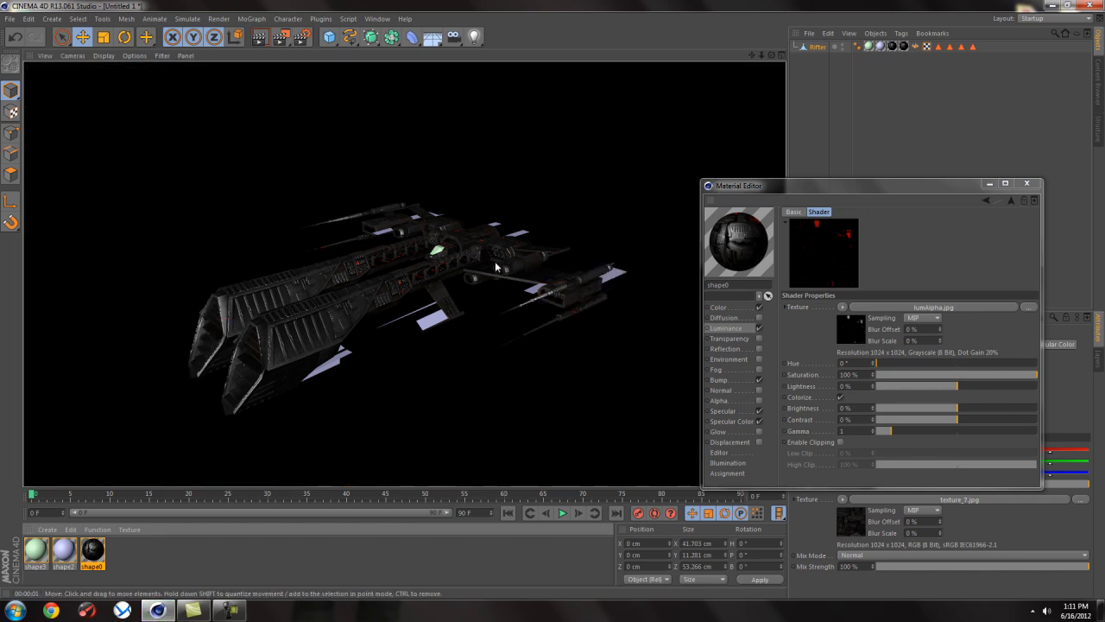
mouse_move(400, 292)
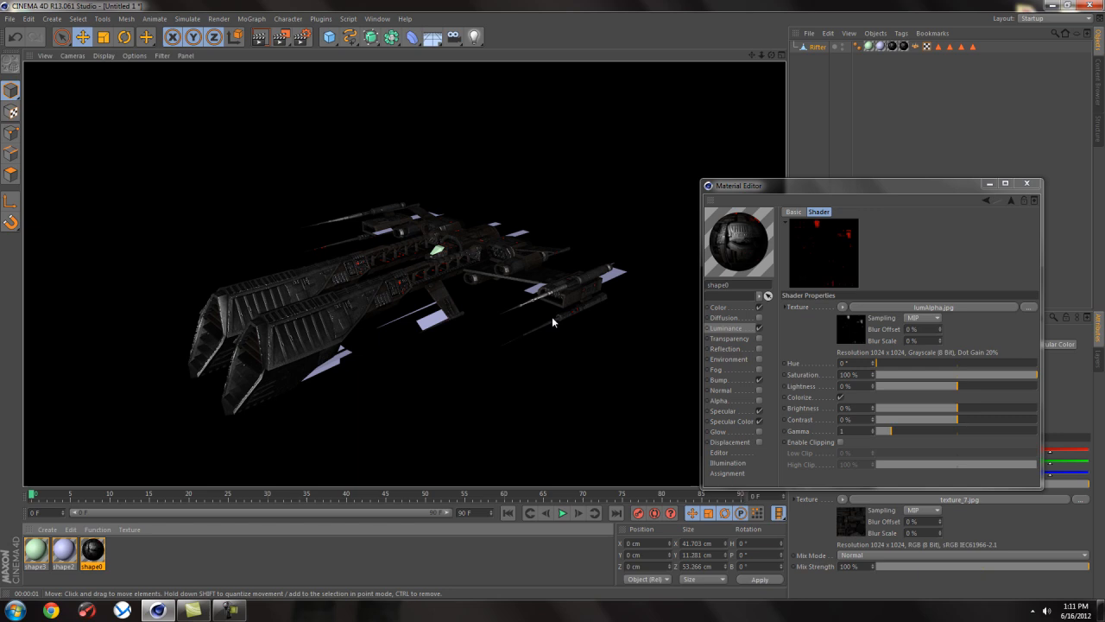
mouse_move(576, 314)
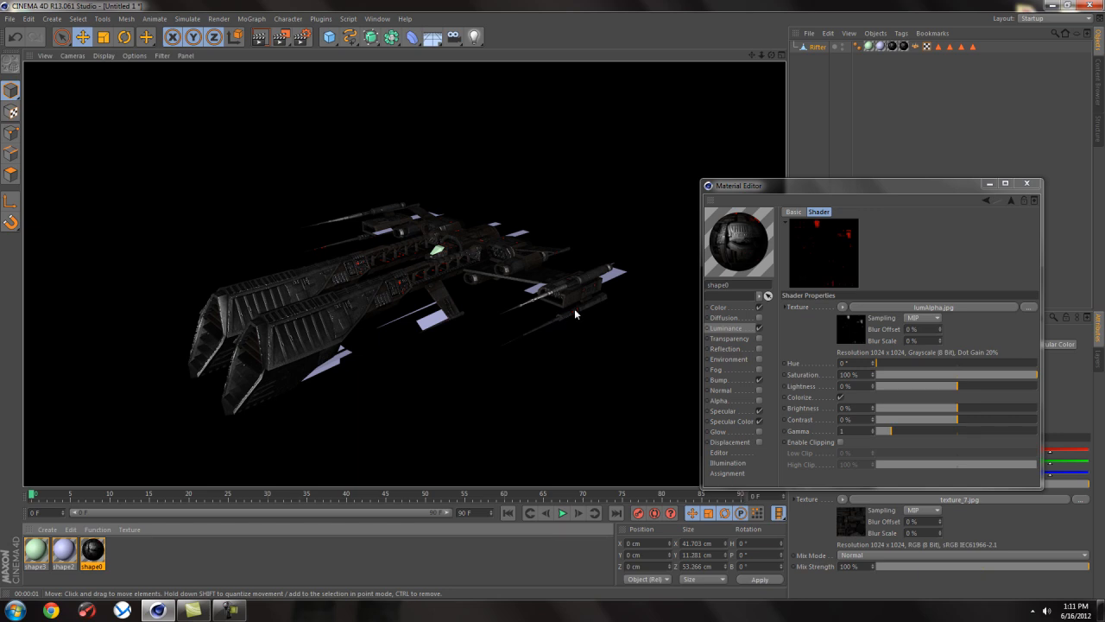
mouse_move(332, 333)
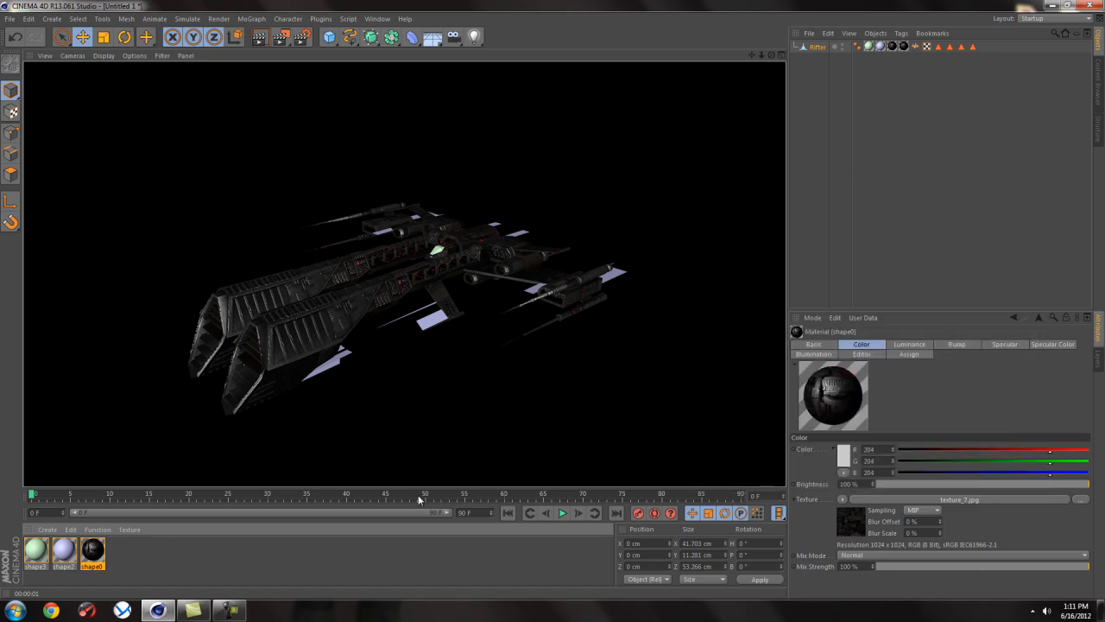
mouse_move(391, 438)
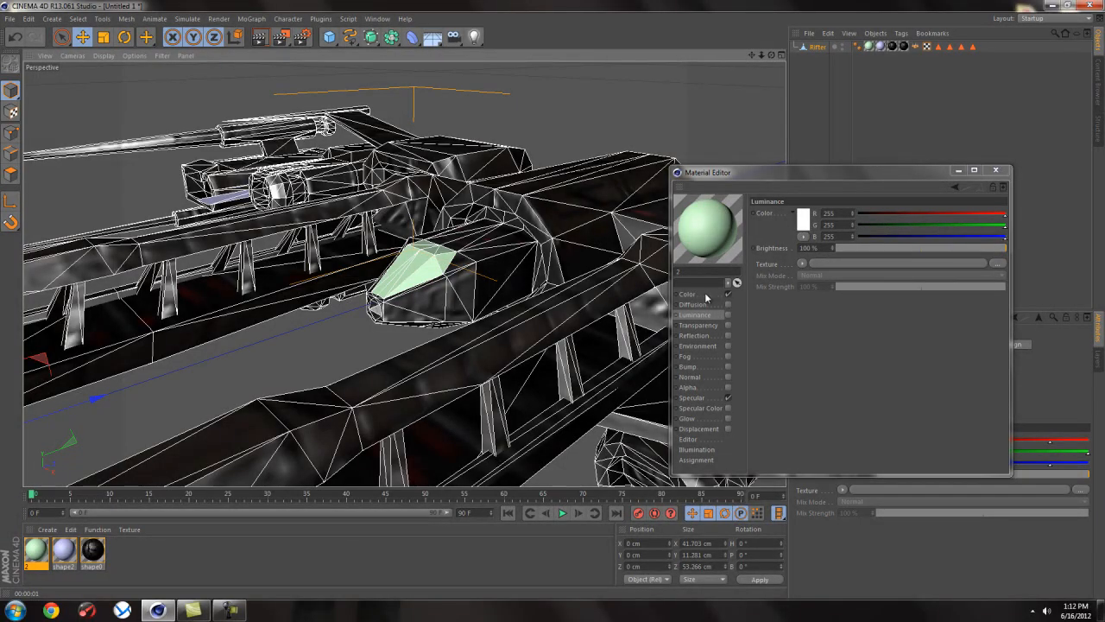
Step: Make the cockpit material red glass with Reflection and Transparency enabled
click(688, 294)
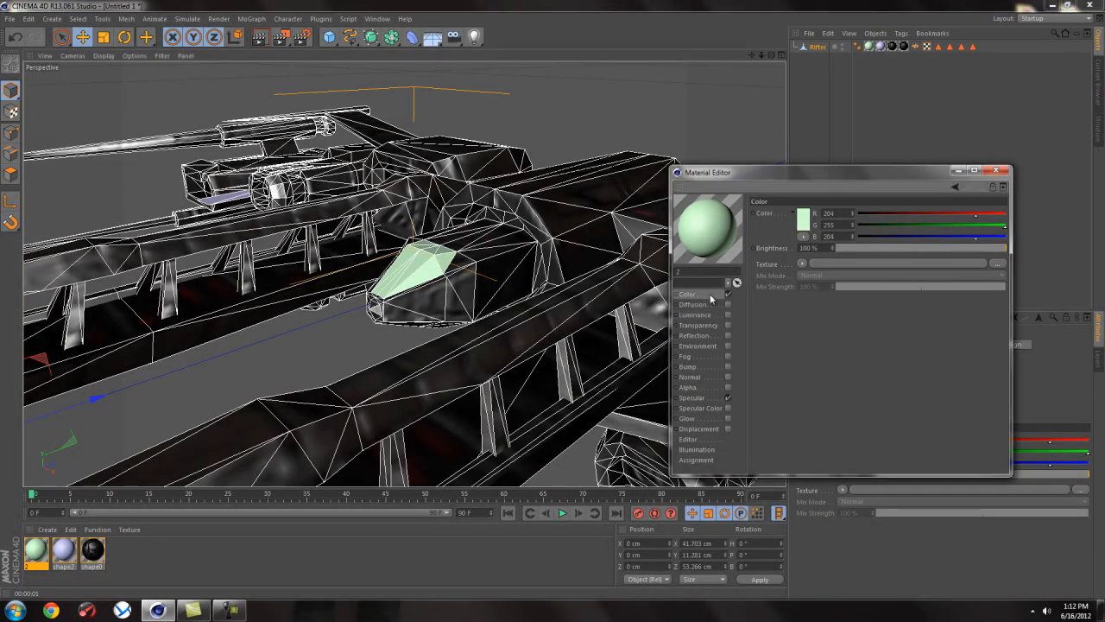
click(695, 335)
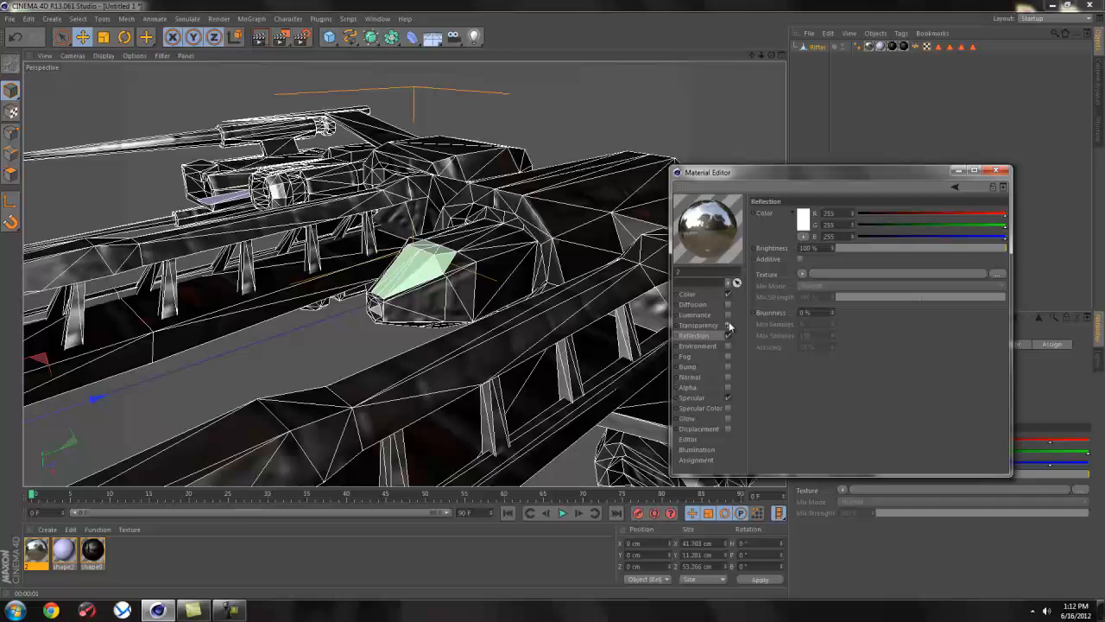
click(698, 325)
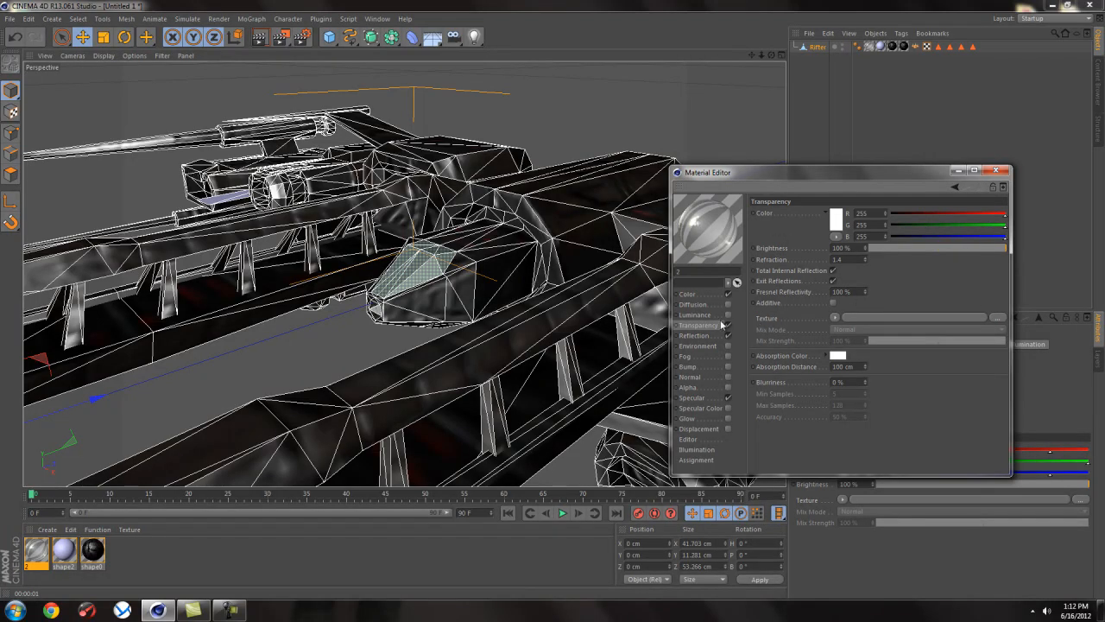
click(688, 294)
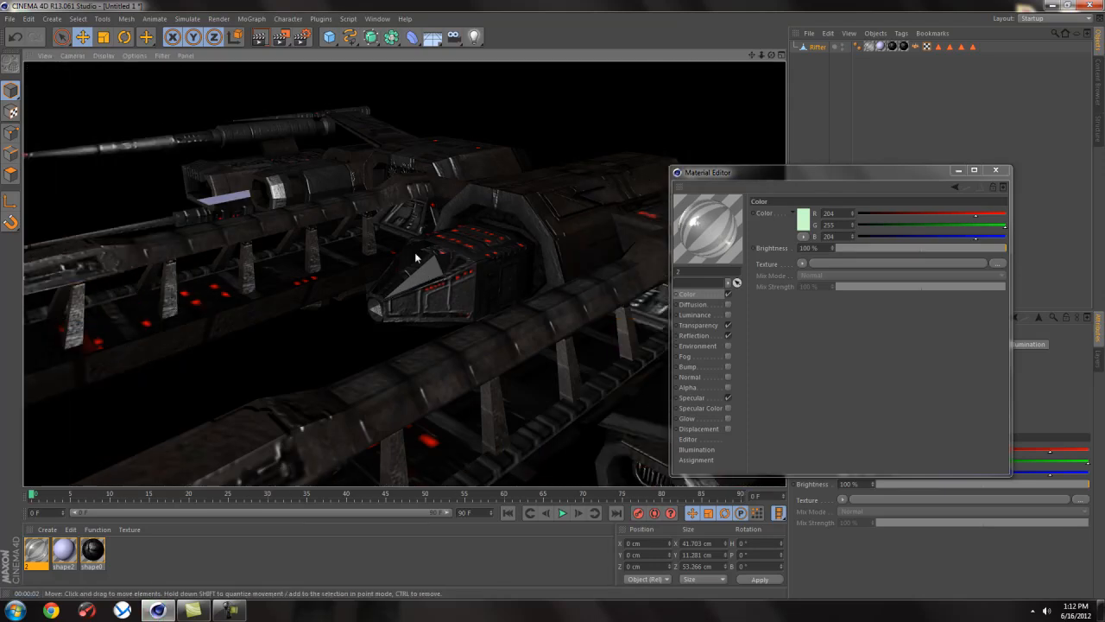
mouse_move(663, 310)
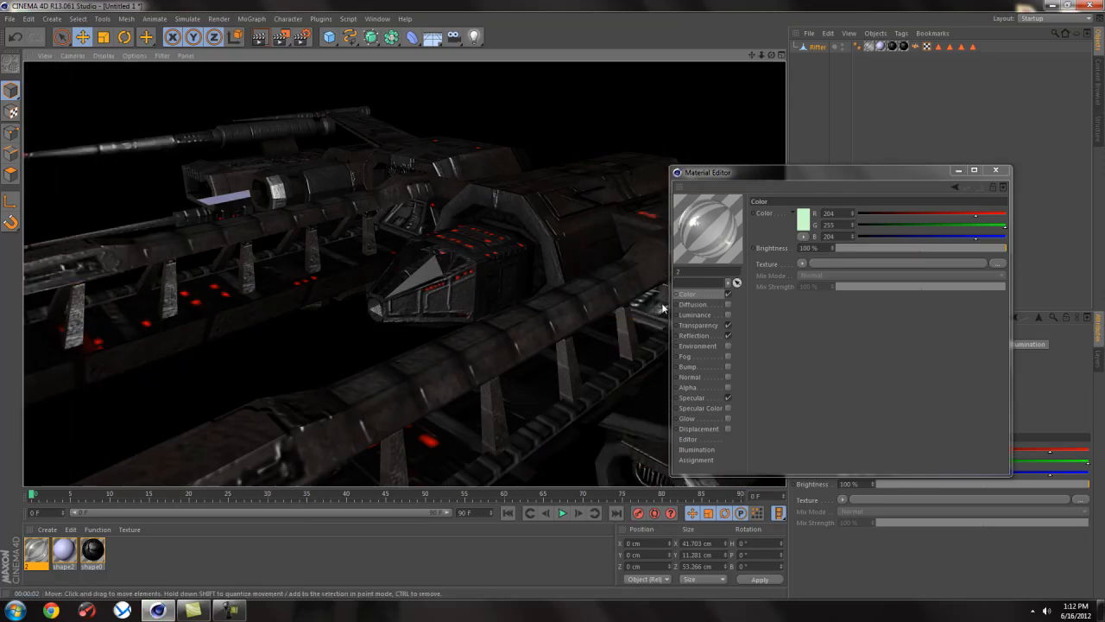
mouse_move(694, 301)
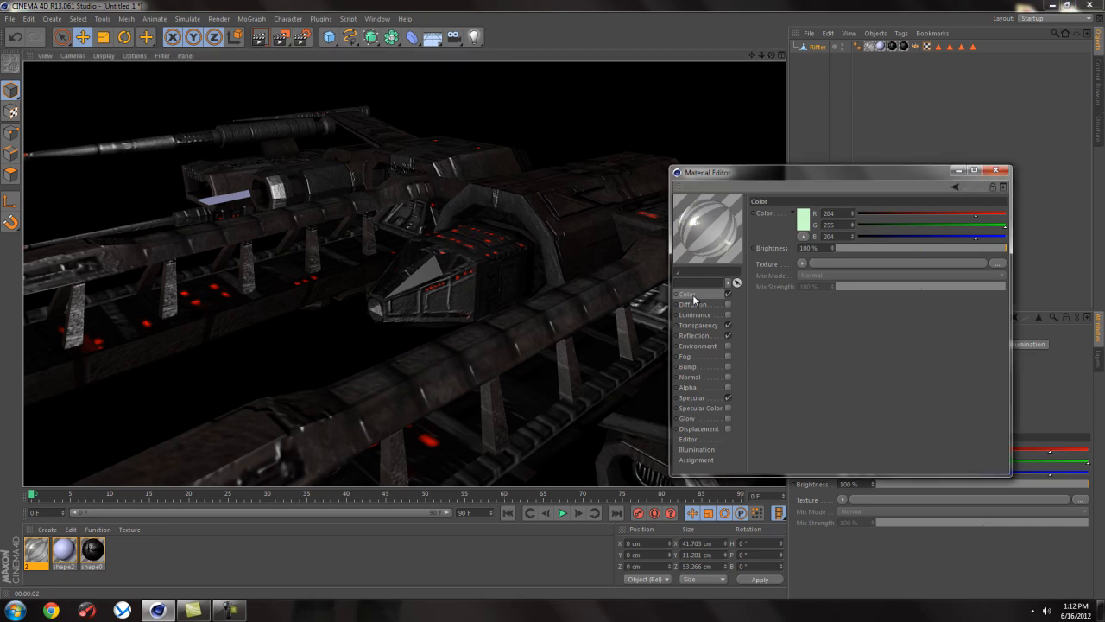
drag(976, 220, 936, 219)
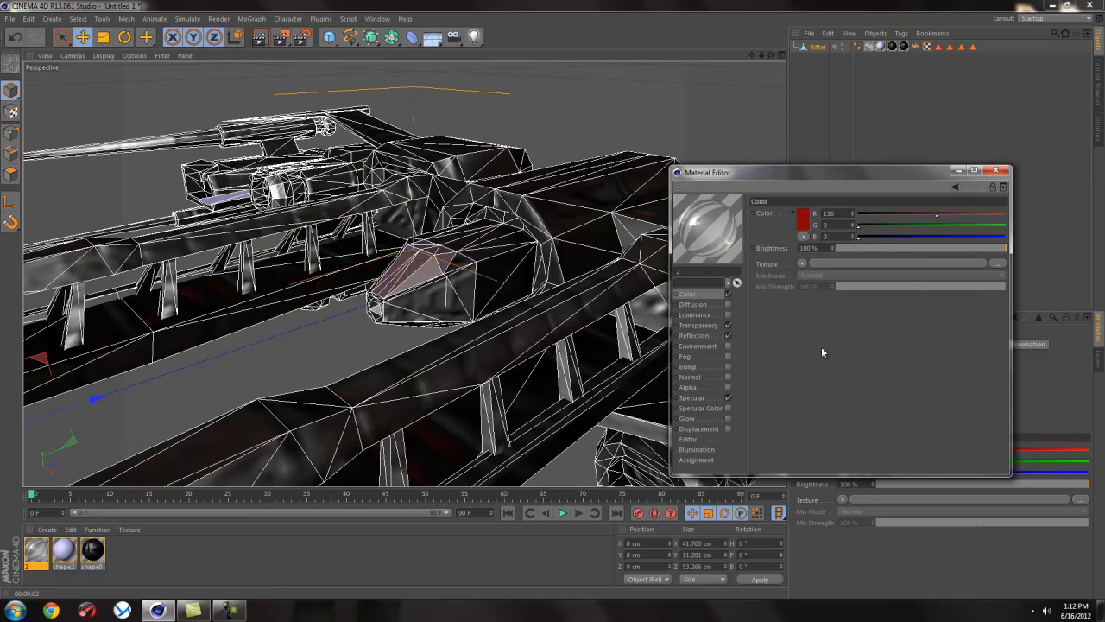
mouse_move(727, 326)
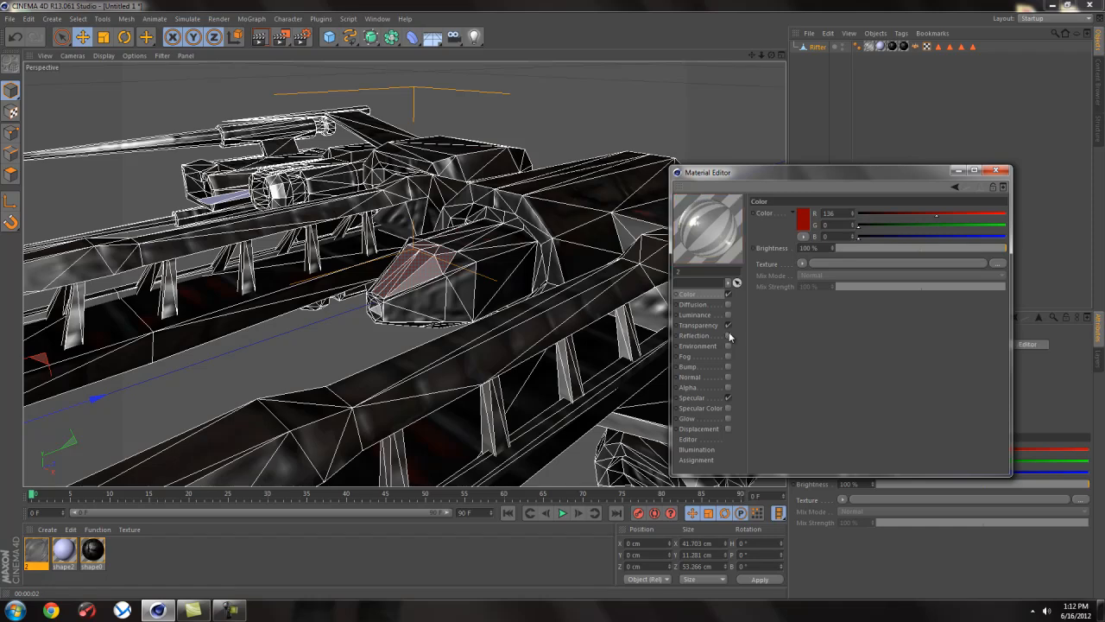
mouse_move(701, 403)
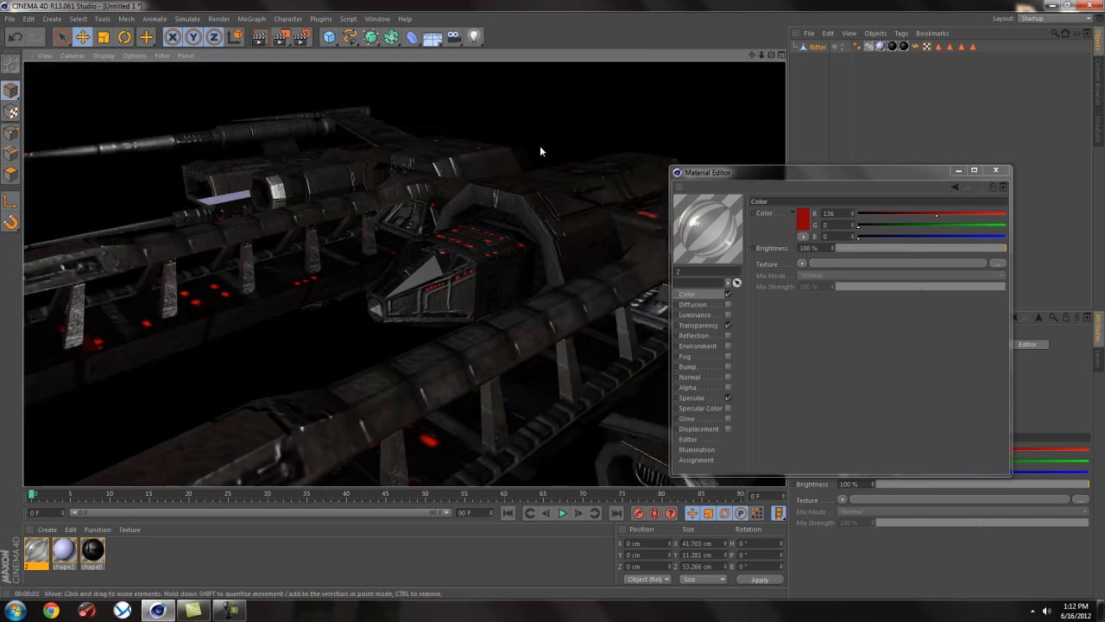
mouse_move(556, 270)
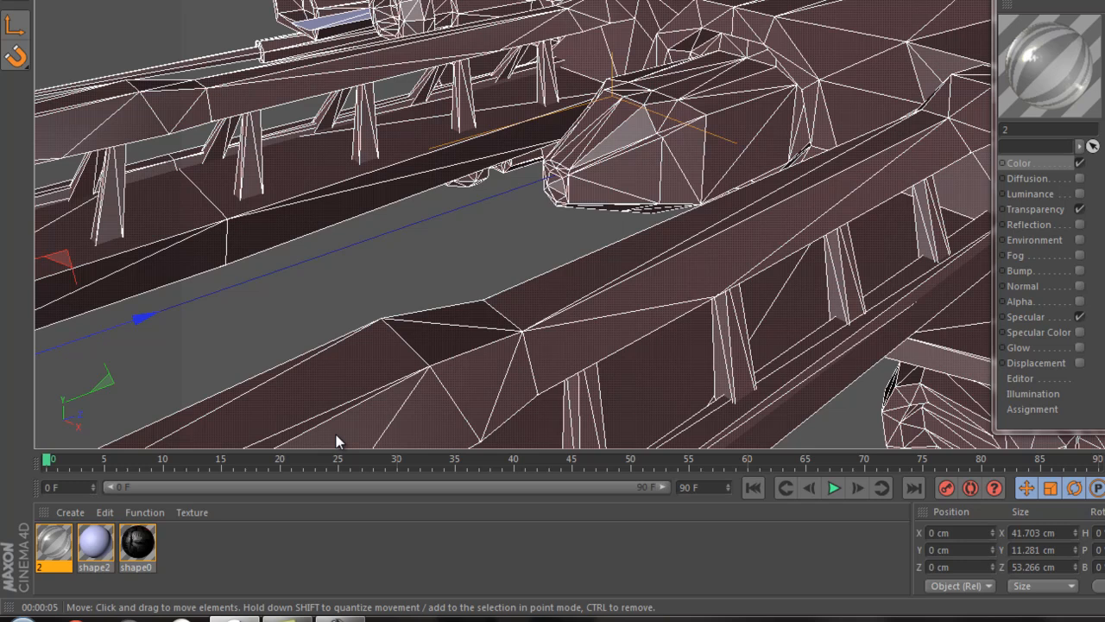
Step: Delete material '2' from the Material Manager, leaving shape0 and shape2, and preview the render
click(52, 544)
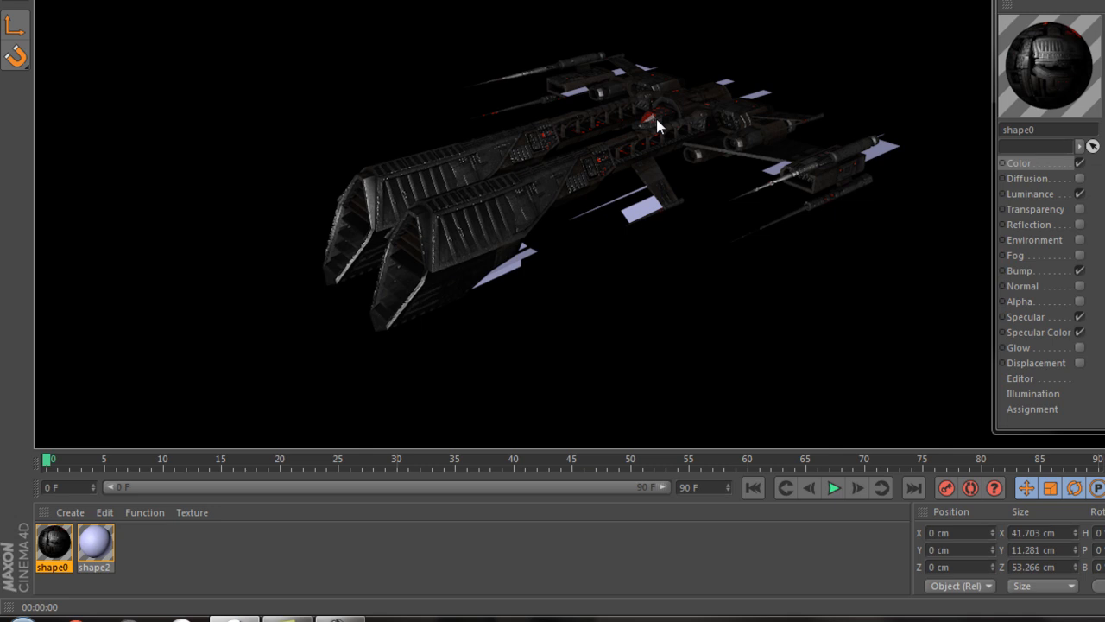
mouse_move(1012, 201)
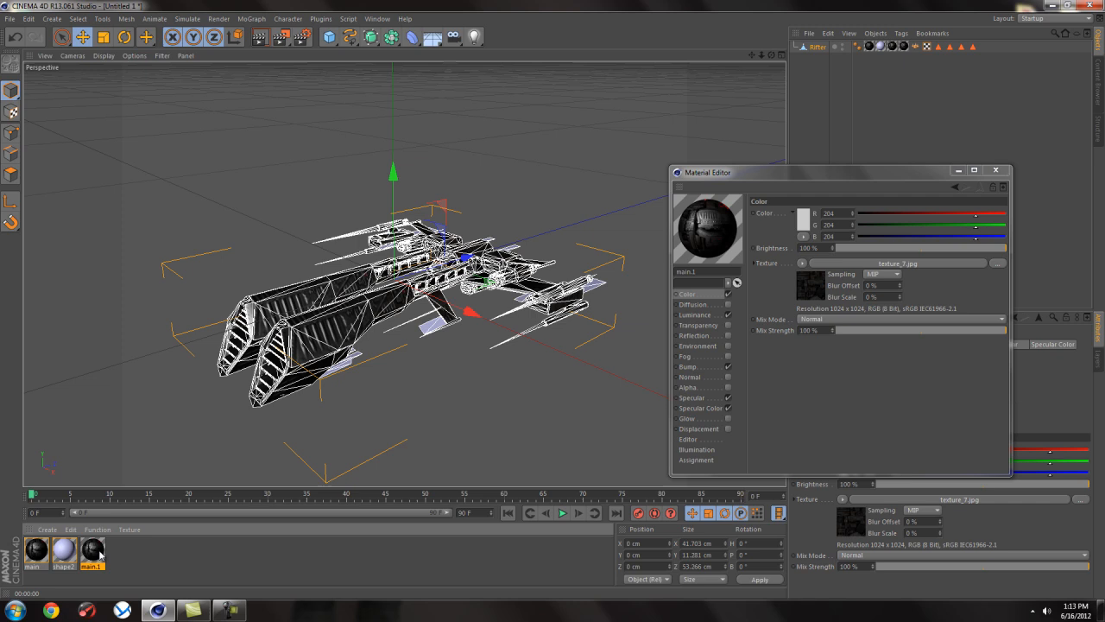
Step: Remove the extra material, leaving two, and render the view to preview the ship
click(66, 553)
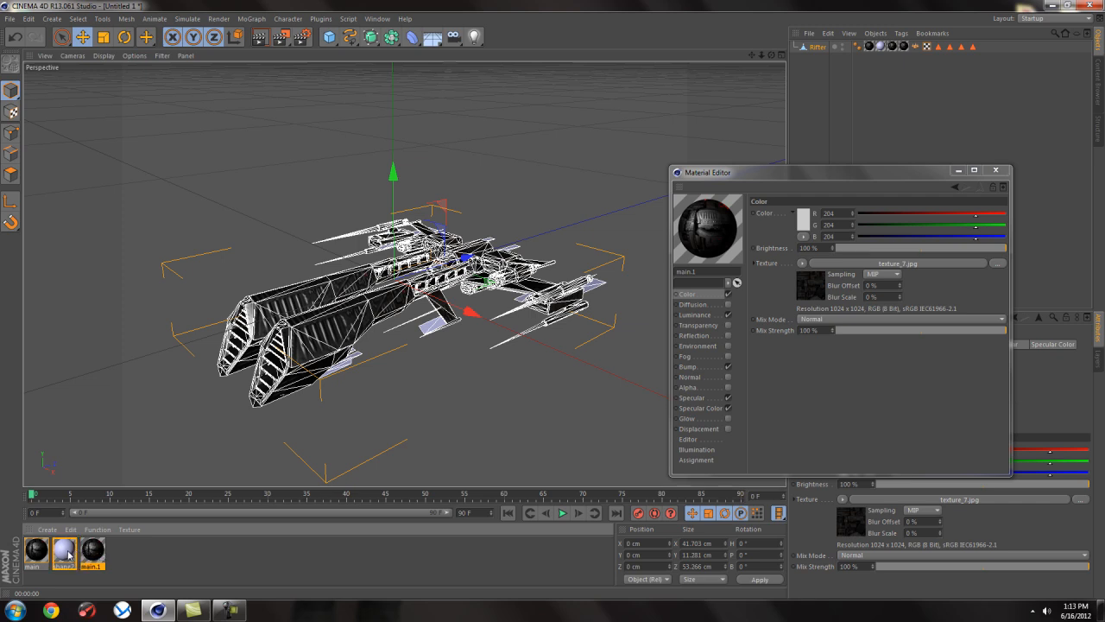
click(94, 551)
text(tips)
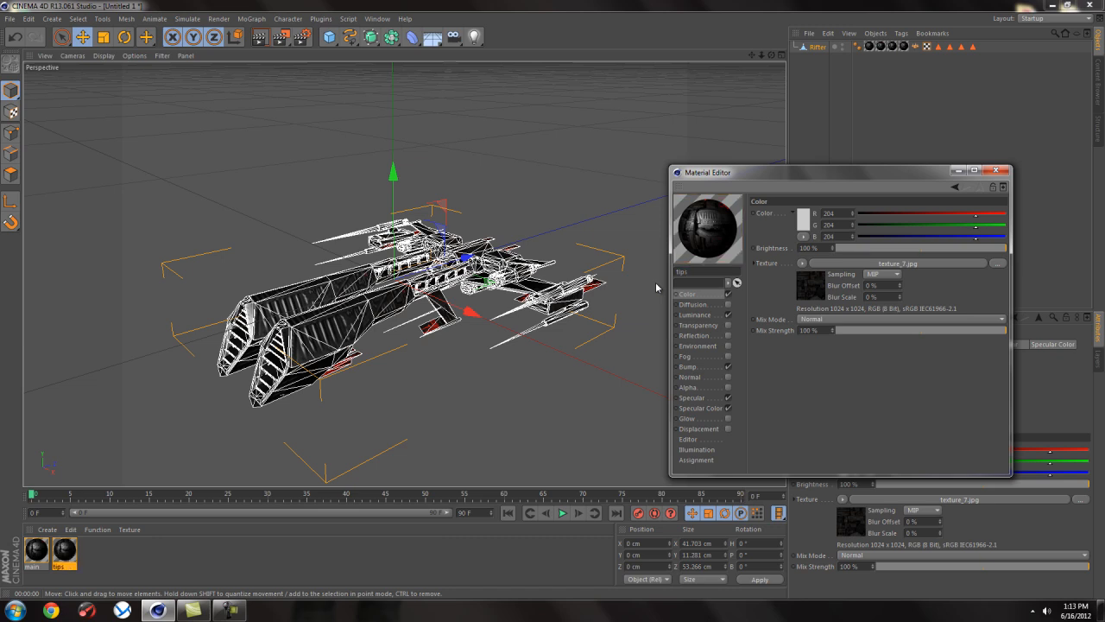
mouse_move(530, 373)
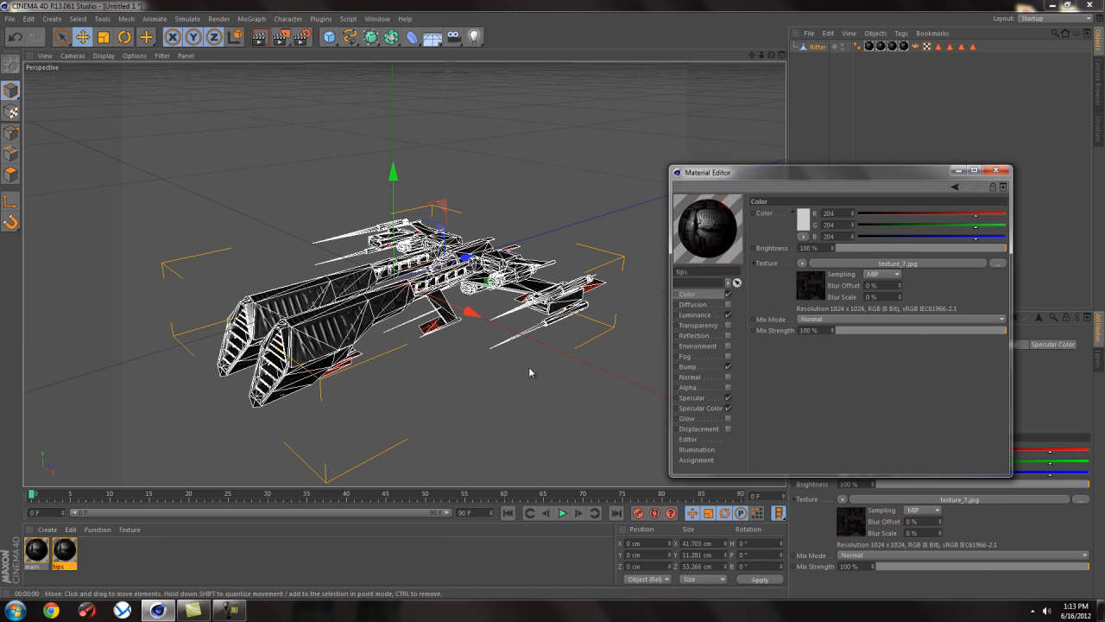
mouse_move(729, 319)
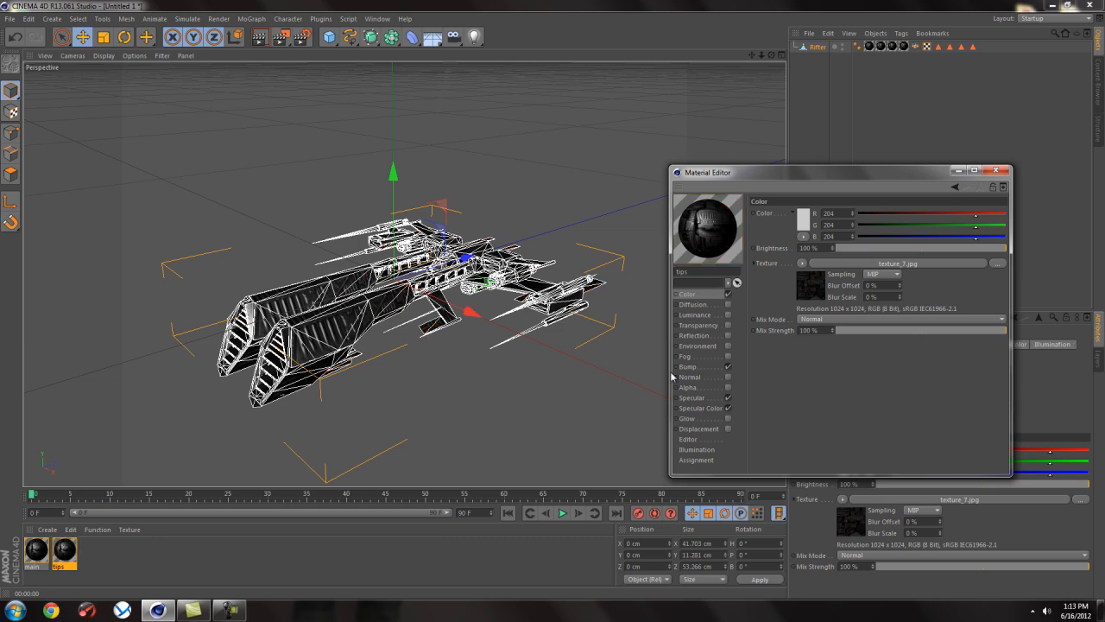
mouse_move(663, 404)
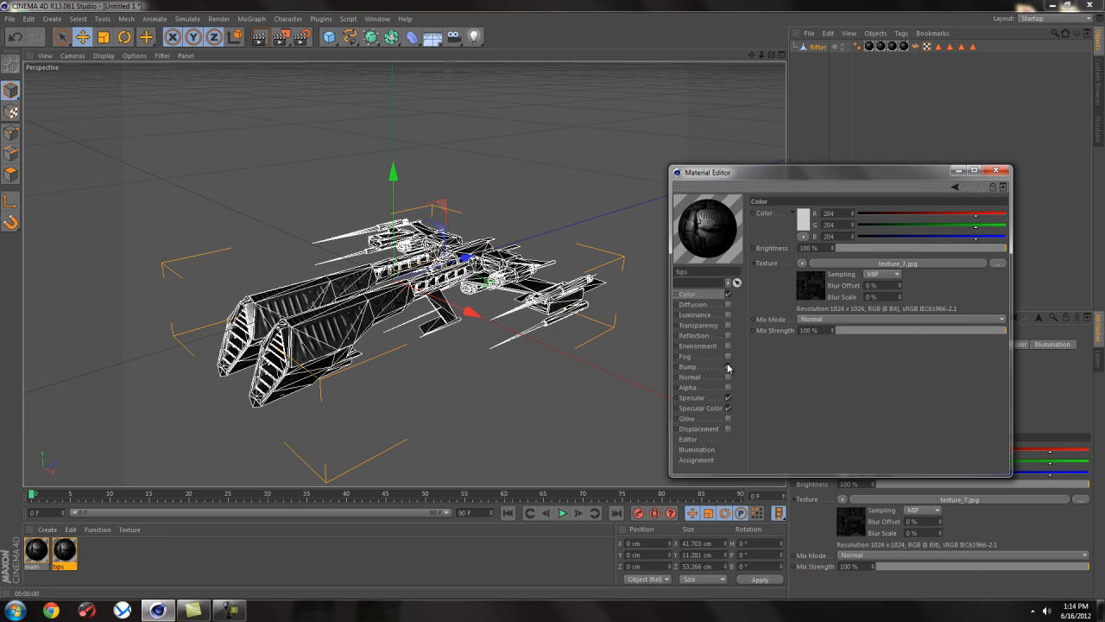
mouse_move(259, 36)
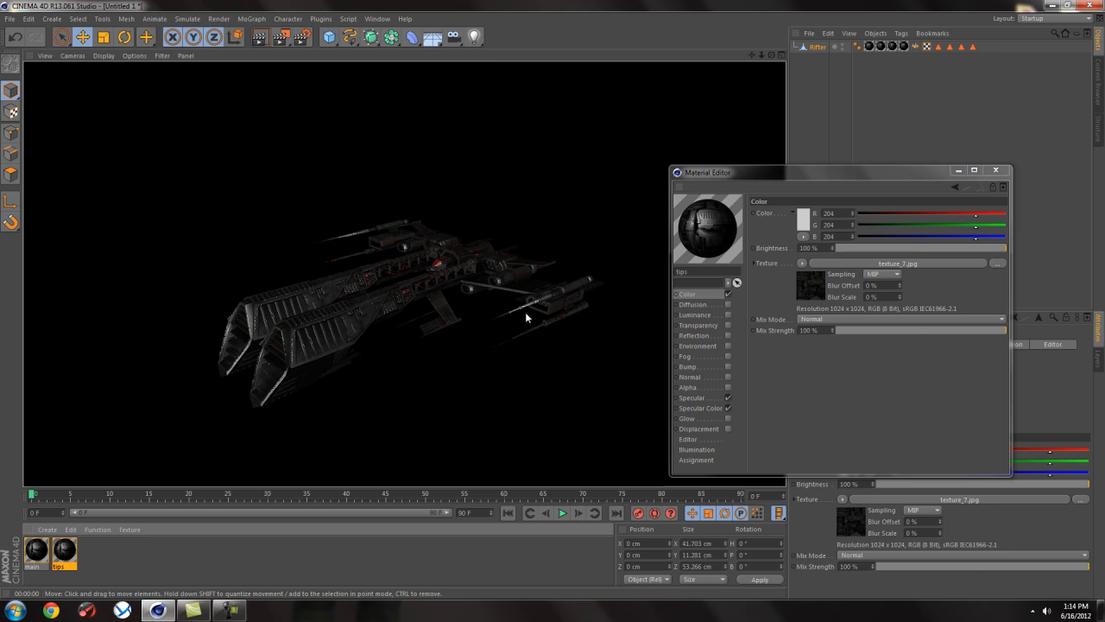
mouse_move(449, 330)
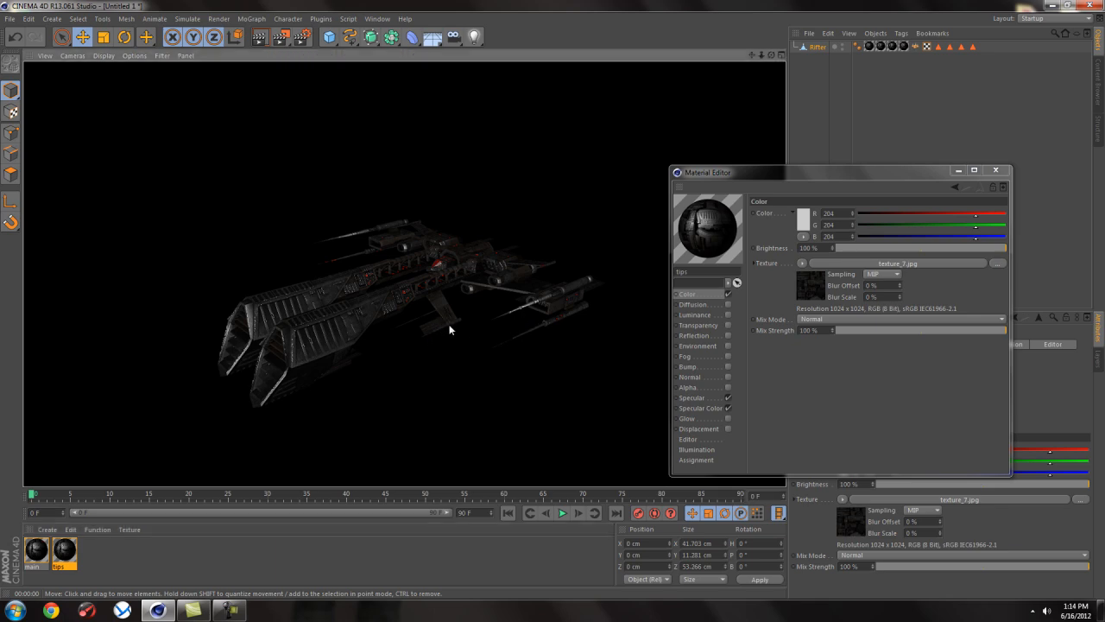
click(269, 36)
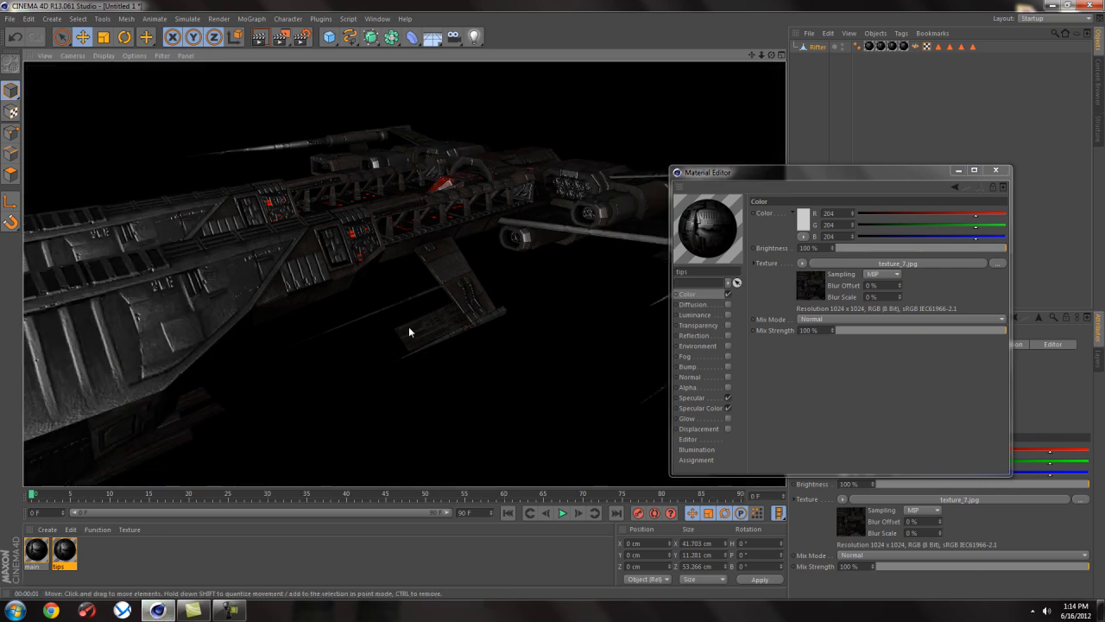
mouse_move(417, 342)
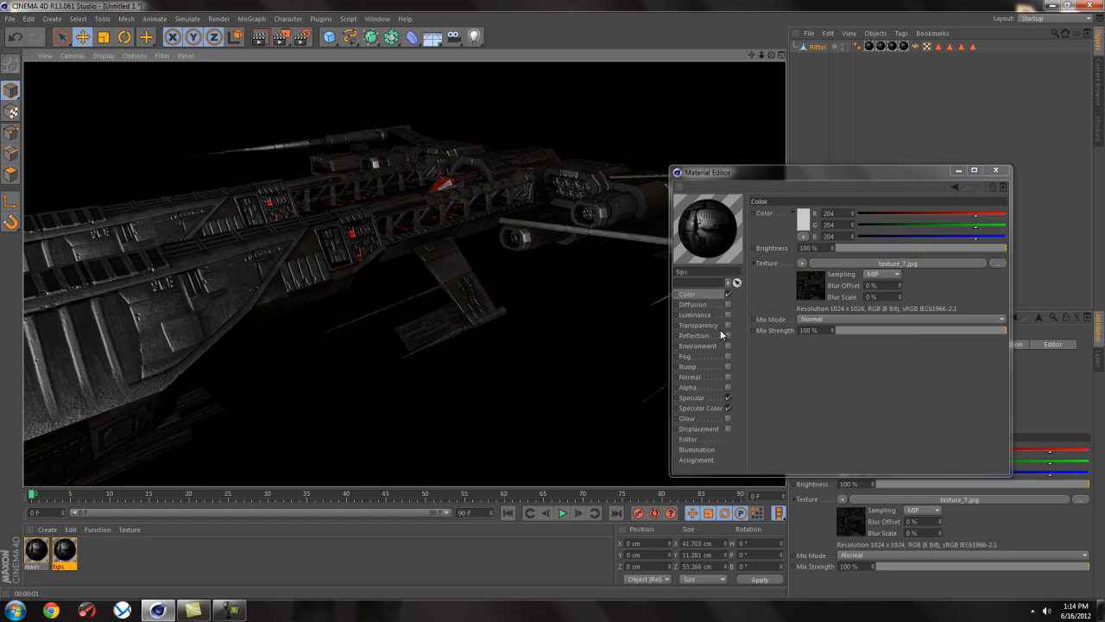
Step: Enable Alpha on the tips material and load the grayscale alpha image, copied into the project
click(687, 387)
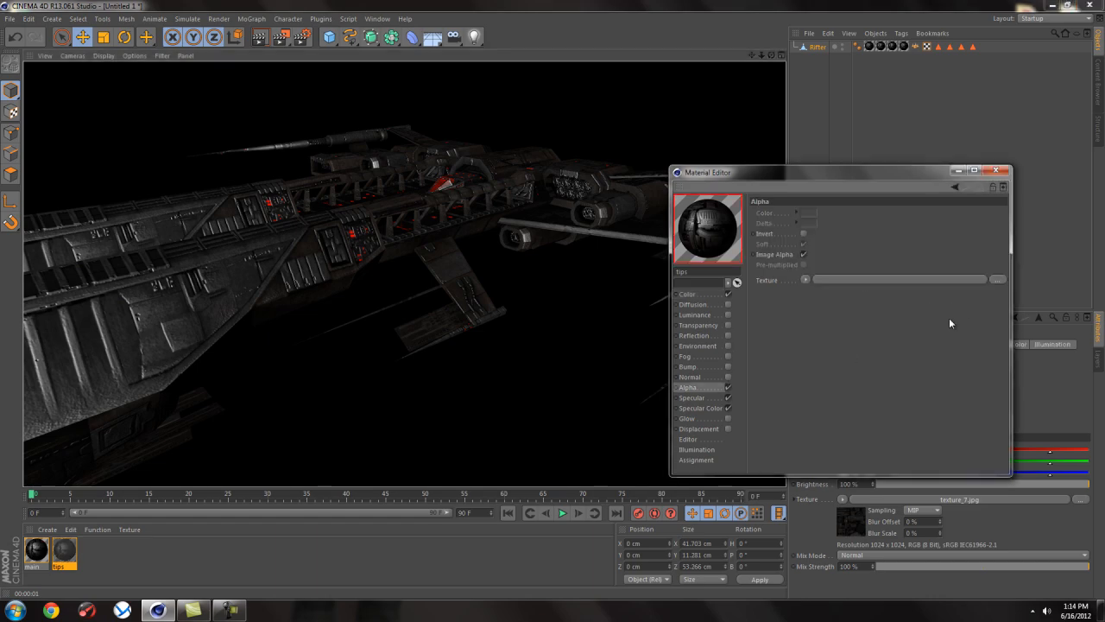
click(998, 279)
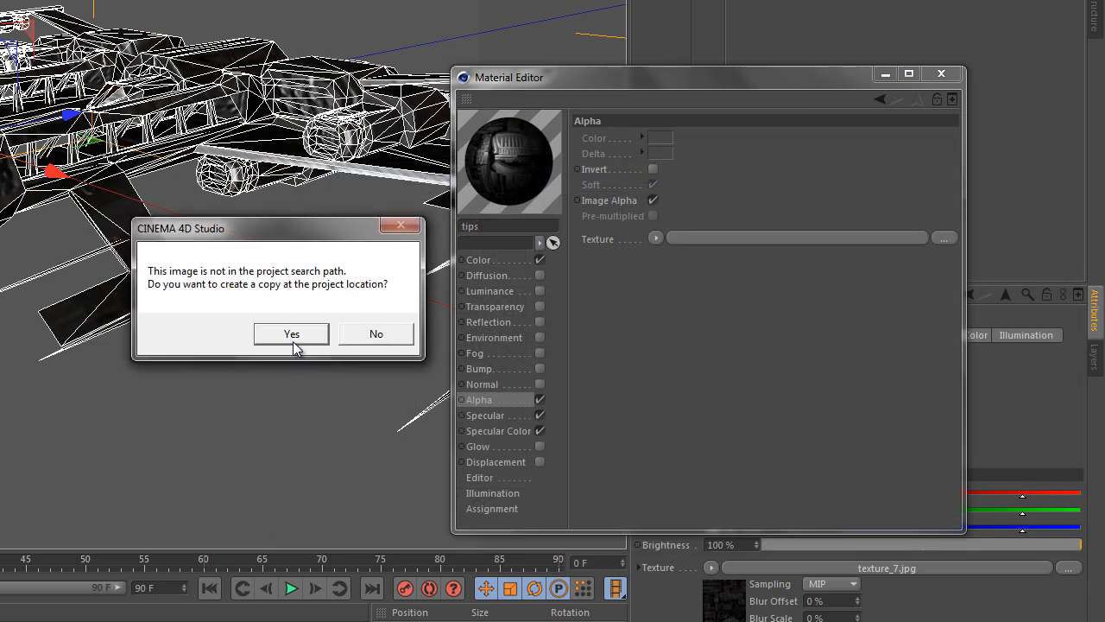
click(290, 333)
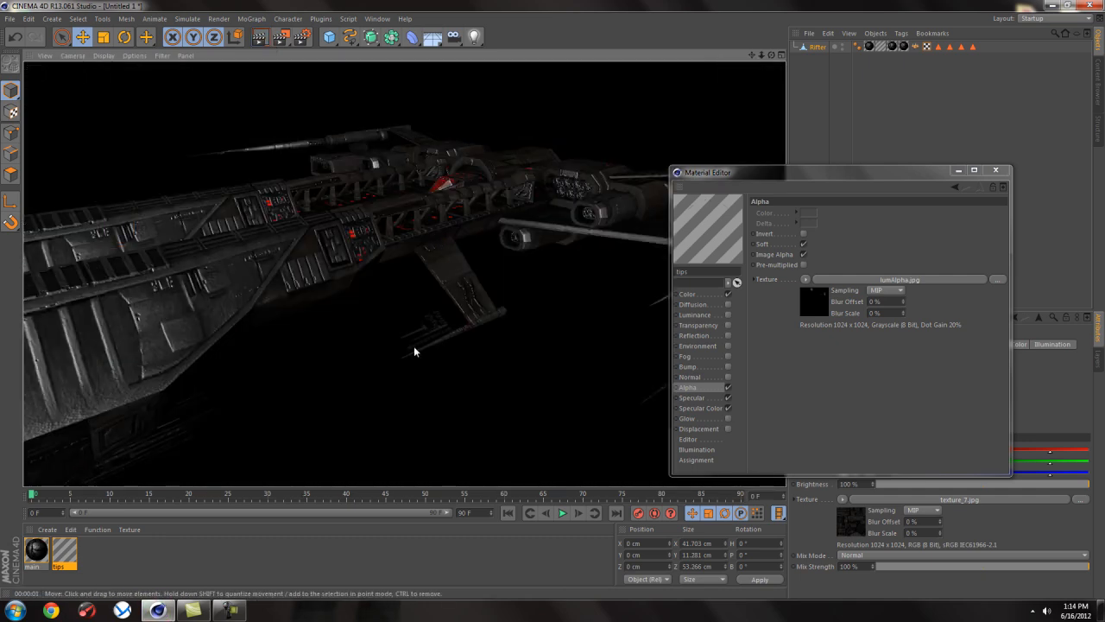
mouse_move(512, 353)
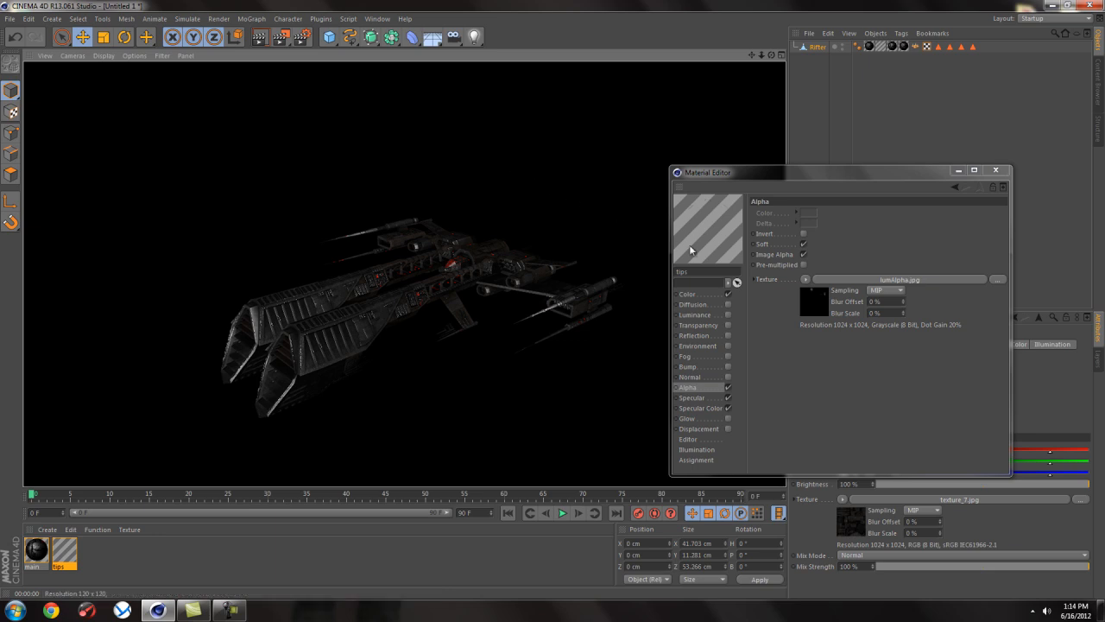
mouse_move(691, 240)
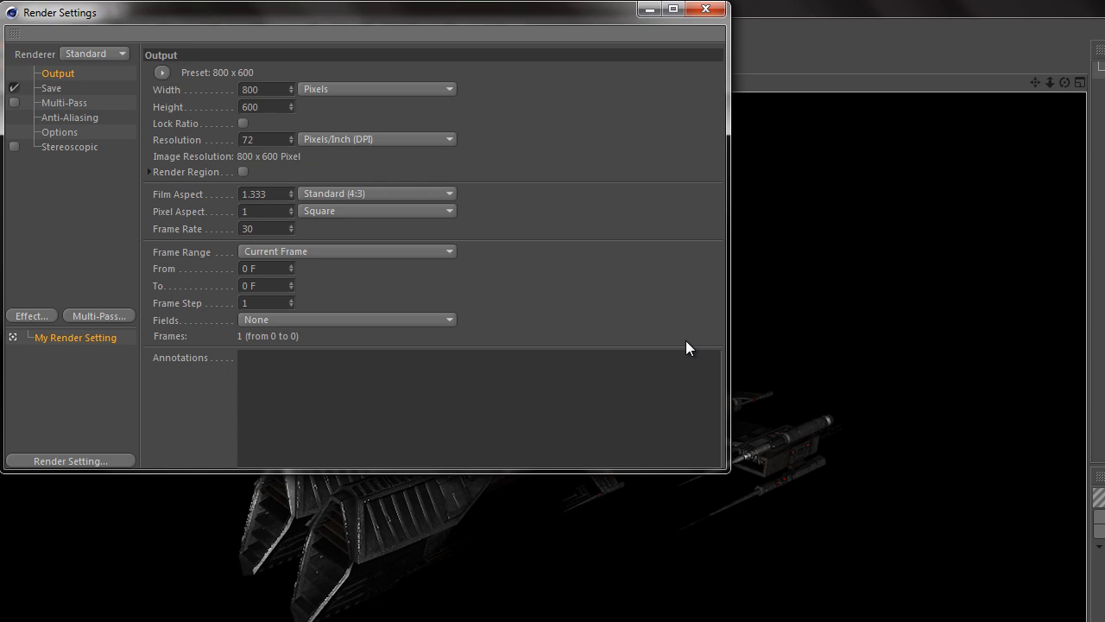
Step: Set render output to the 1680x1050 screen preset with the Mitchell anti-aliasing filter
click(162, 72)
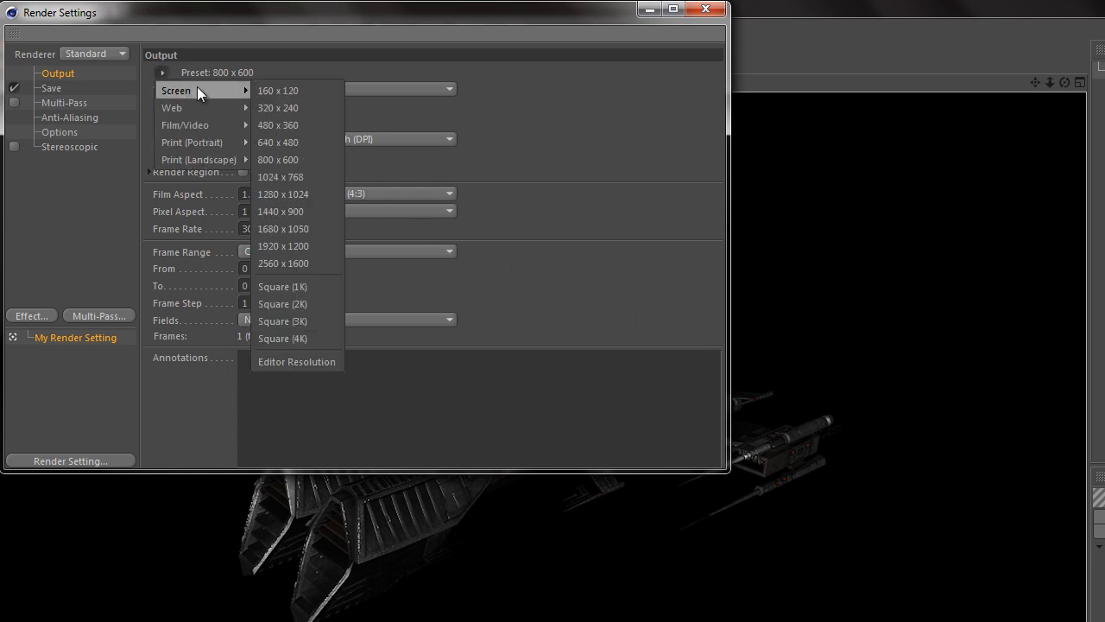
click(284, 228)
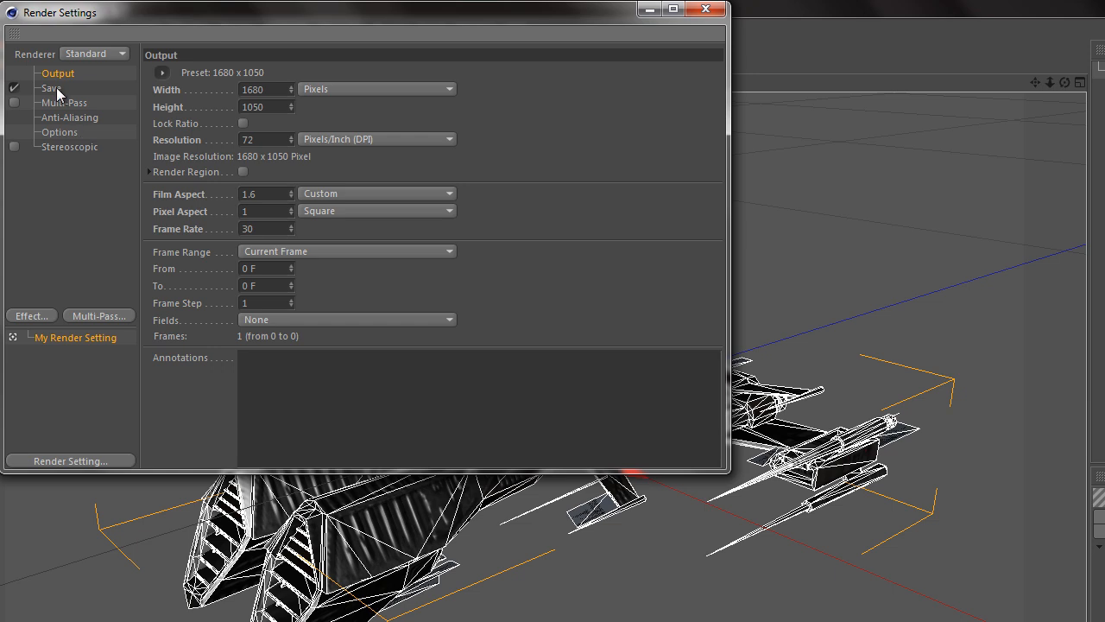
click(69, 118)
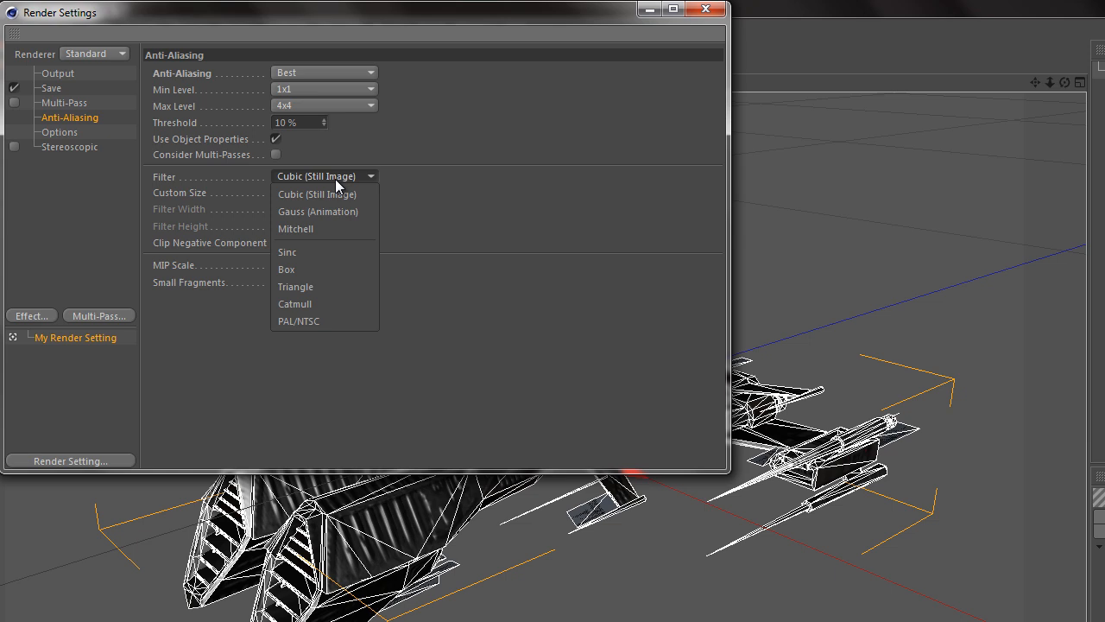
click(295, 228)
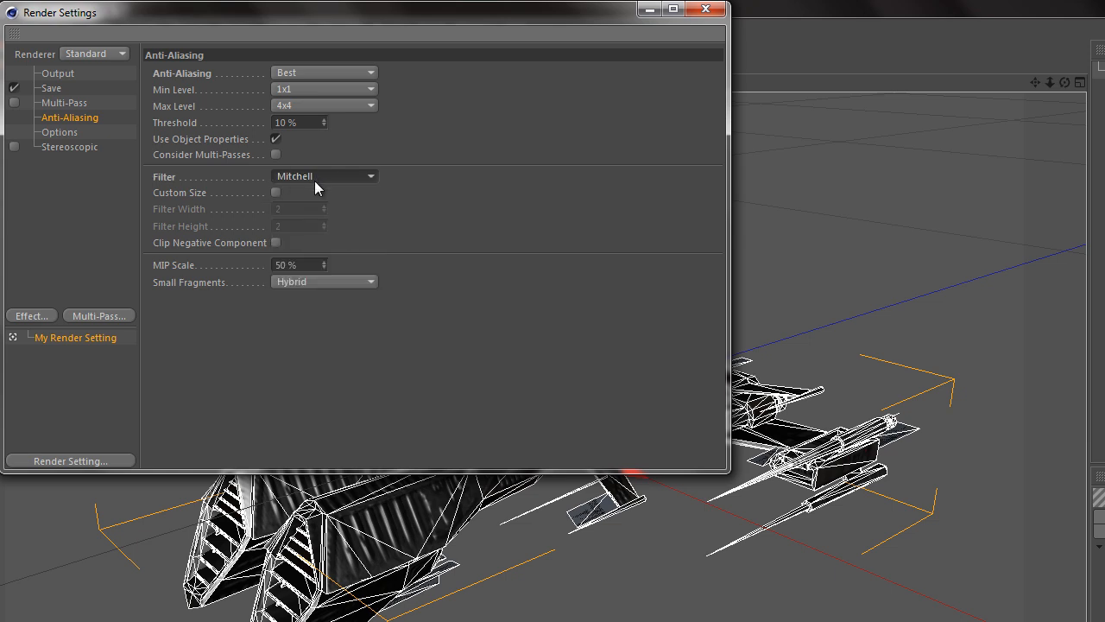
click(52, 88)
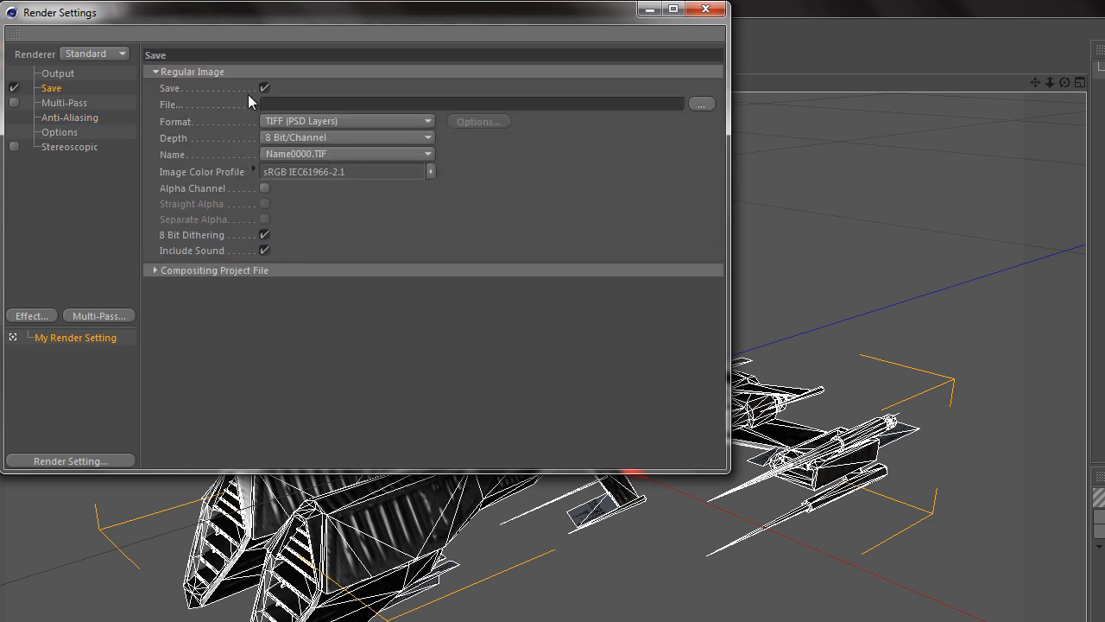
Step: Set the render save path to a file named 'lesson' in TIFF format
click(673, 11)
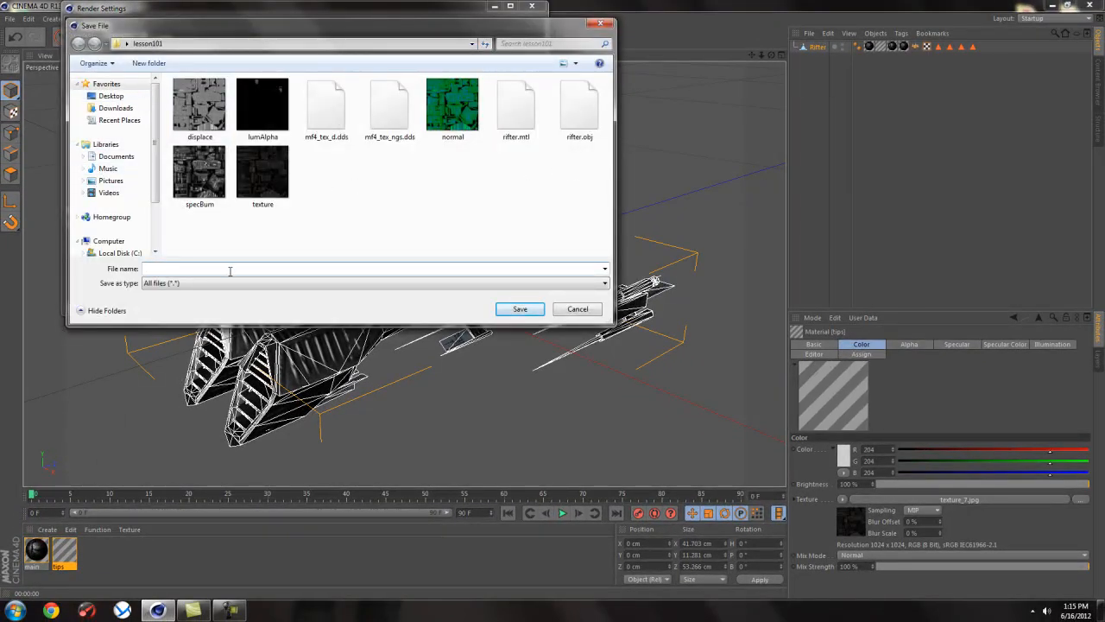
text(lesson)
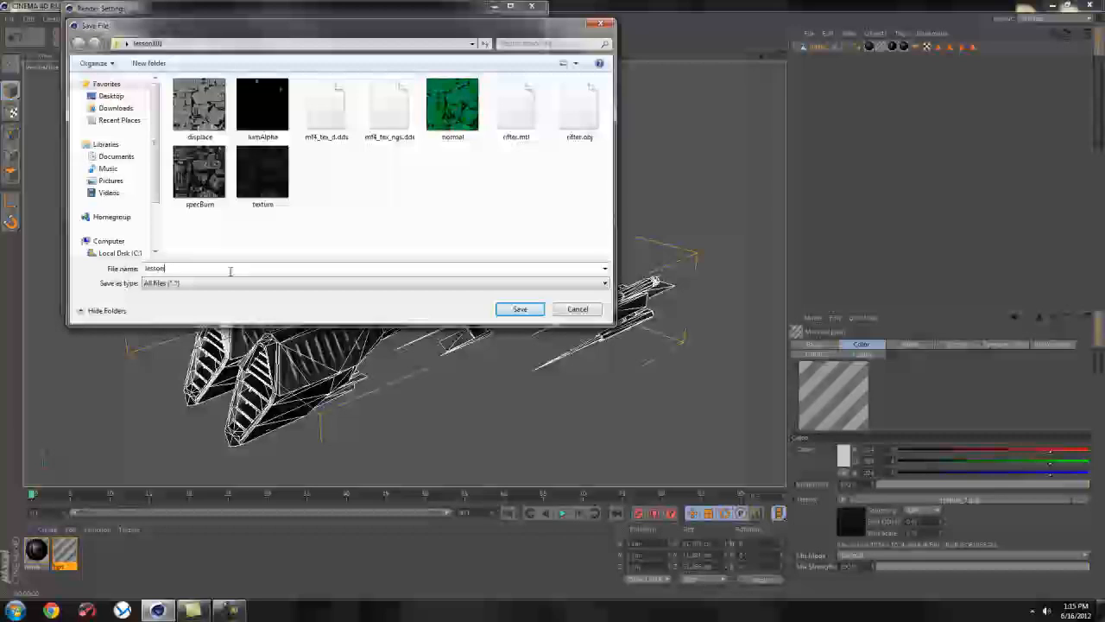
click(520, 309)
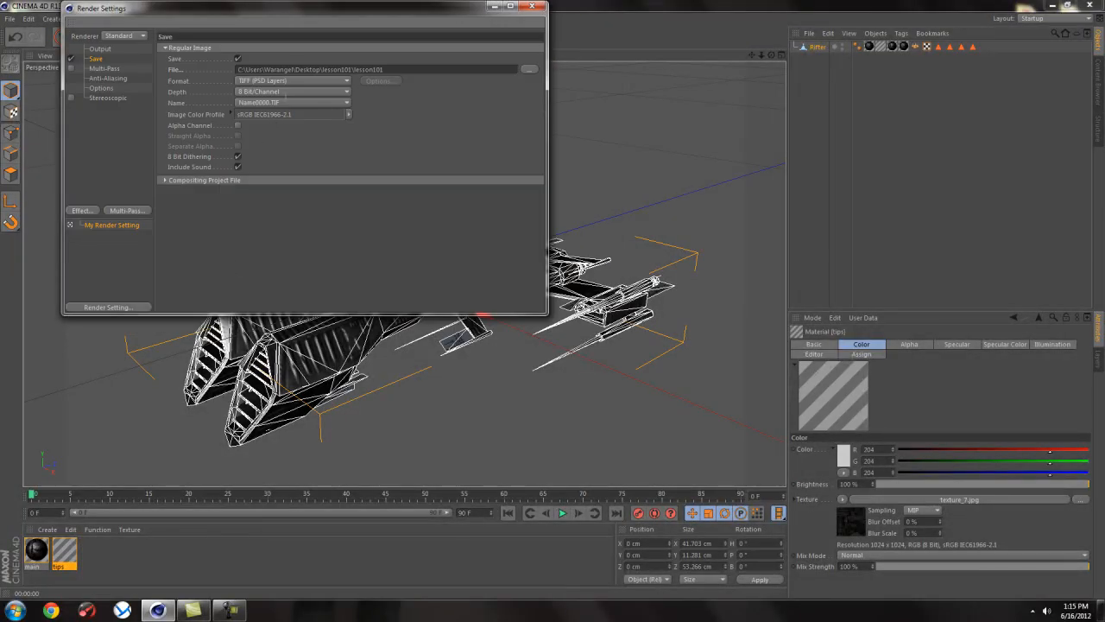
mouse_move(349, 26)
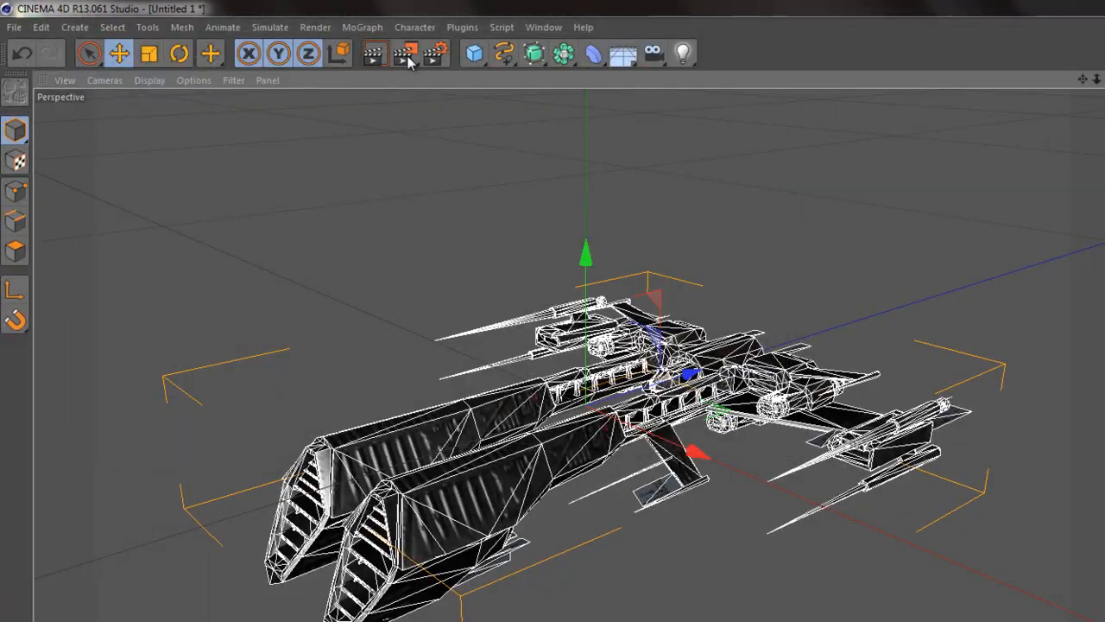
Step: Render the ship to the Picture Viewer at 1680x1050 and pan around to inspect the result
click(406, 53)
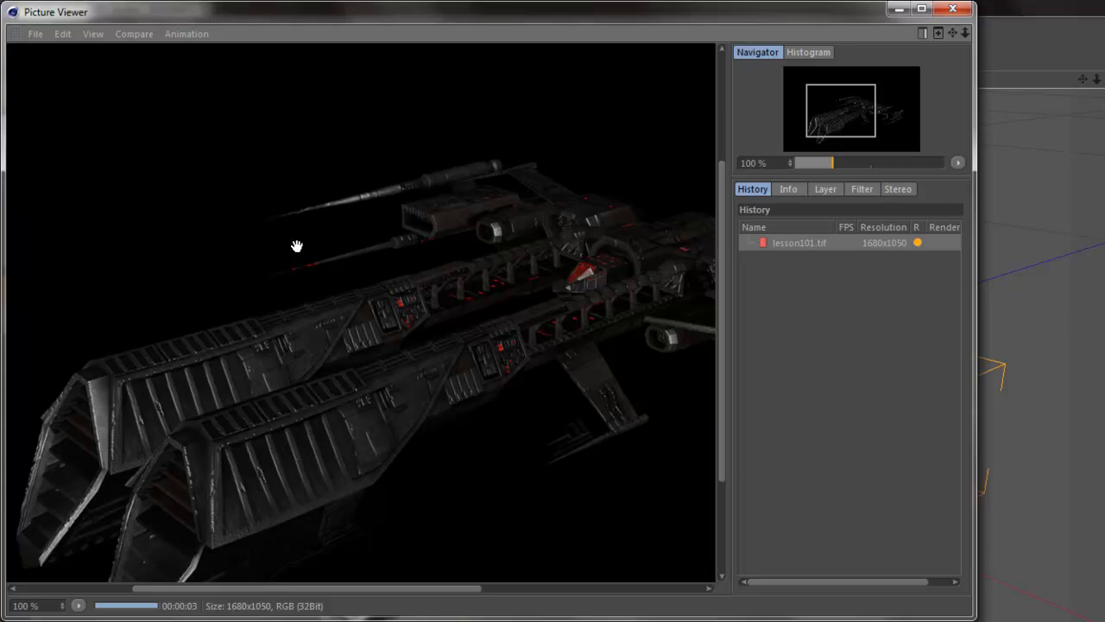
drag(297, 246, 423, 406)
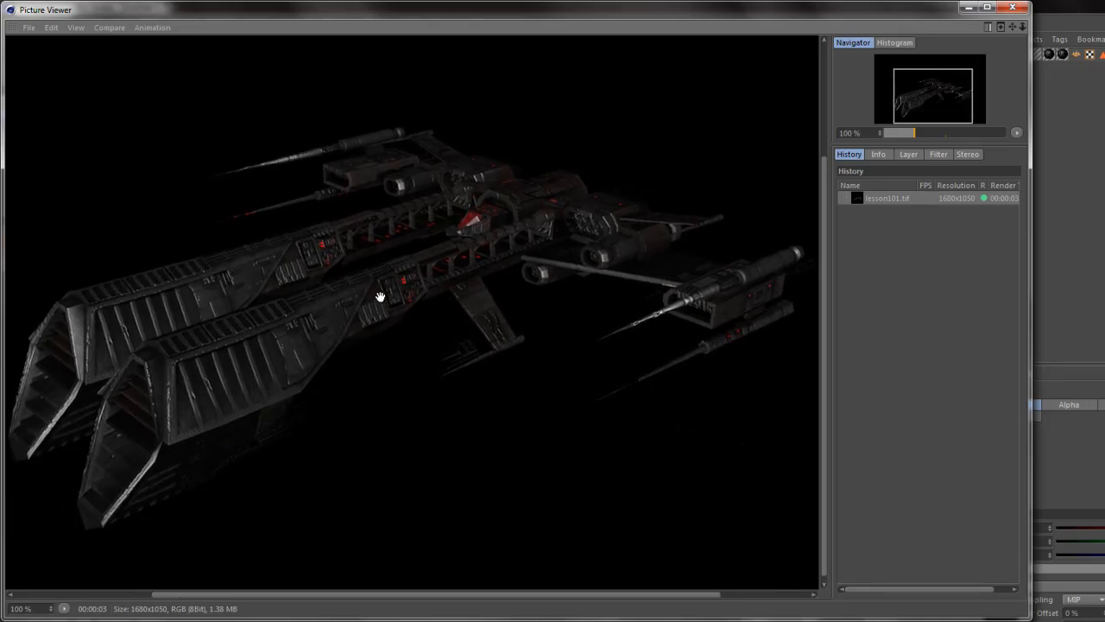
drag(380, 297, 642, 499)
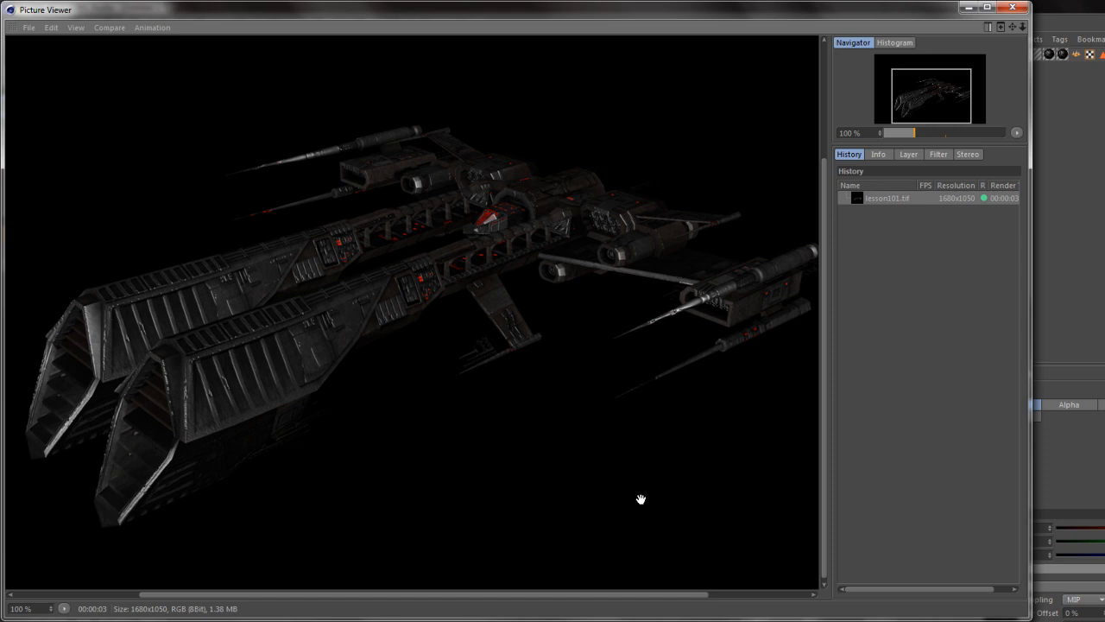
mouse_move(656, 474)
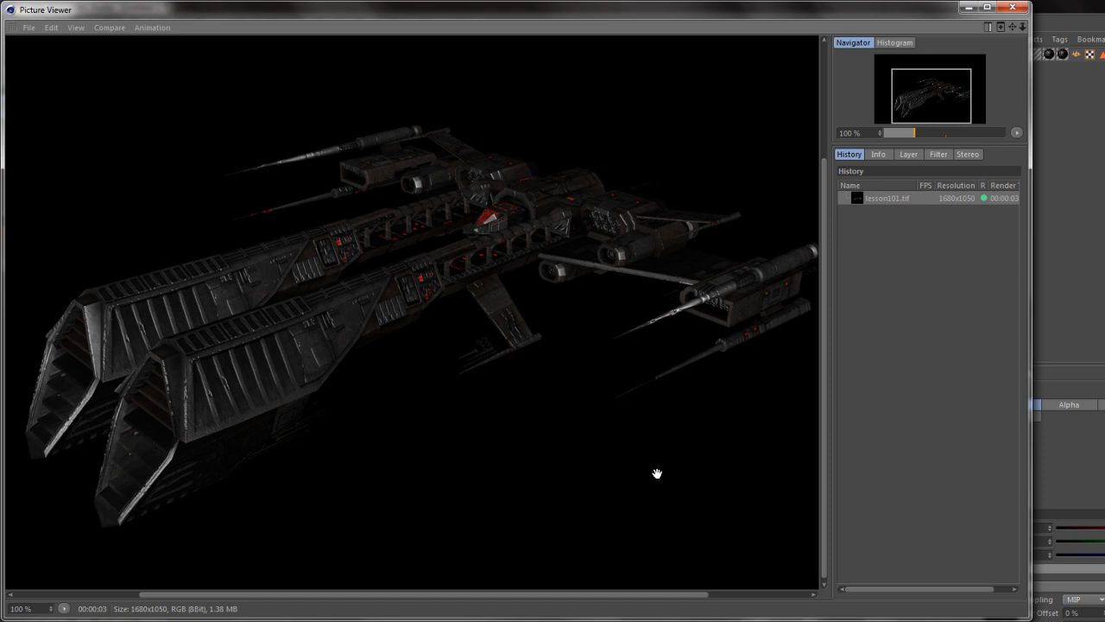